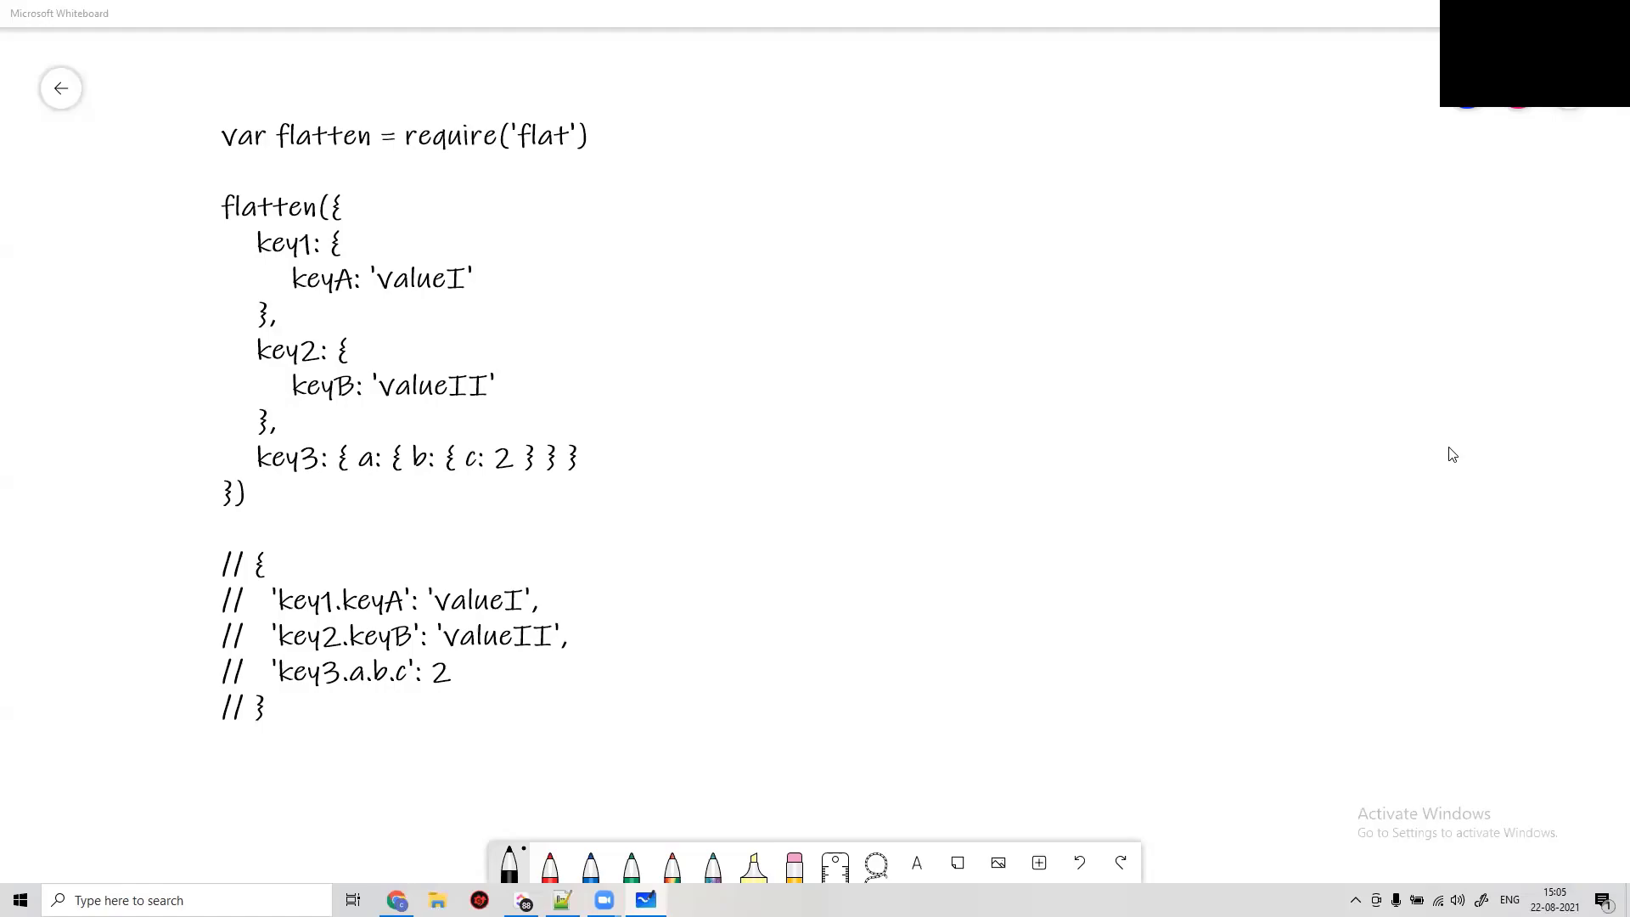
mouse_move(1130, 339)
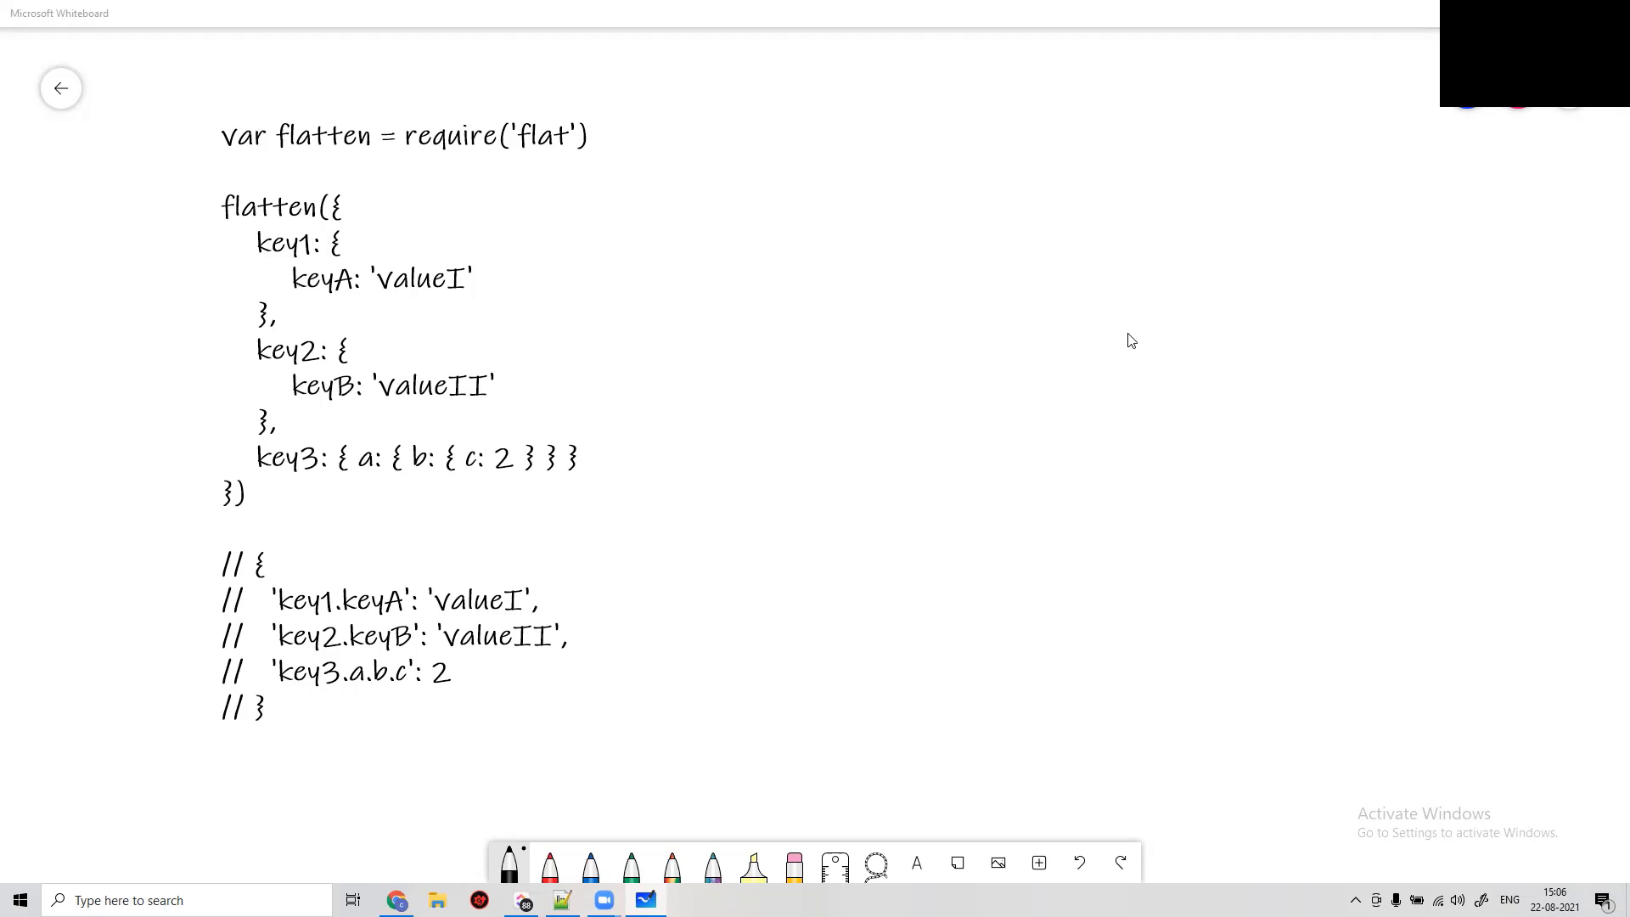
mouse_move(954, 315)
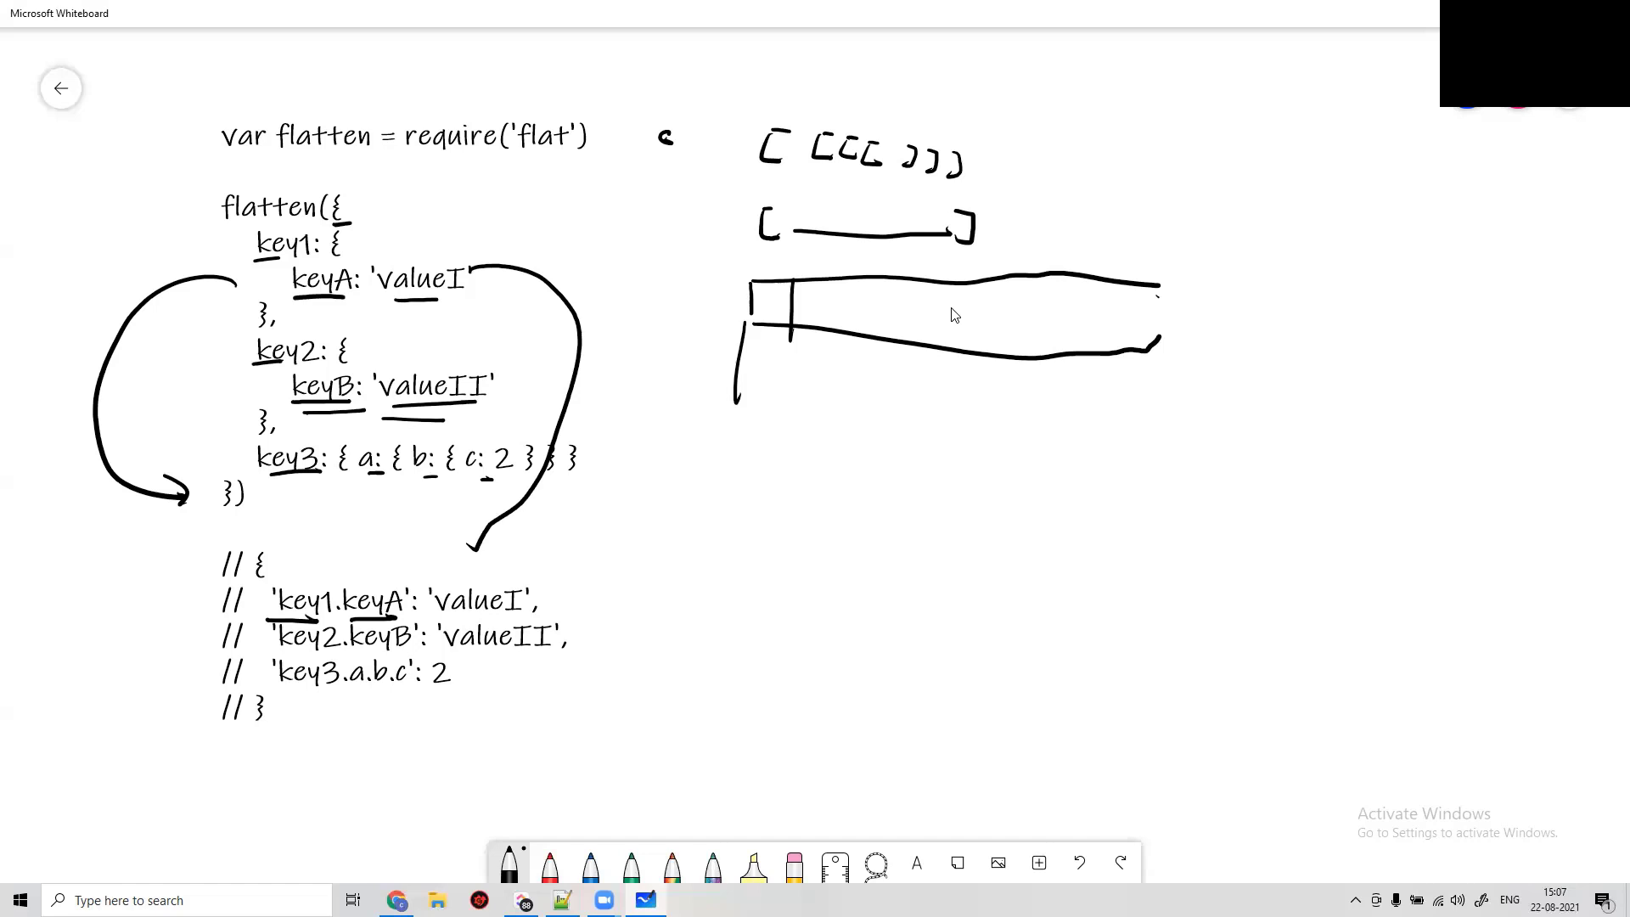
mouse_move(925, 320)
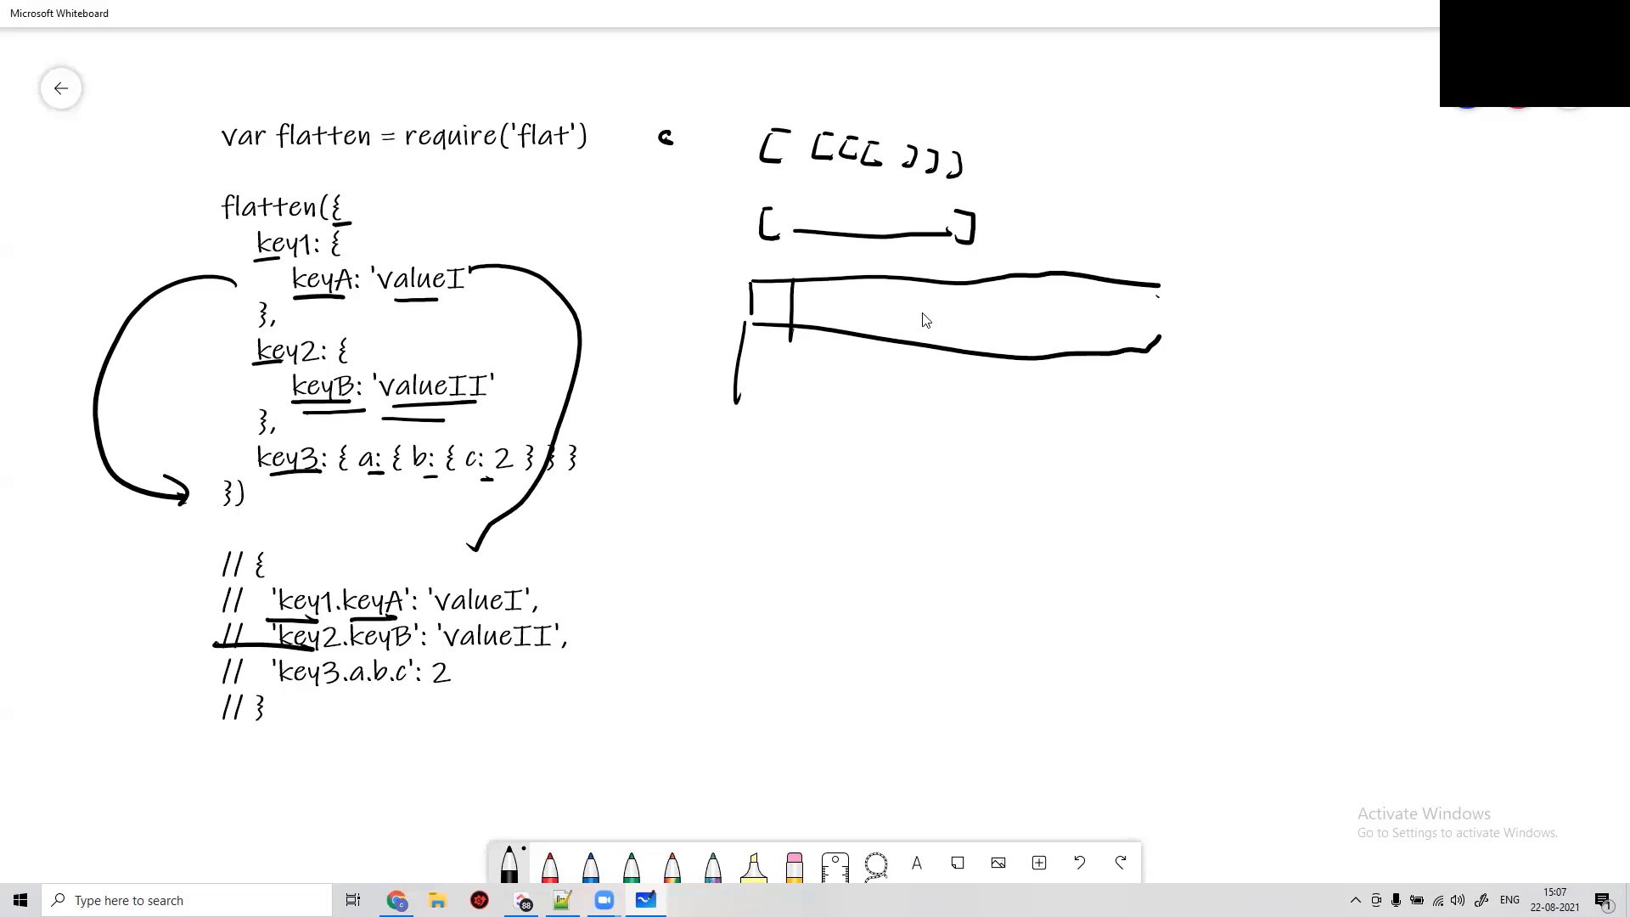
mouse_move(1386, 835)
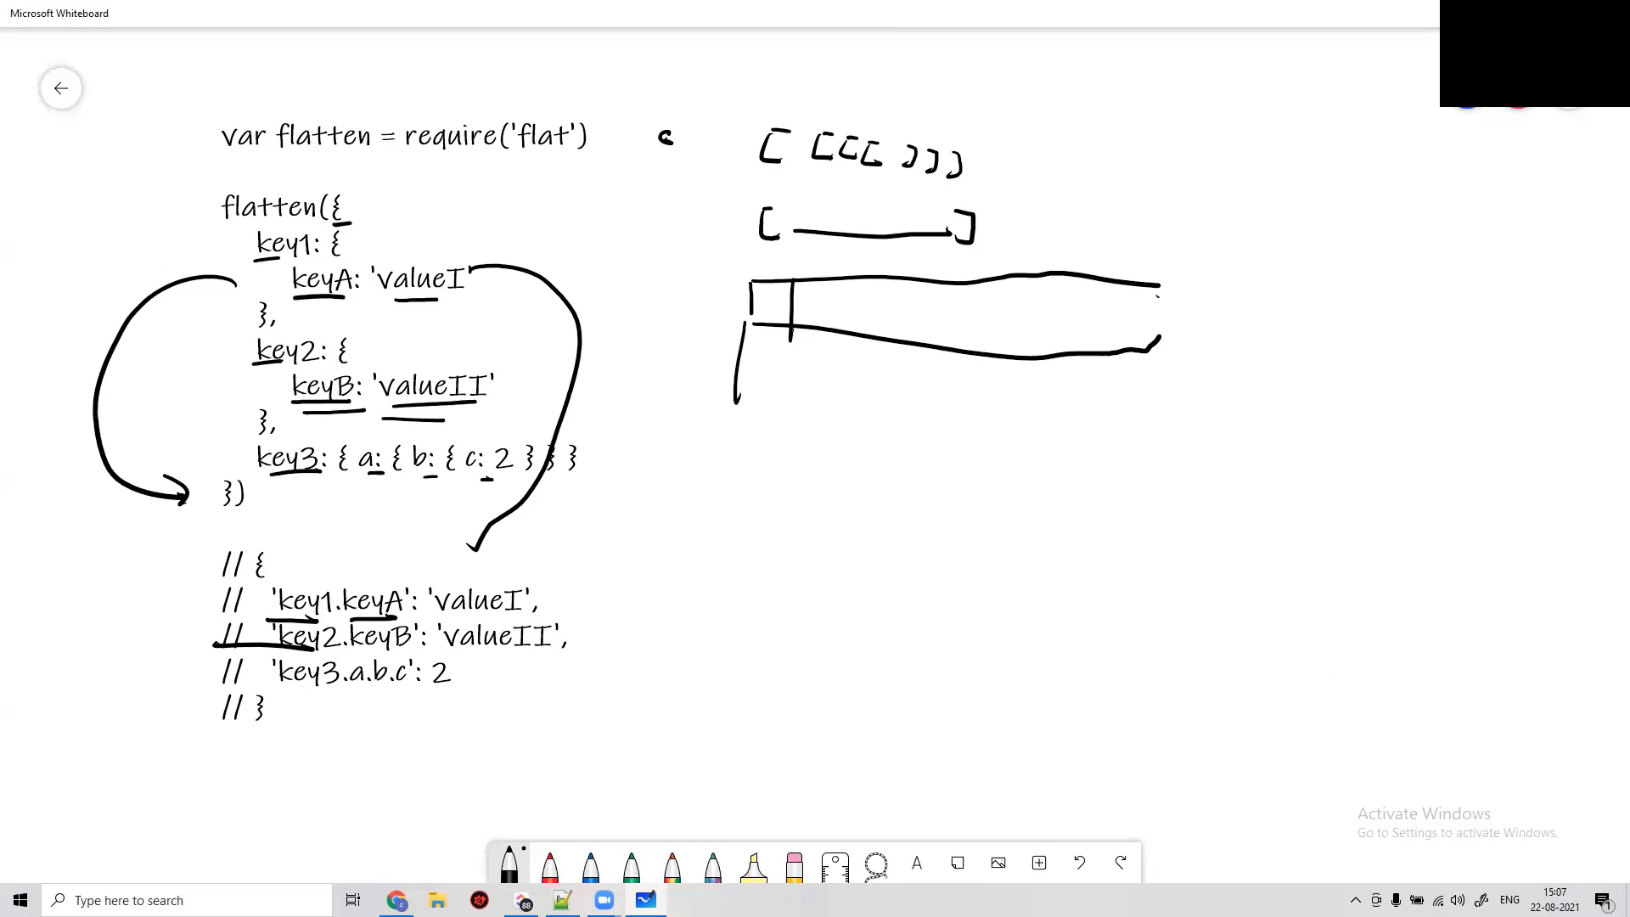
- Read the flat package's npm docs through Methods, Options, maxDepth and transformKey examples
click(291, 13)
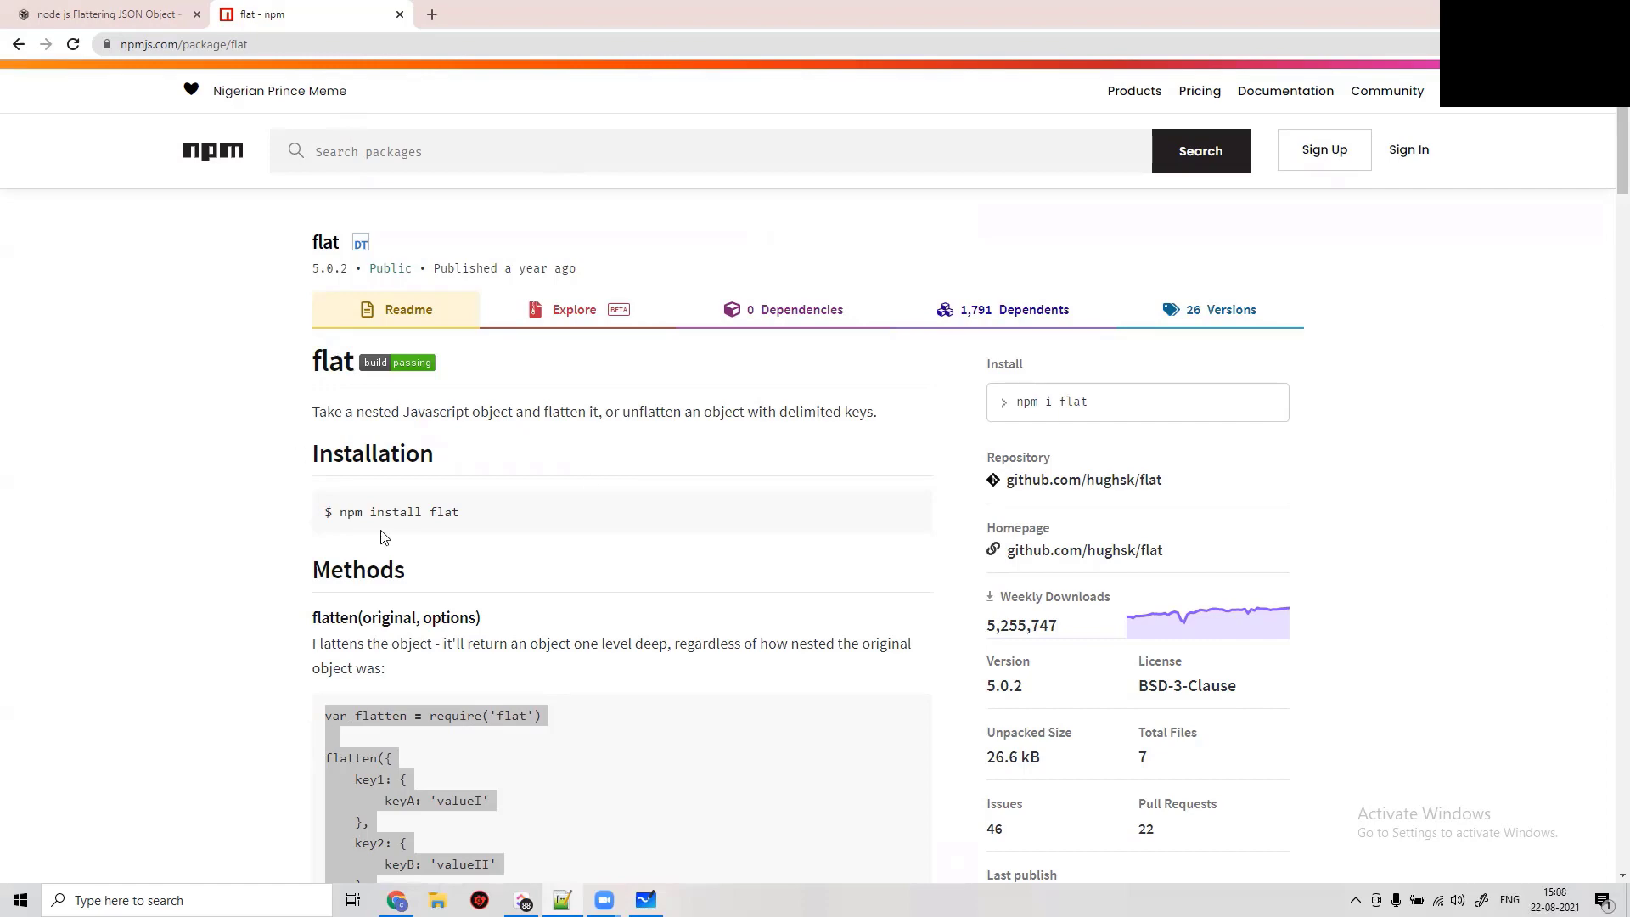
scroll(down, 3)
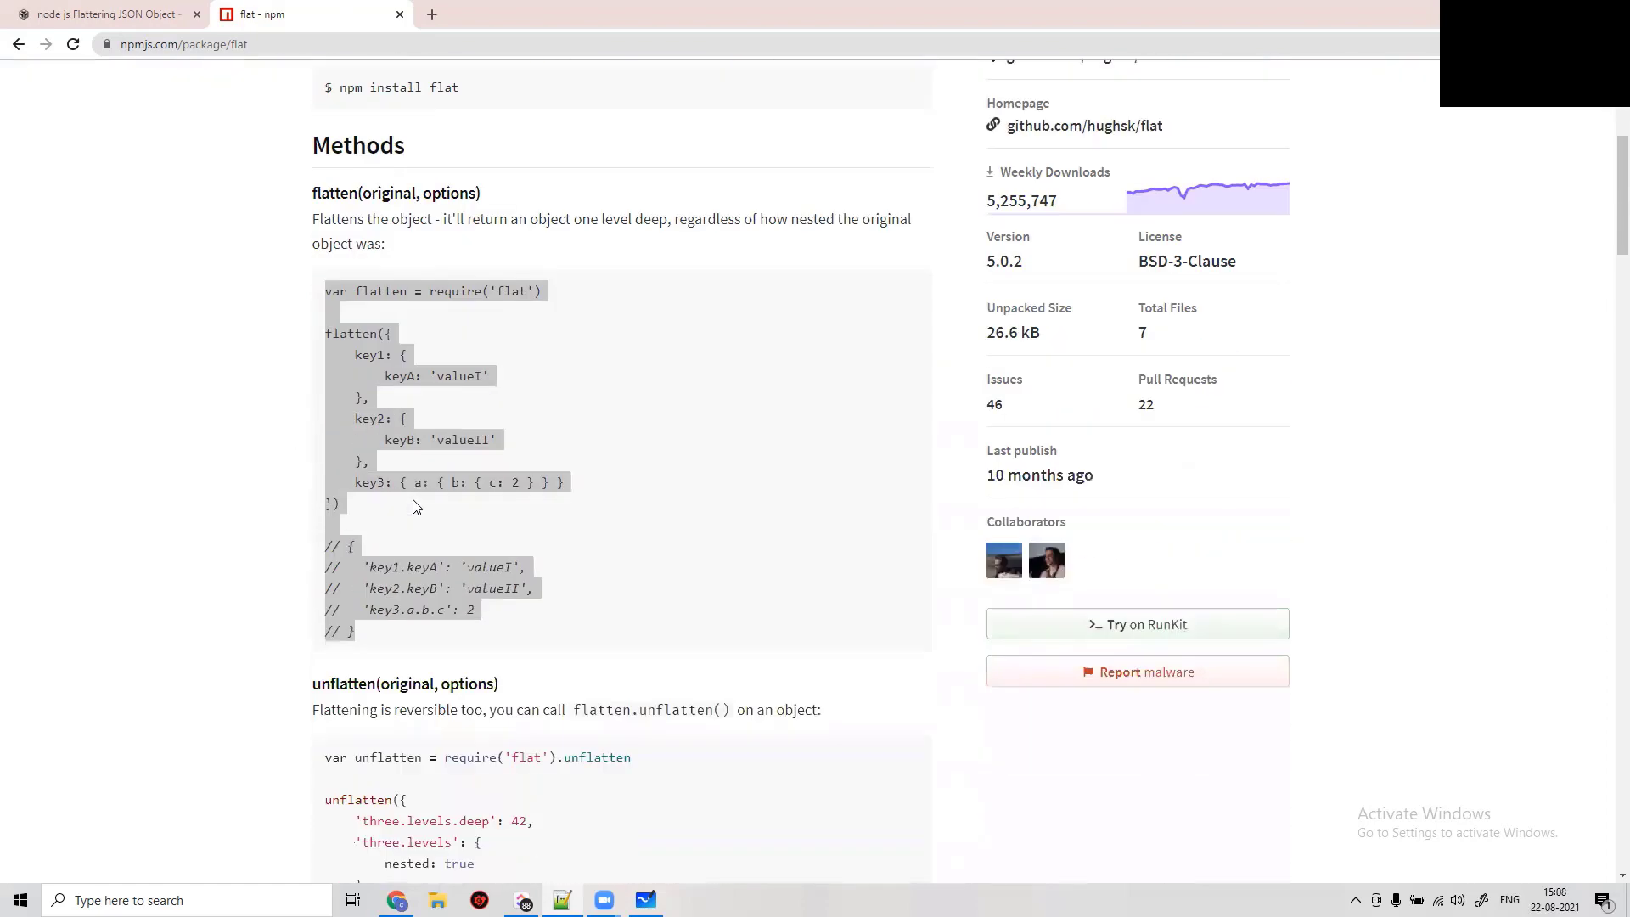
scroll(down, 3)
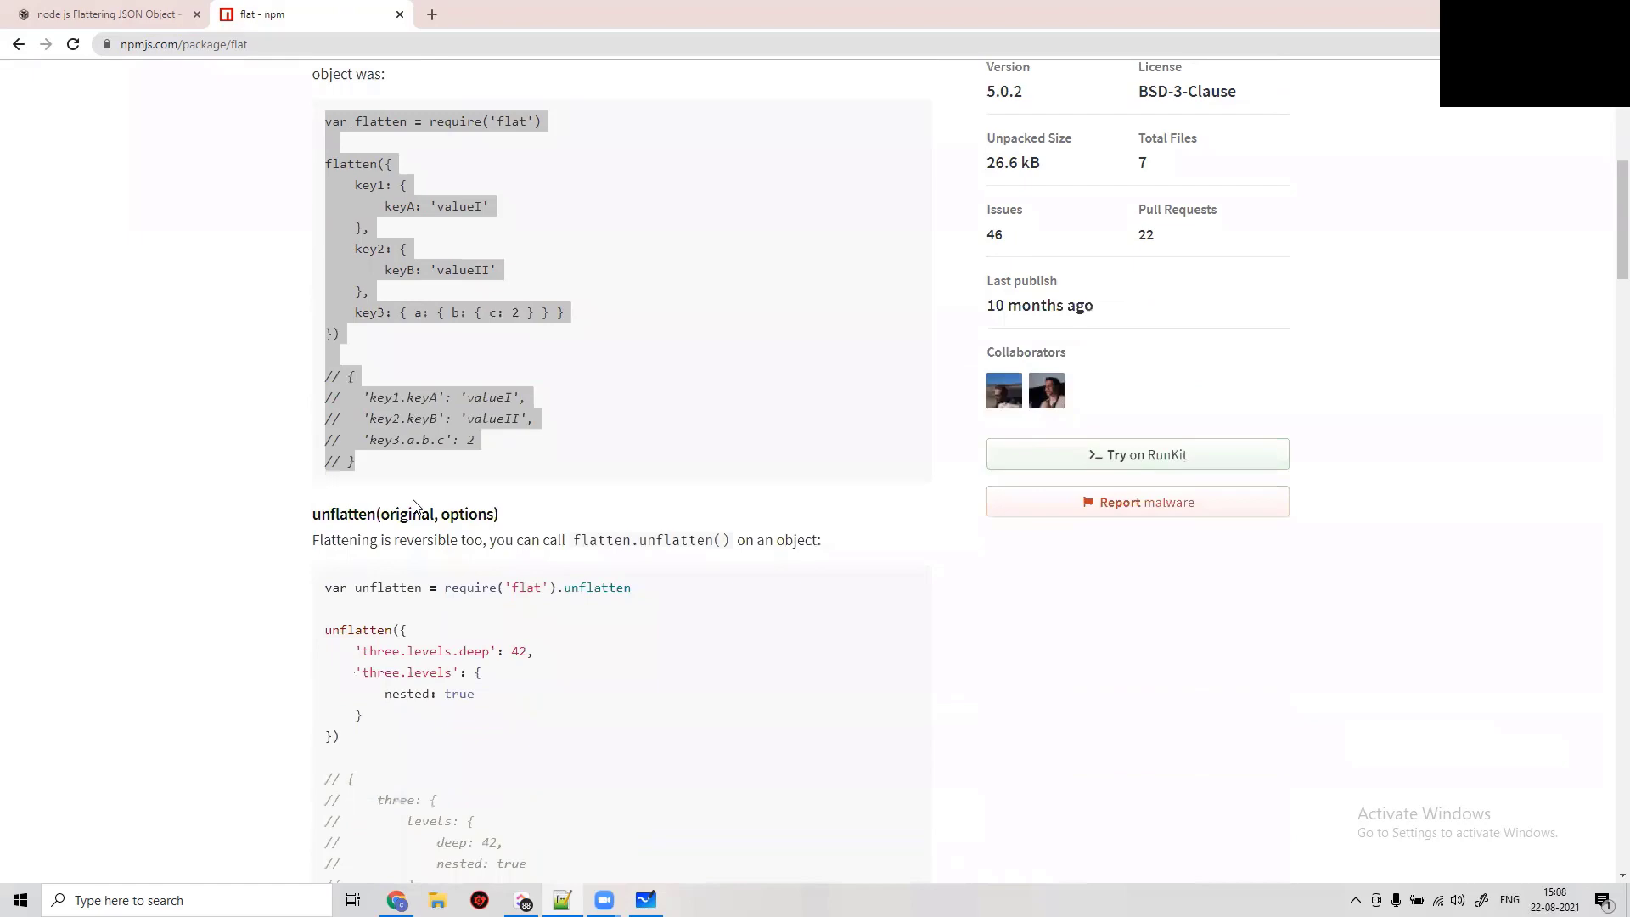
scroll(down, 3)
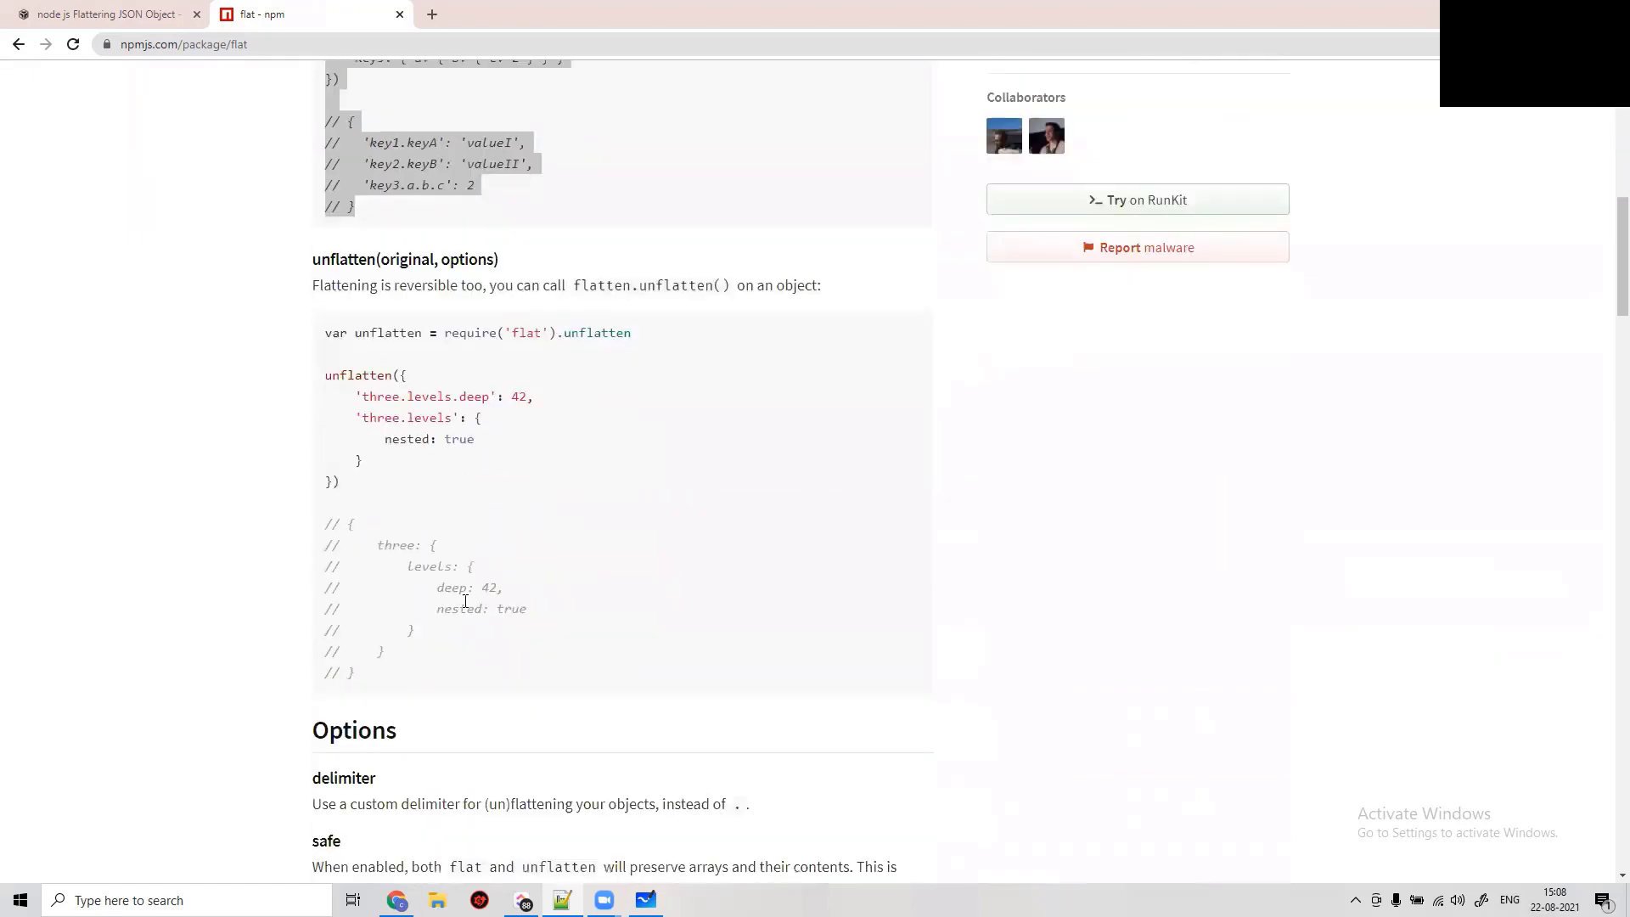
scroll(down, 3)
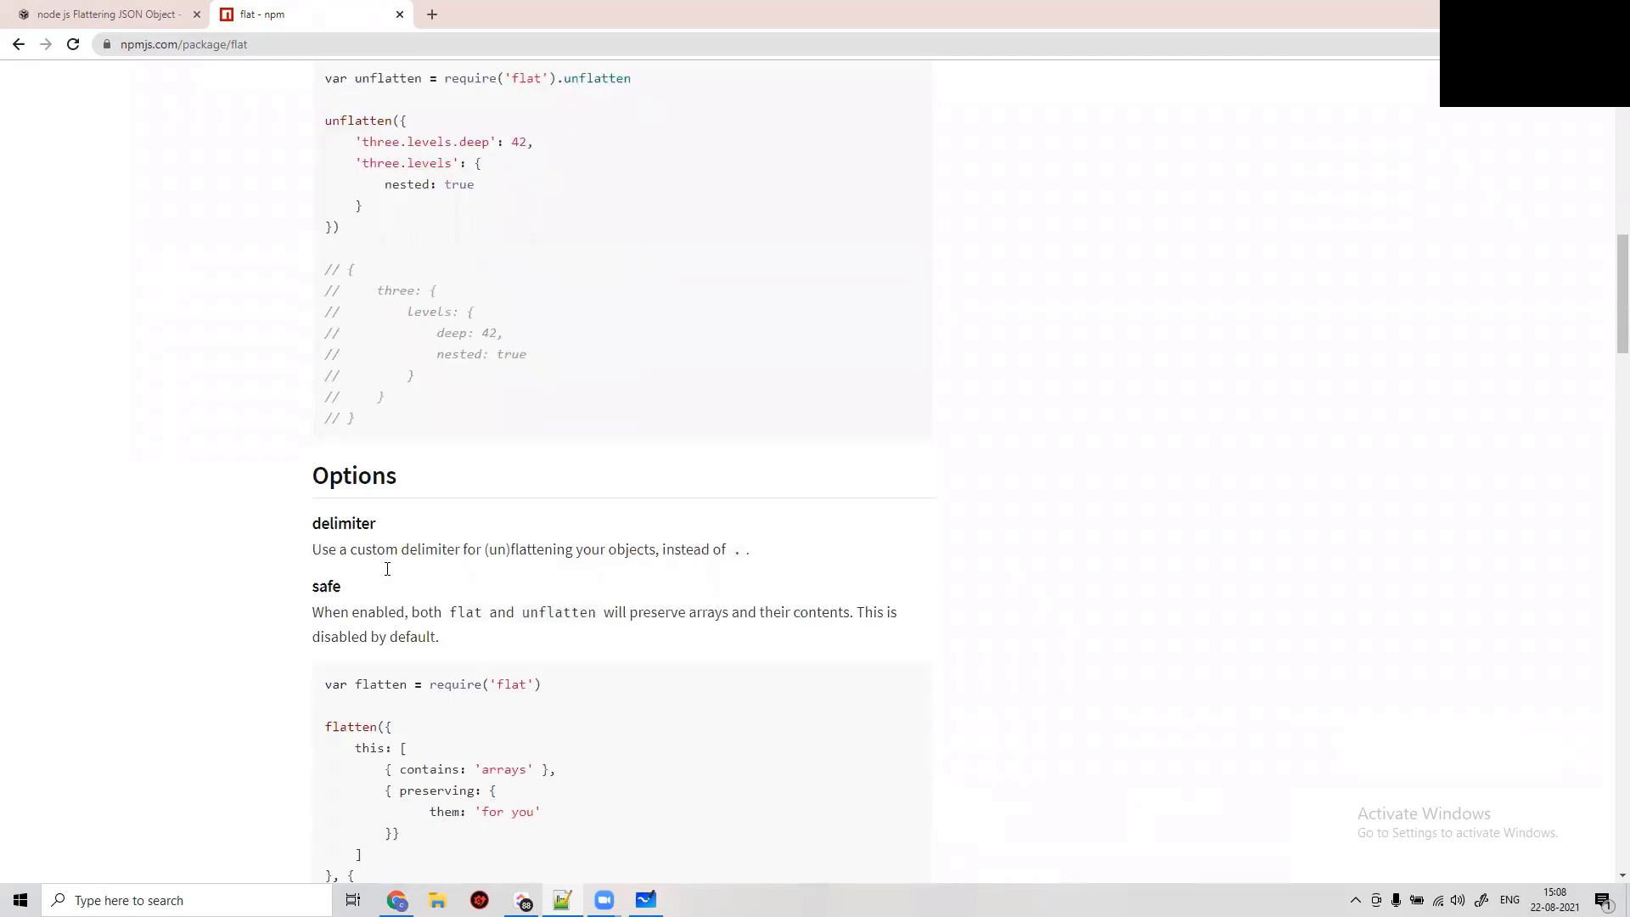
scroll(down, 3)
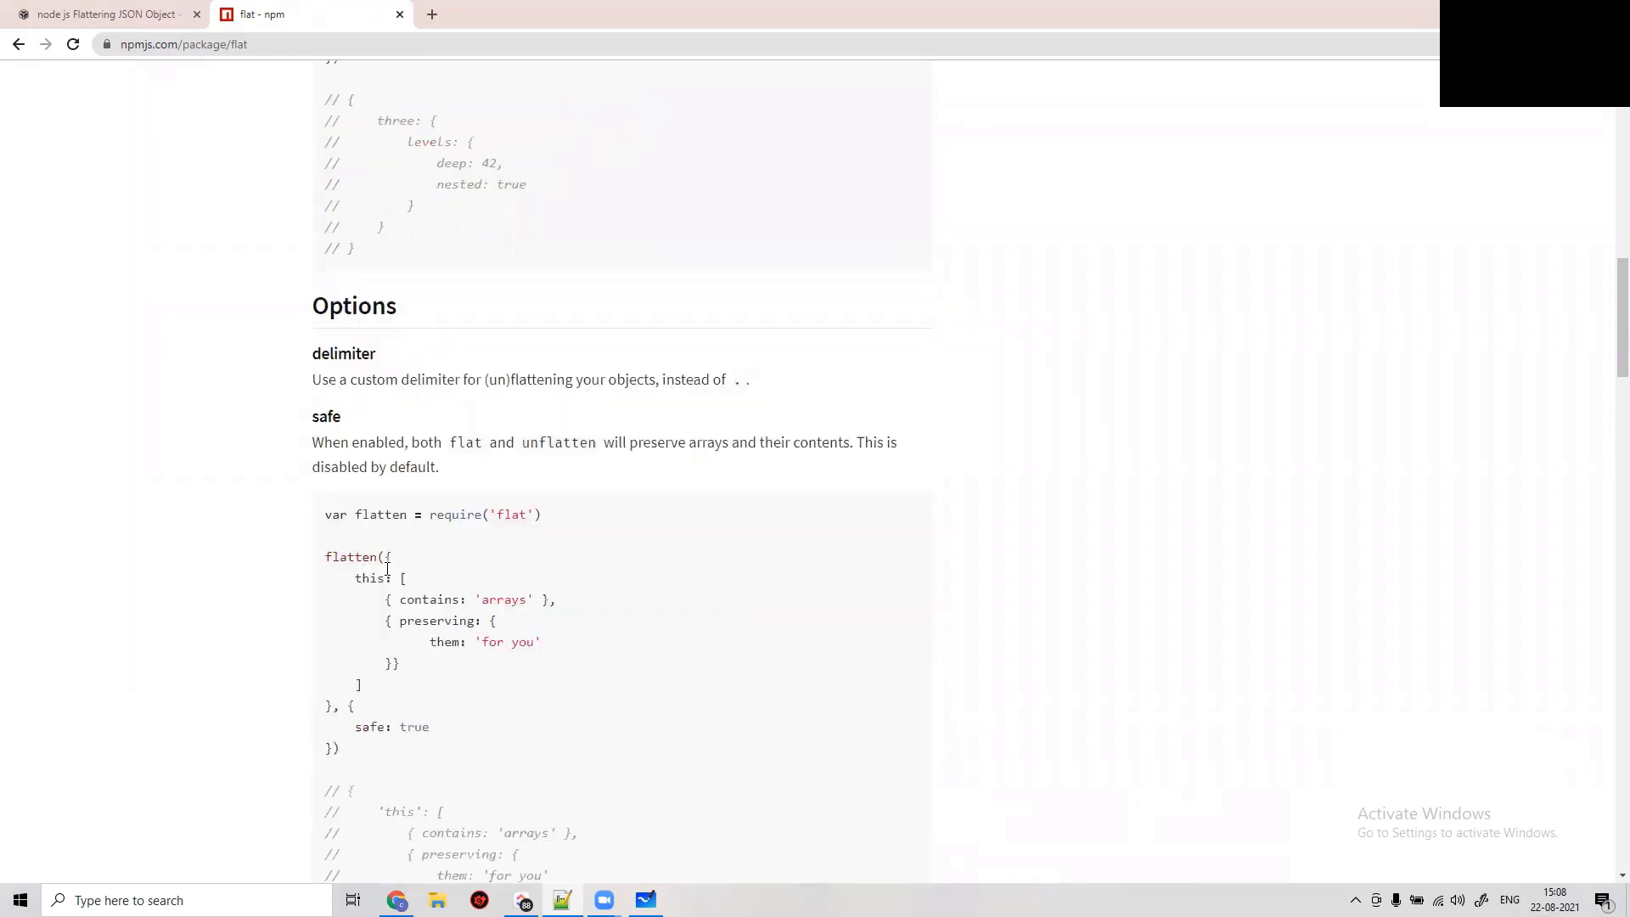
scroll(down, 3)
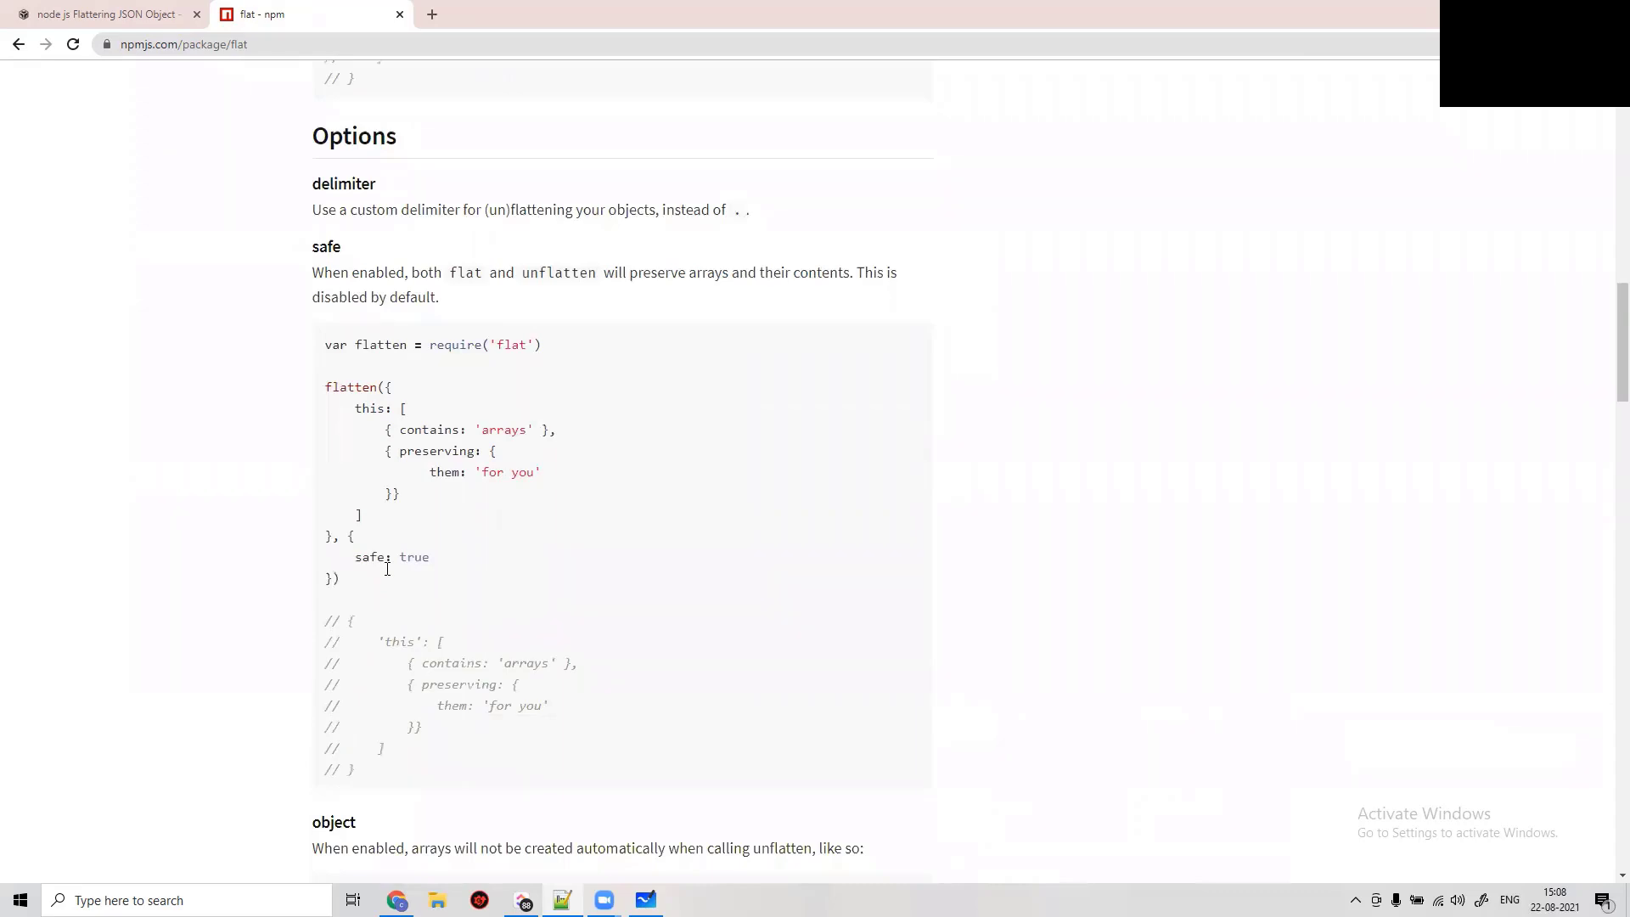
scroll(down, 3)
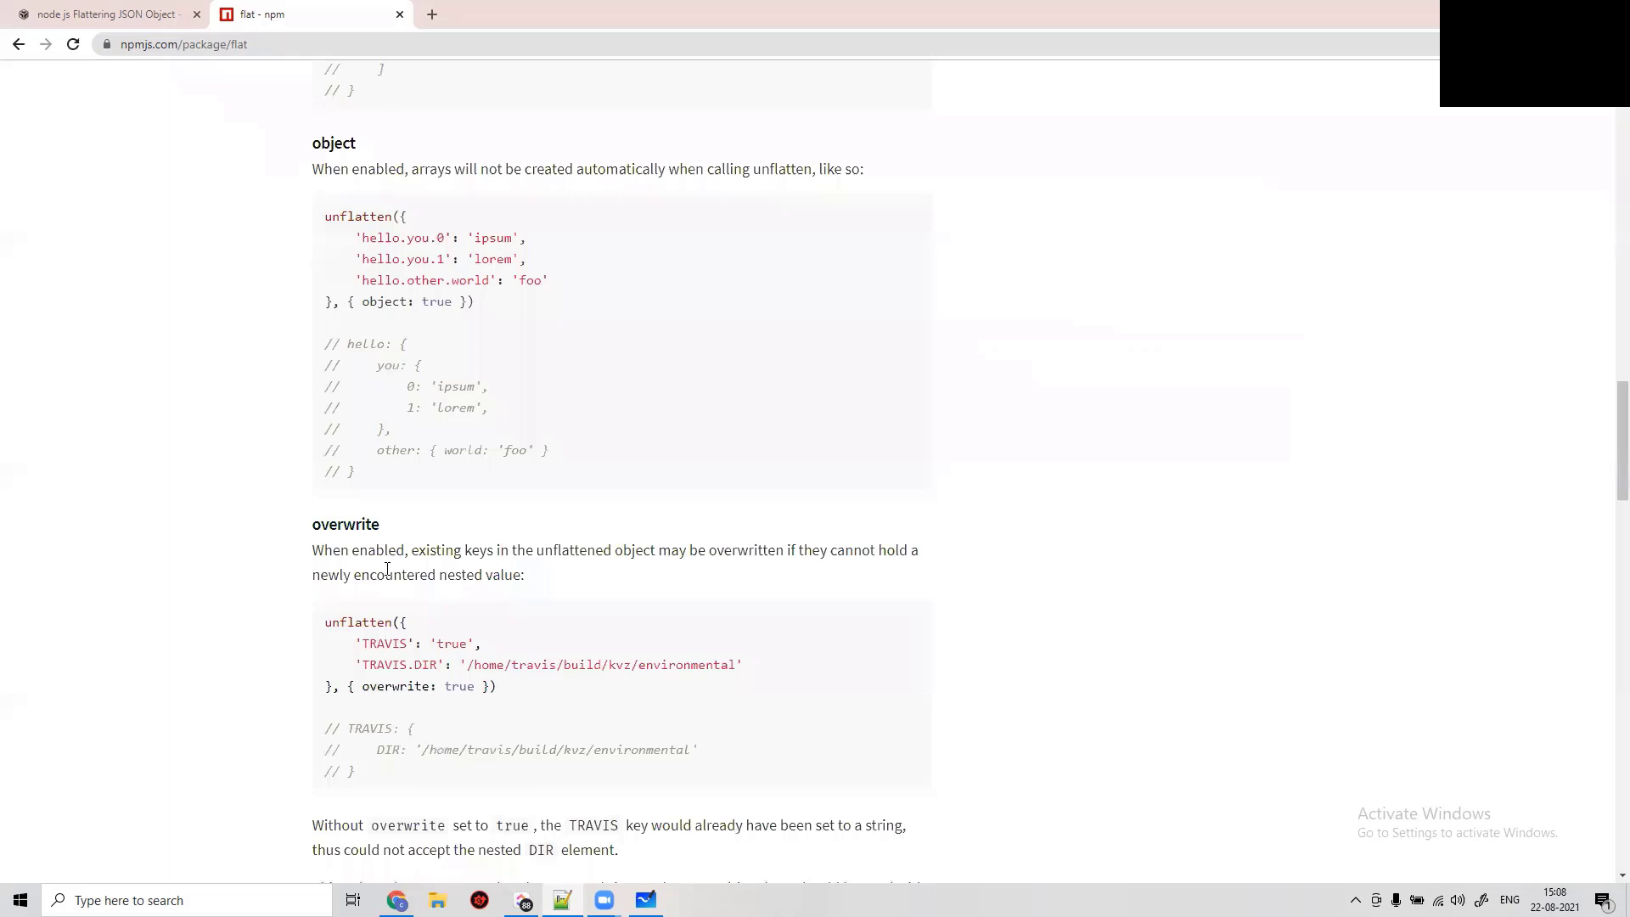
scroll(down, 3)
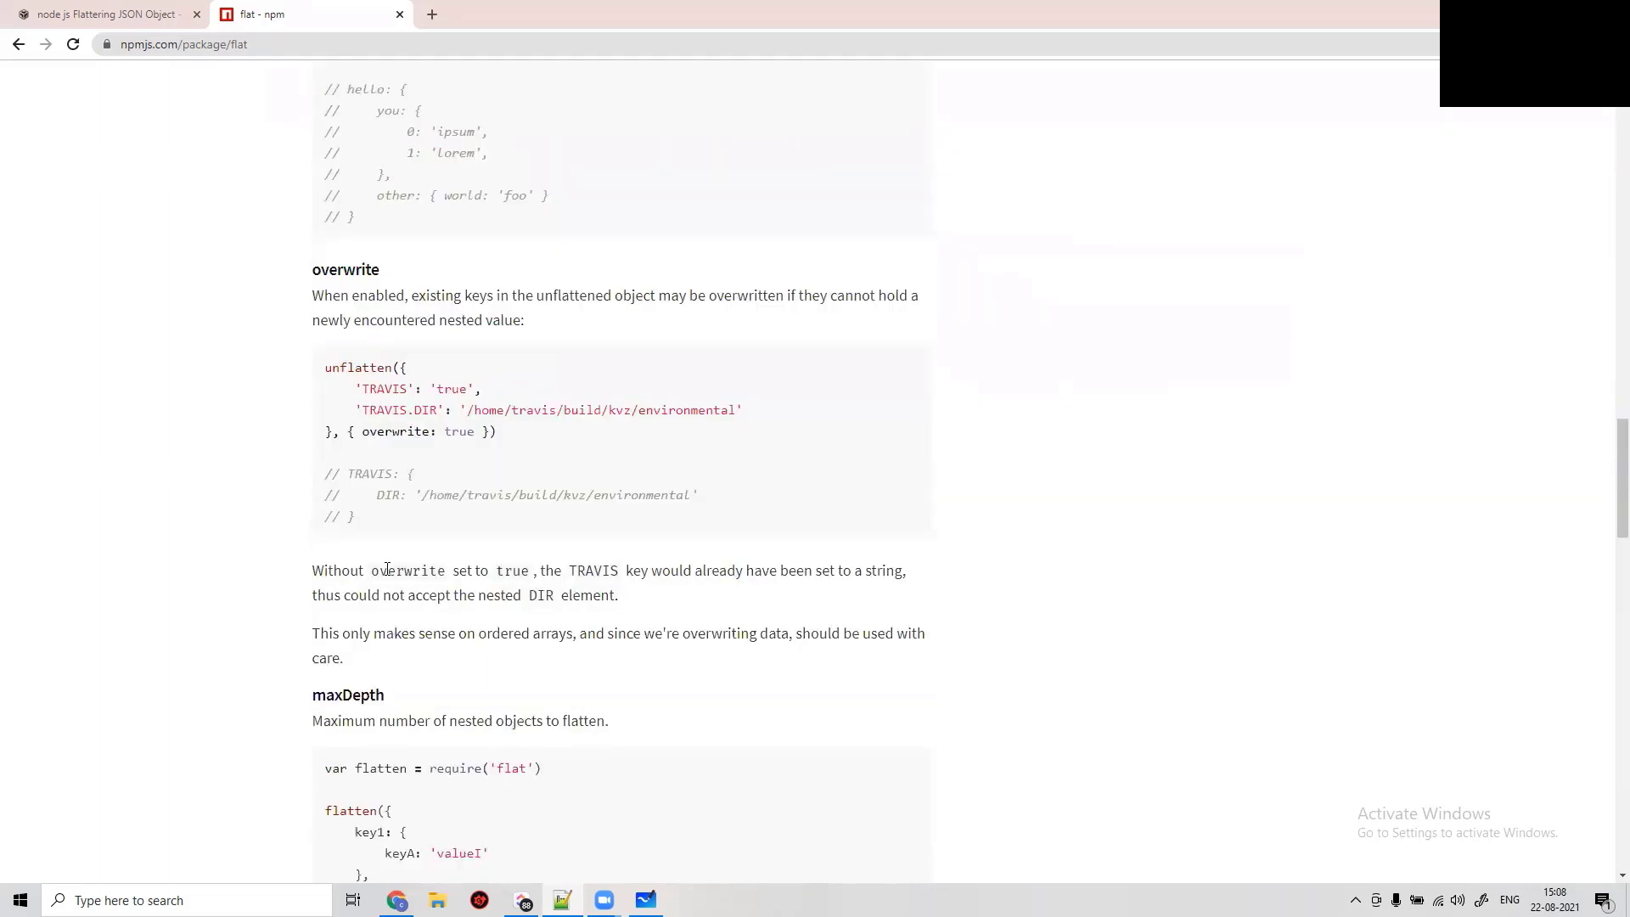
scroll(down, 3)
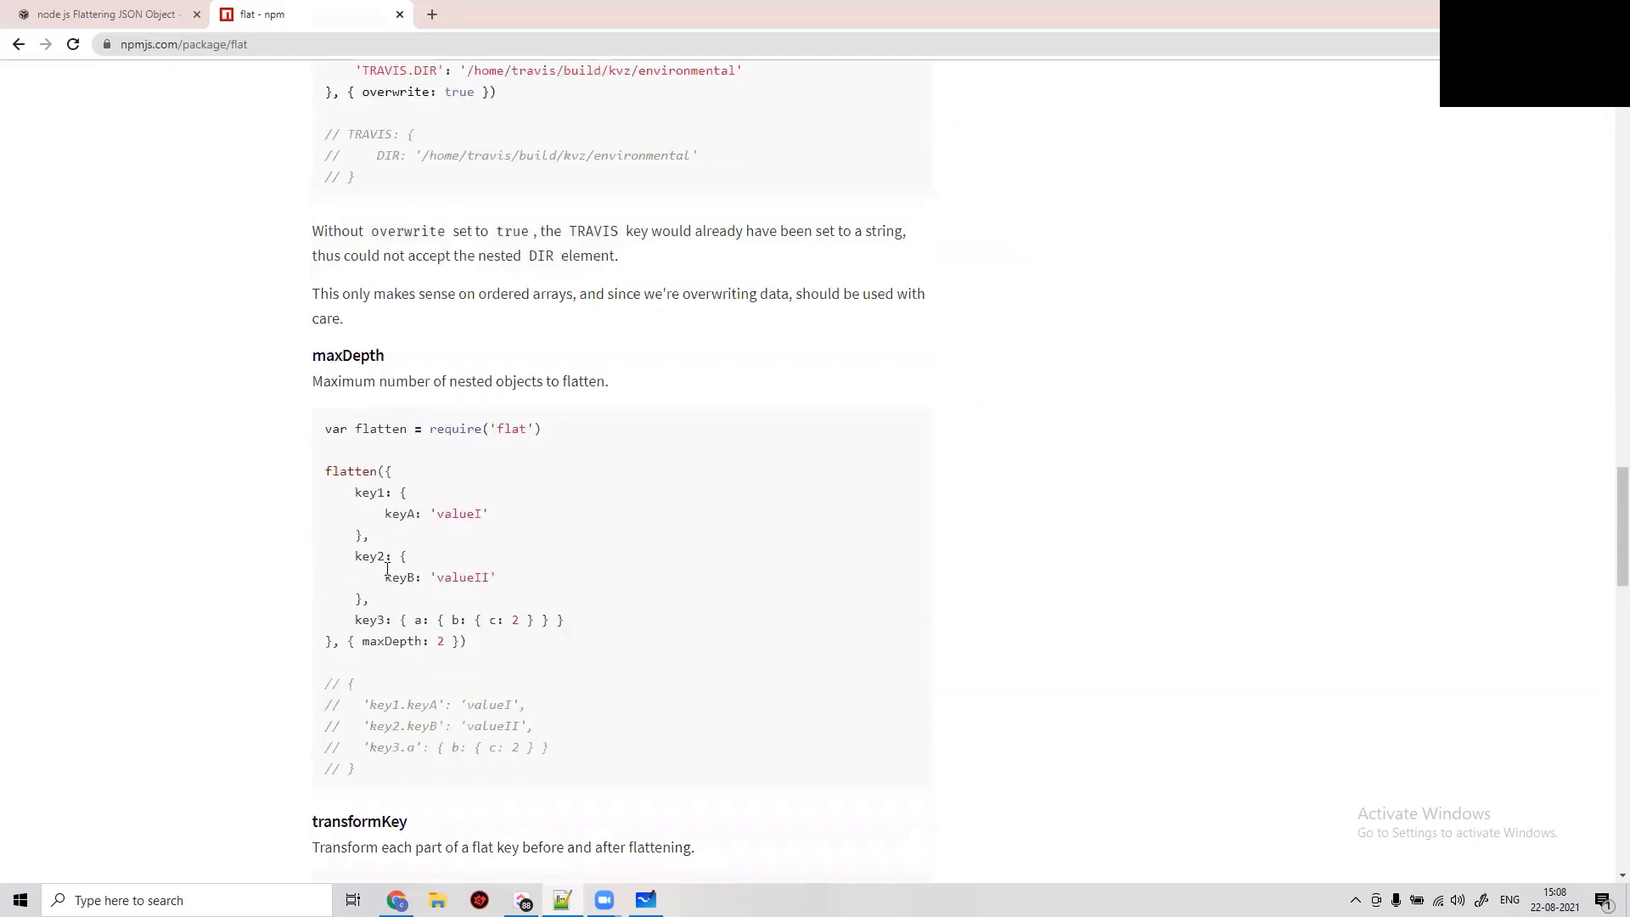
scroll(down, 3)
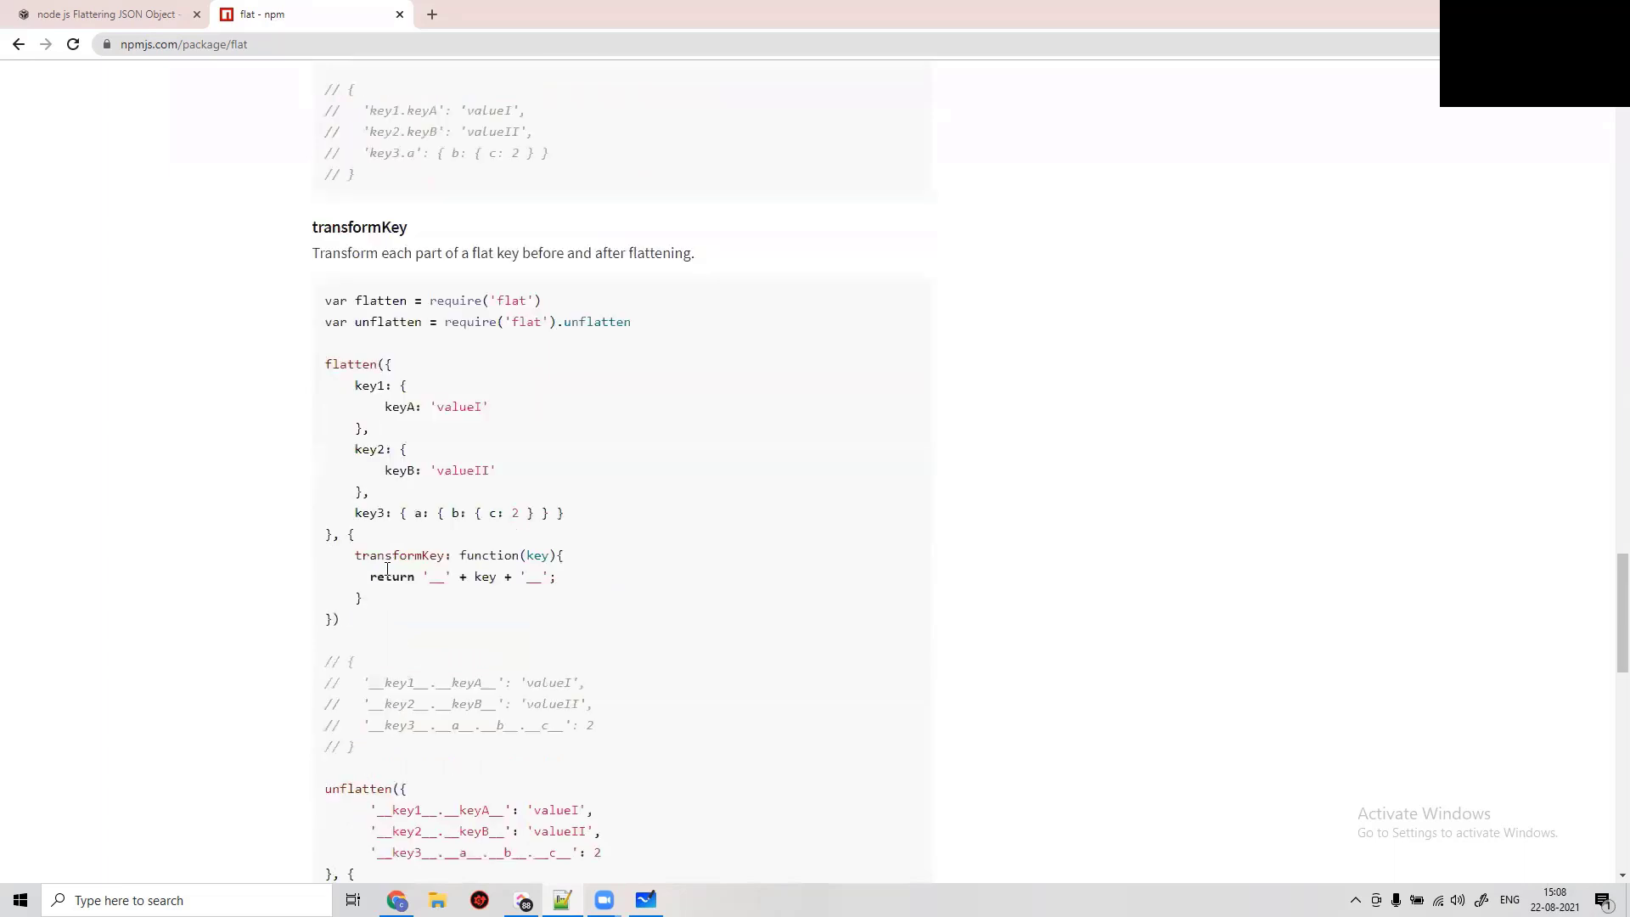
scroll(down, 3)
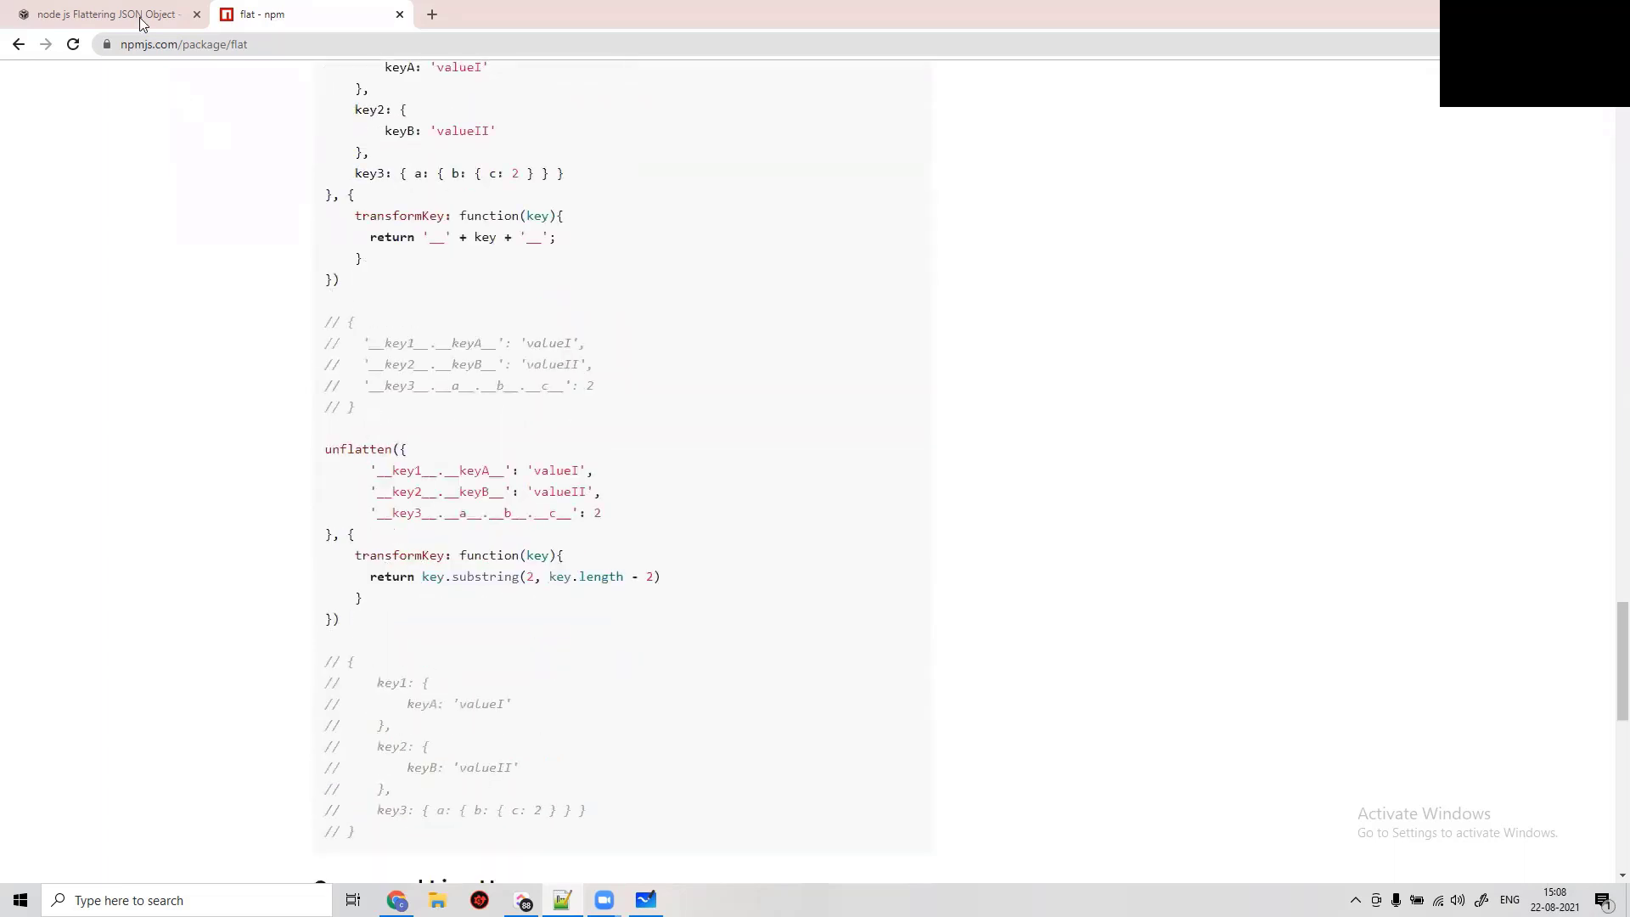
- Confirm flat 5.0.2 in package.json, then place the cursor inside the /simple handler in index.js
click(98, 15)
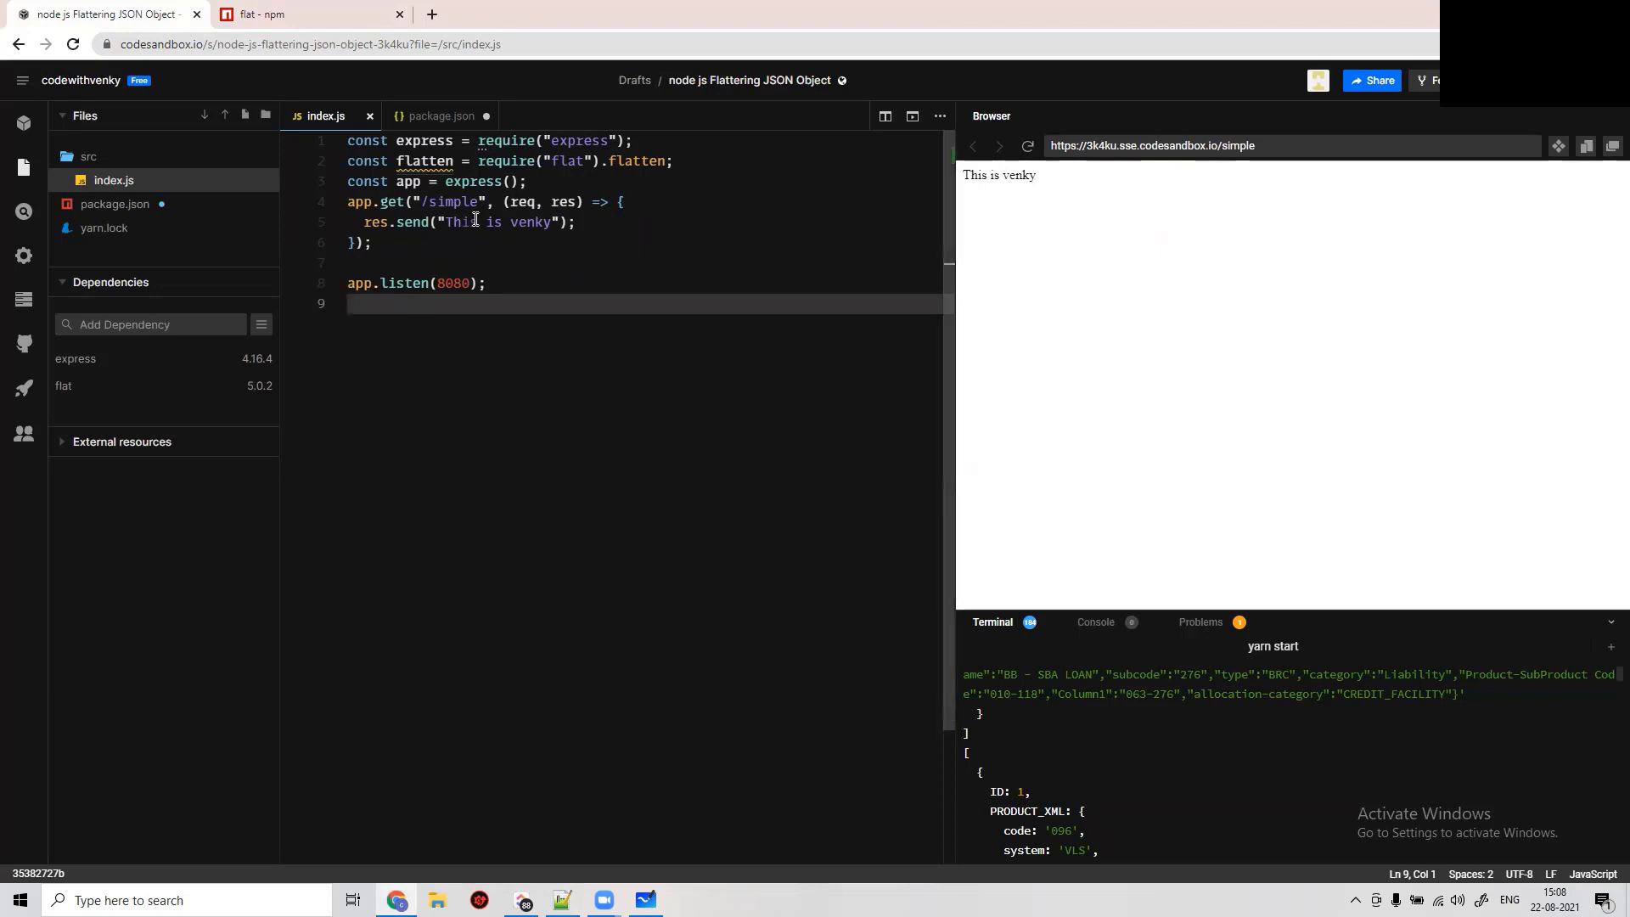
mouse_move(861, 272)
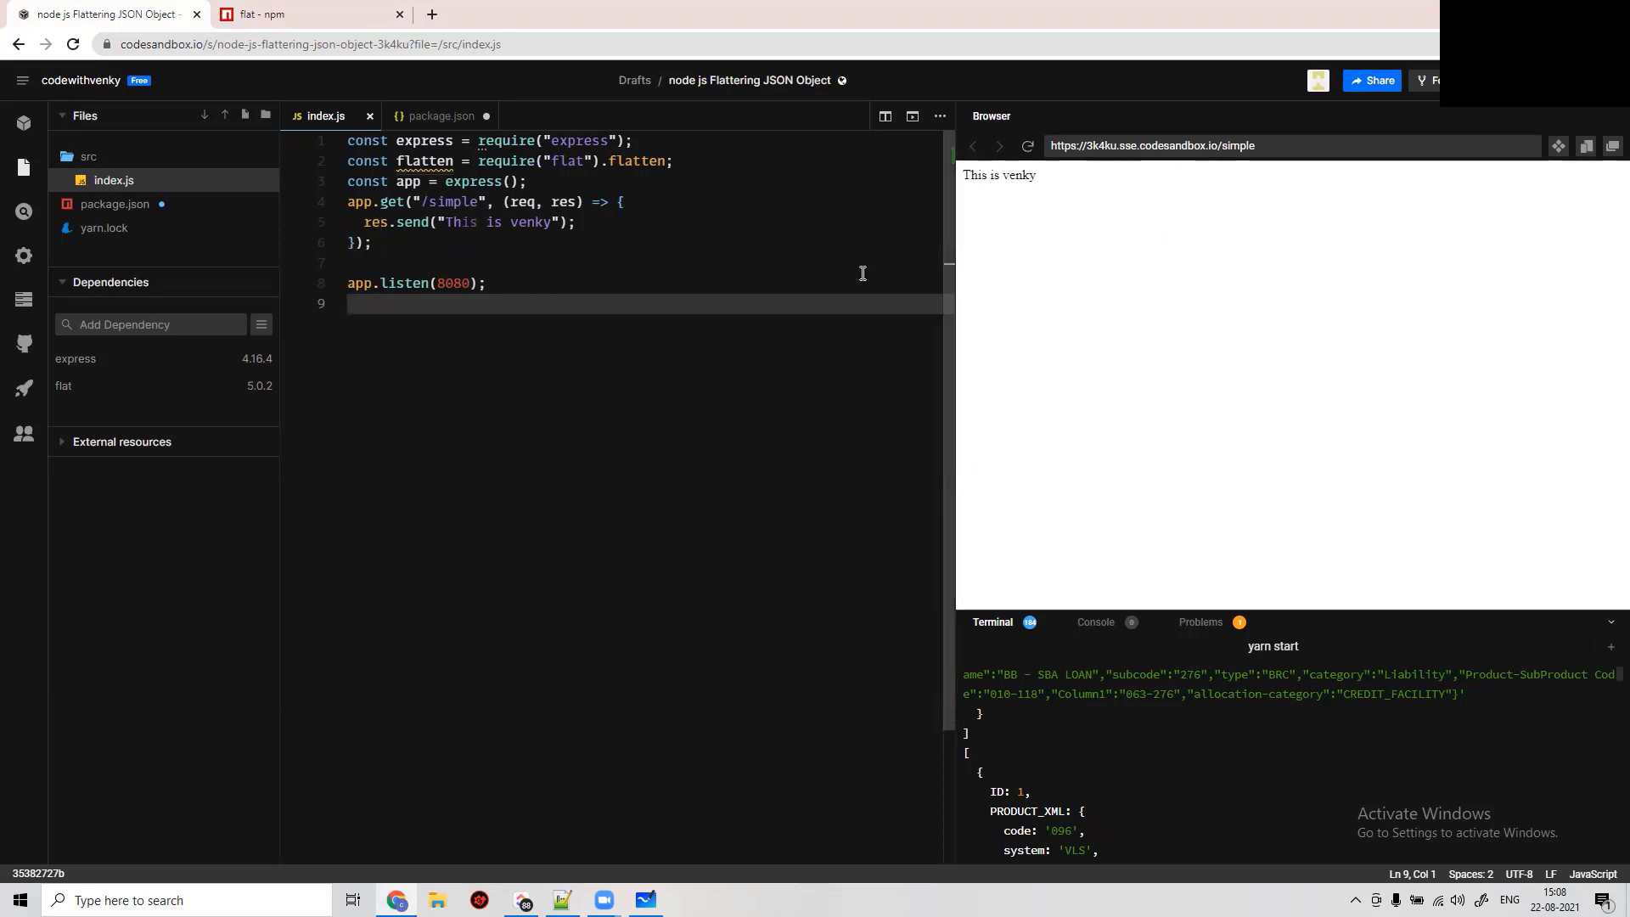
mouse_move(103, 226)
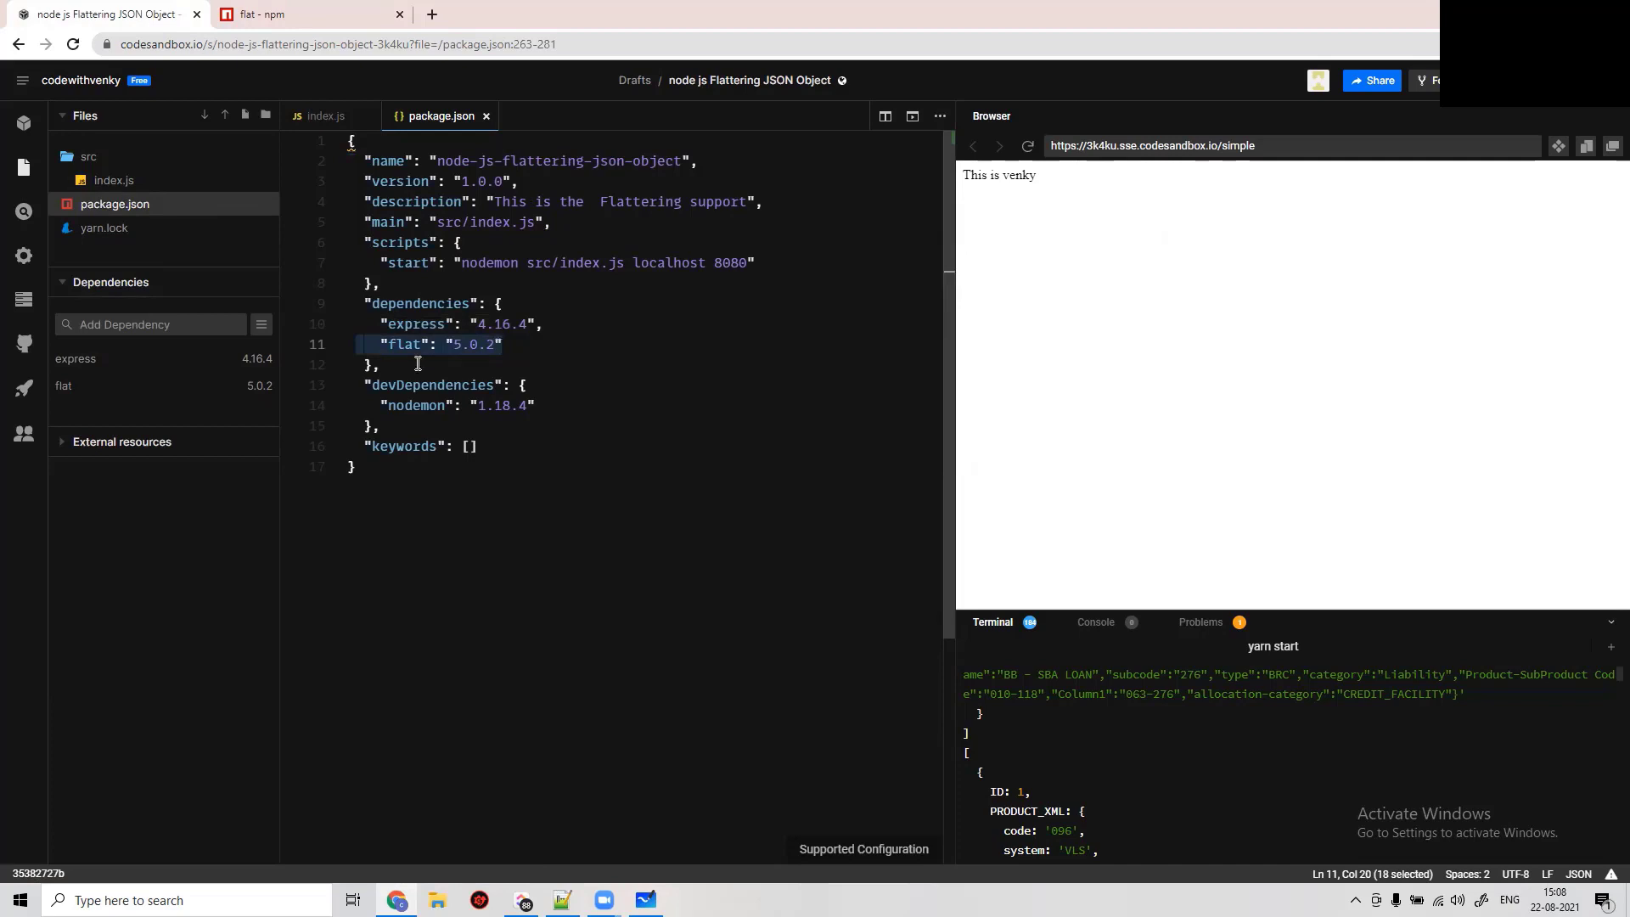
mouse_move(262, 14)
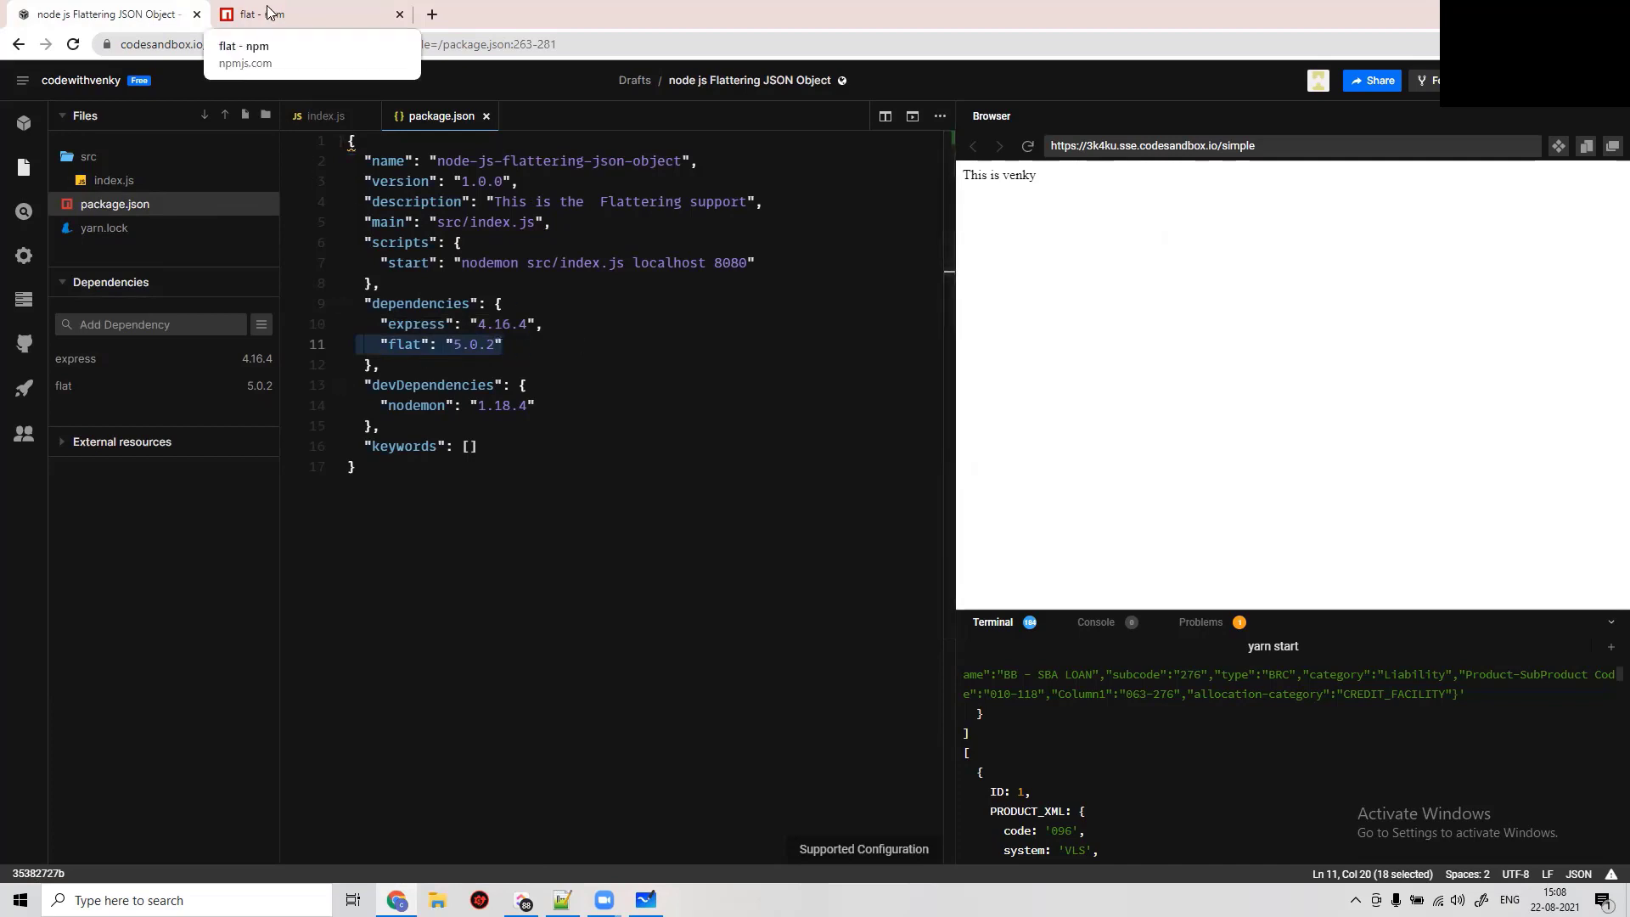
click(325, 116)
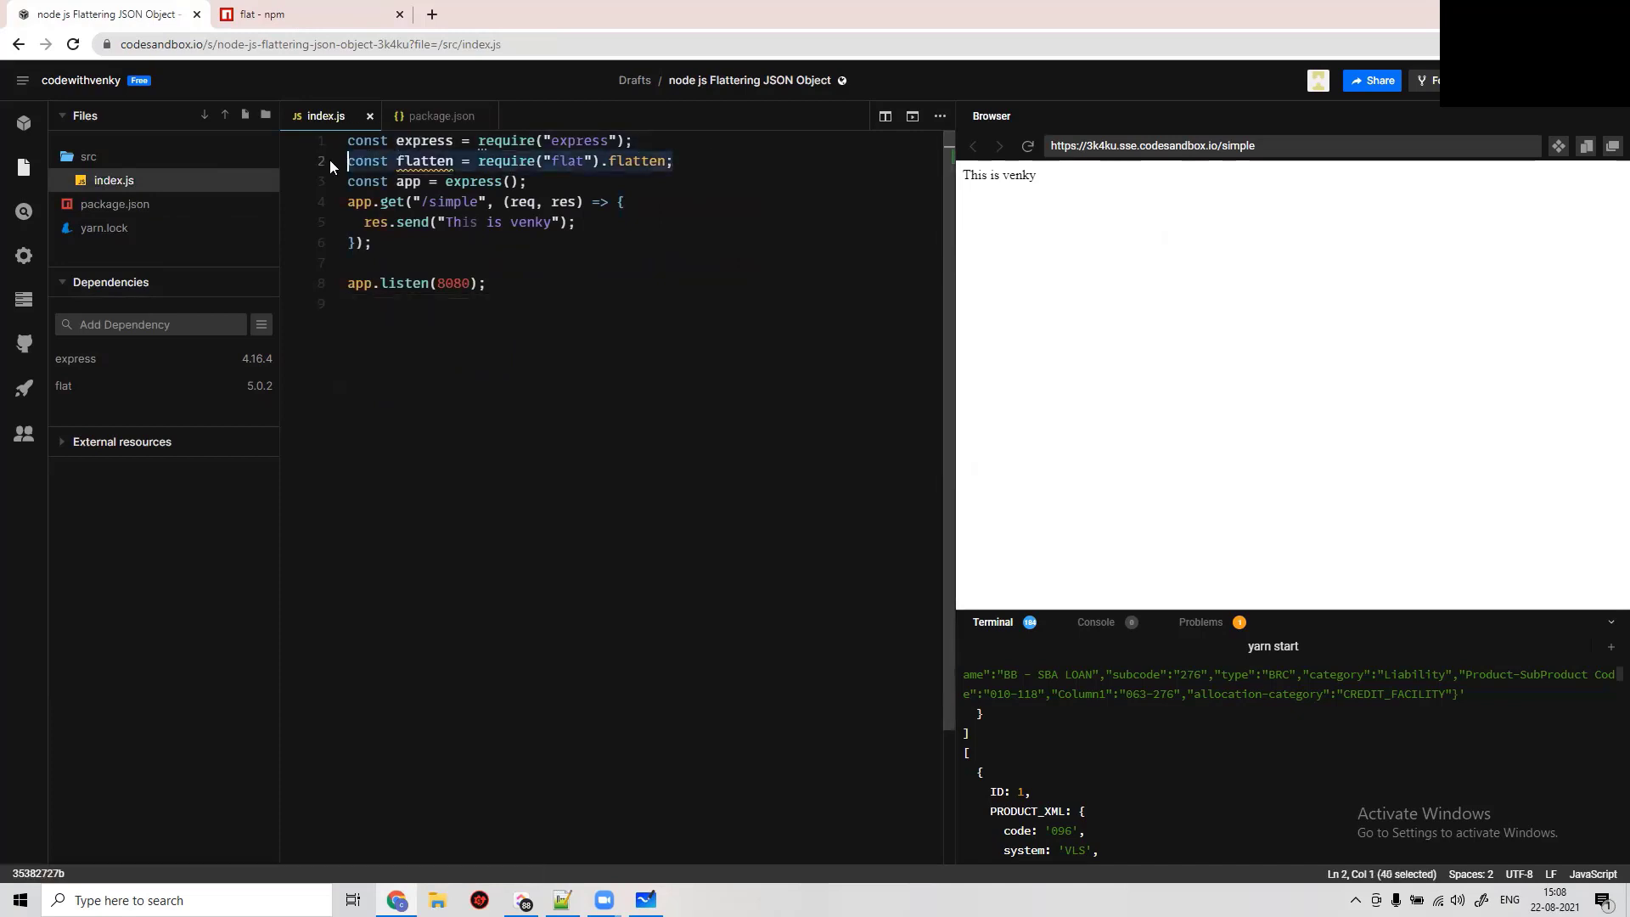
click(435, 325)
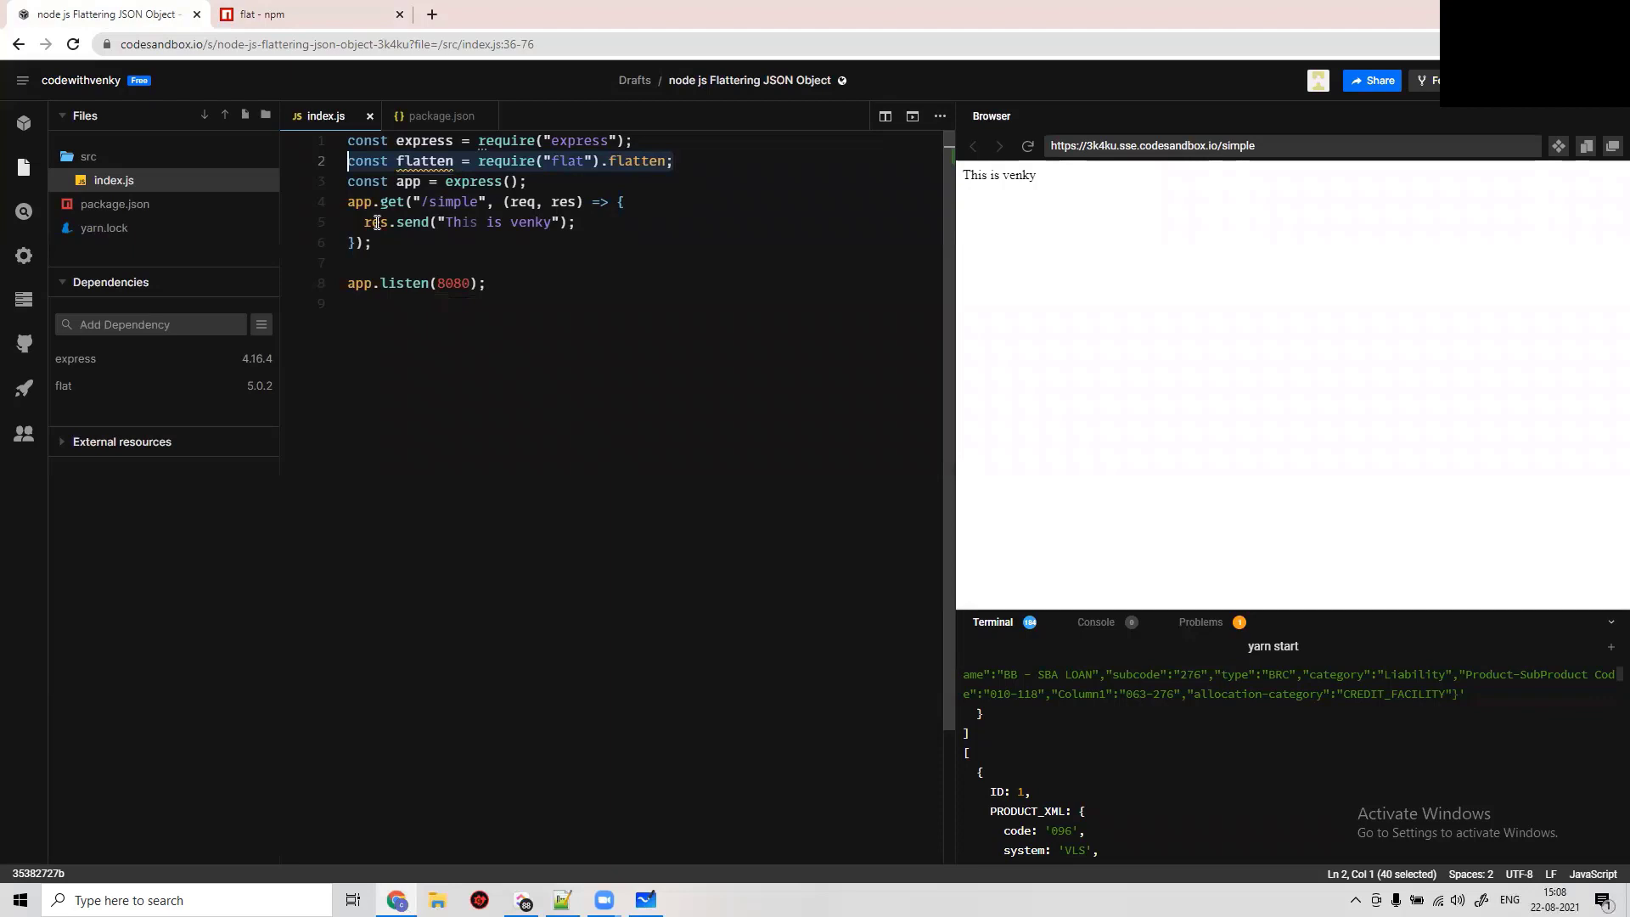
click(652, 202)
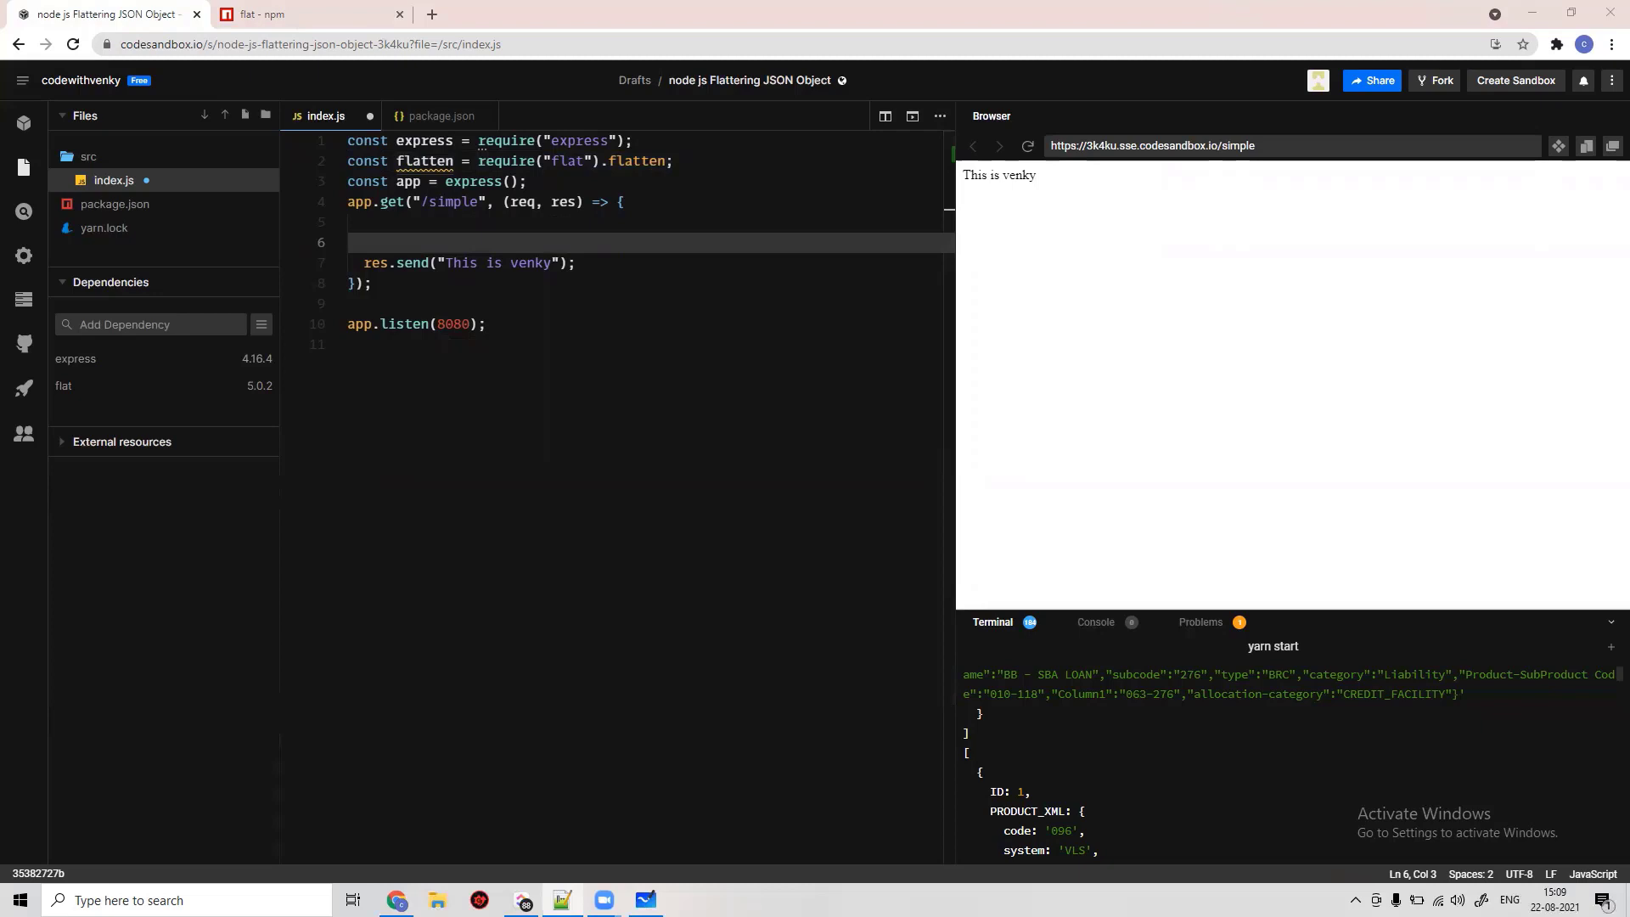
- Select the key1/key2/key3 example object from the flat docs and return to CodeSandbox
click(426, 223)
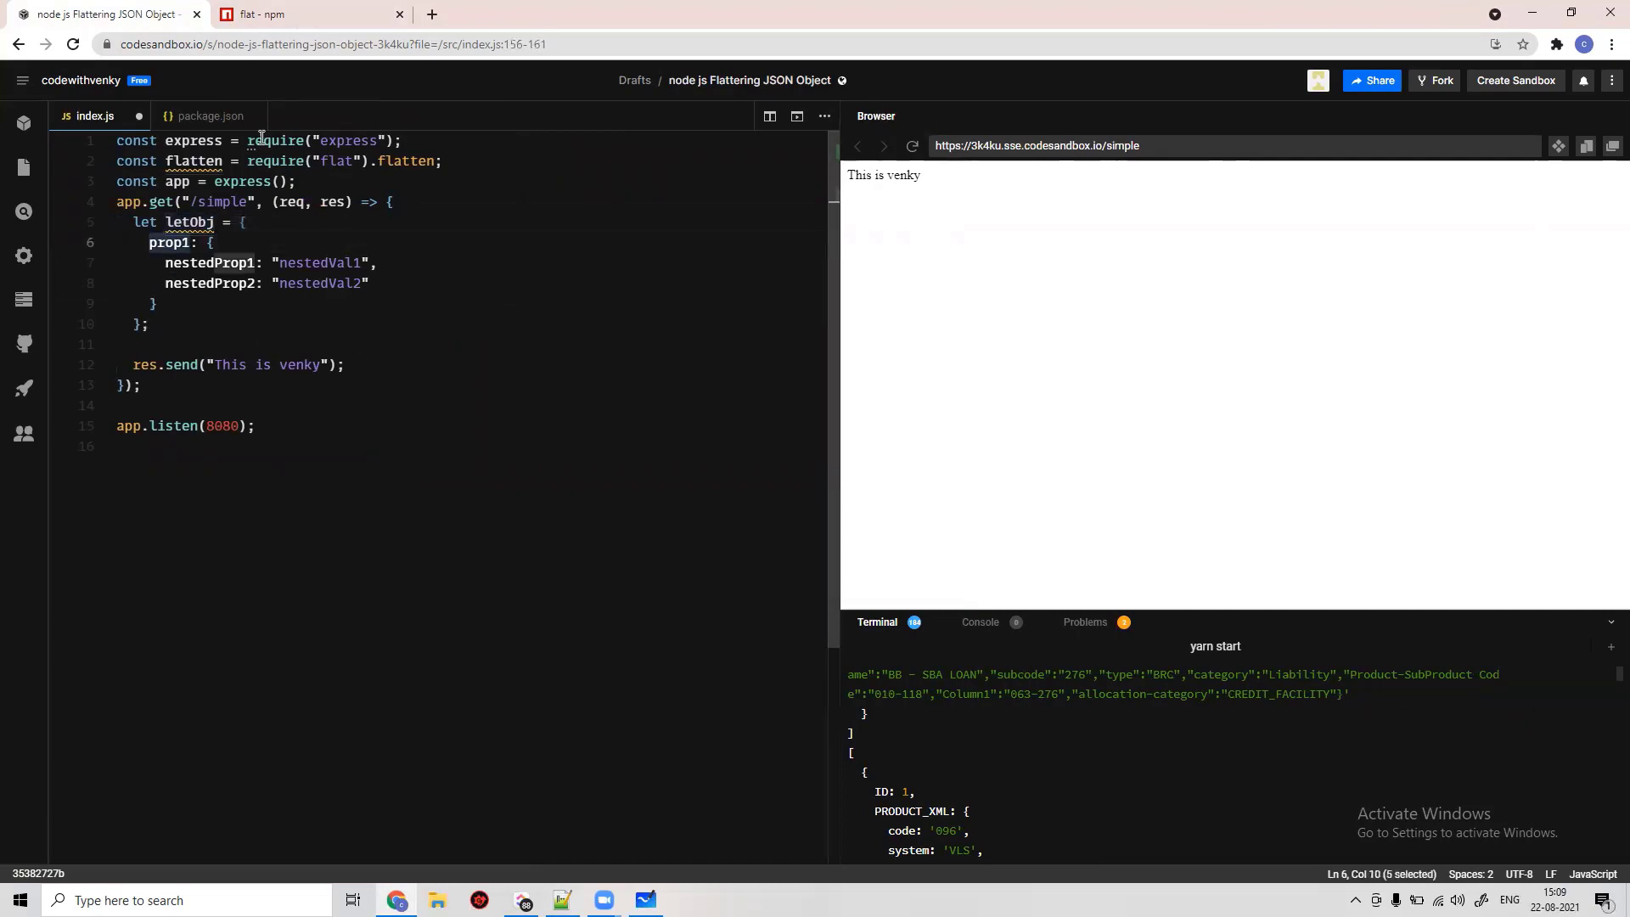
click(301, 14)
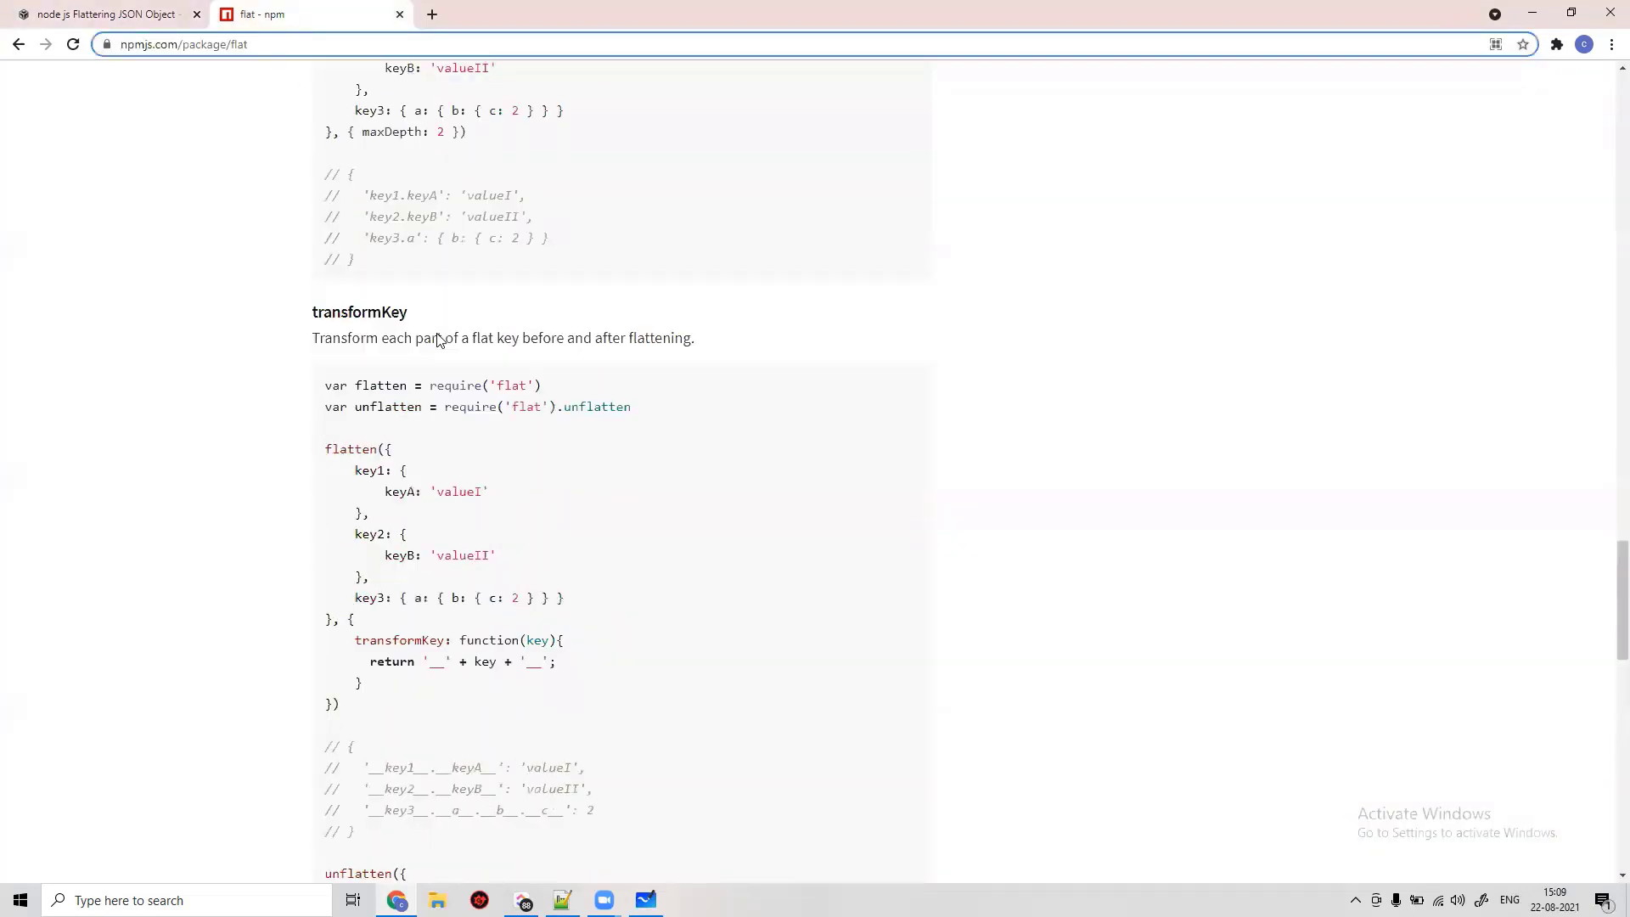
scroll(up, 3)
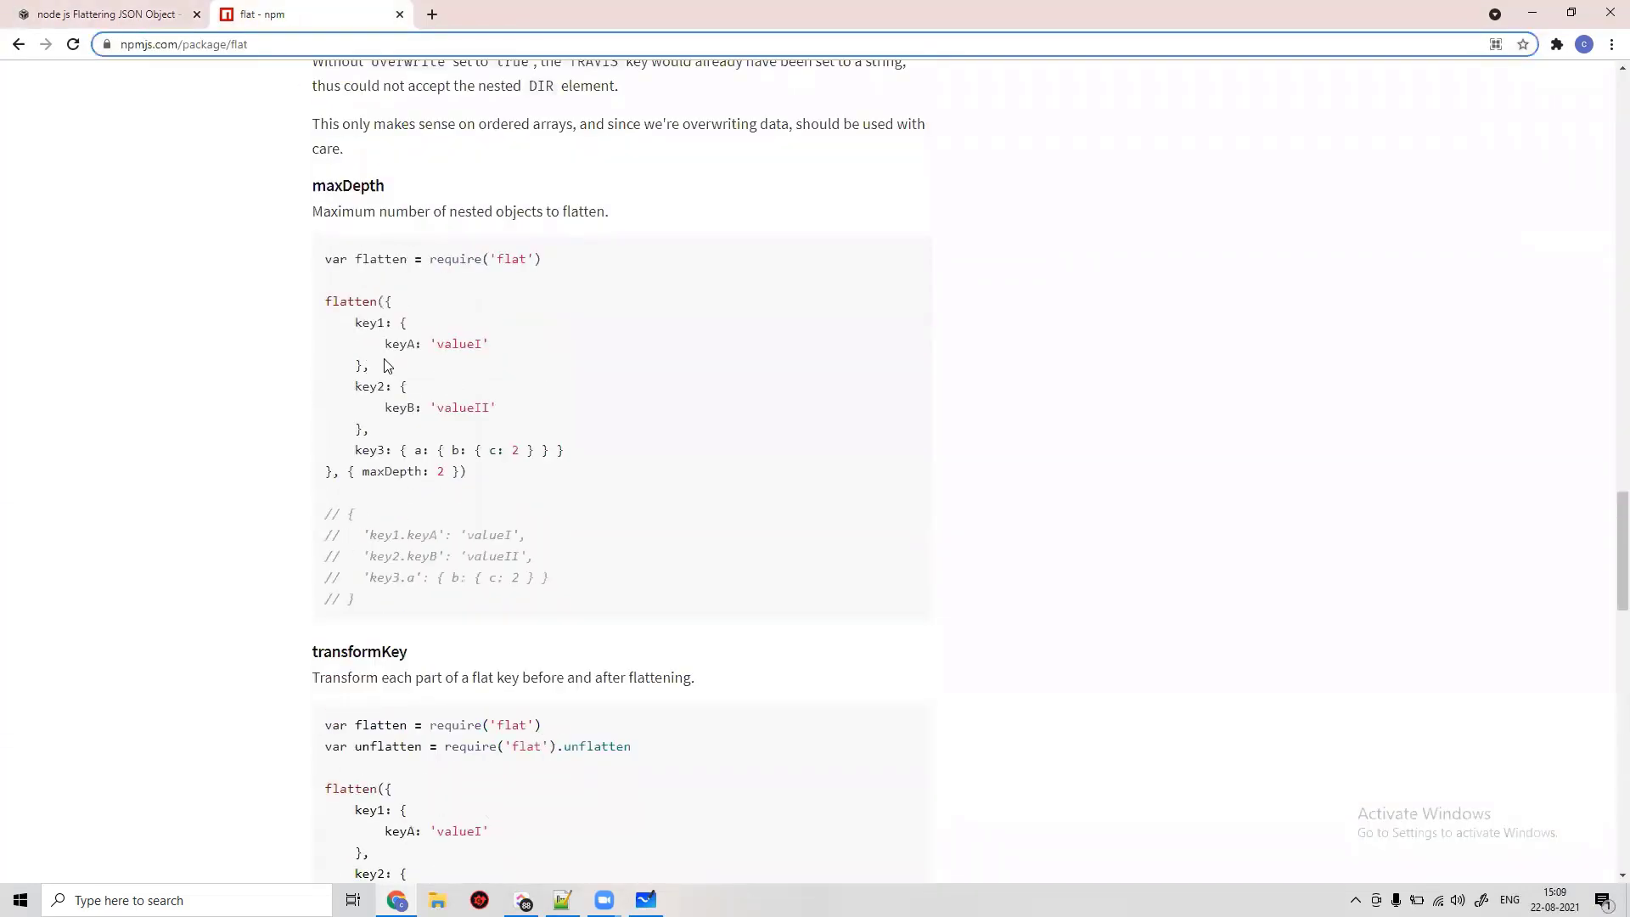
drag(385, 301, 343, 449)
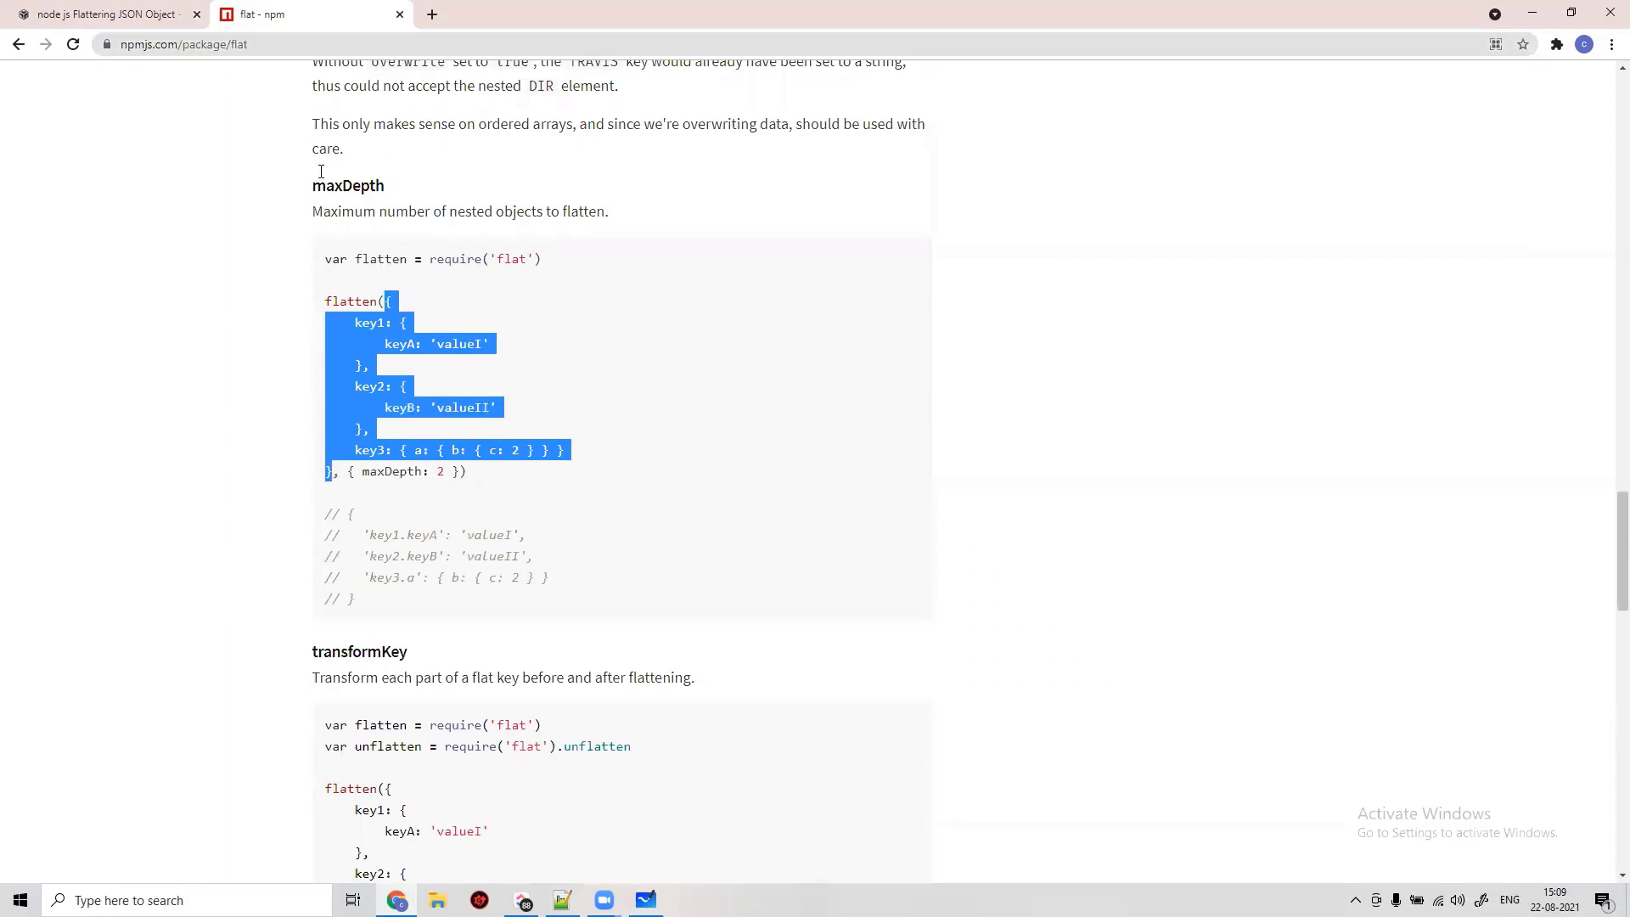
click(103, 13)
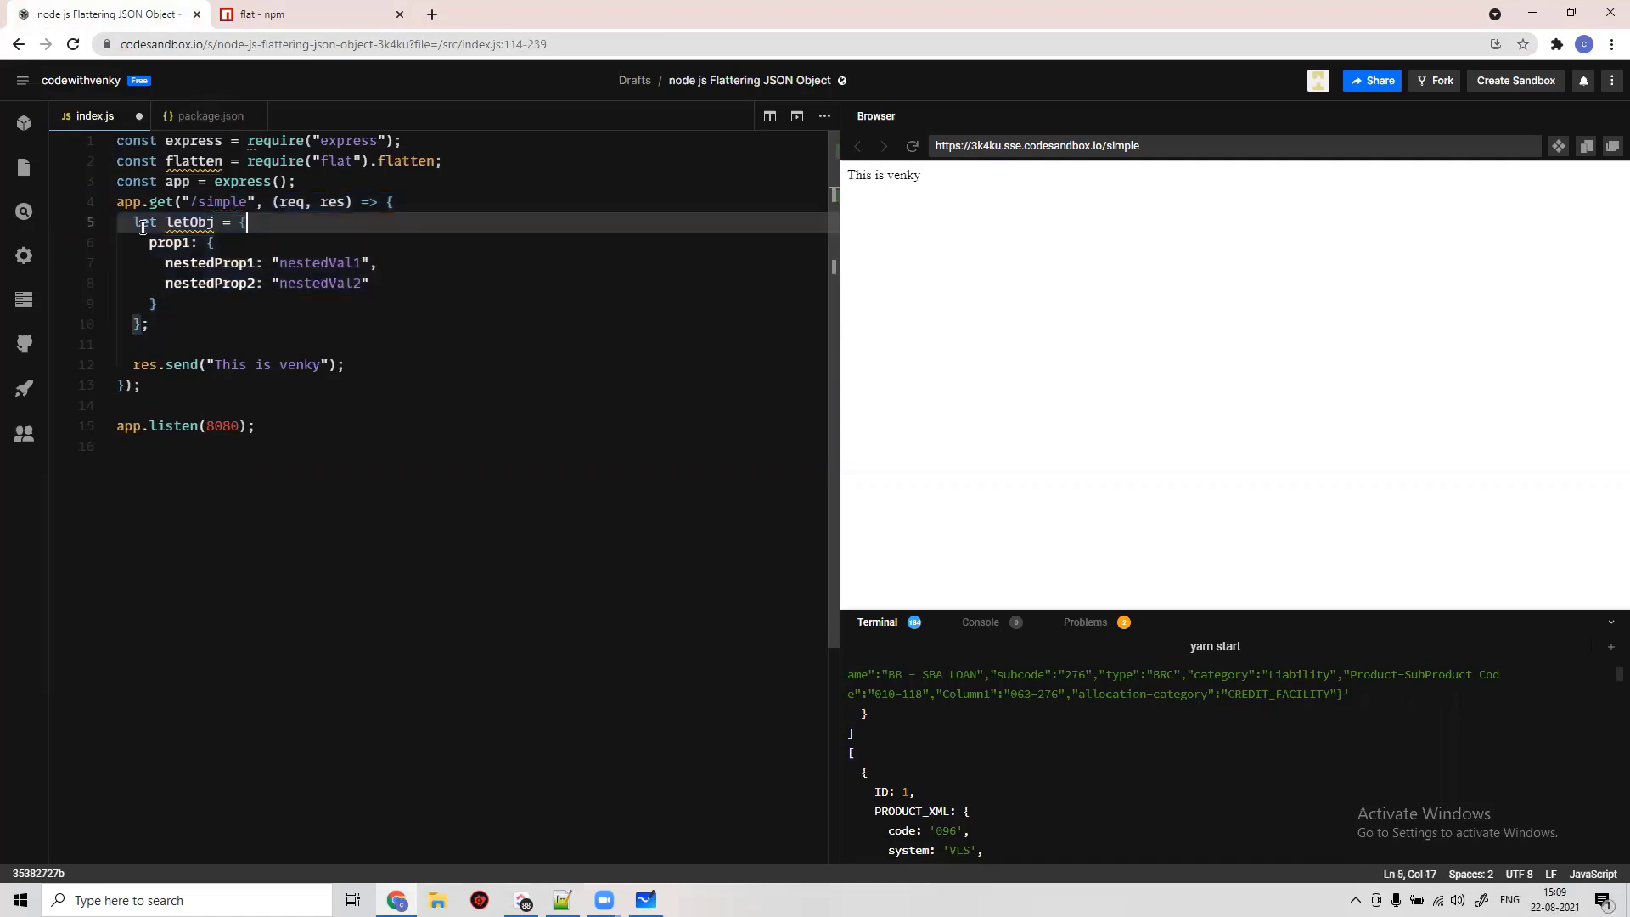
- Replace letObj with the key1/key2/key3 object, send letObj instead of the greeting, and reload
drag(241, 222, 143, 323)
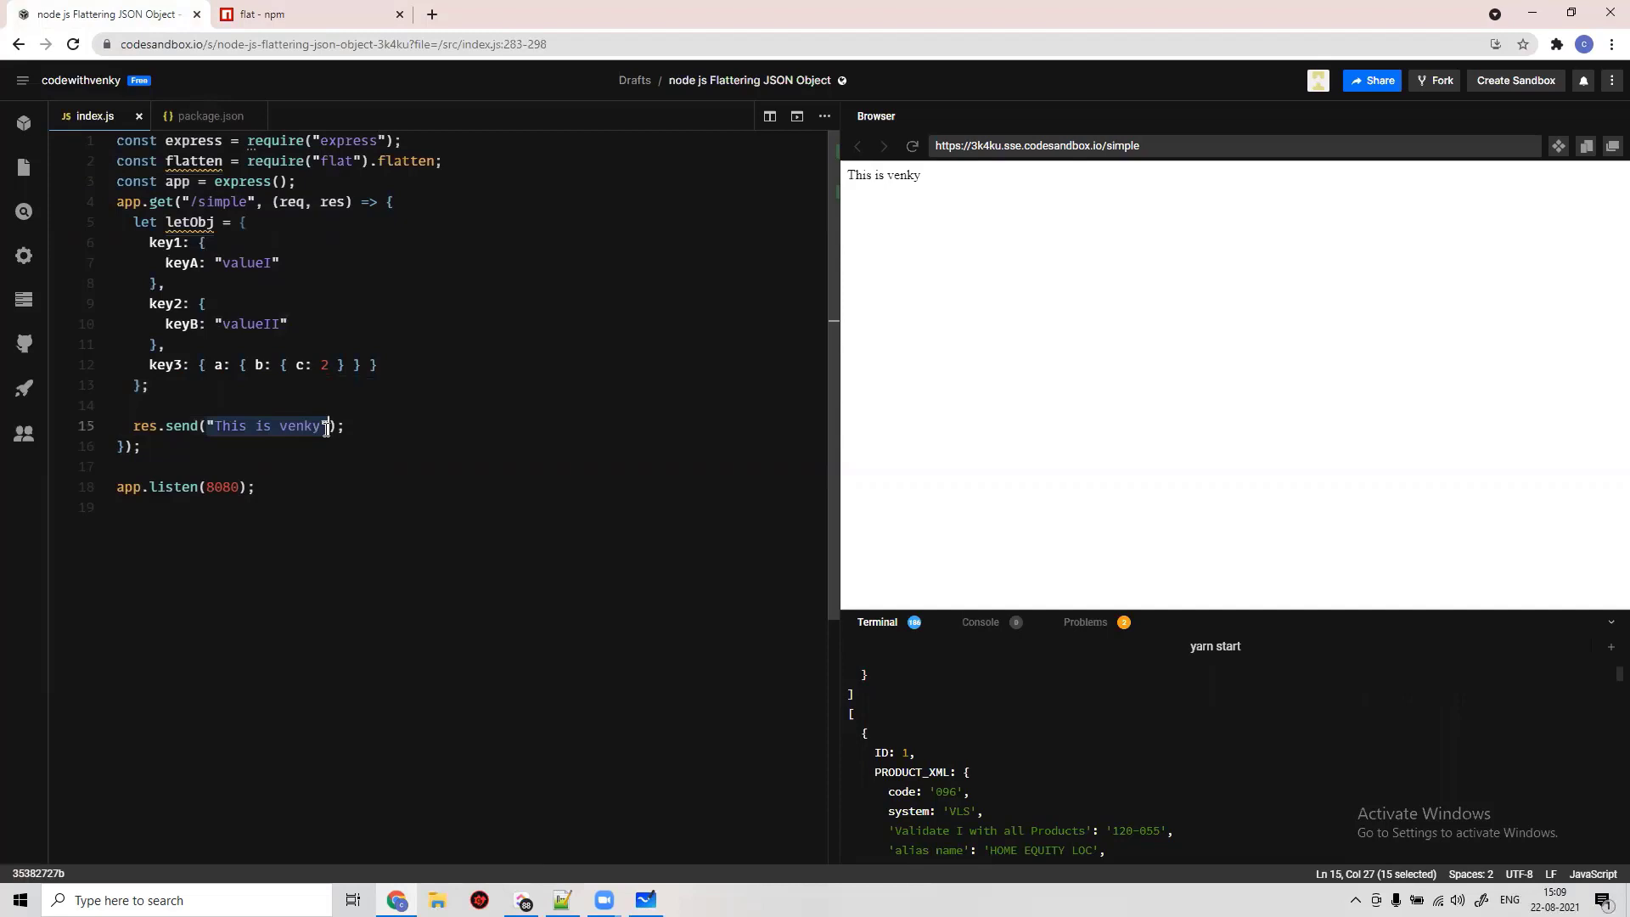
key(Delete)
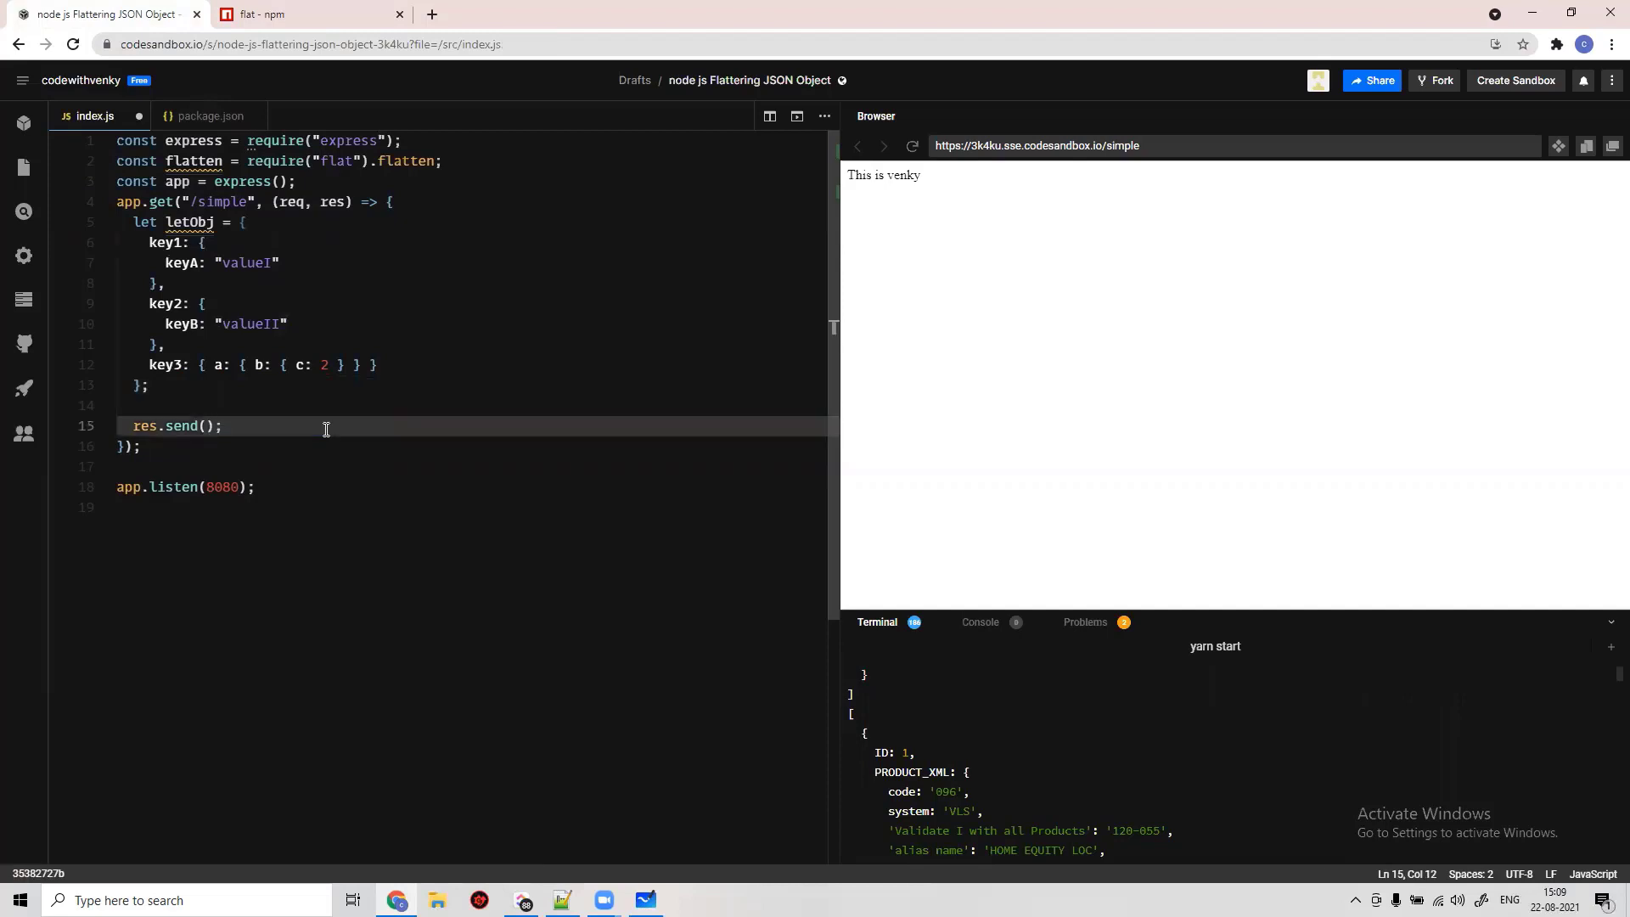
text(letObj)
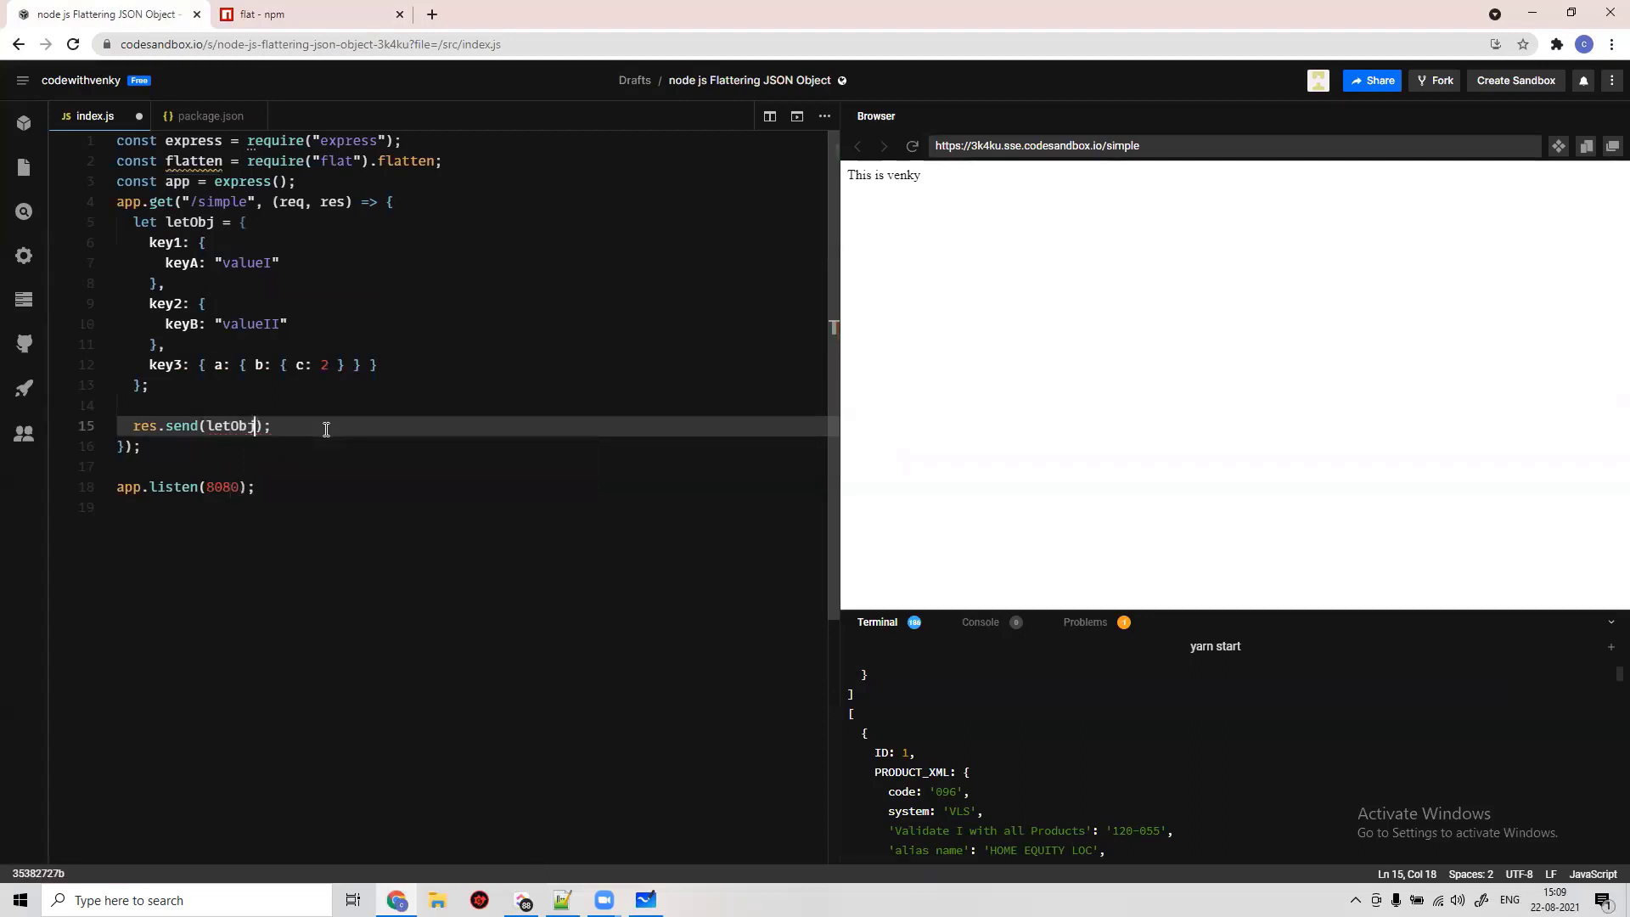
click(912, 145)
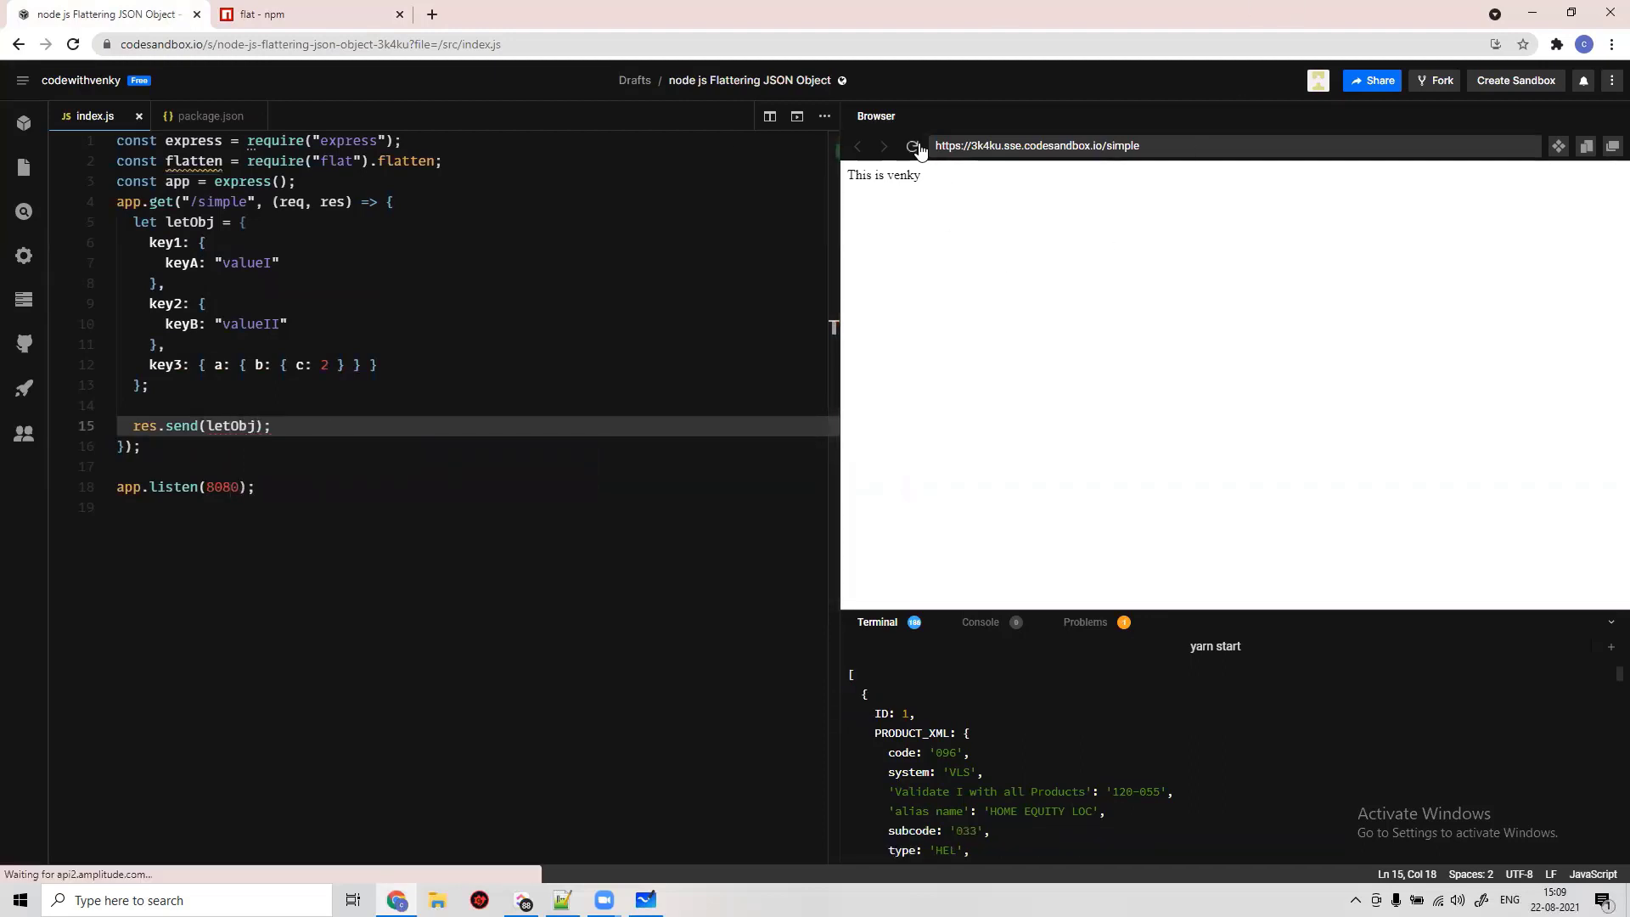
- Reload the /simple preview, which shows the nested key1/key2/key3 JSON unflattened
click(914, 145)
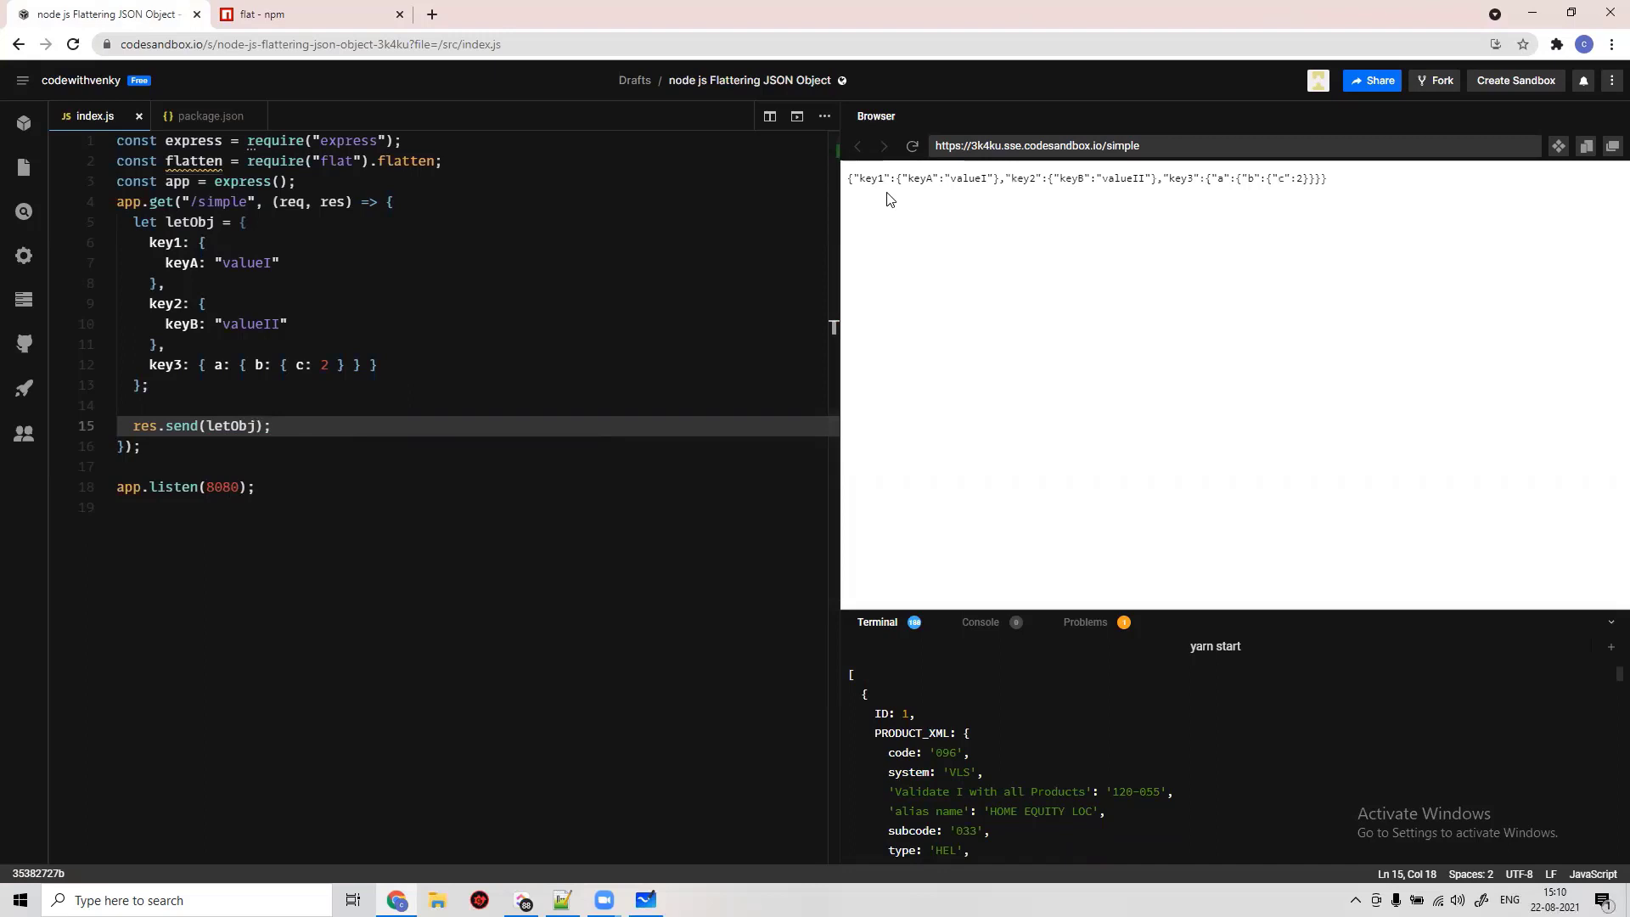
mouse_move(1022, 201)
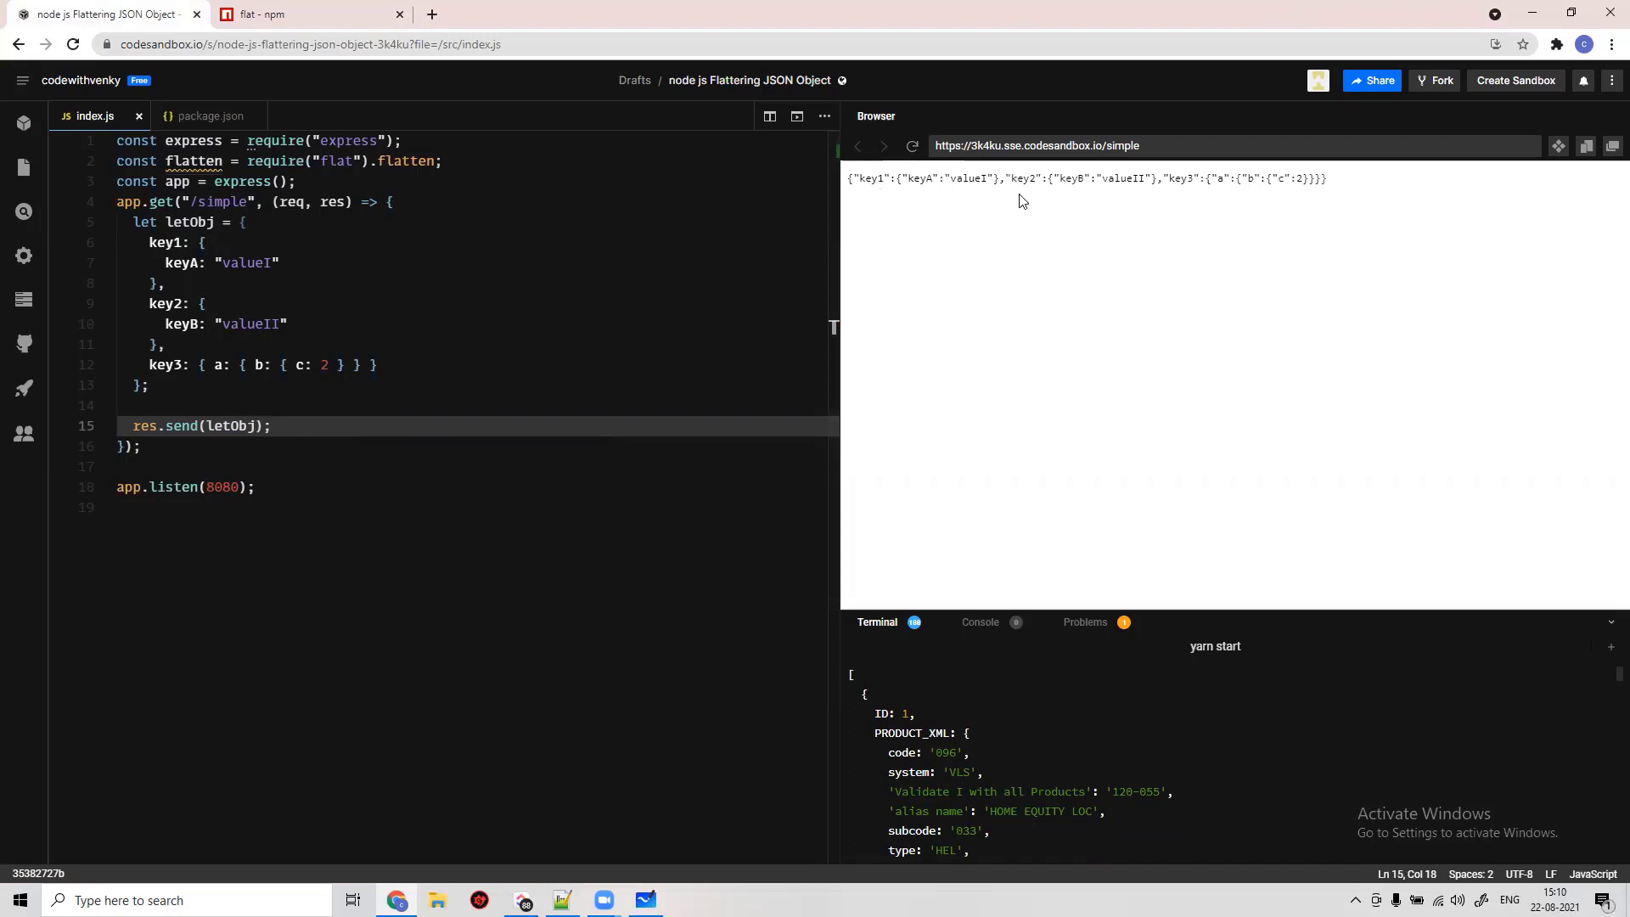
mouse_move(694, 271)
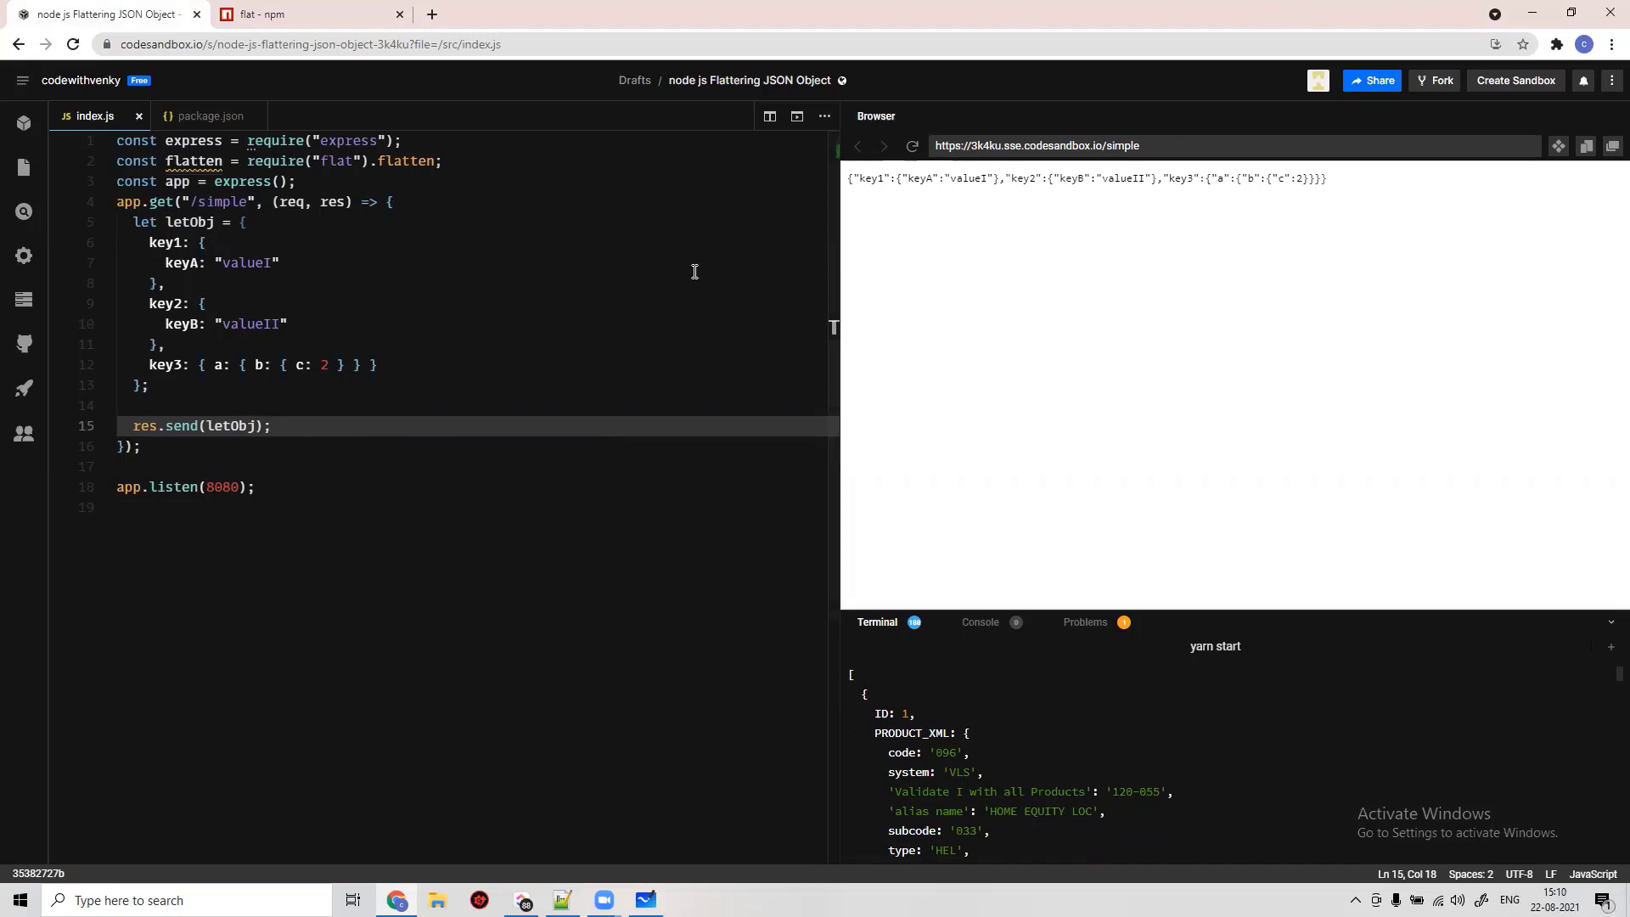
mouse_move(818, 265)
text(flatten()
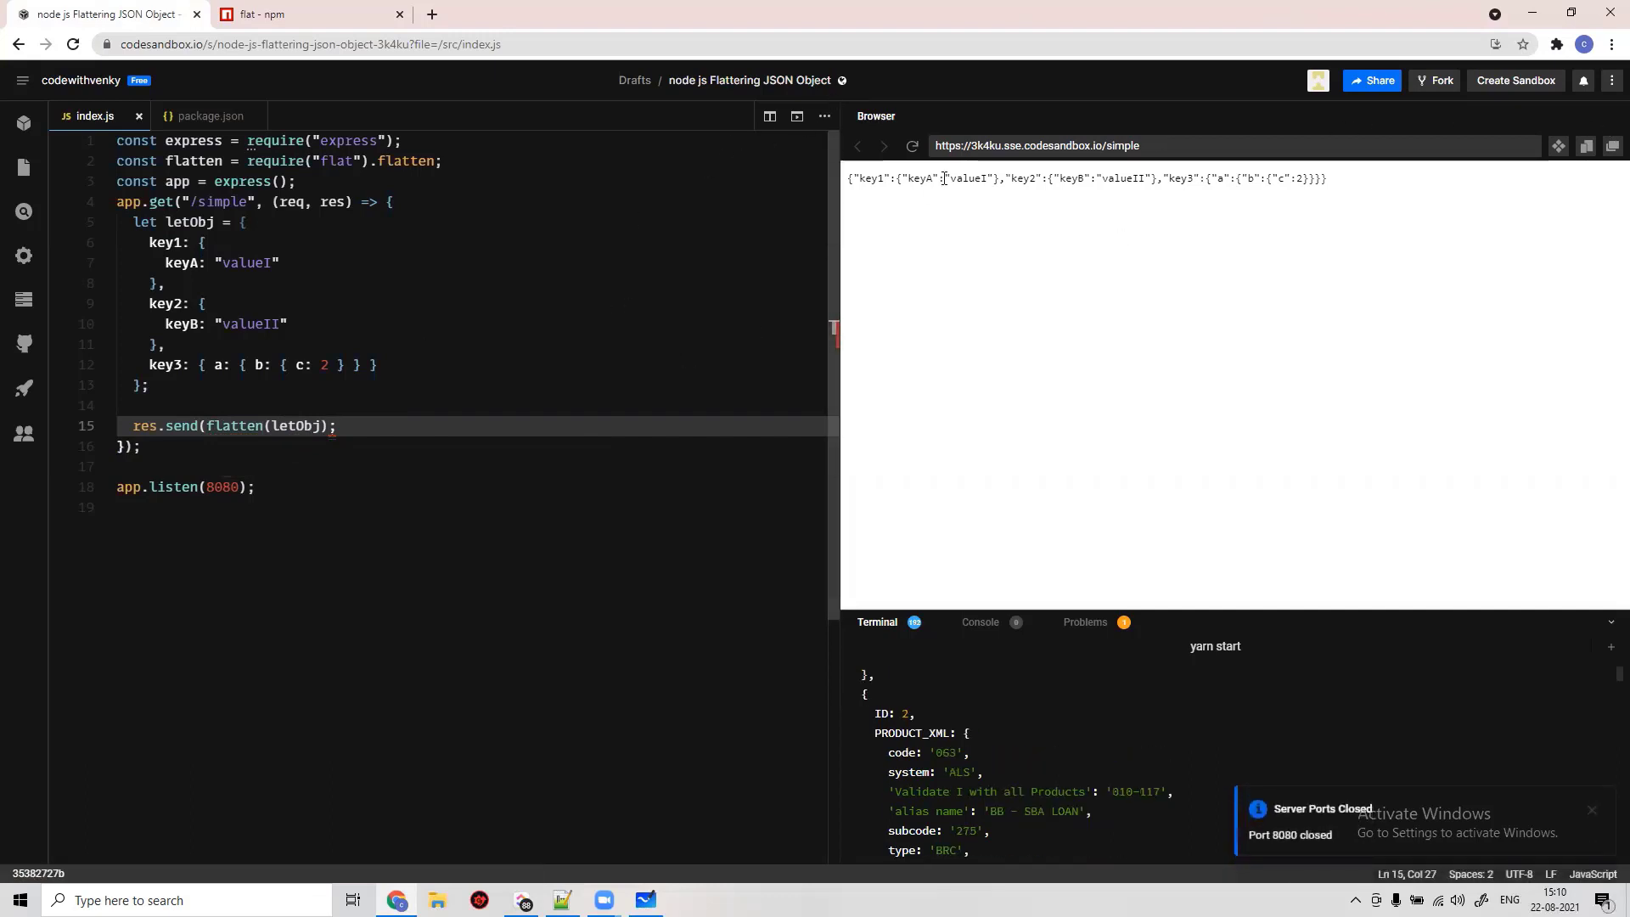
- Reload the /simple preview after the 502 restart to show dotted keys like key1.keyA
click(912, 145)
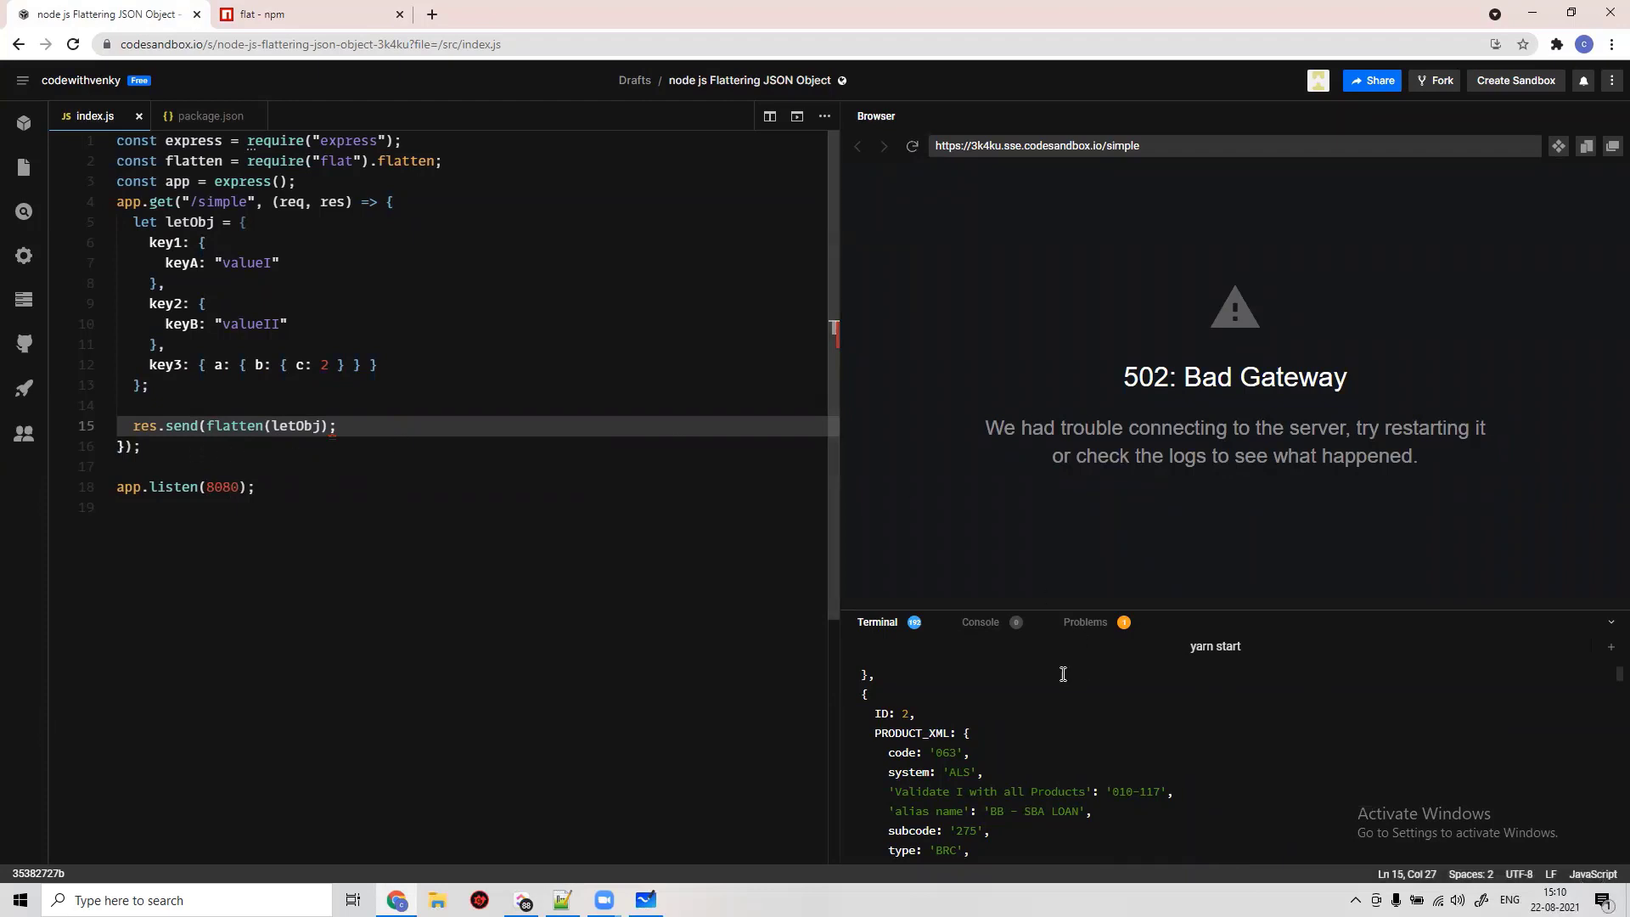
click(286, 323)
text())
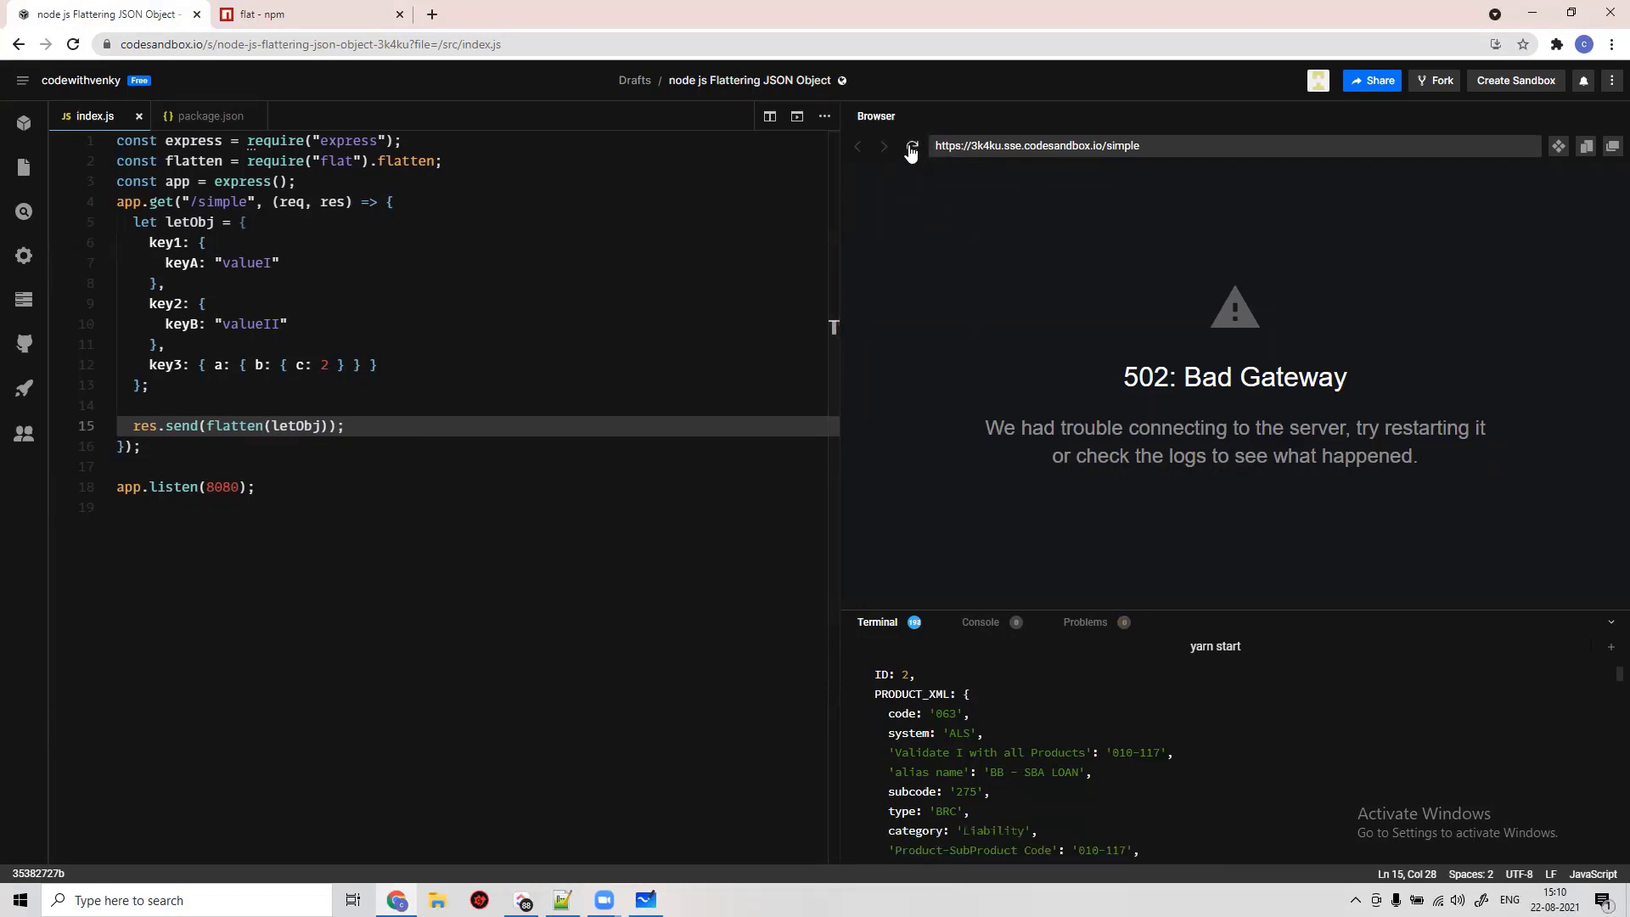
click(912, 145)
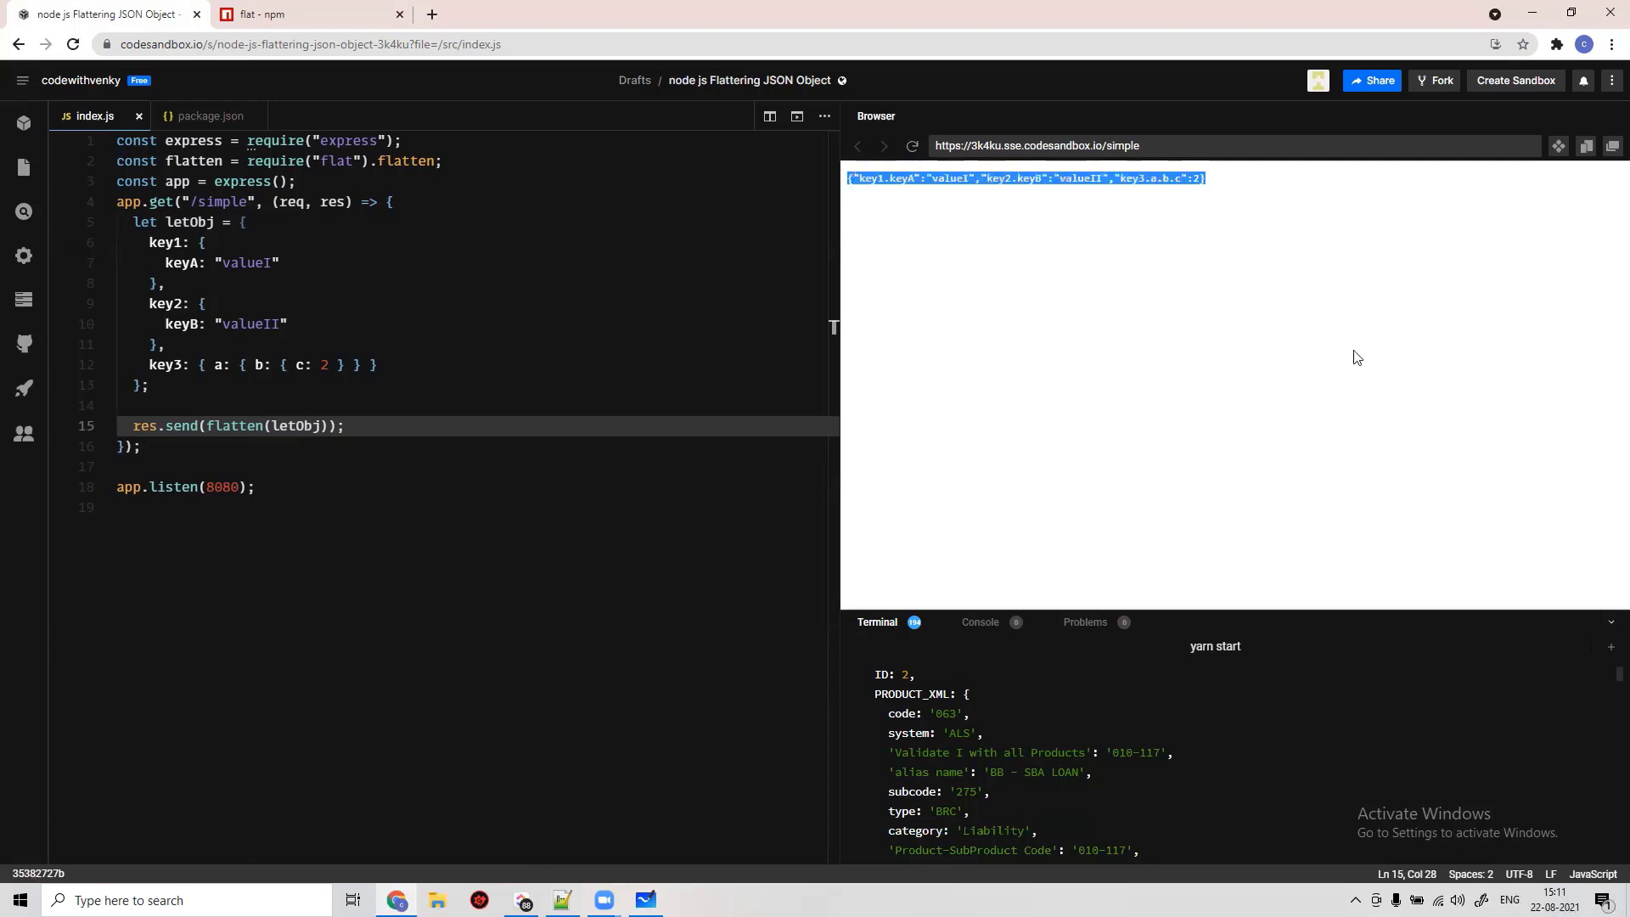
mouse_move(455, 272)
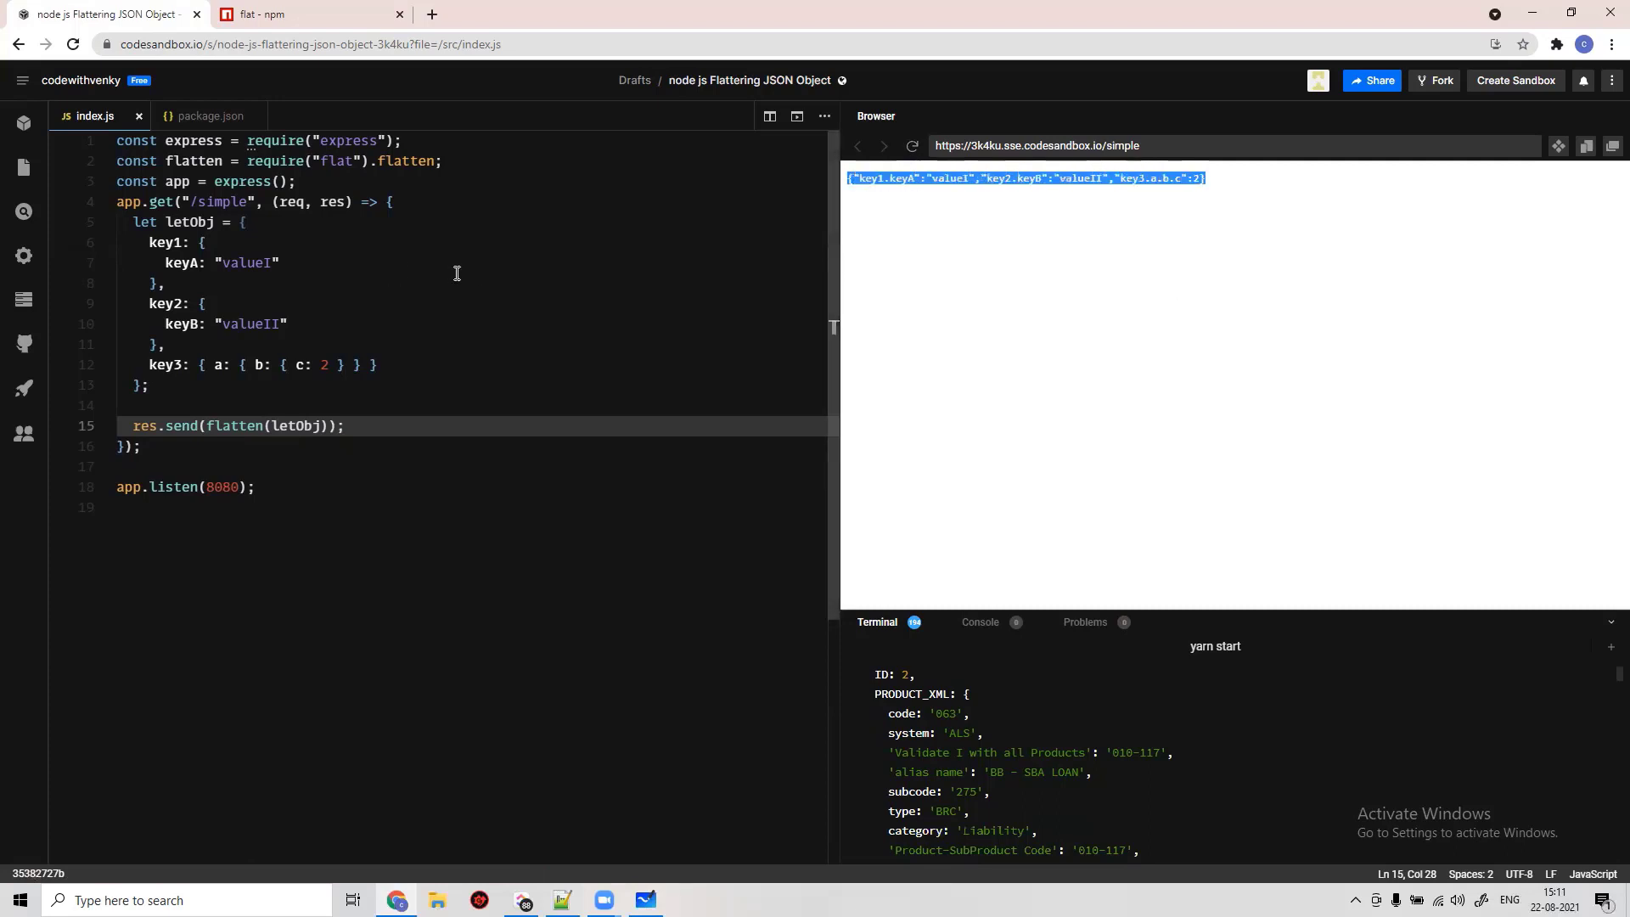
mouse_move(115, 209)
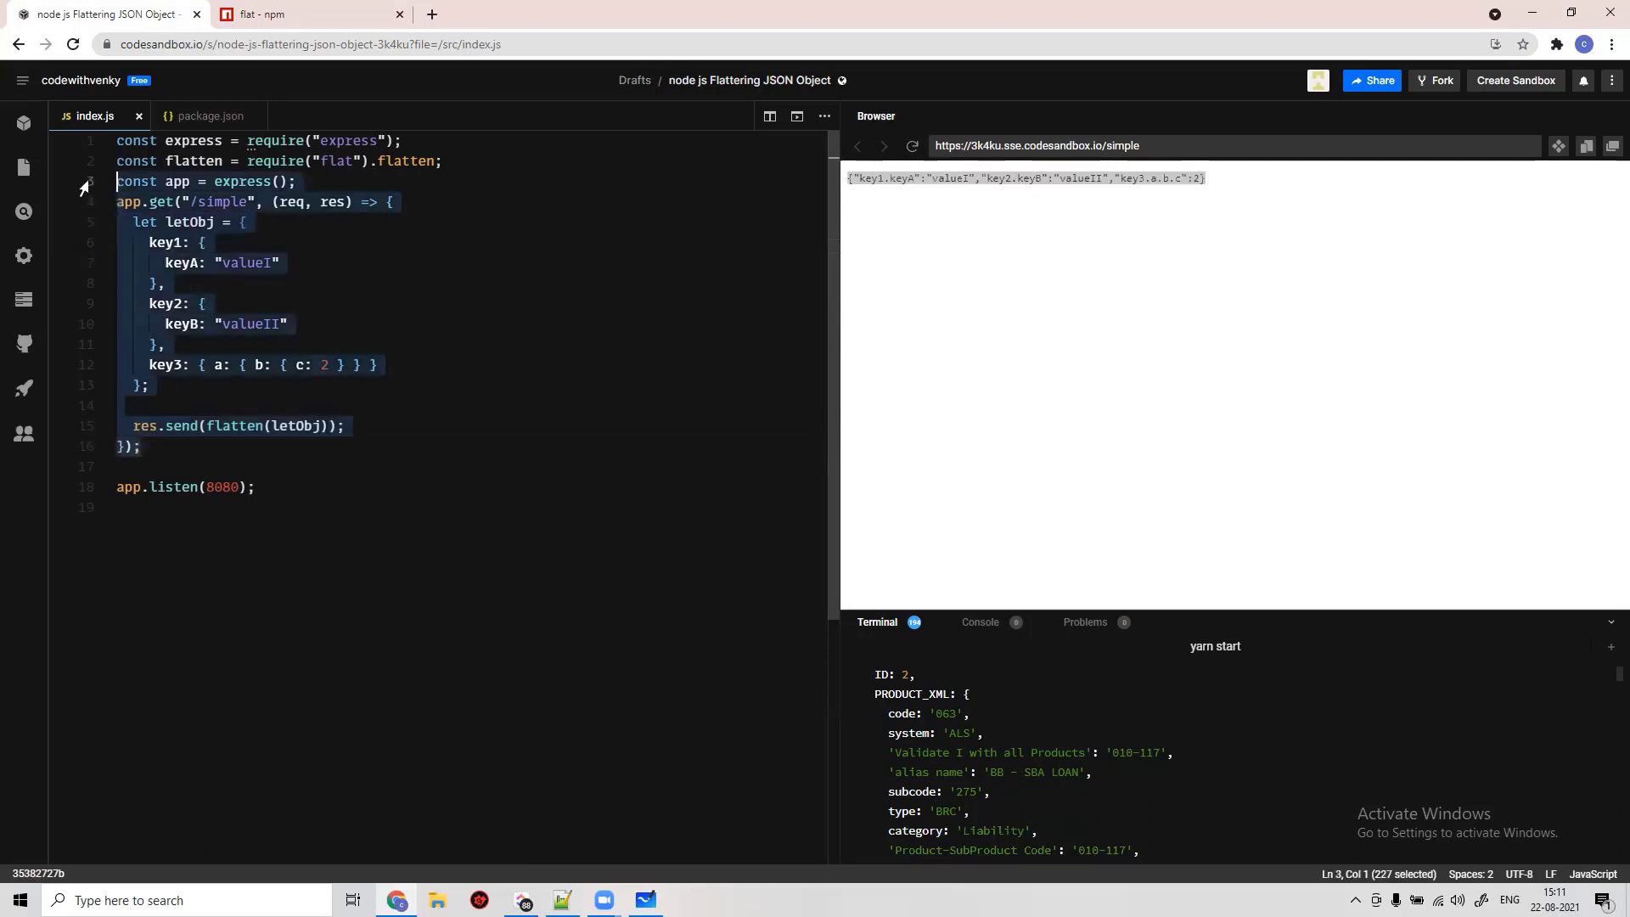
- Add a /complex route sending the flattened three-item ID/PRODUCT_XML array, then reload the preview
click(158, 469)
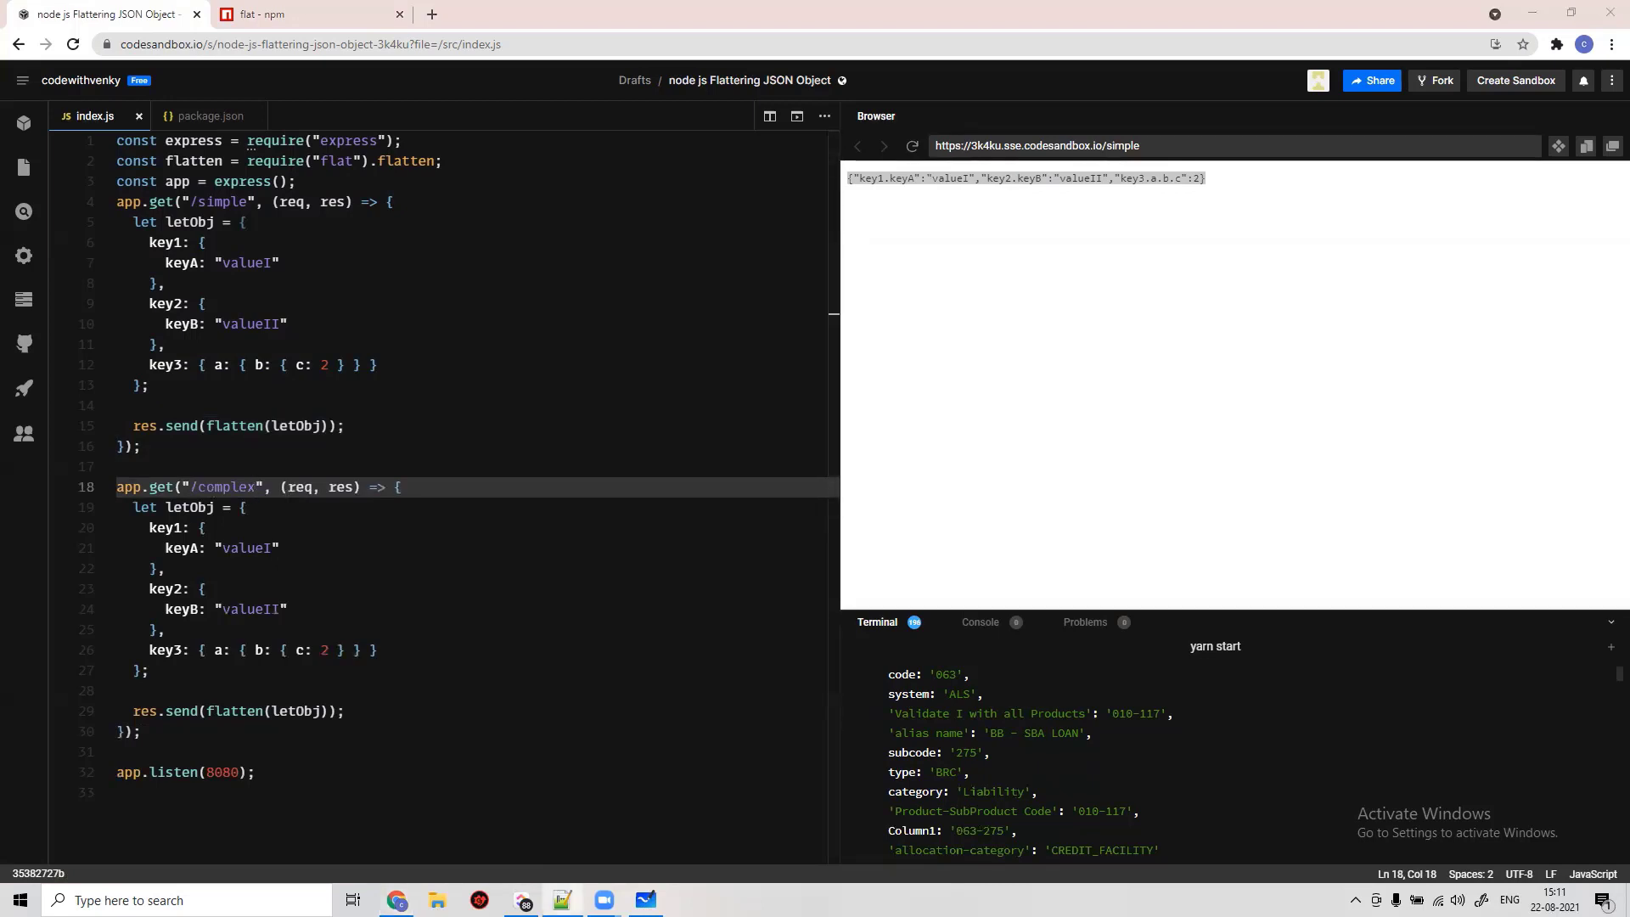
mouse_move(42, 777)
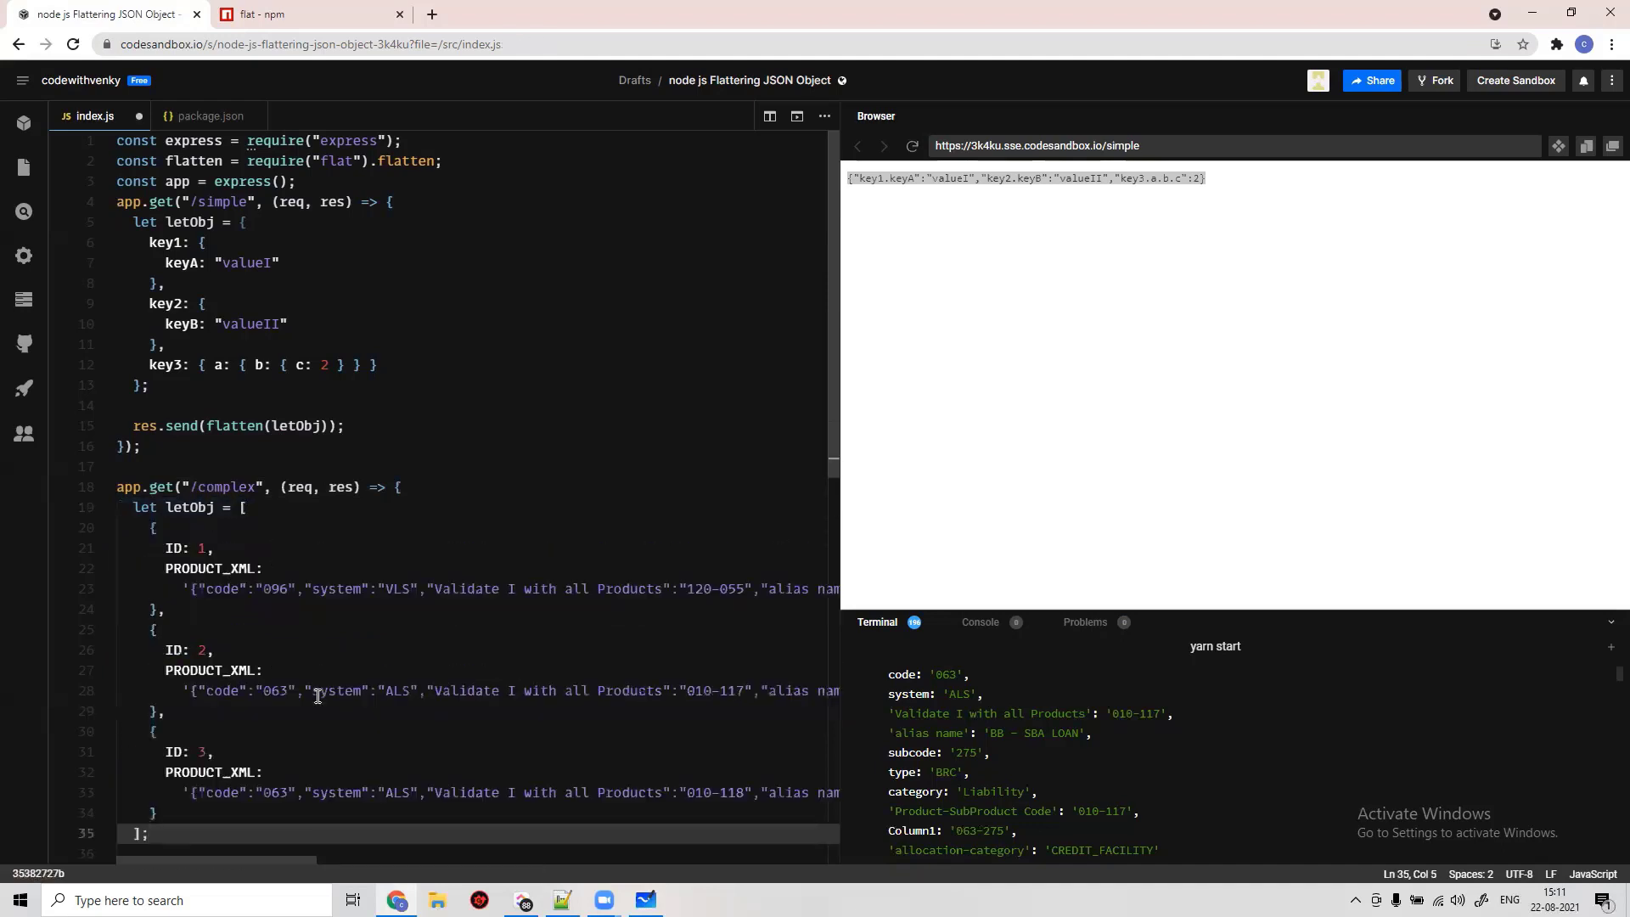
scroll(down, 3)
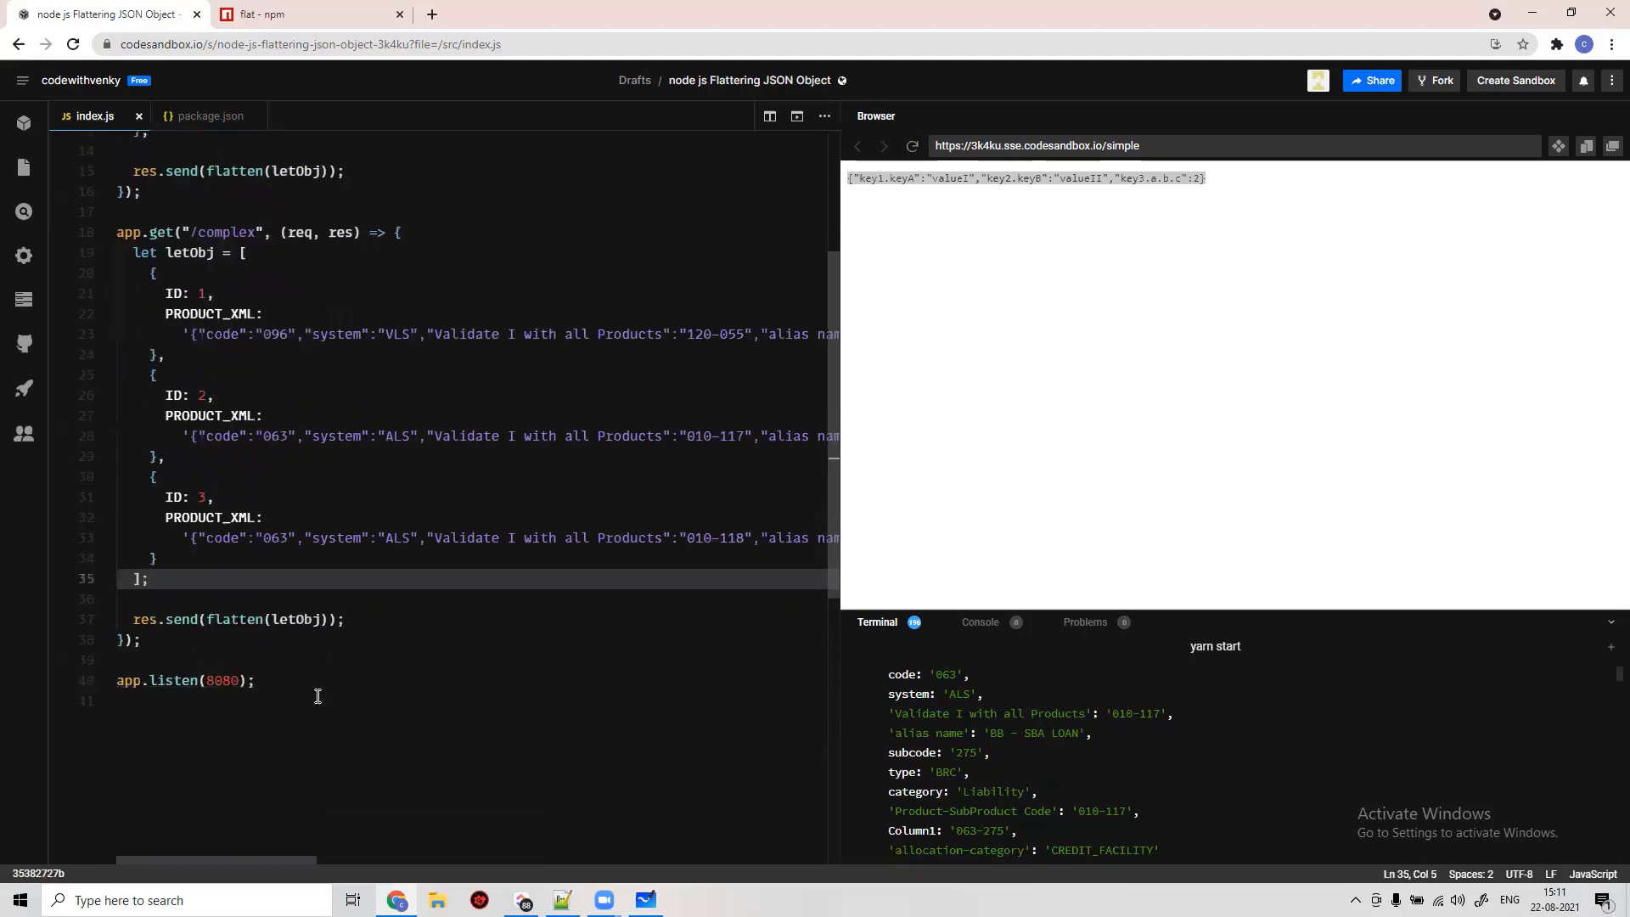
click(912, 145)
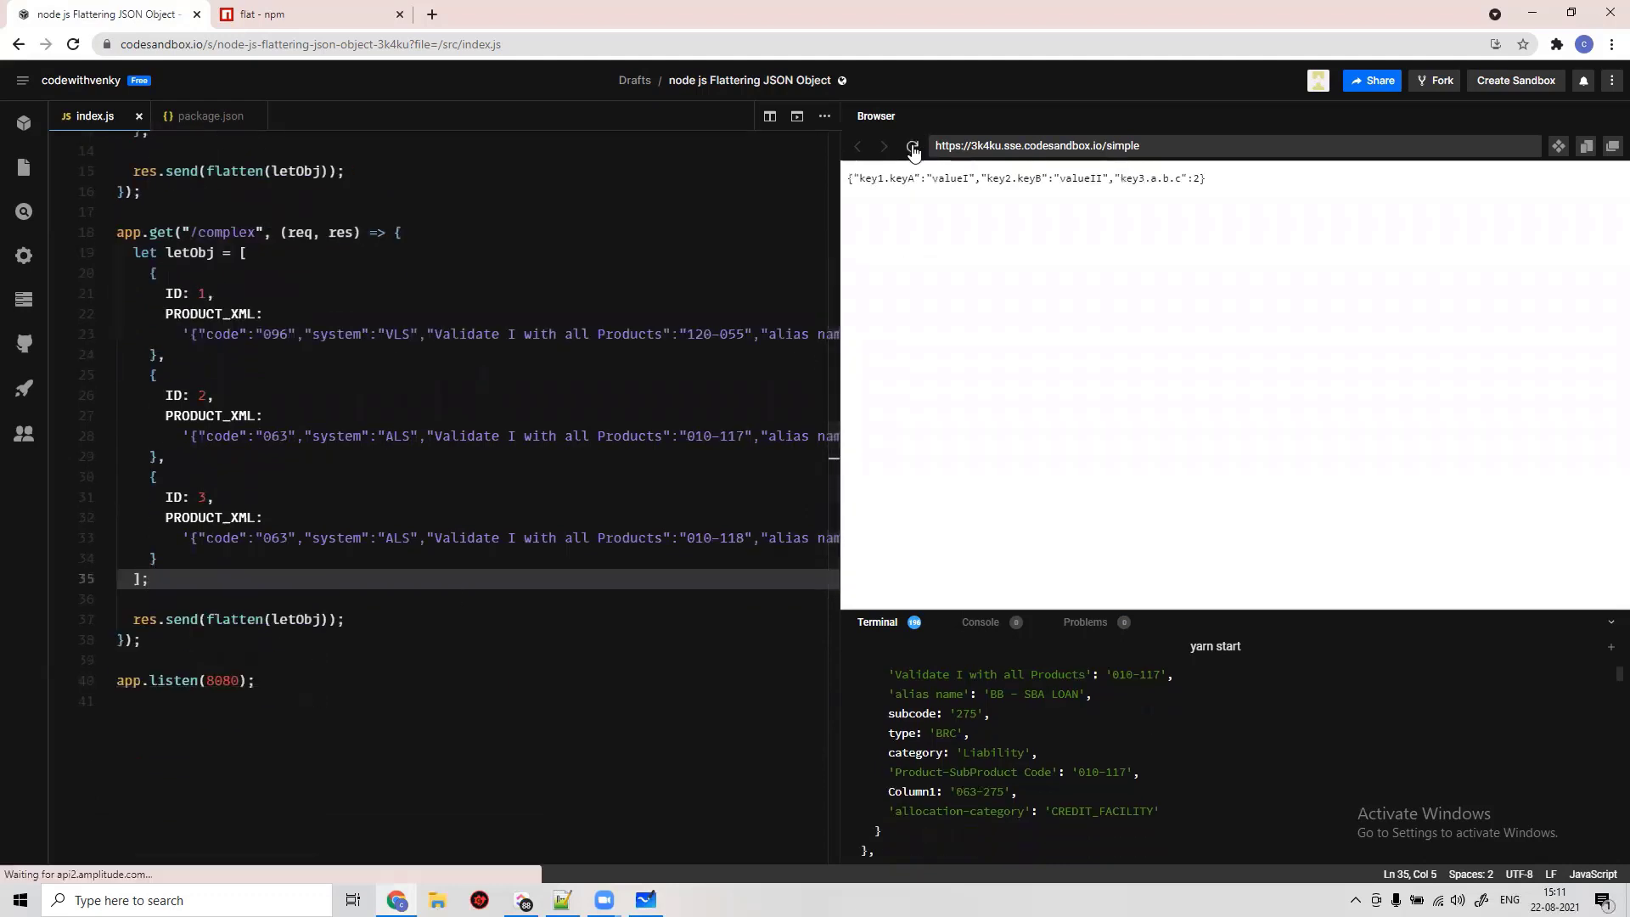
- Load /complex in the preview and copy its flattened JSON with keys like 0.ID
click(913, 145)
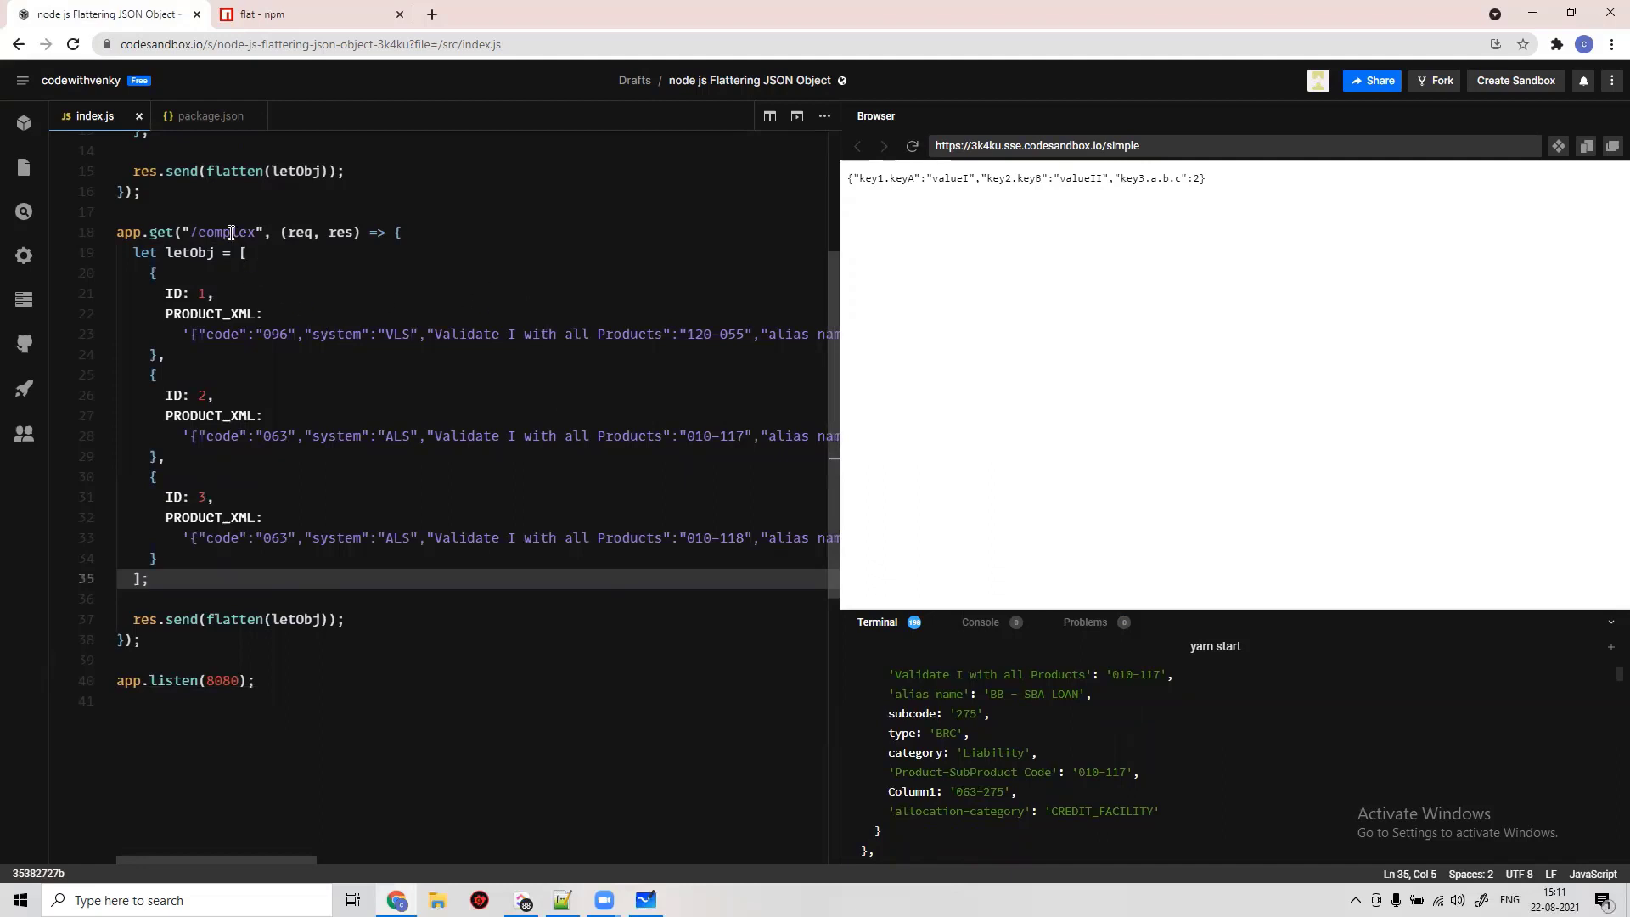
double_click(224, 232)
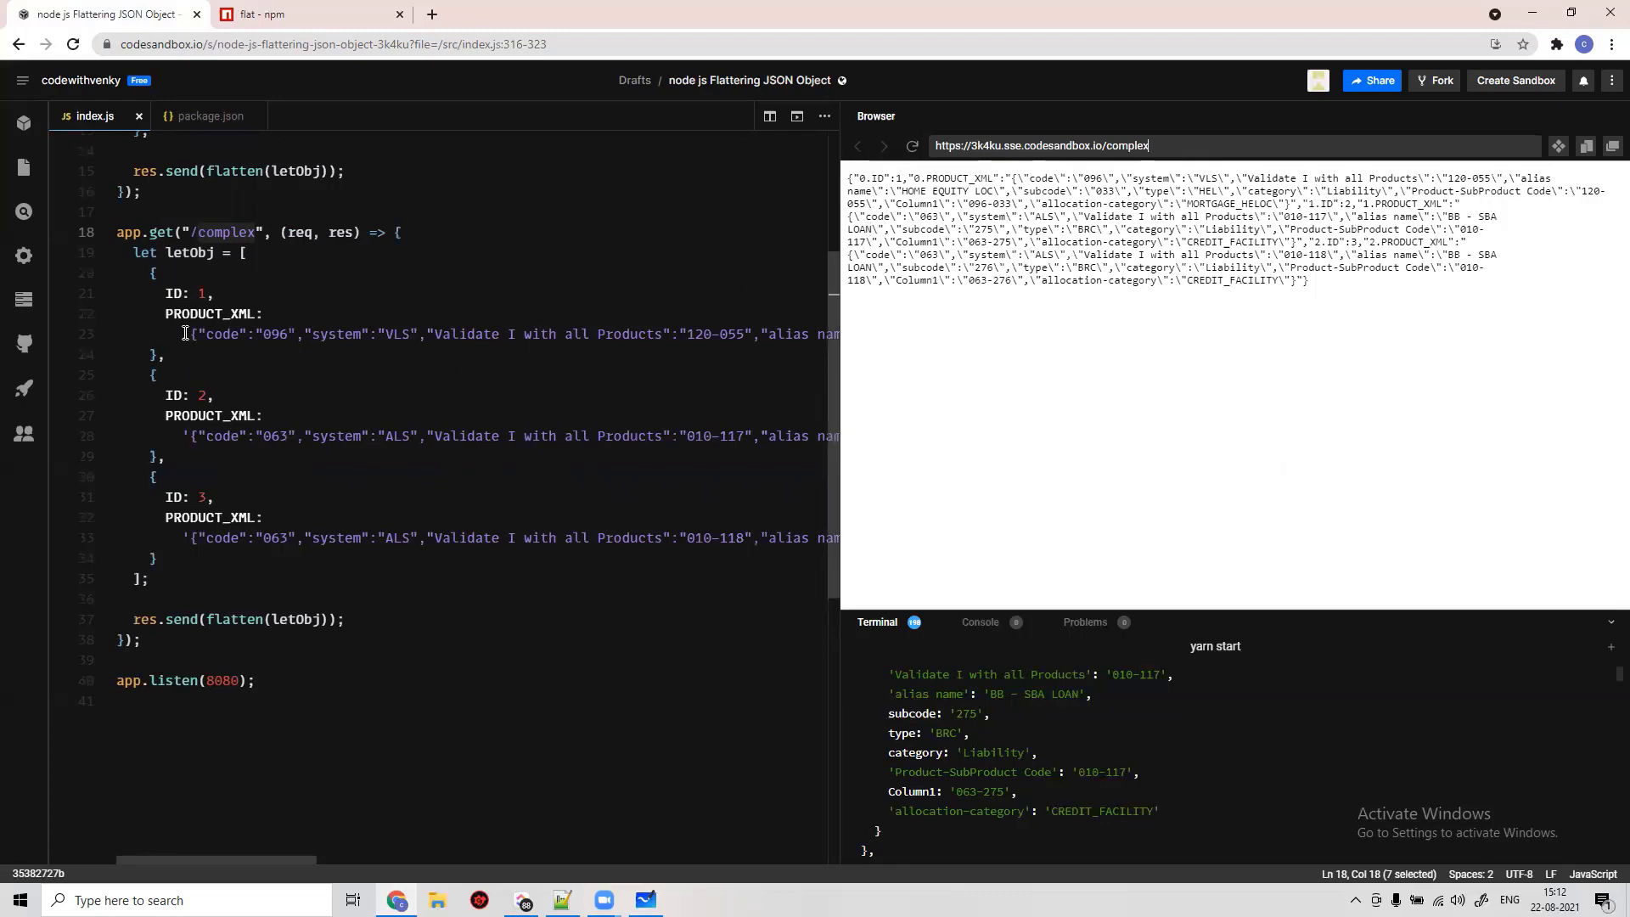
click(175, 333)
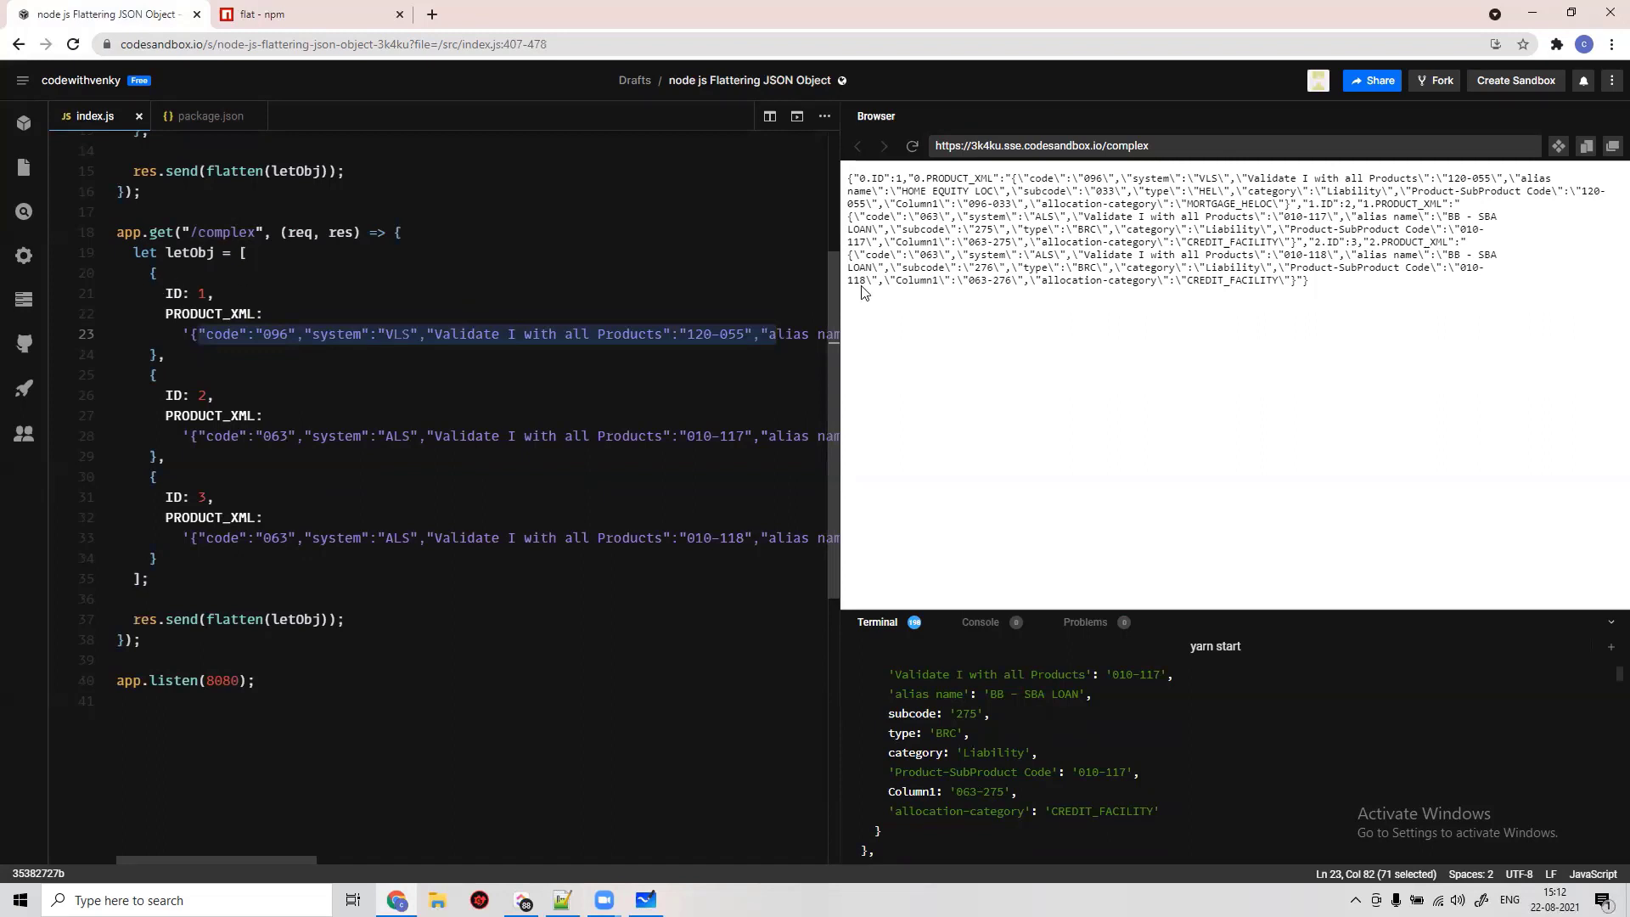
mouse_move(205, 325)
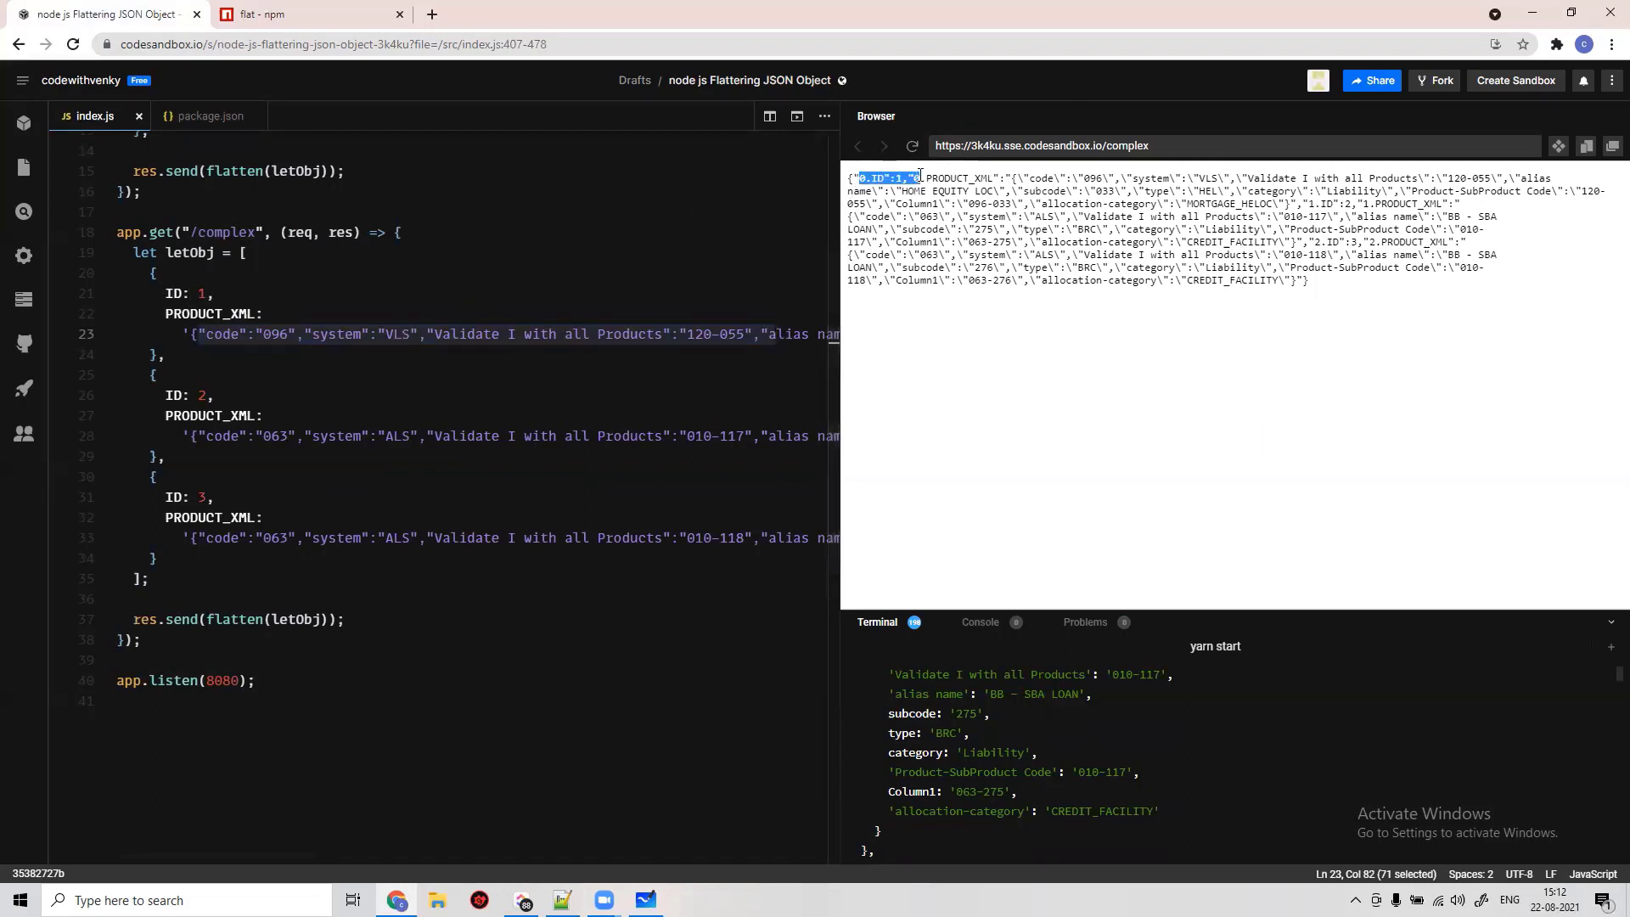
key(ctrl+a)
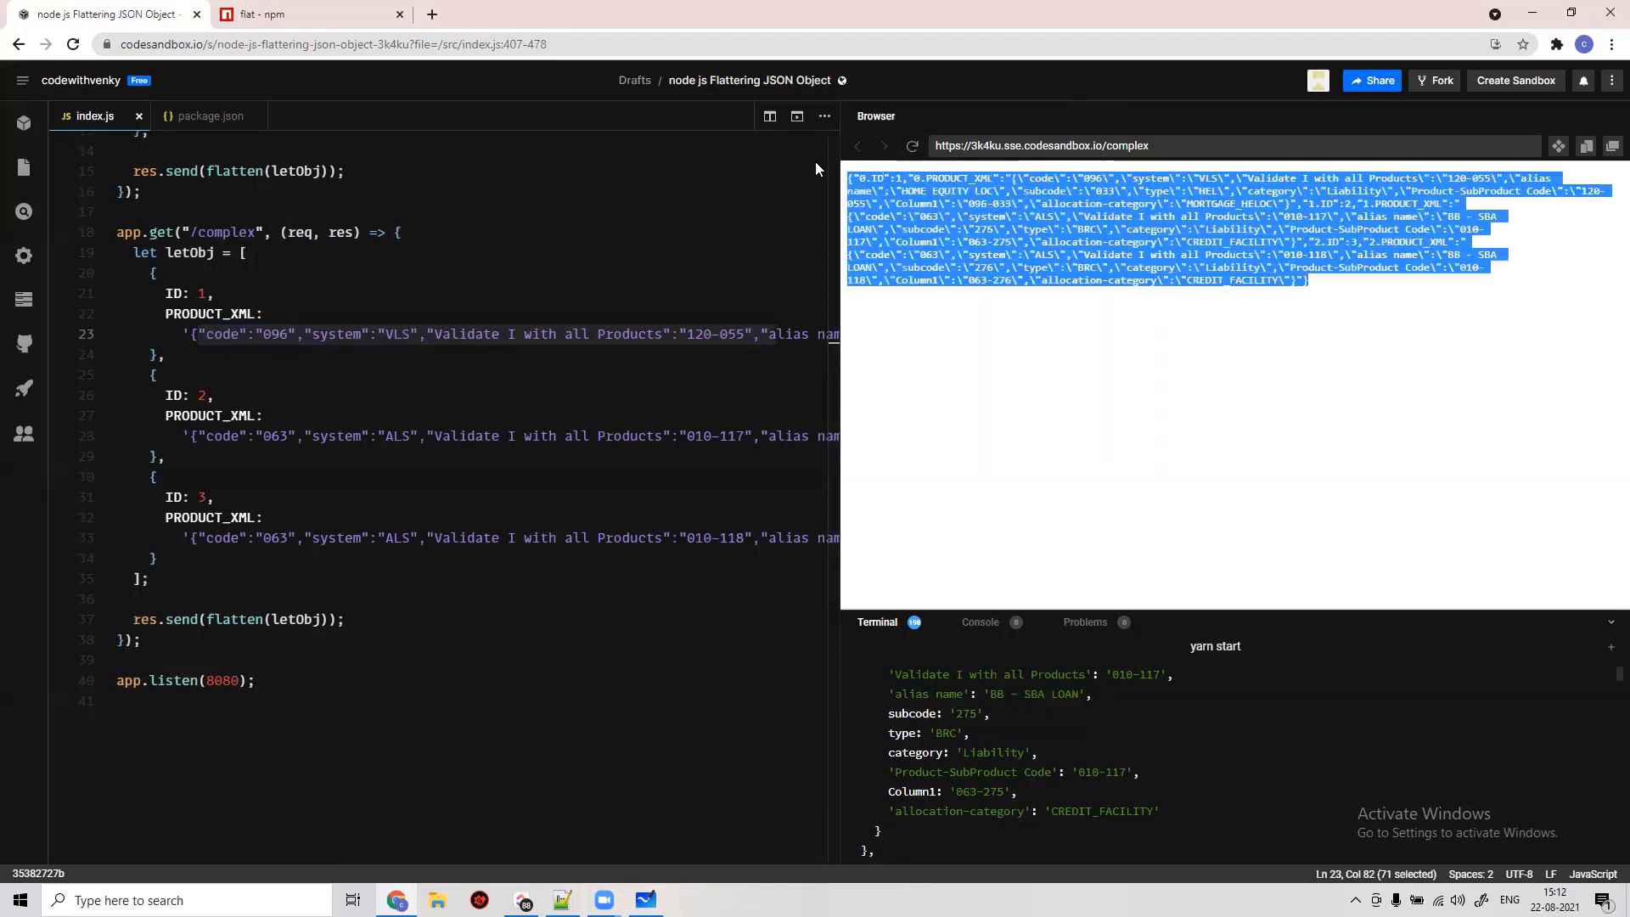
mouse_move(445, 19)
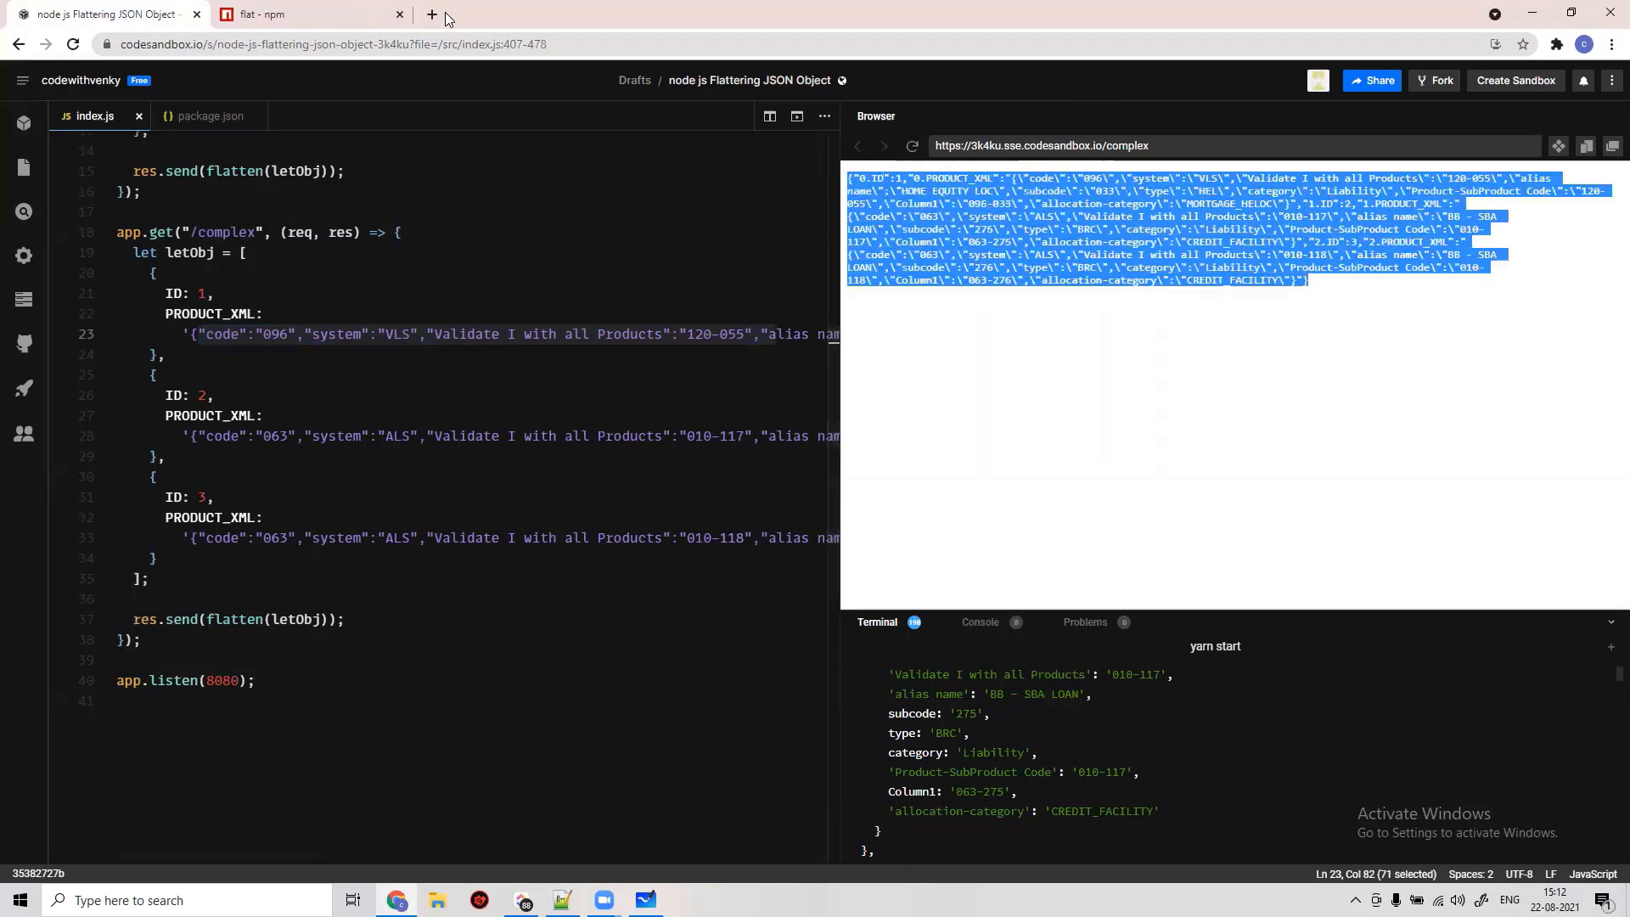
- Paste the copied /complex output into JSONLint and confirm it validates as JSON
click(413, 13)
text(json validitor)
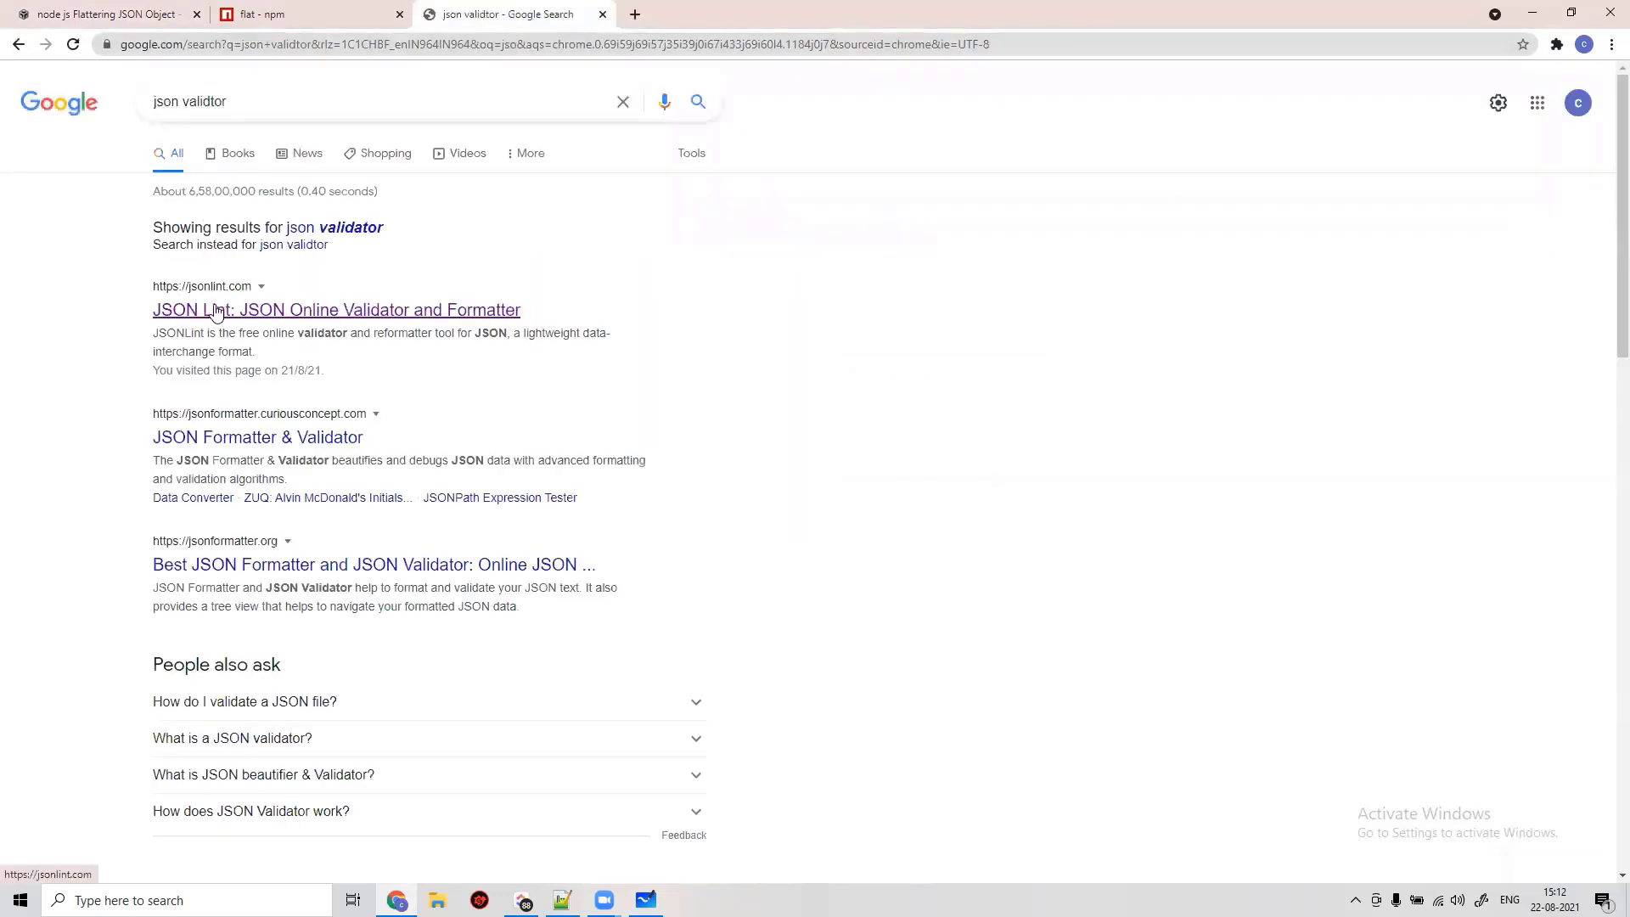
click(336, 309)
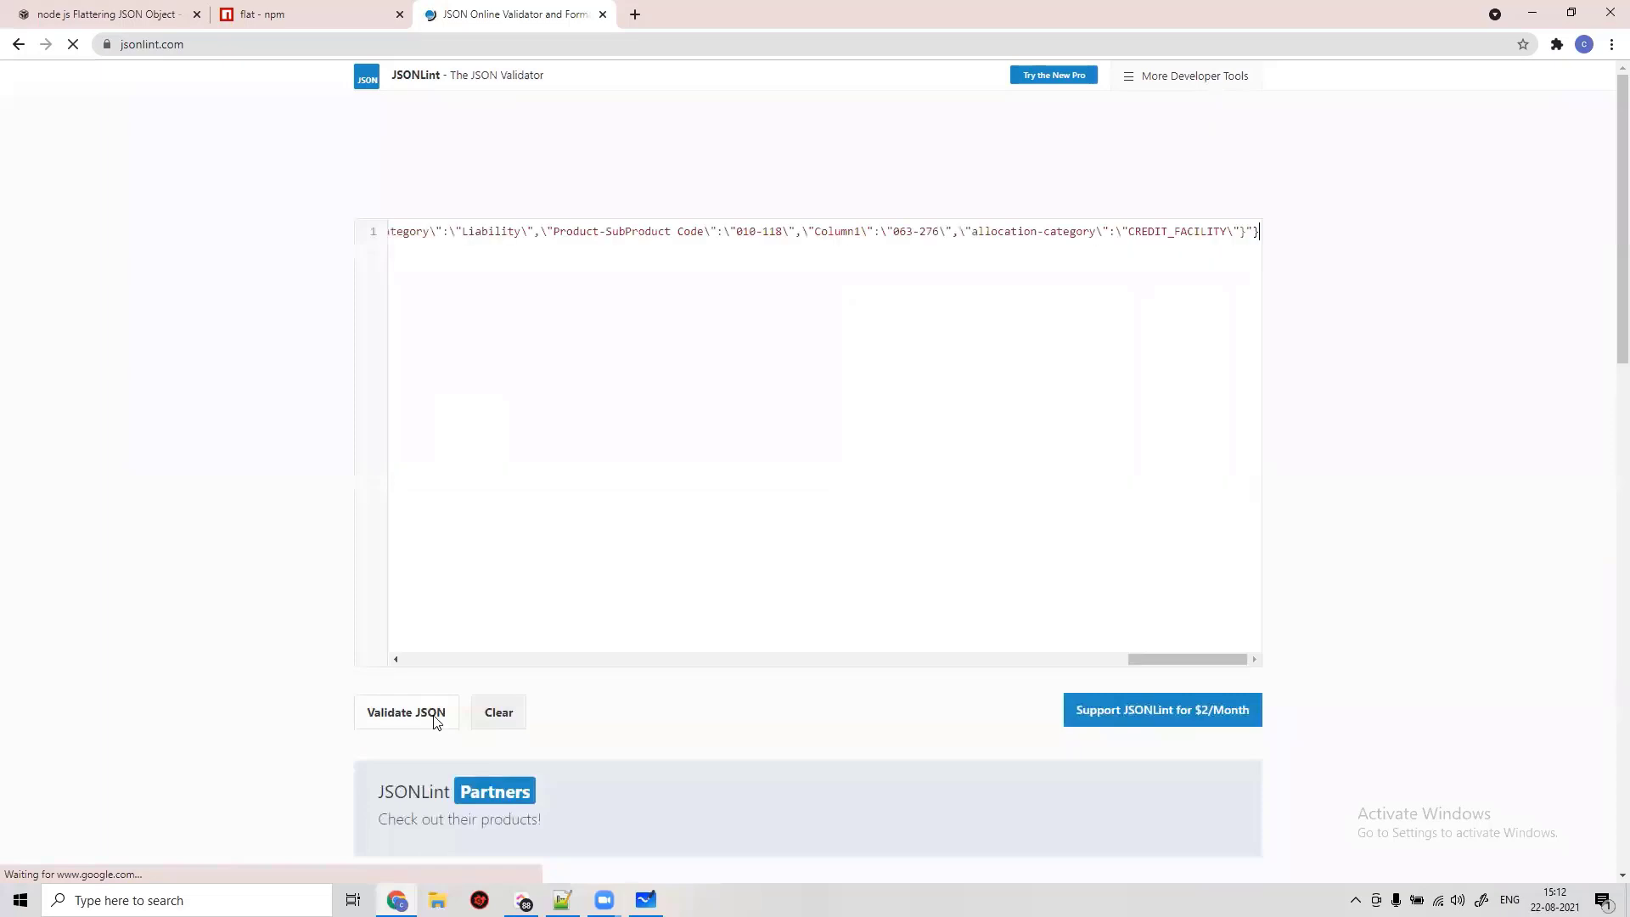
click(406, 712)
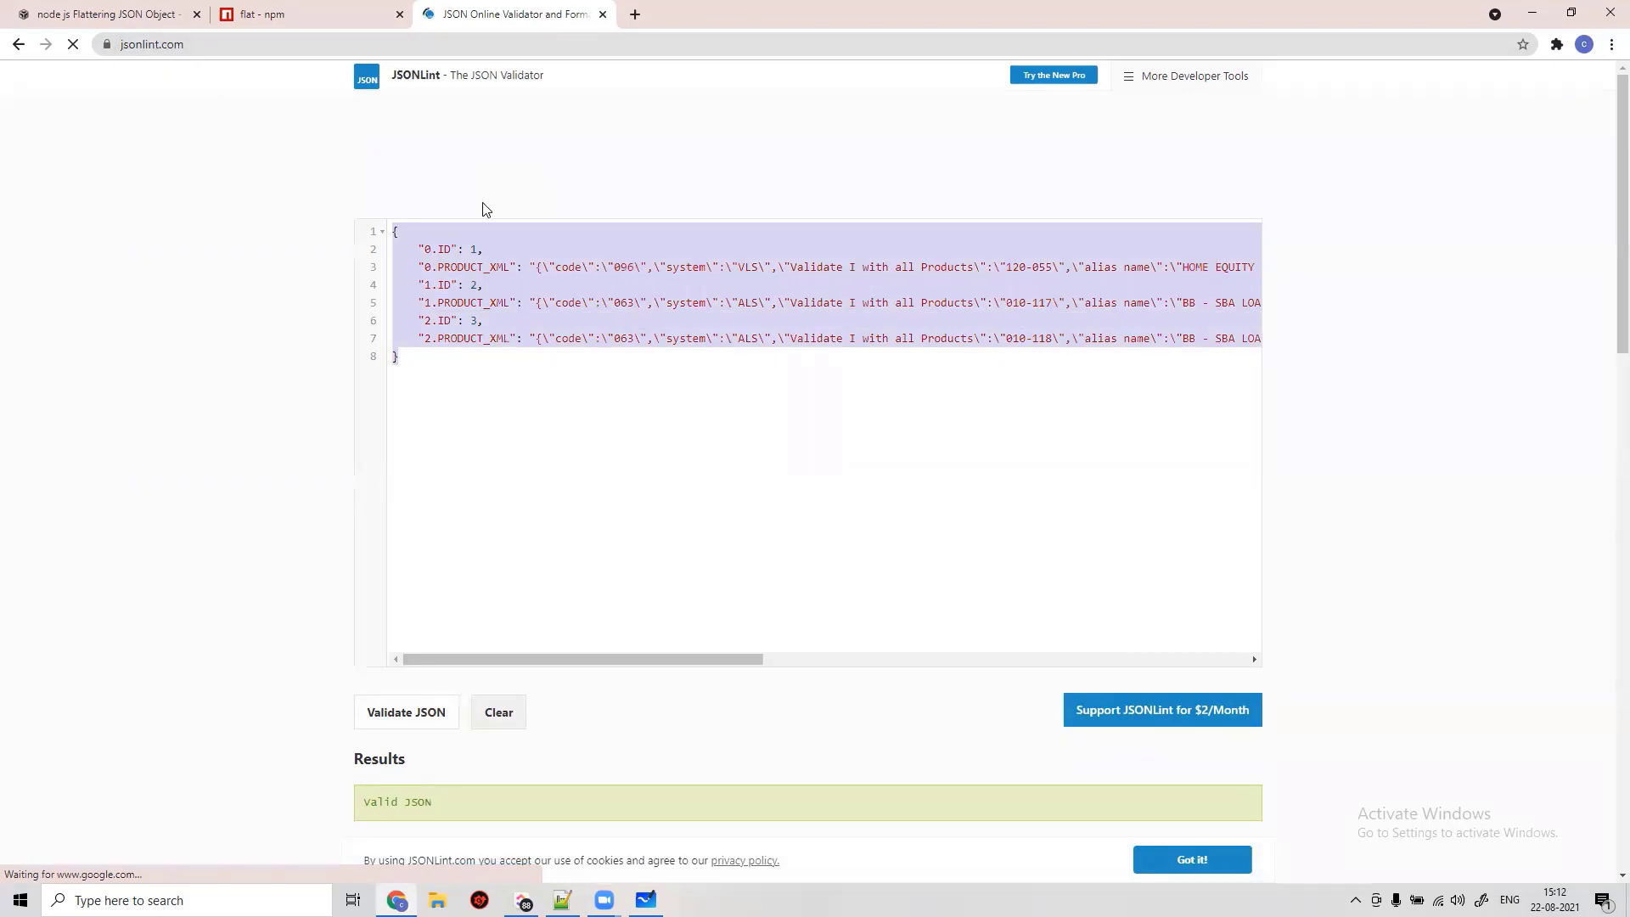
mouse_move(479, 222)
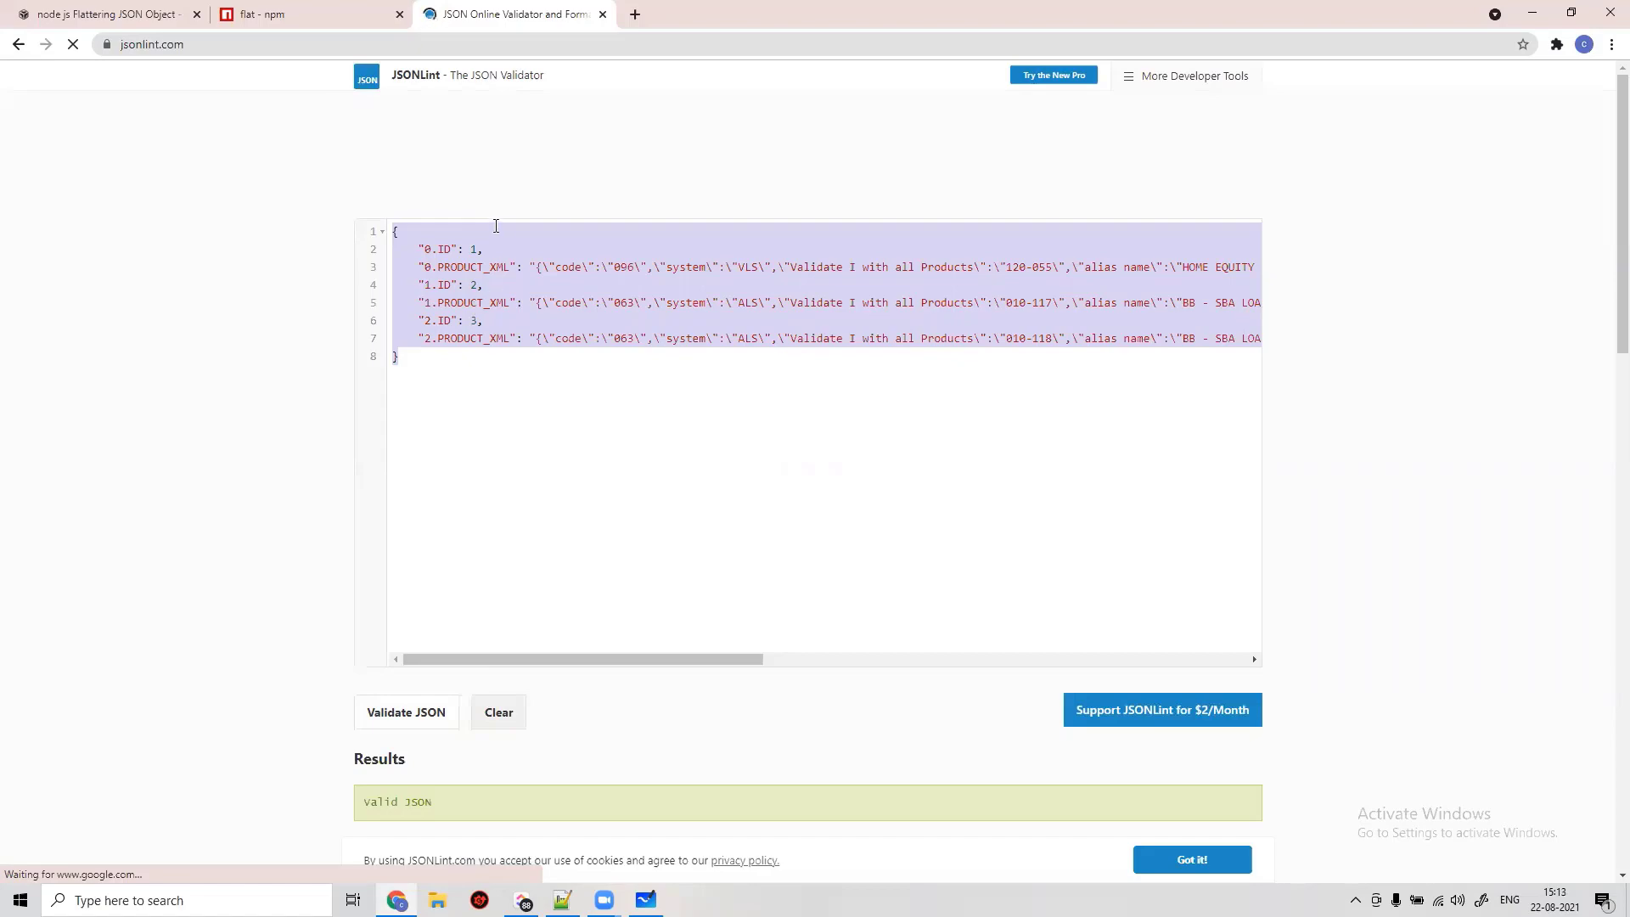
click(104, 13)
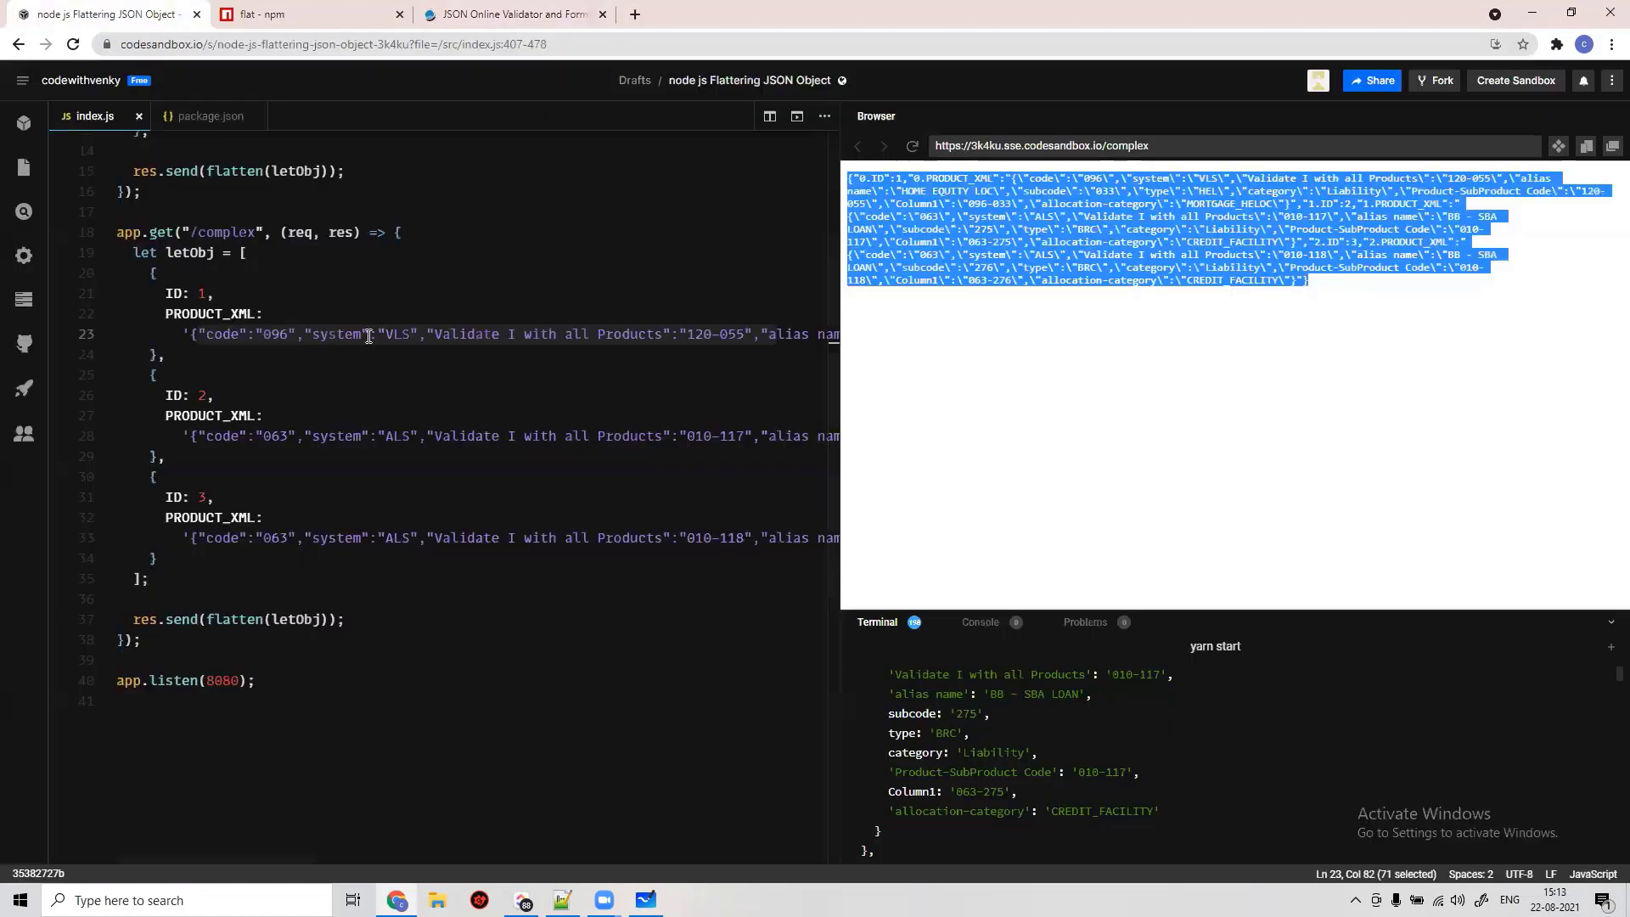
click(173, 598)
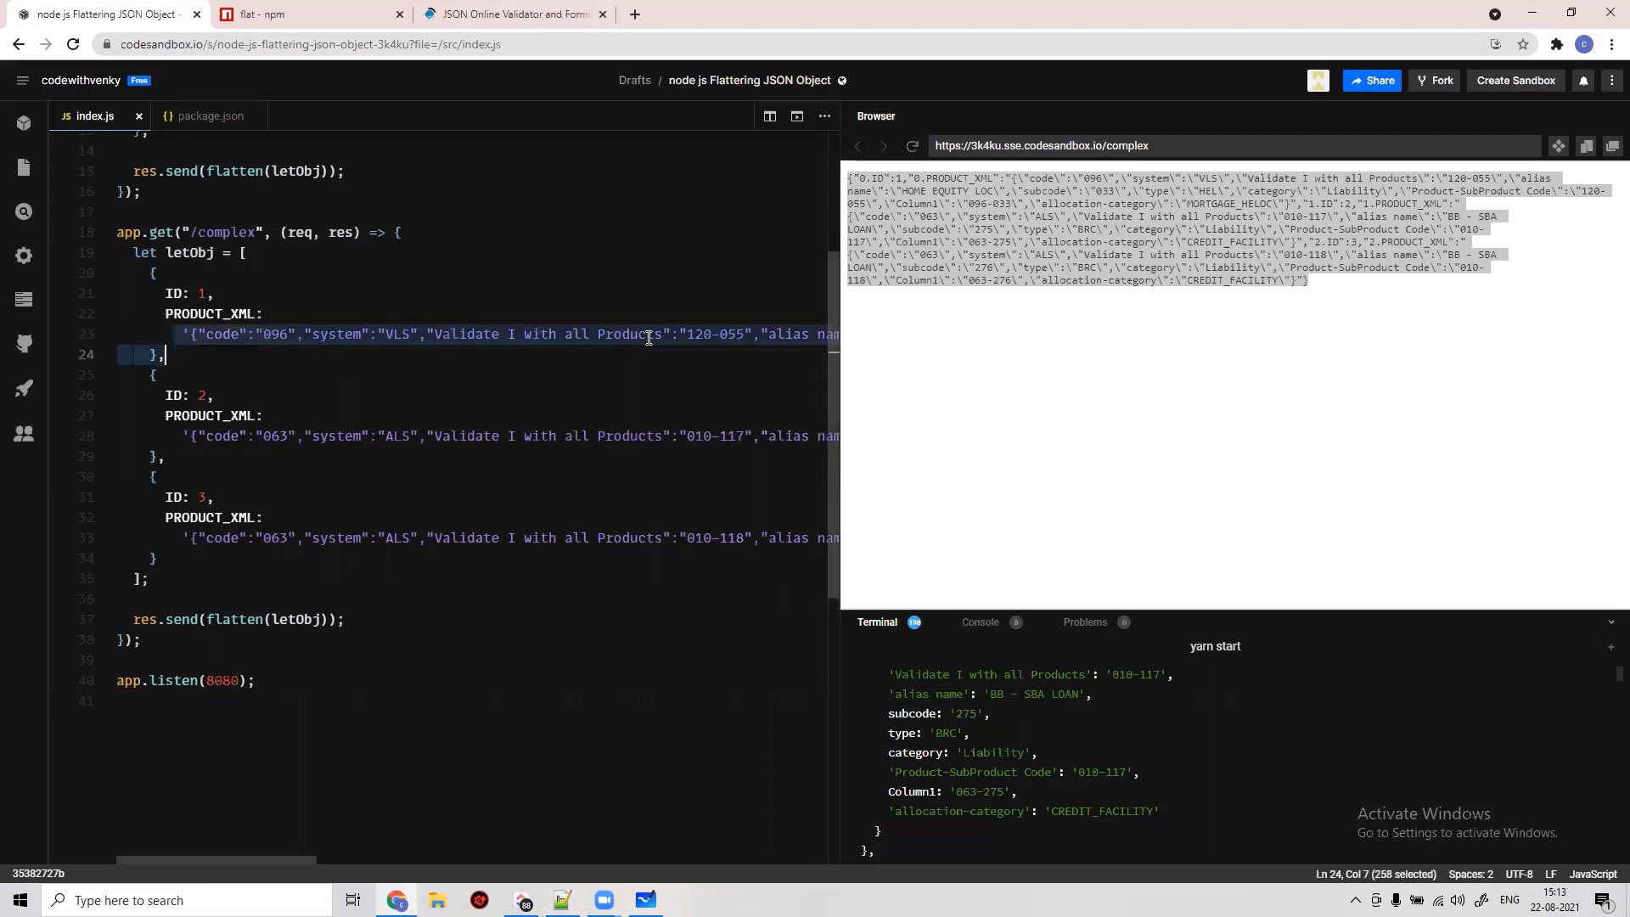
click(652, 334)
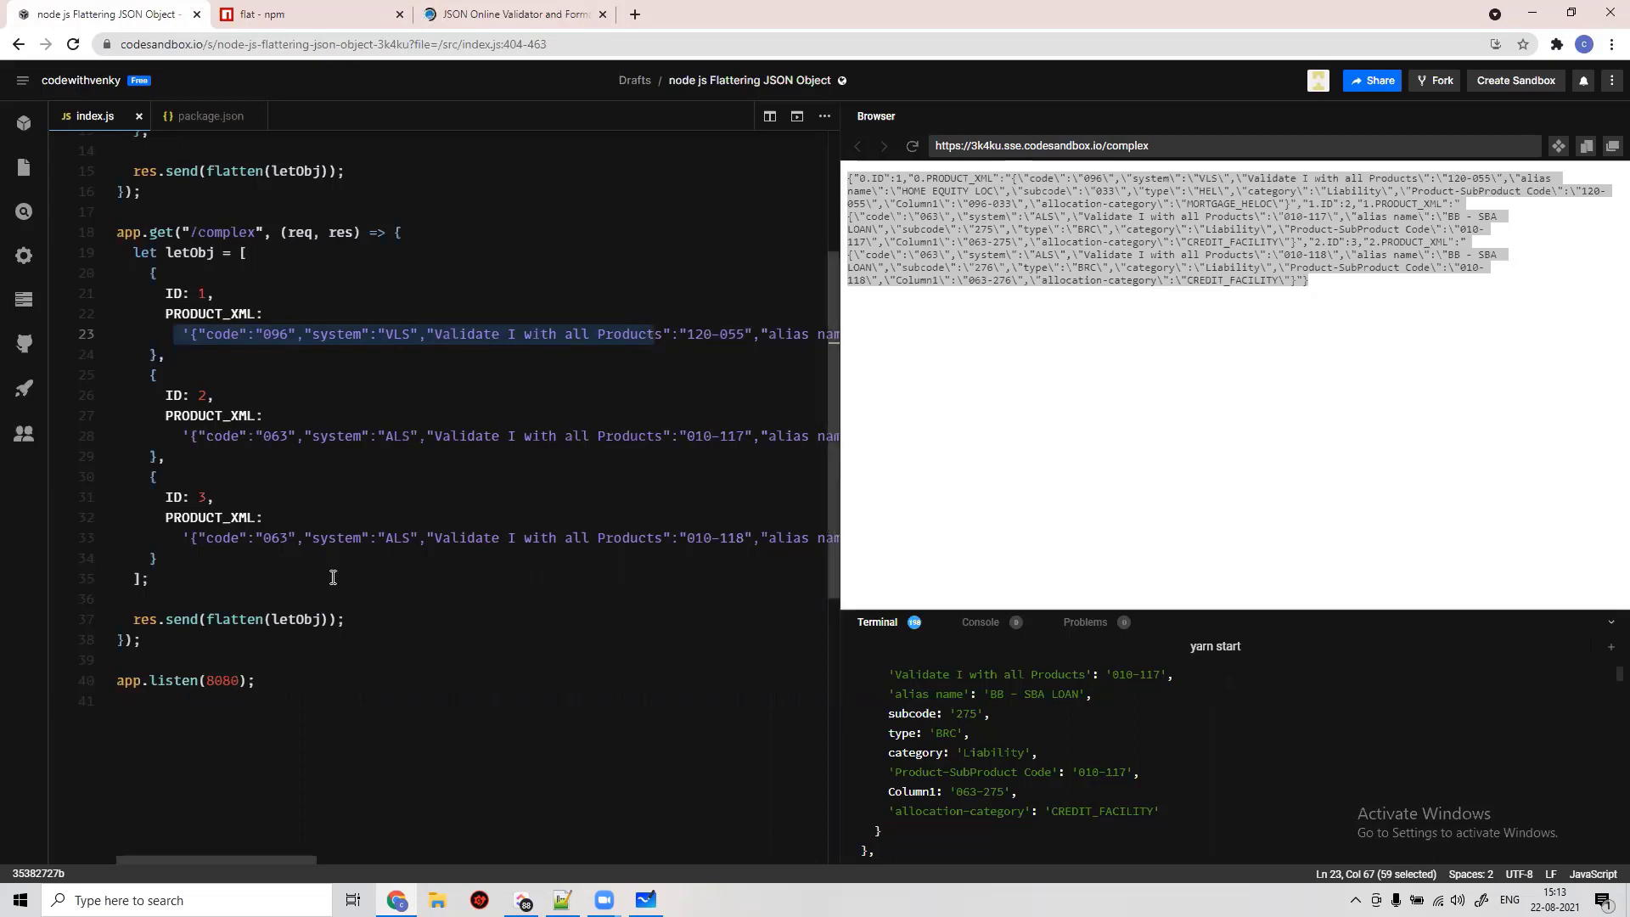
click(176, 598)
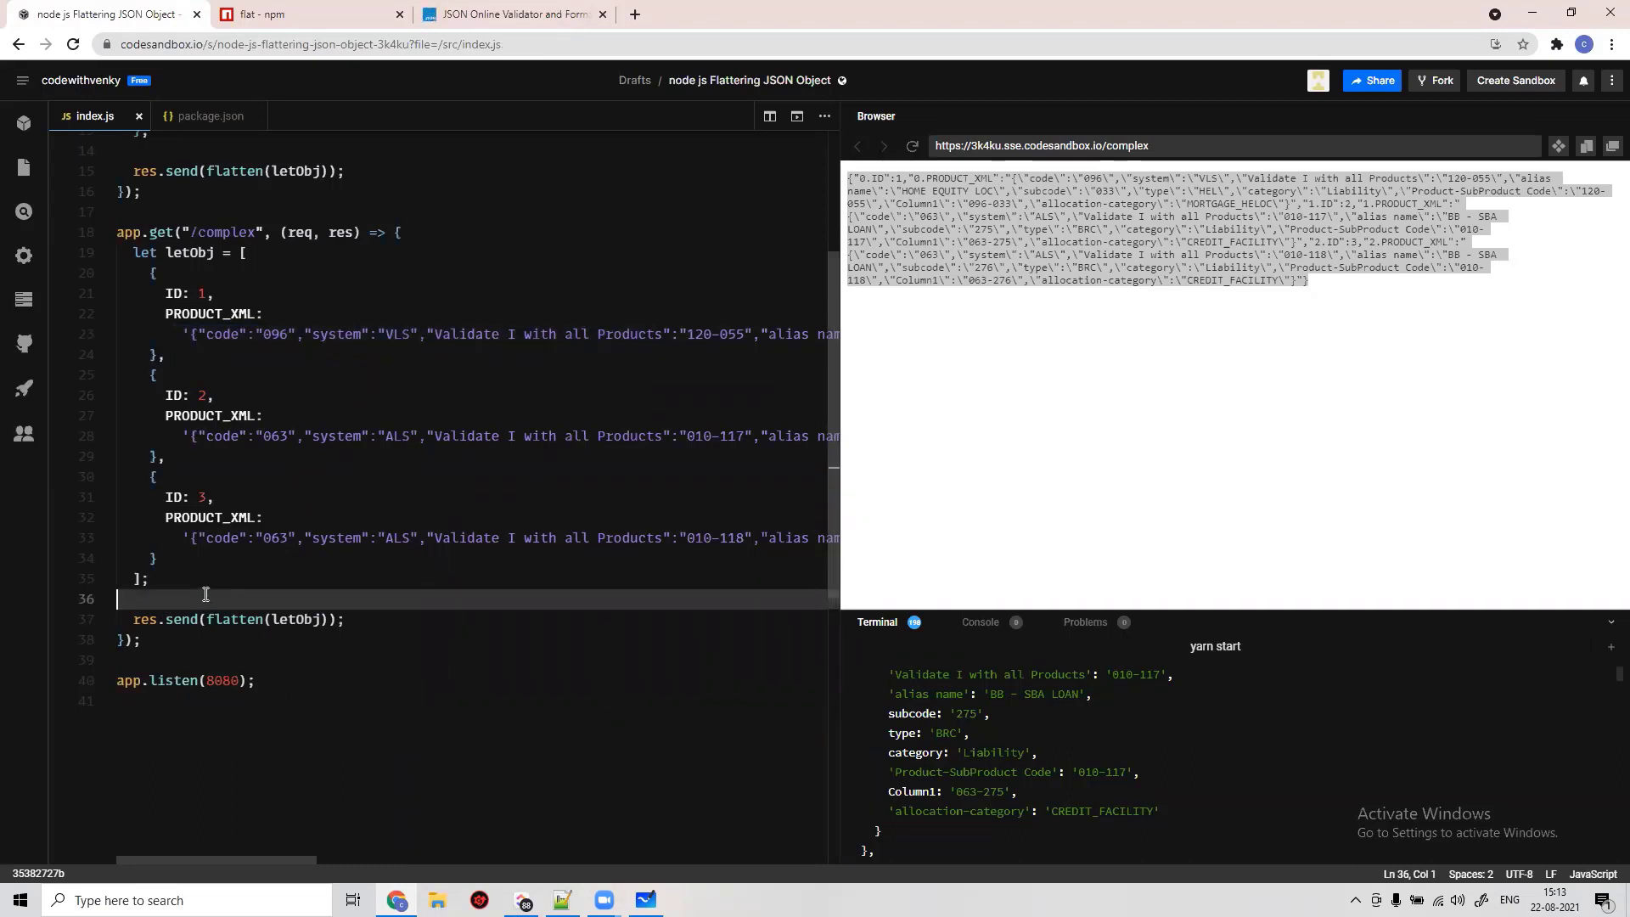
- Open blank lines above res.send and begin the loop header 'for (let i = 0; i <'
key(Enter)
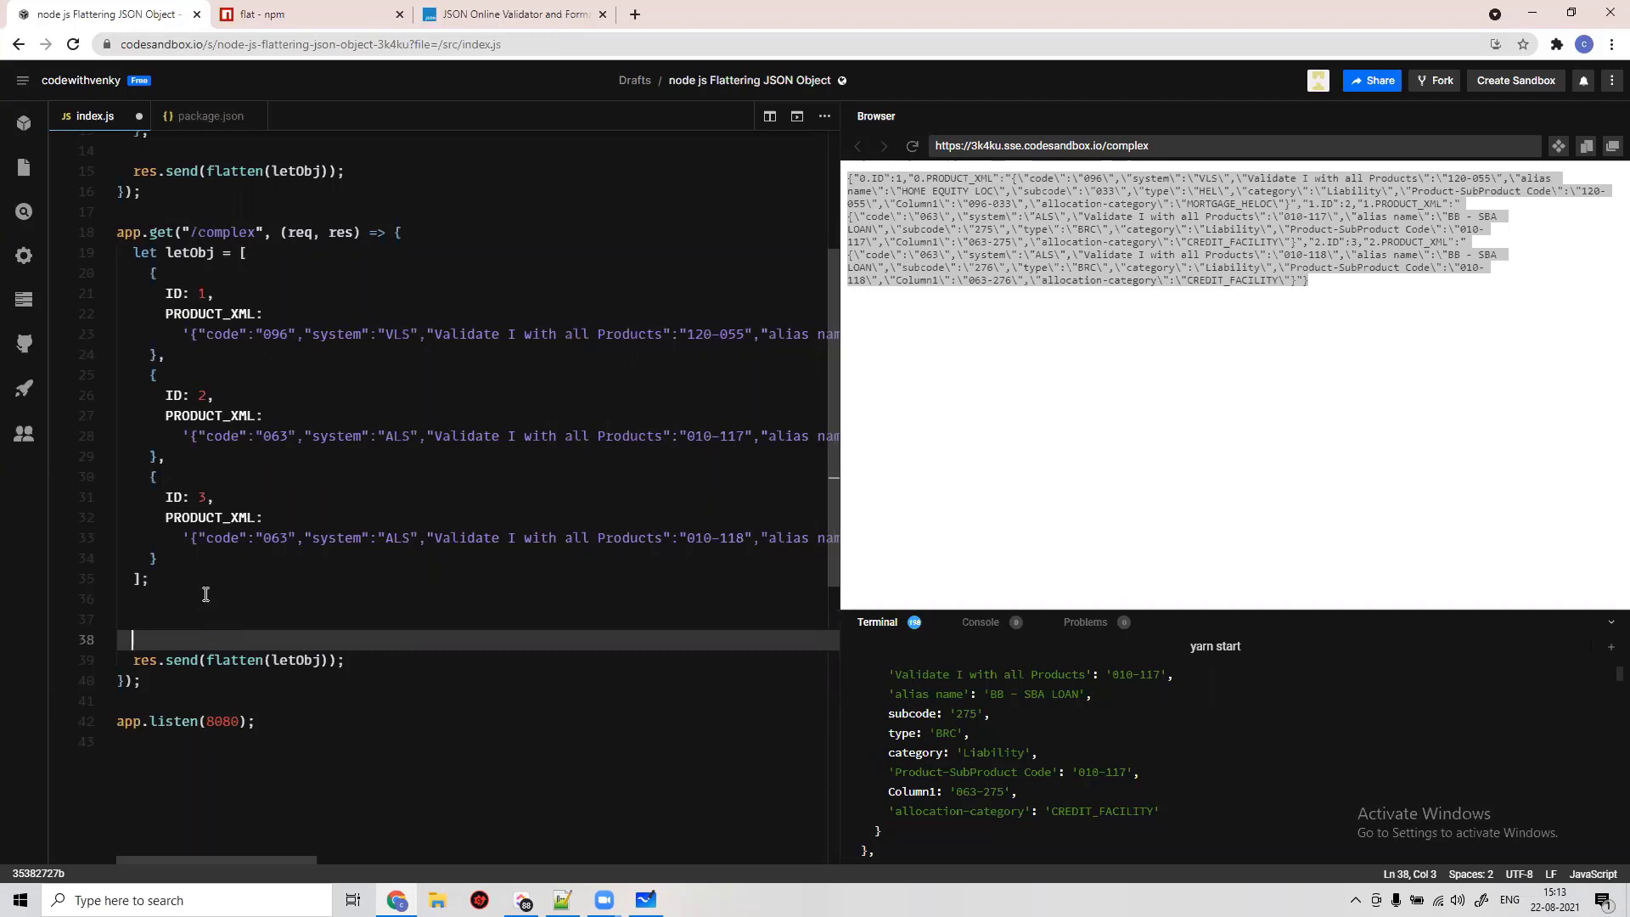
key(Enter)
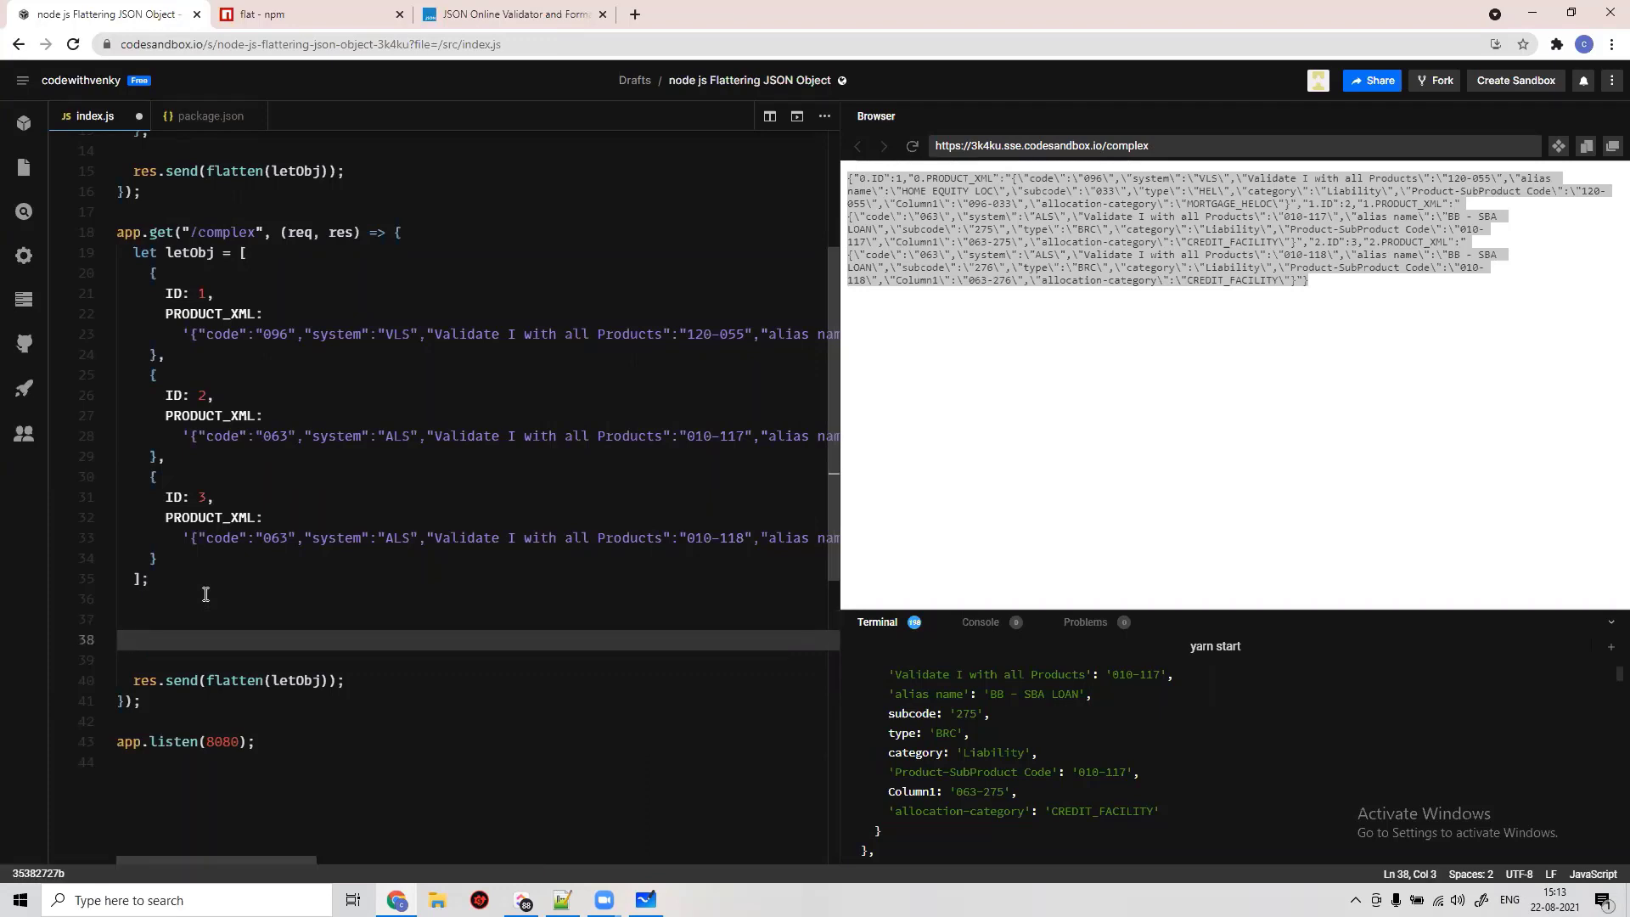
text(for ())
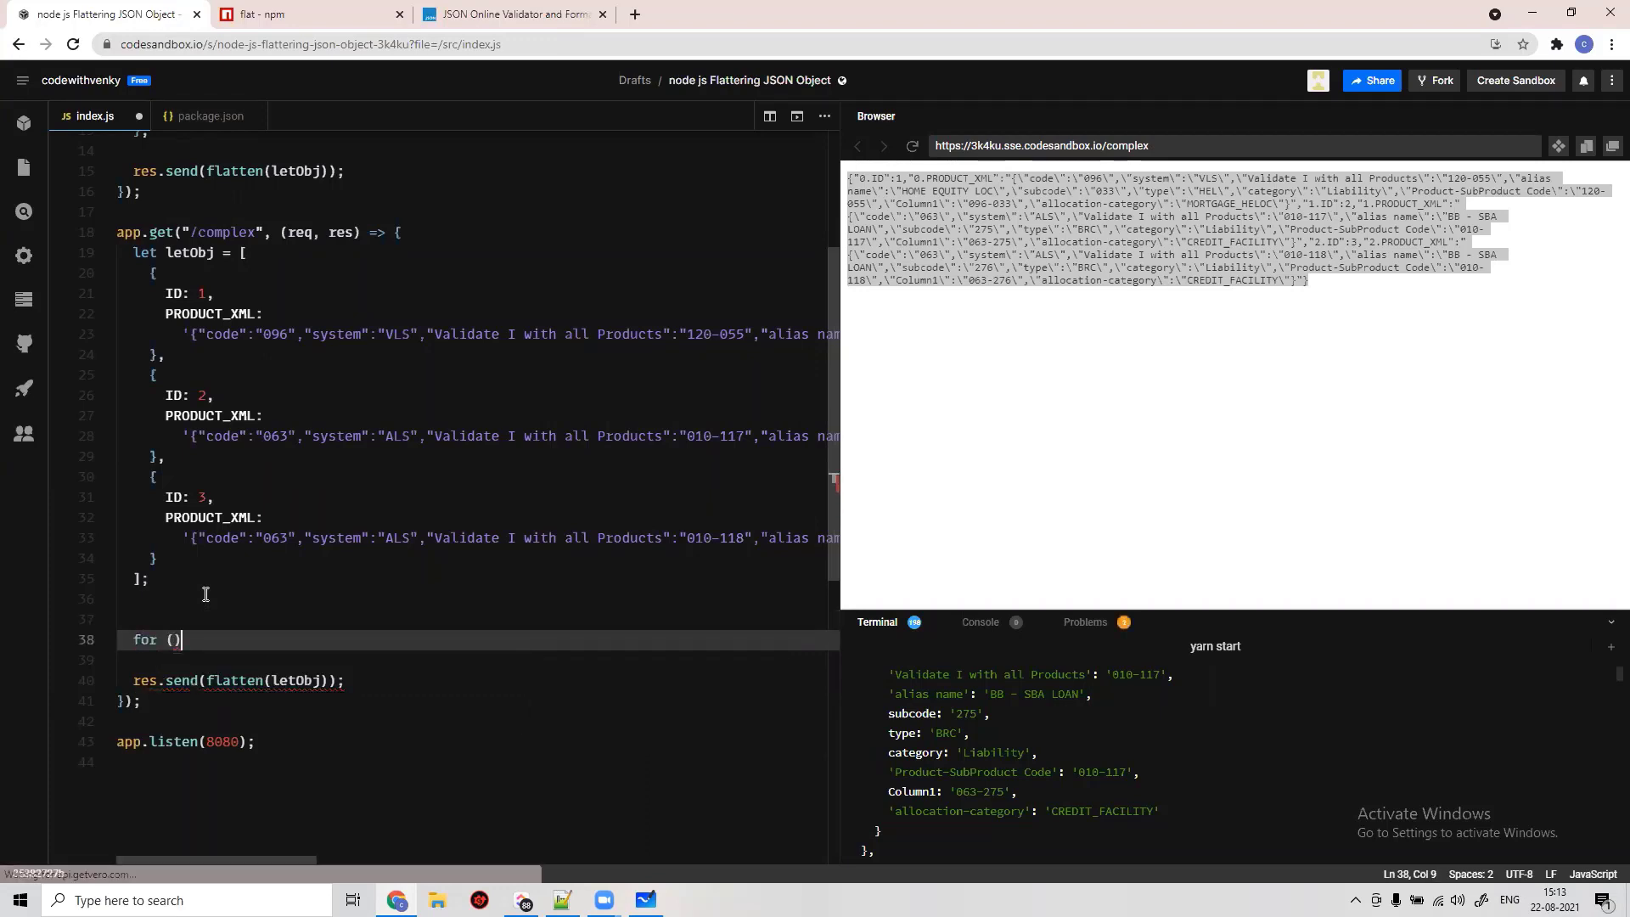
text(l)
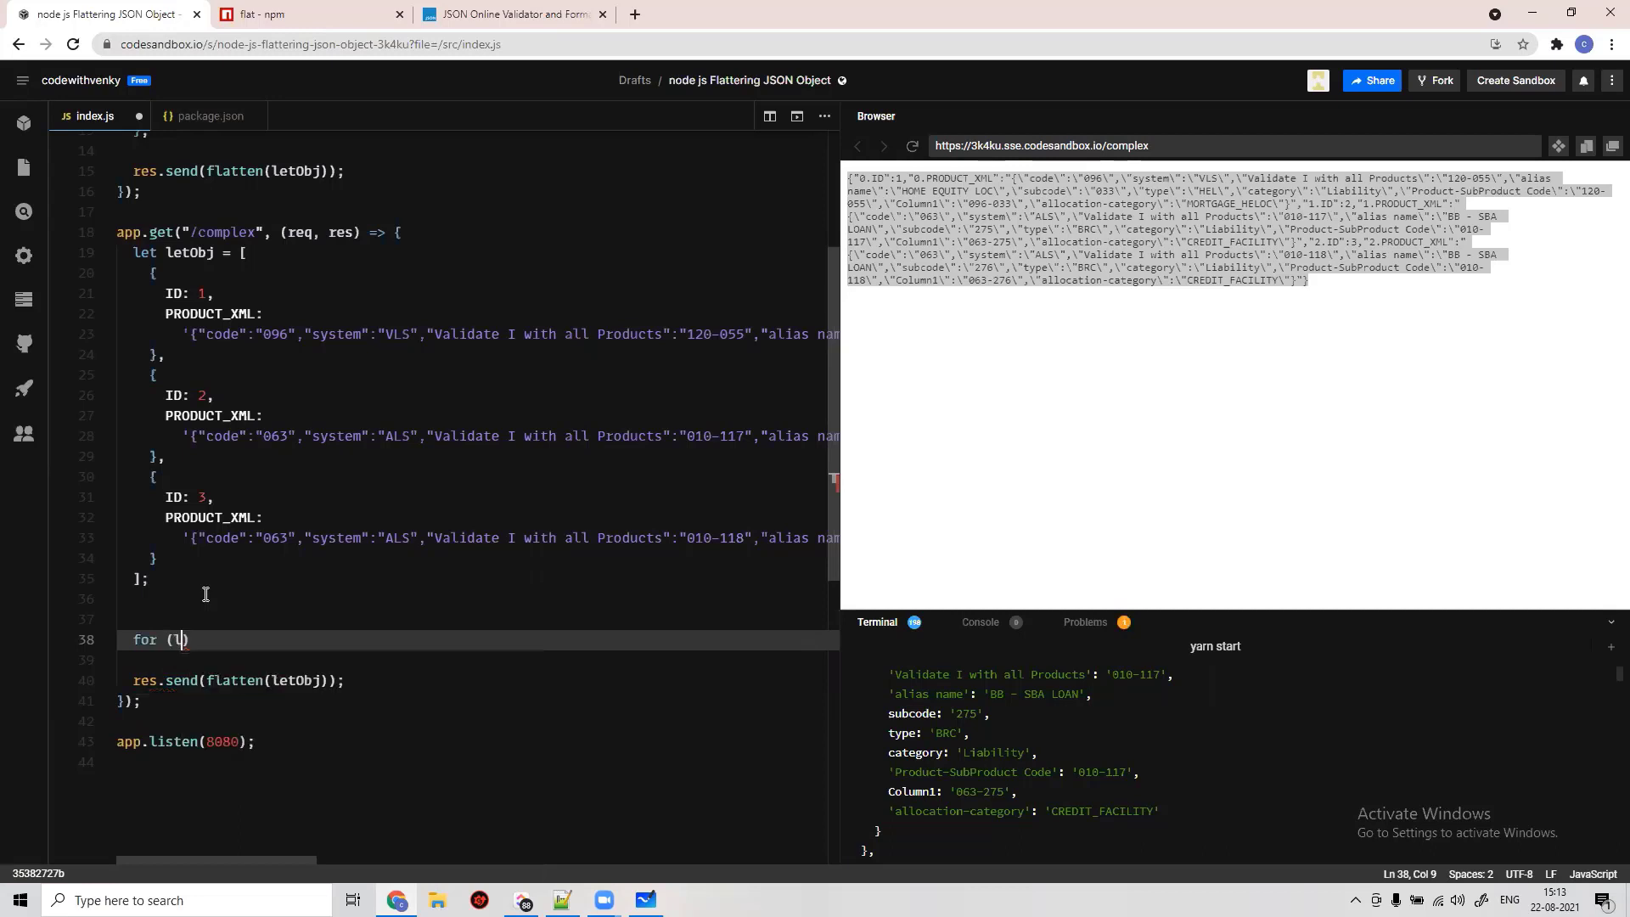
text(let i =)
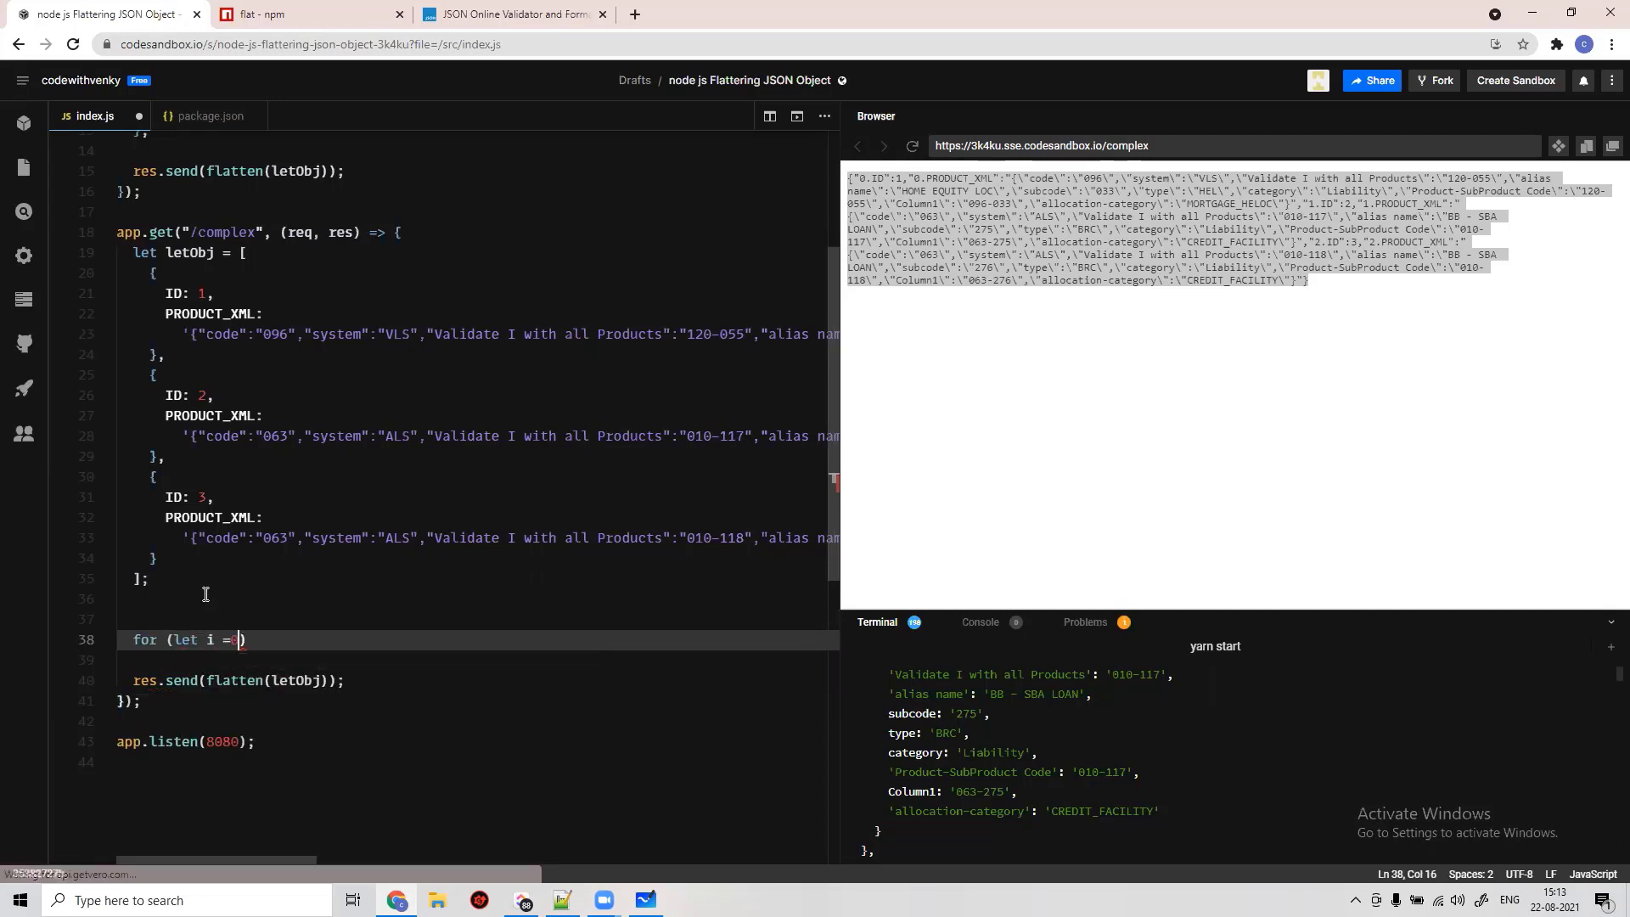
text(0; i <)
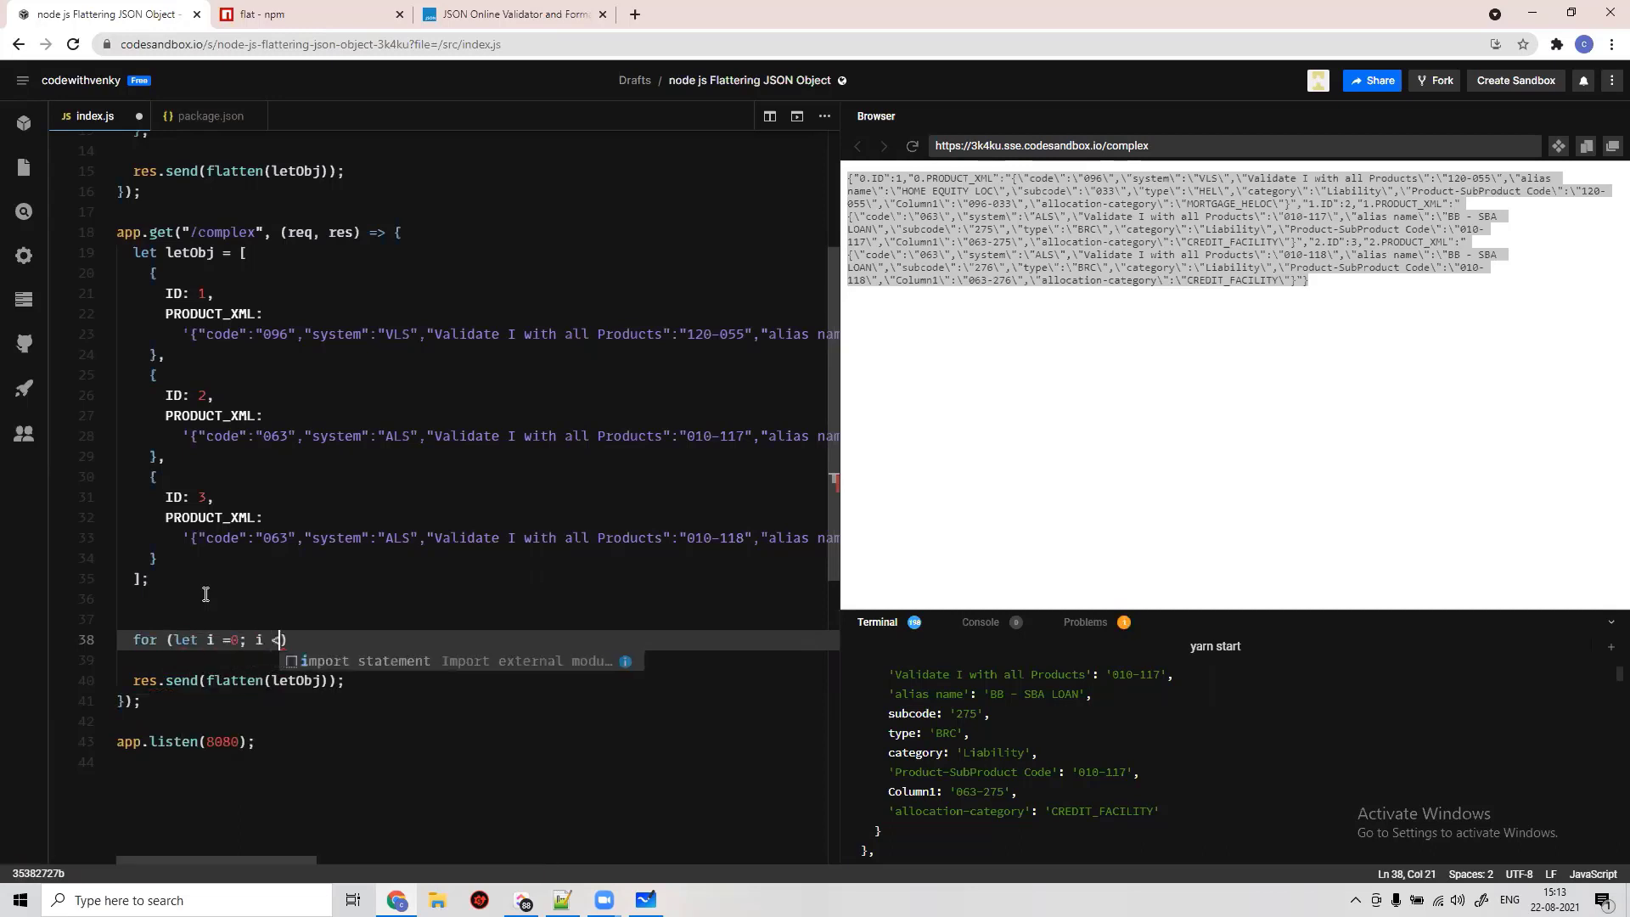
text(letObj)
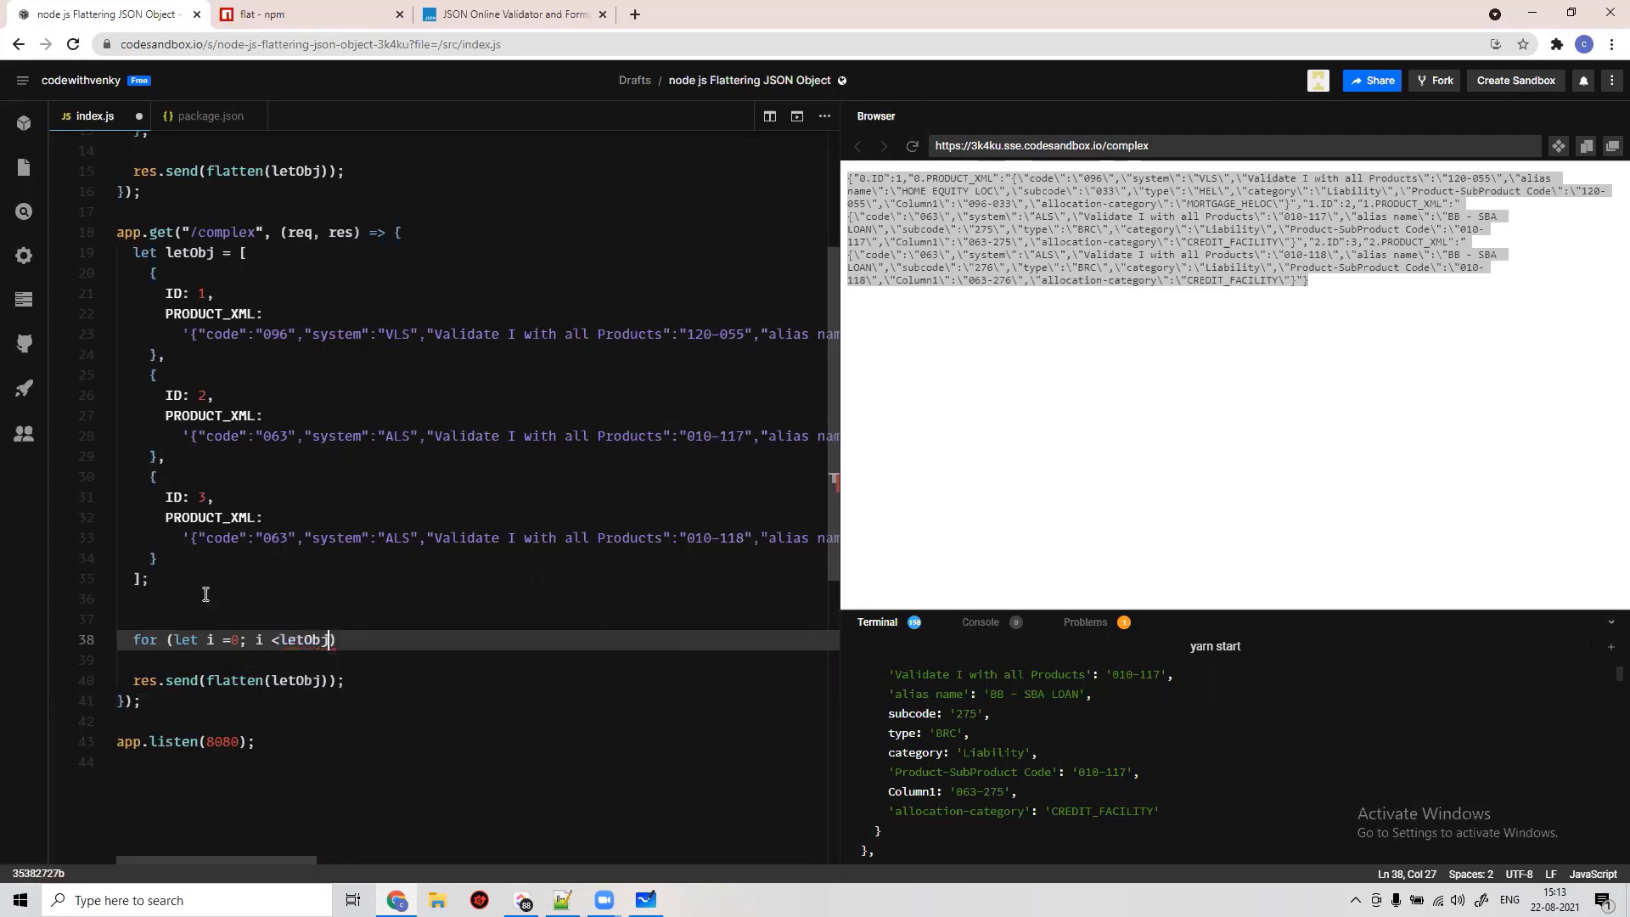
text(.le)
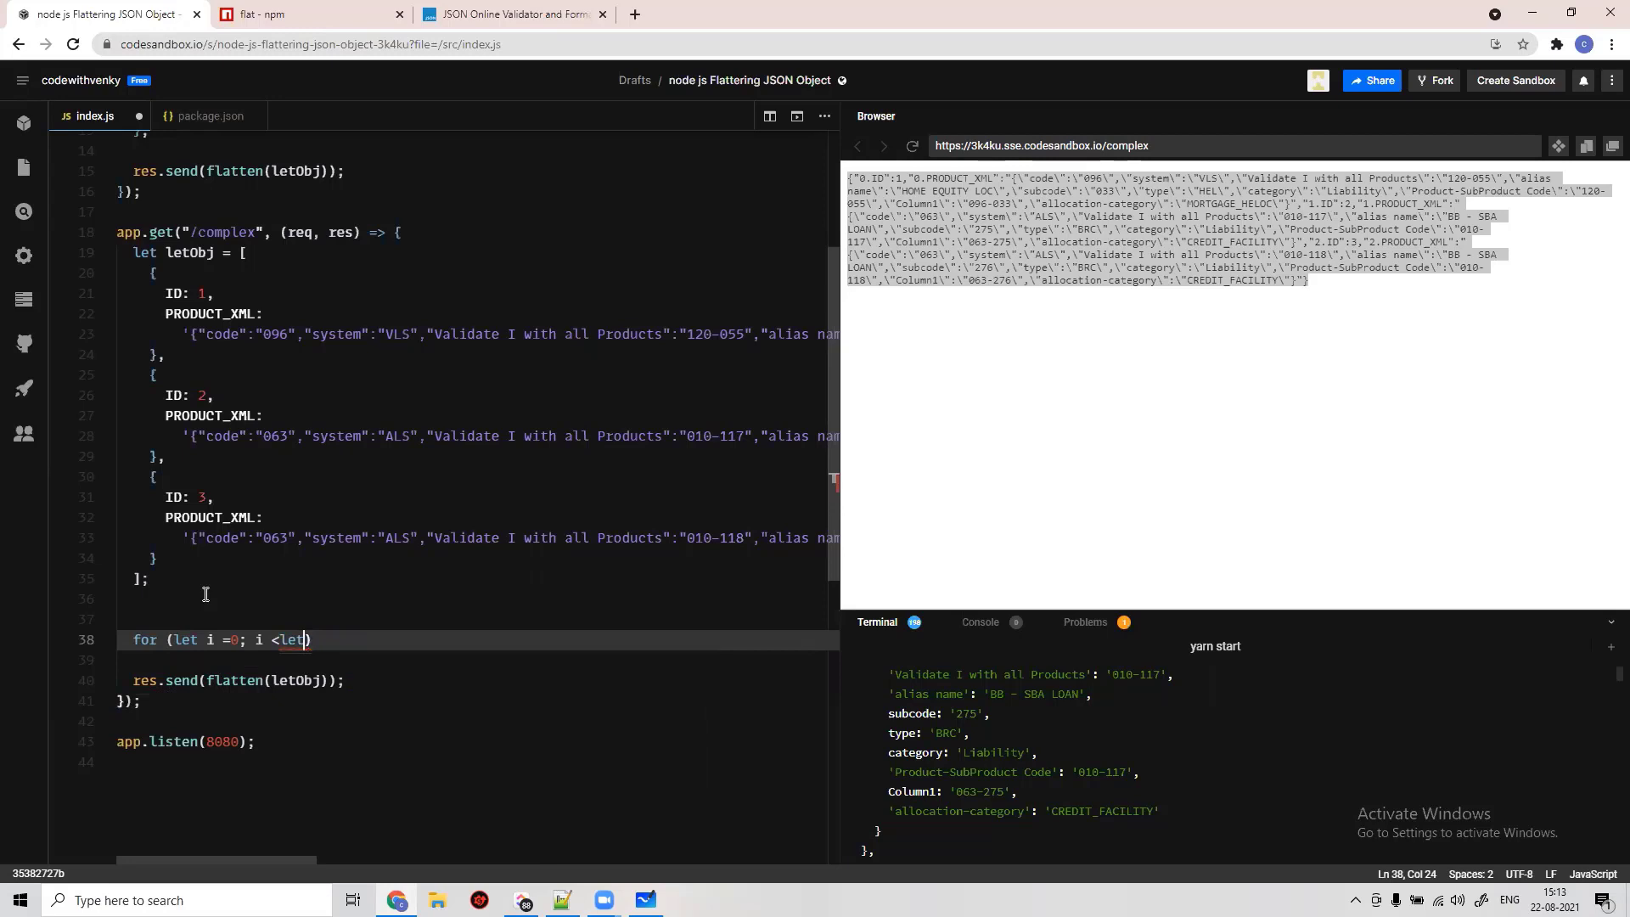
mouse_move(440, 363)
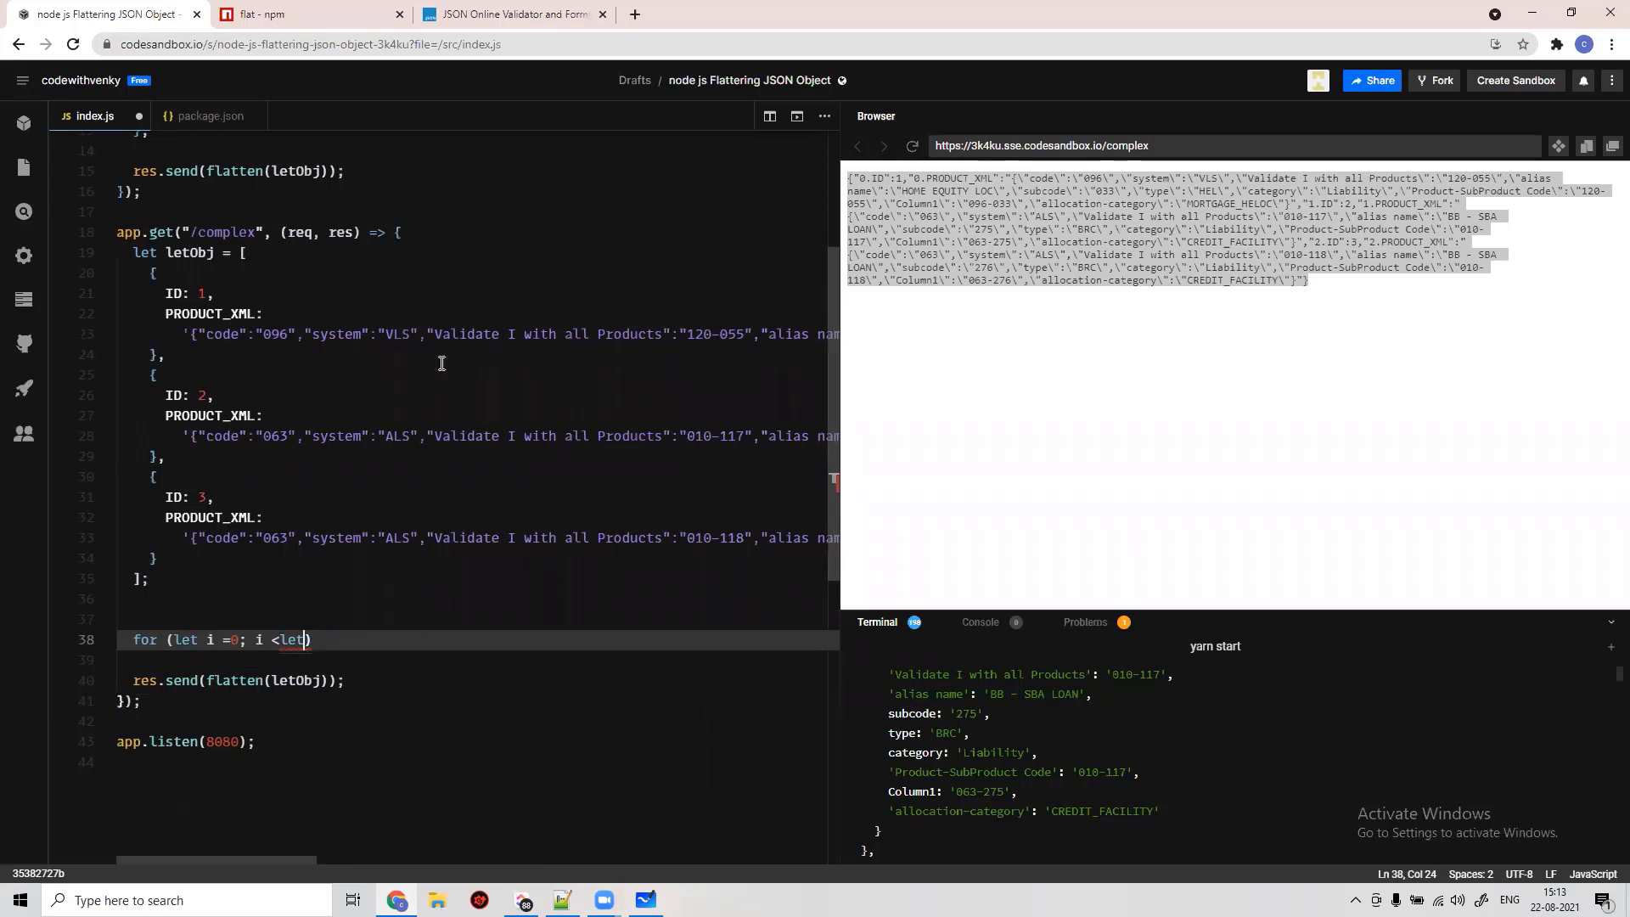
- Finish the loop condition as letObj.length with i++ and start the loop body
double_click(189, 253)
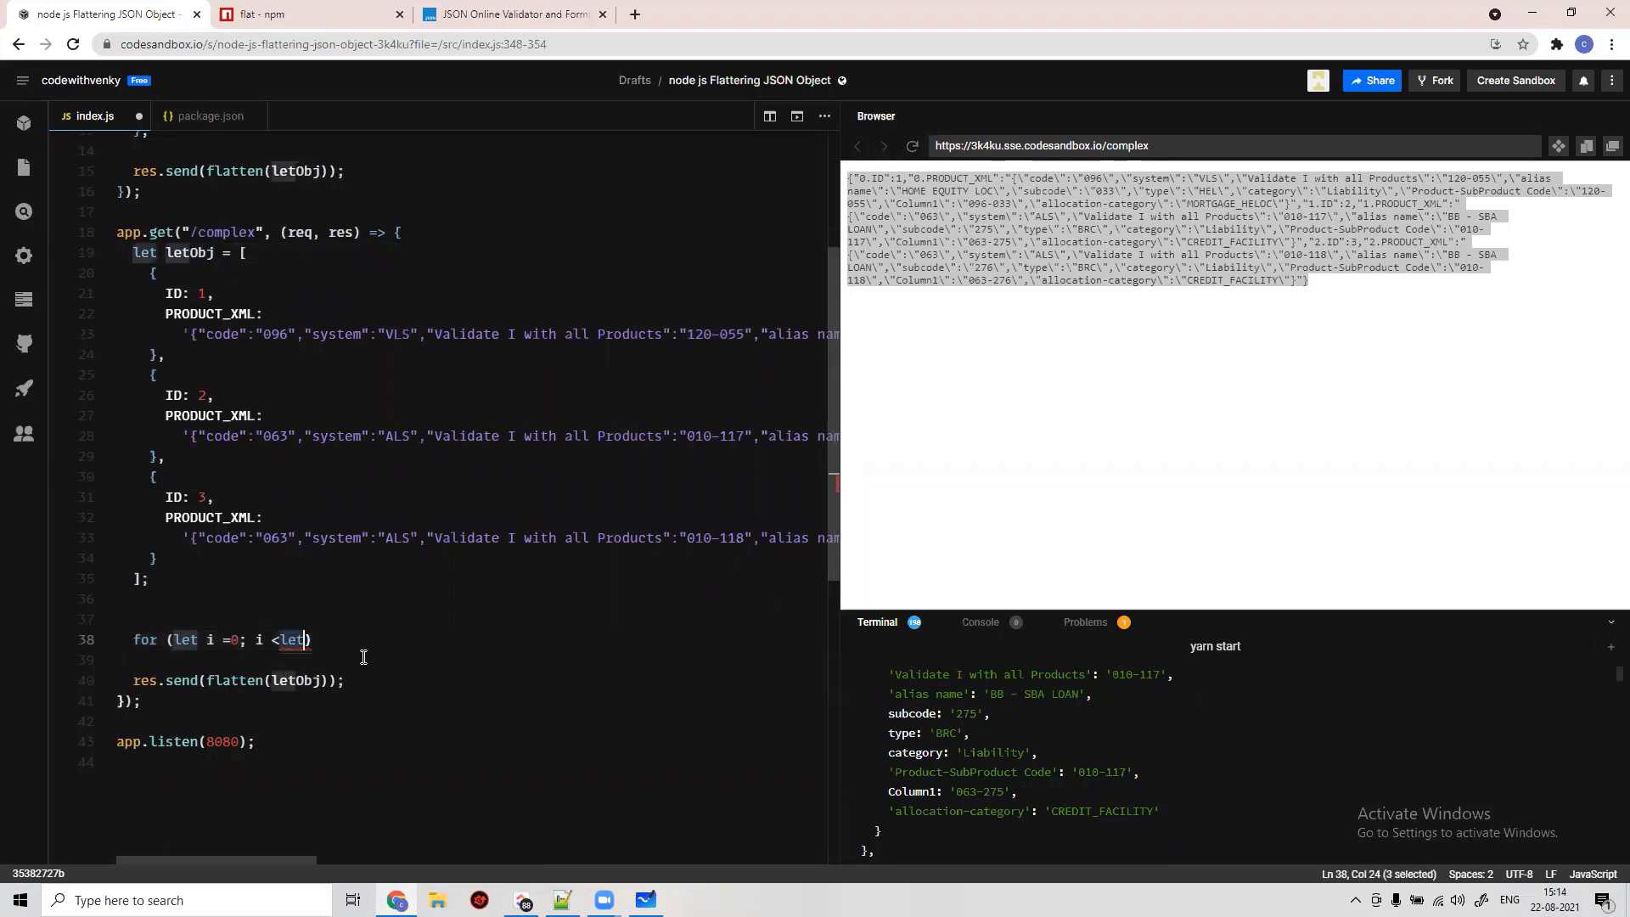
text(Obj.)
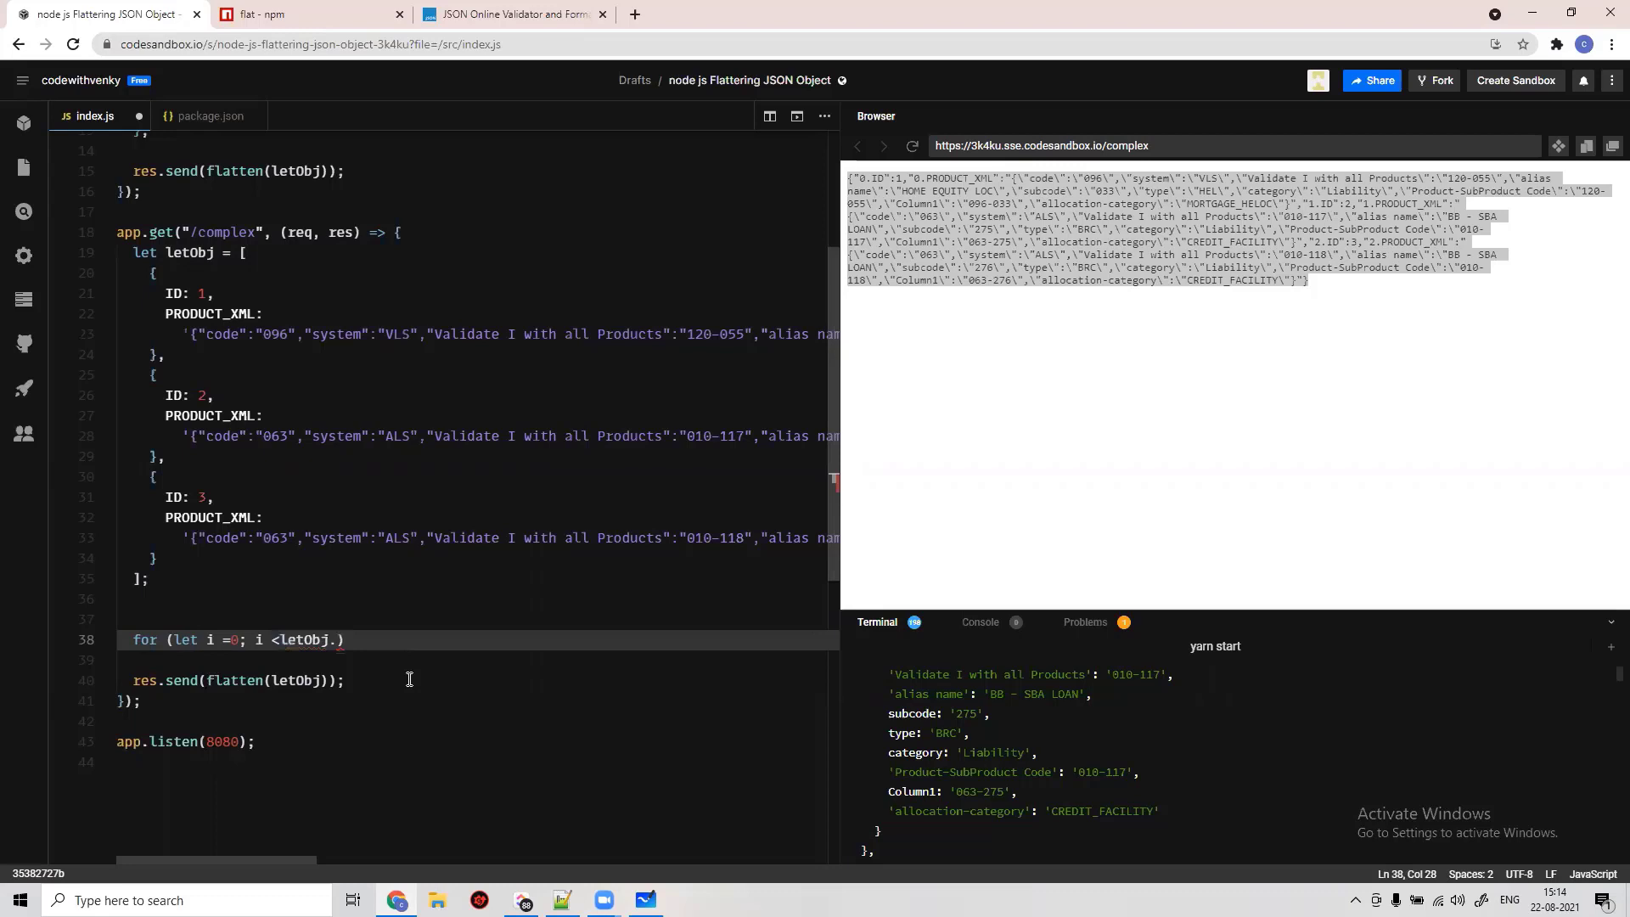
text(.leng)
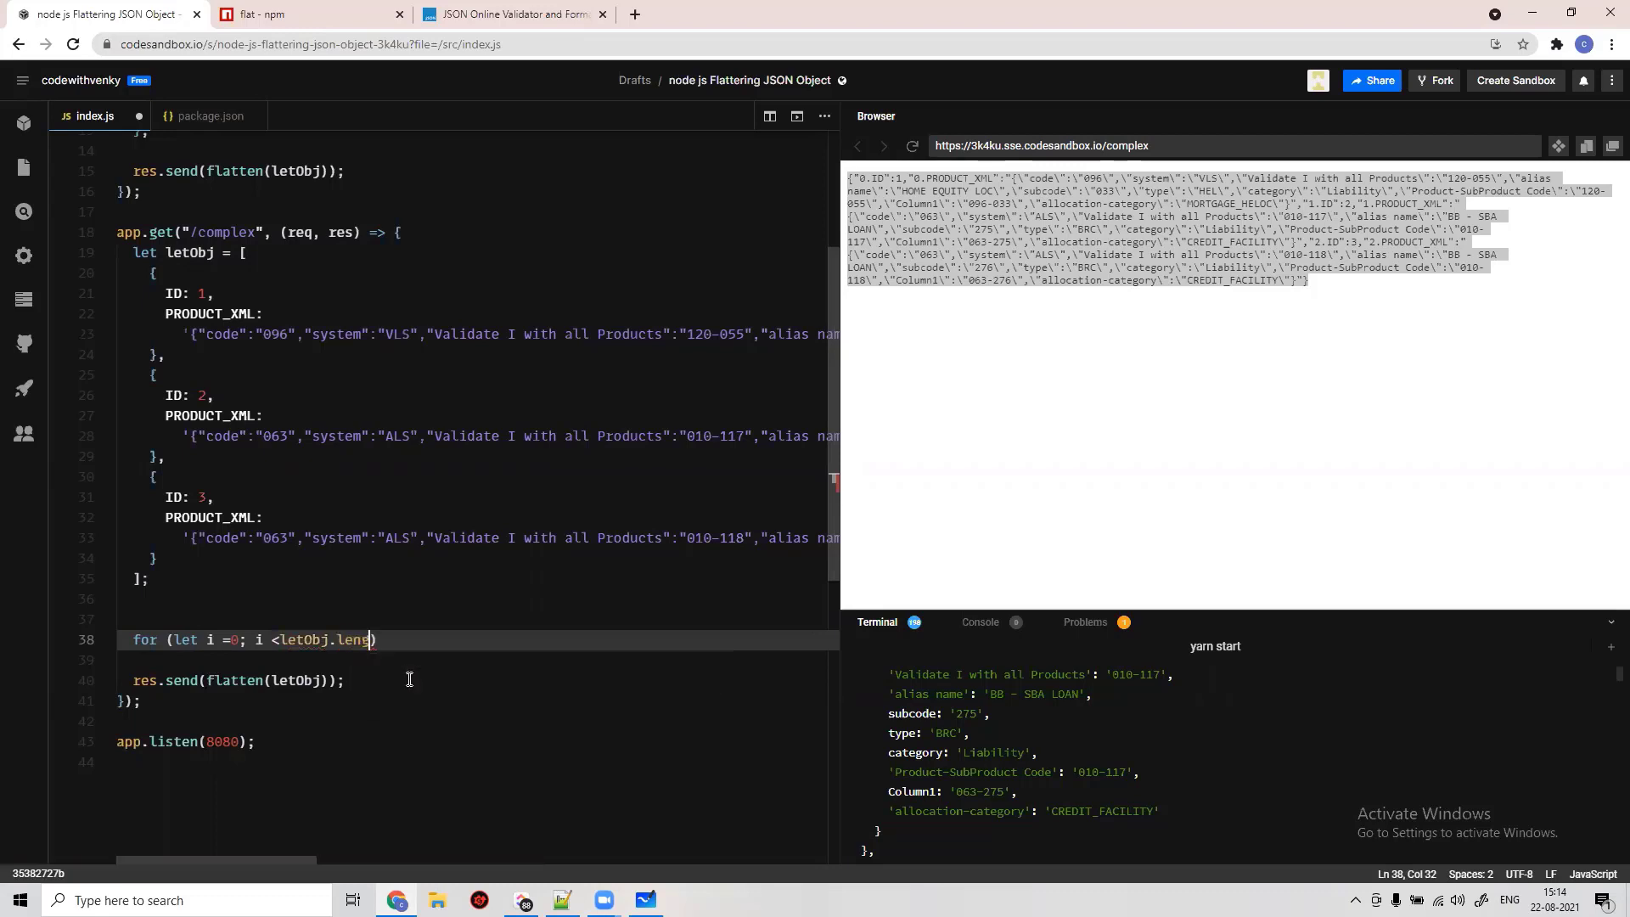
text(th;)
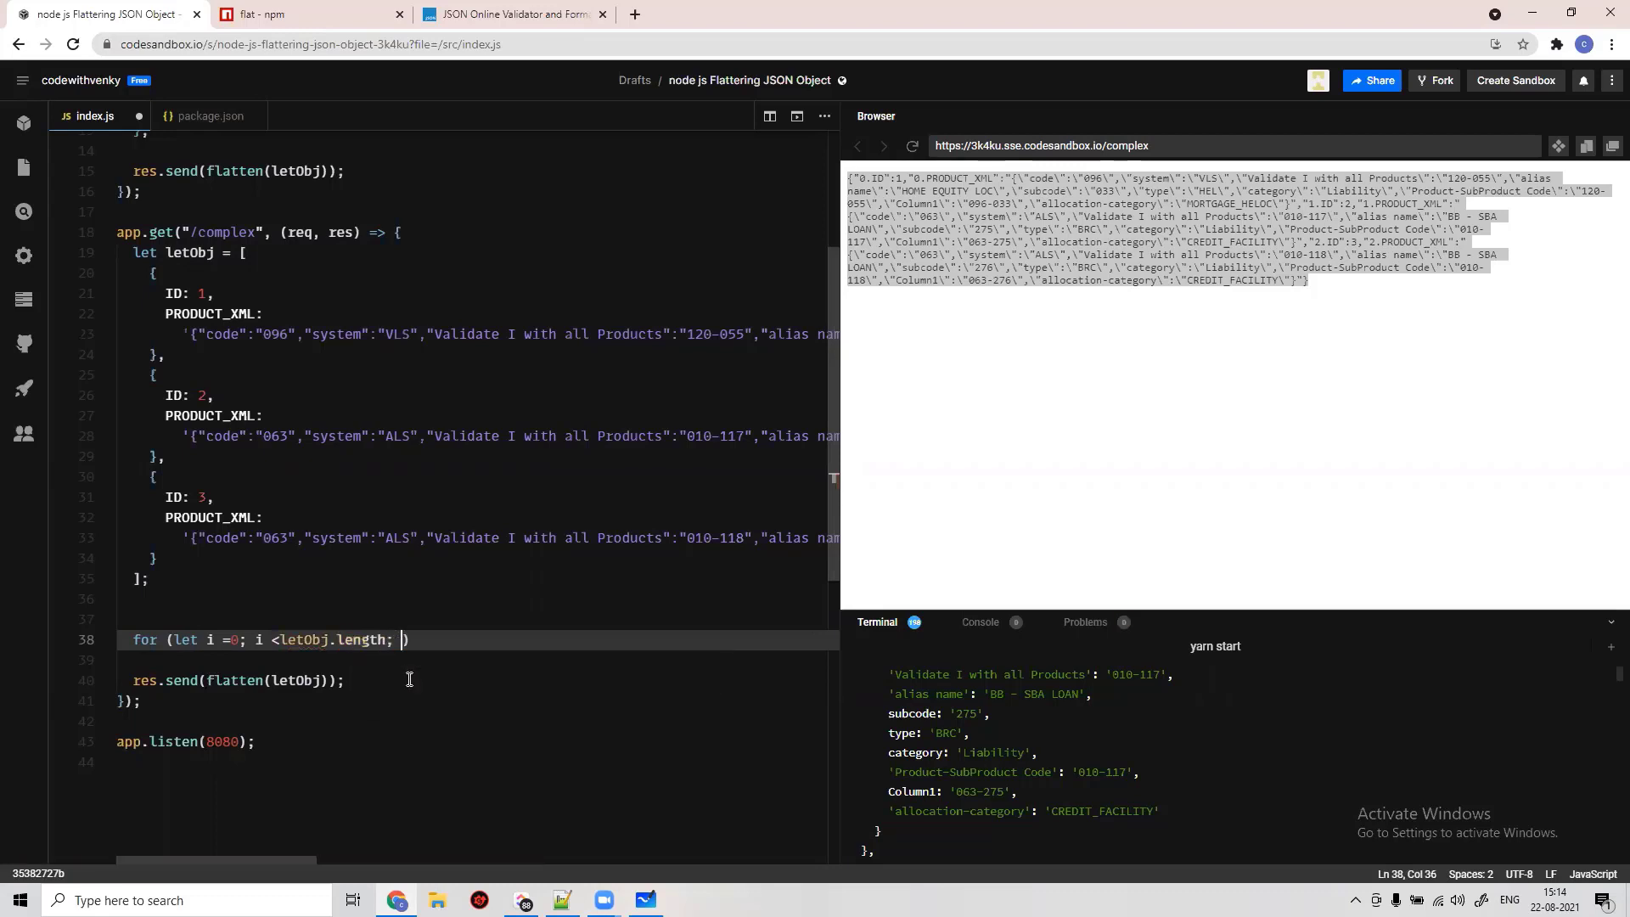
text(i)
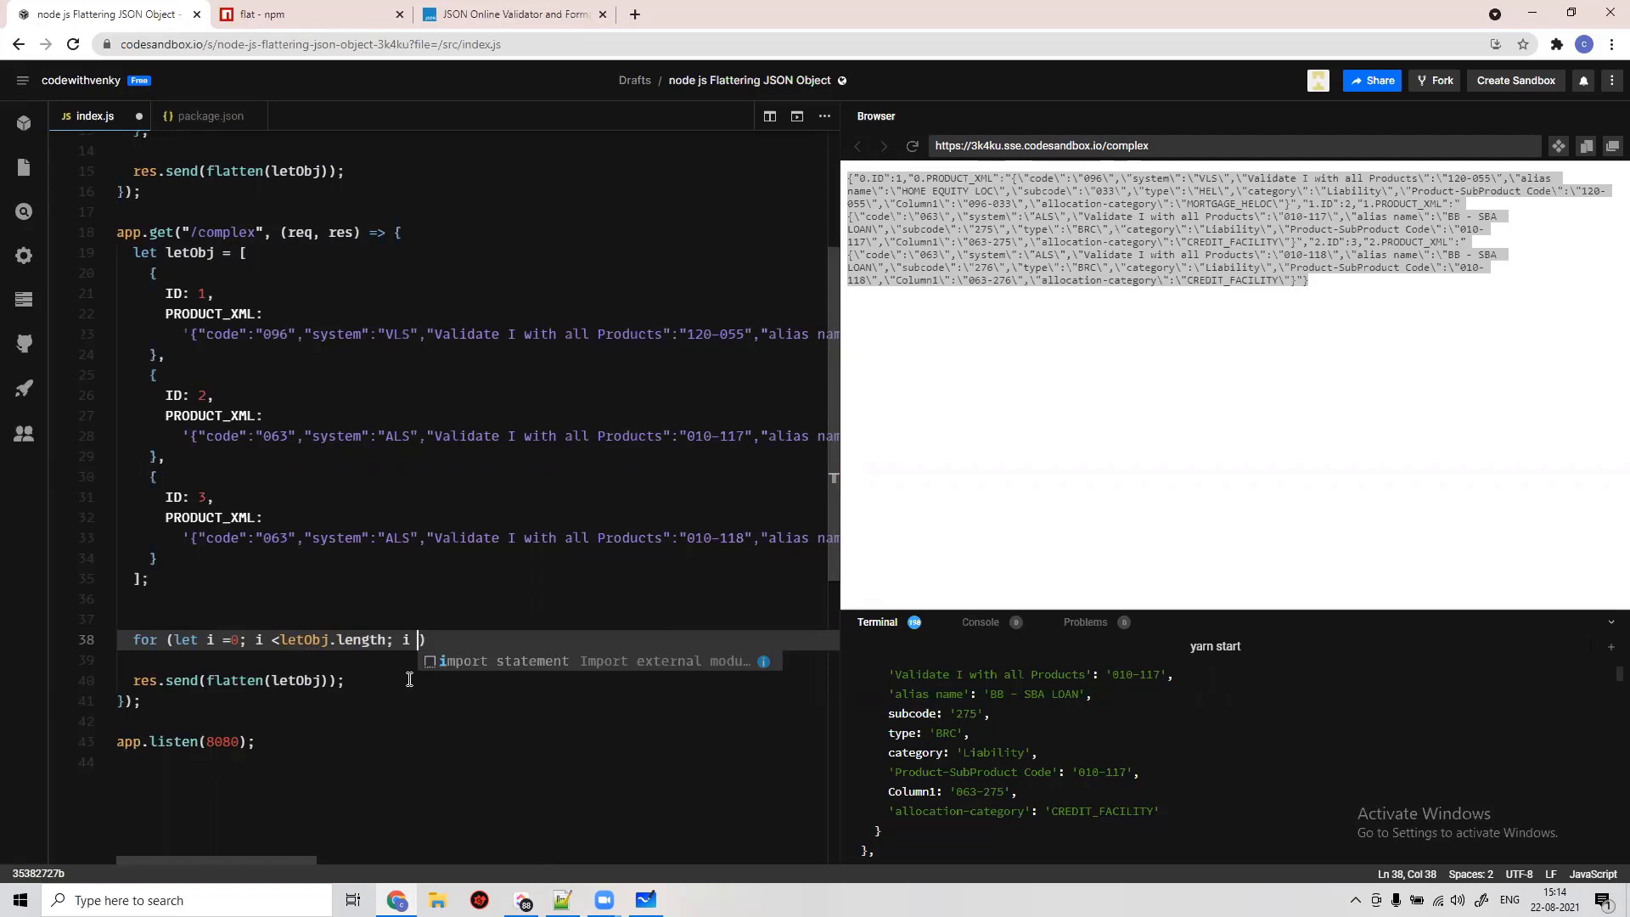
text(++)
click(457, 659)
text({})
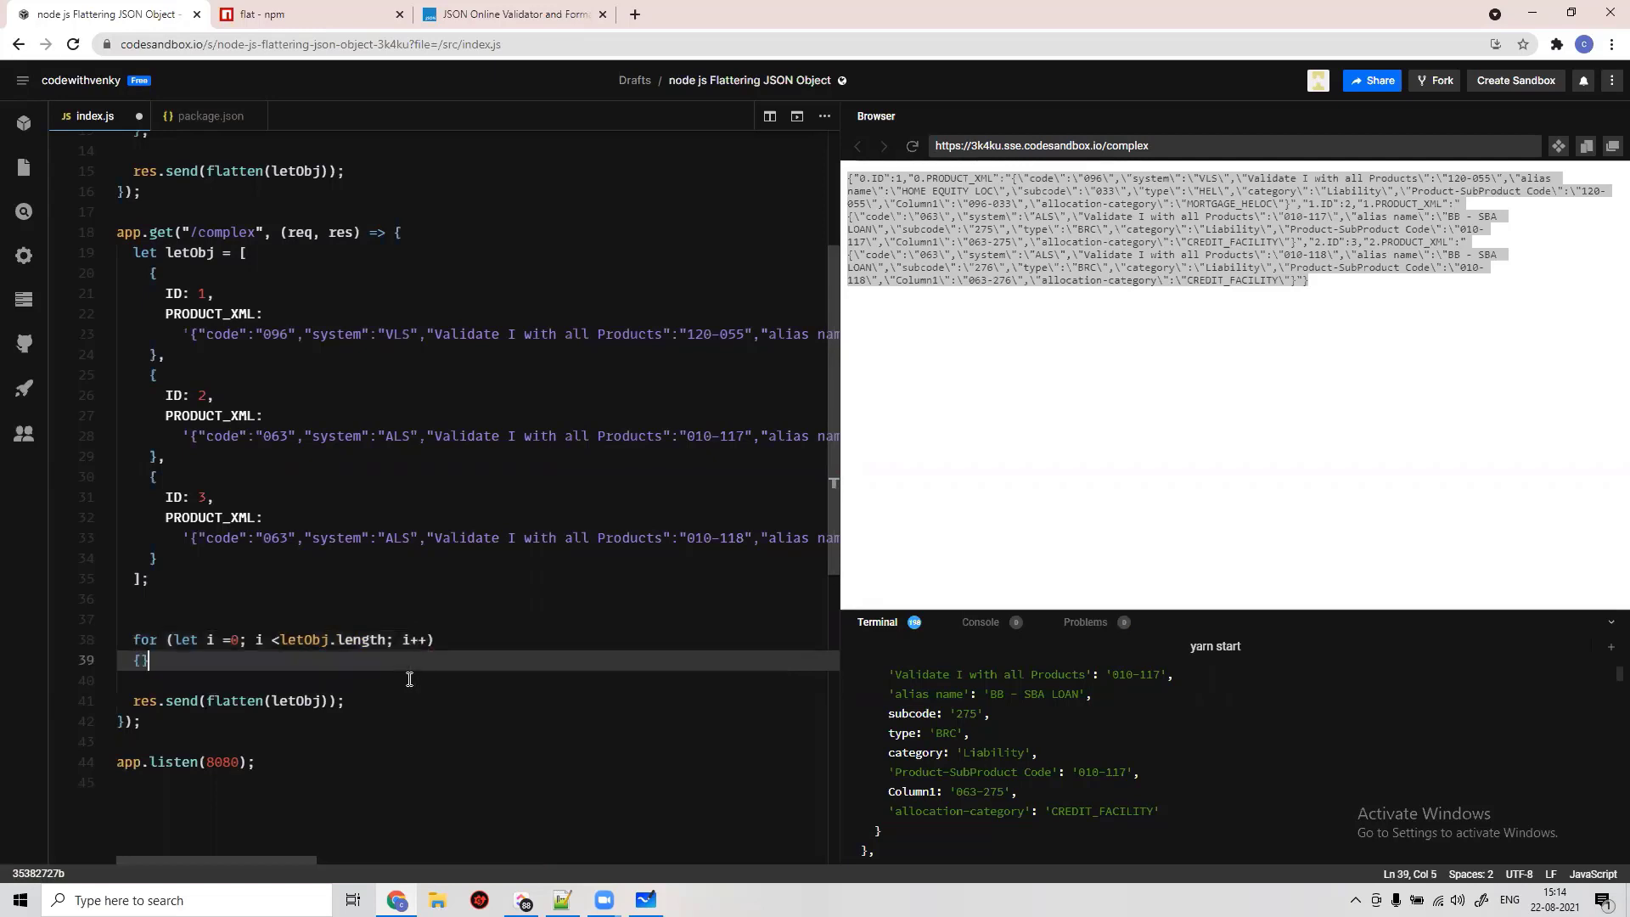
key(Enter)
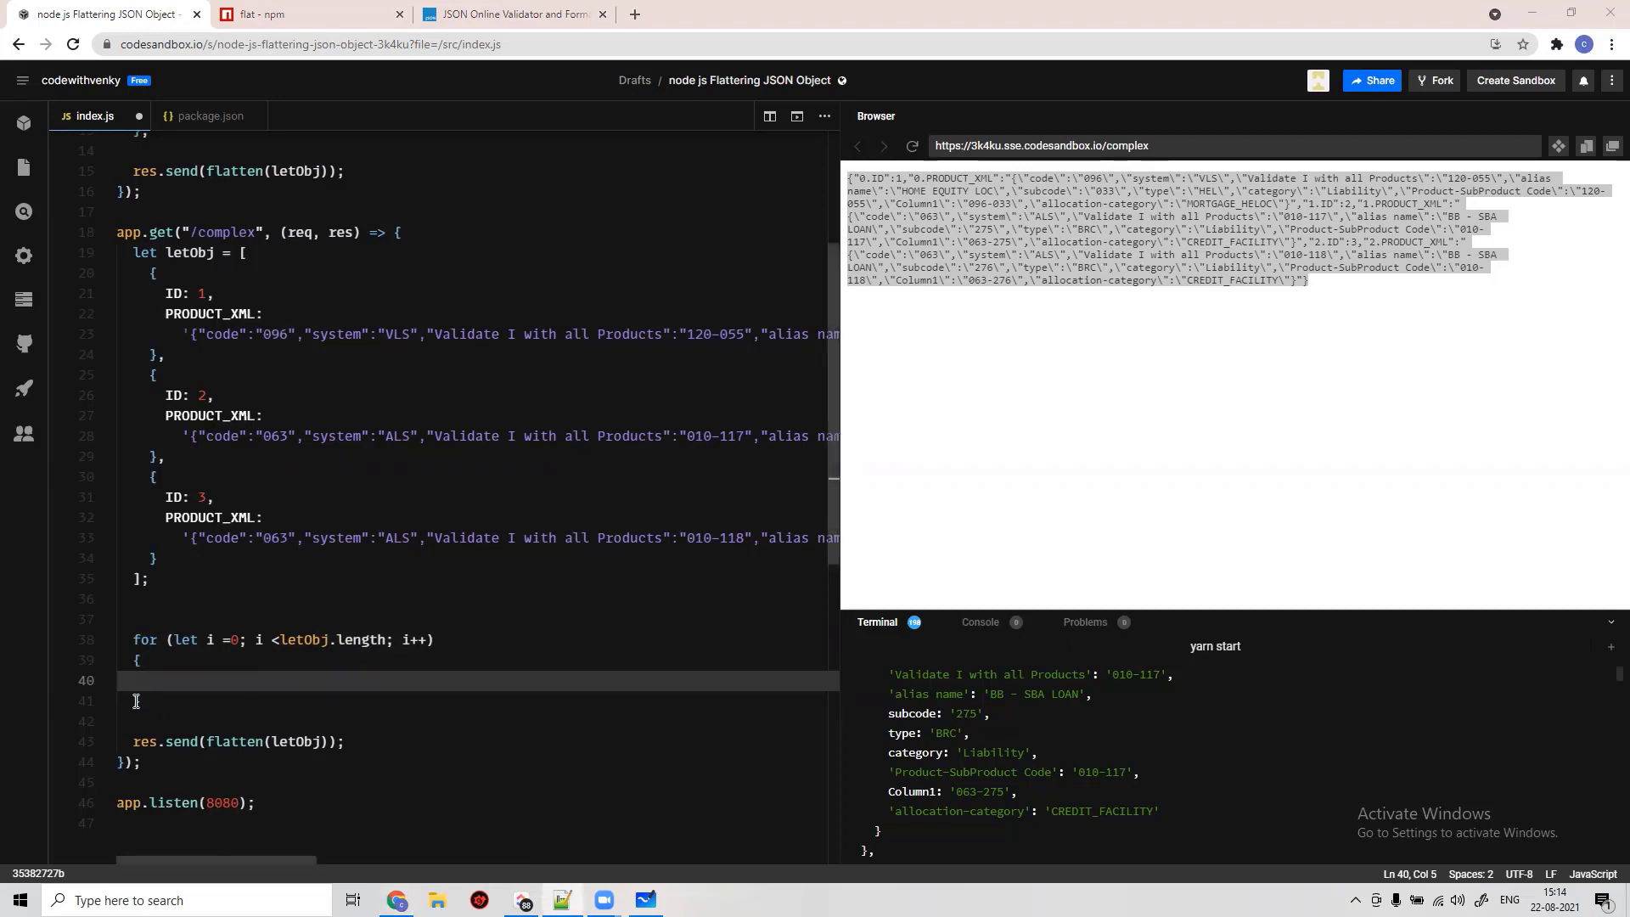
- Add the line letObj[i].PRODUCT_XML = JSON.parse(letObj[i].PRODUCT_XML); inside the loop
text(letObj[i].PRODUCT_XML = JSON.parse(letObj[i].PRODUCT_XML);)
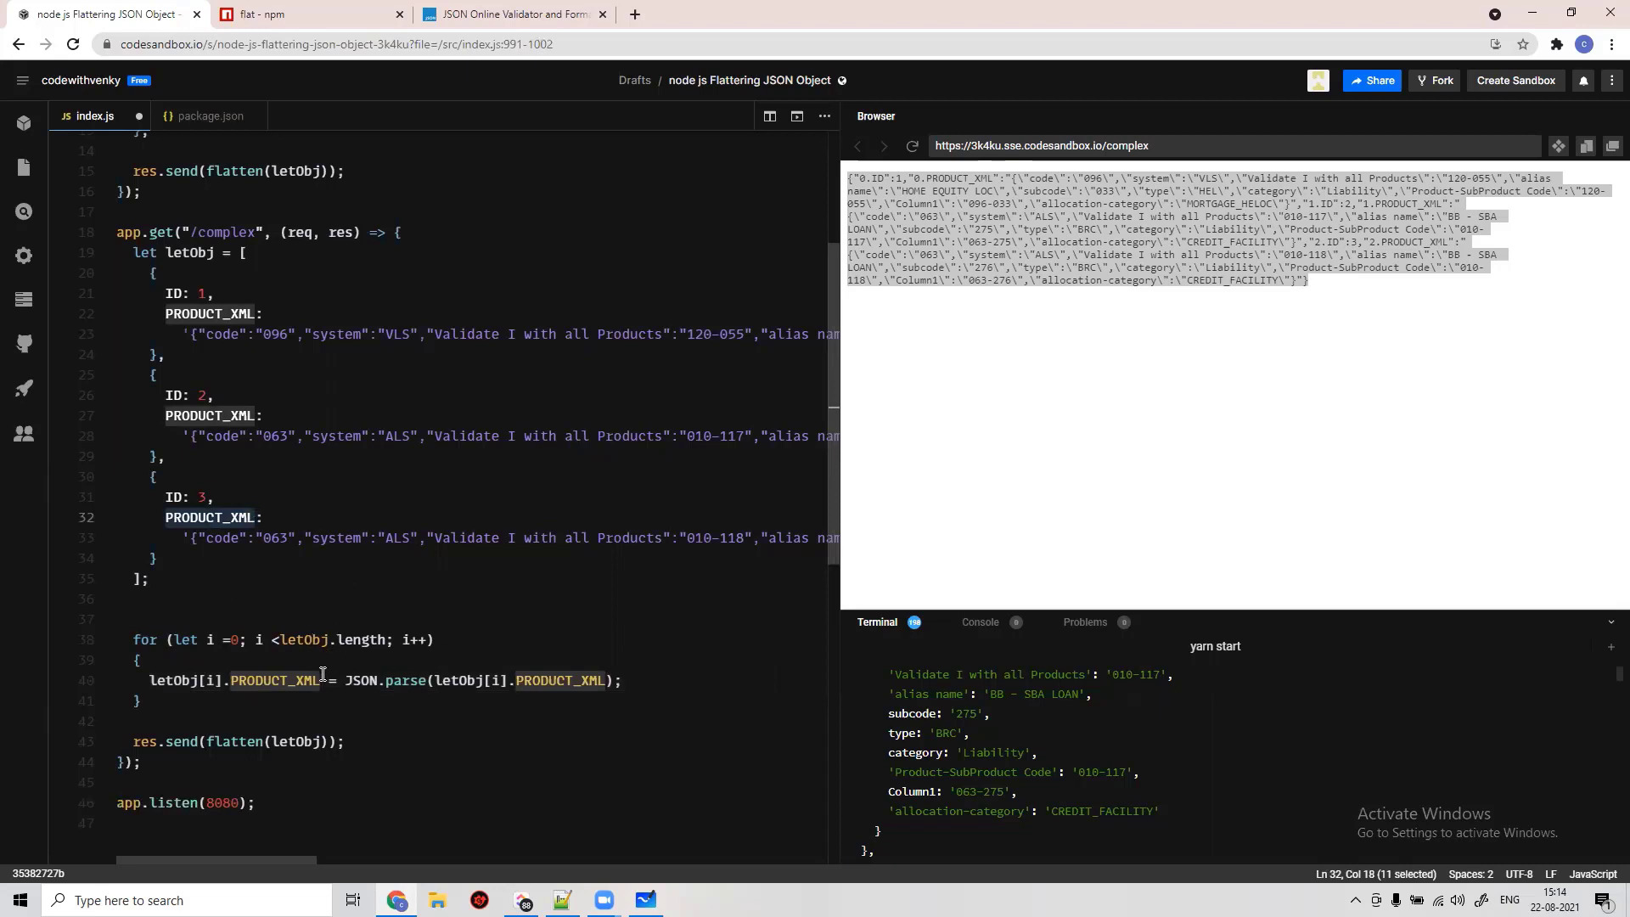
mouse_move(489, 698)
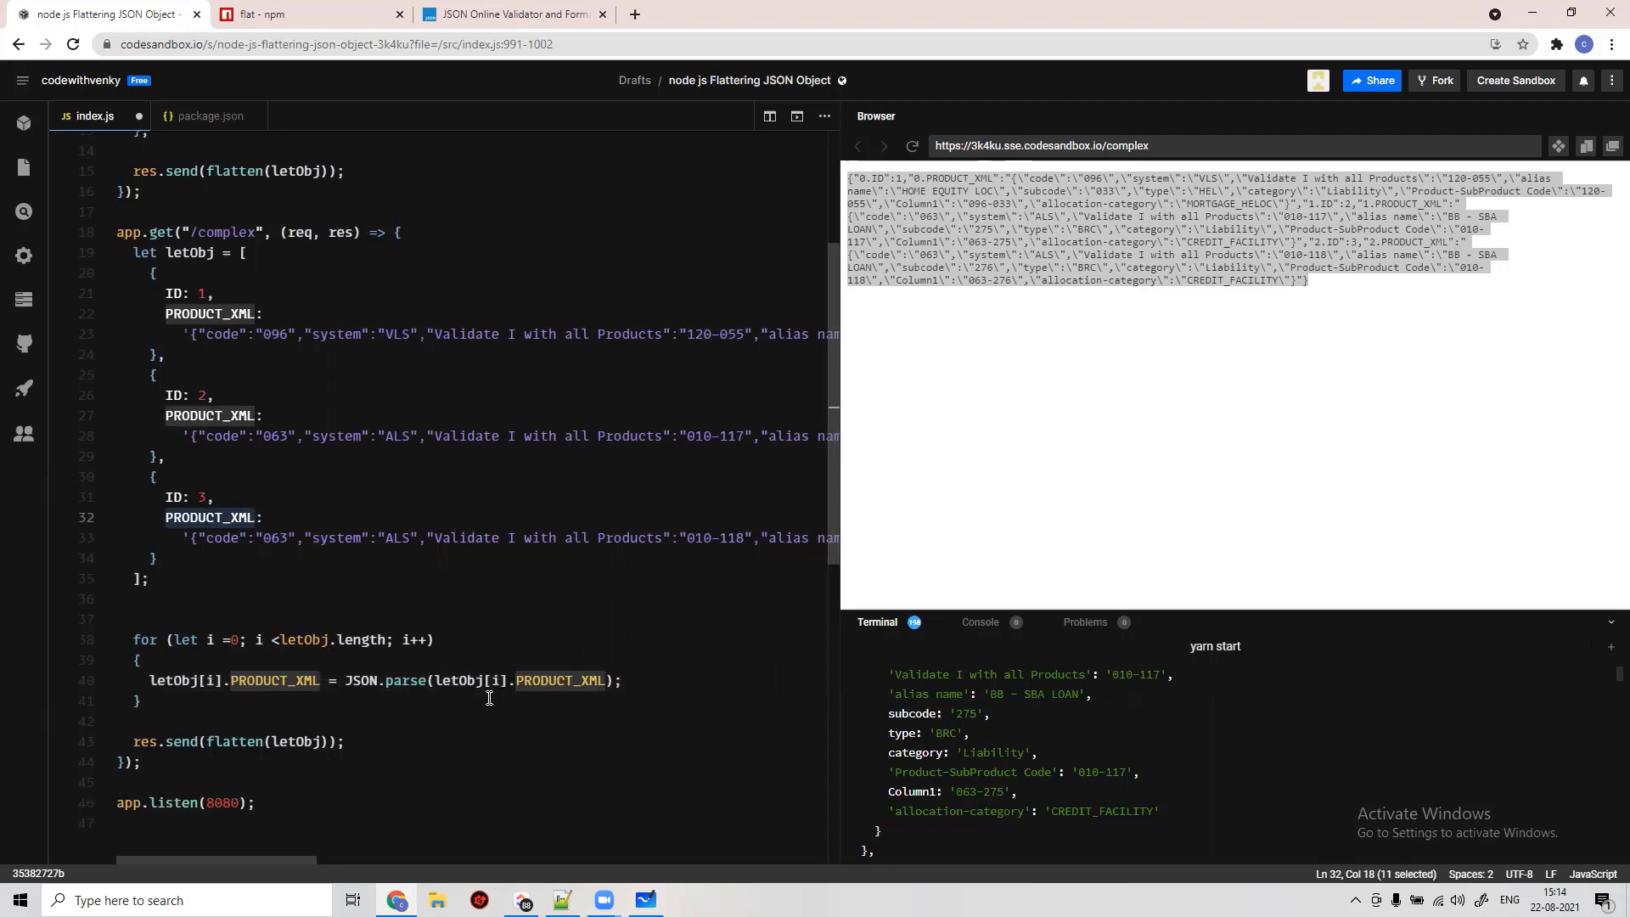
click(622, 680)
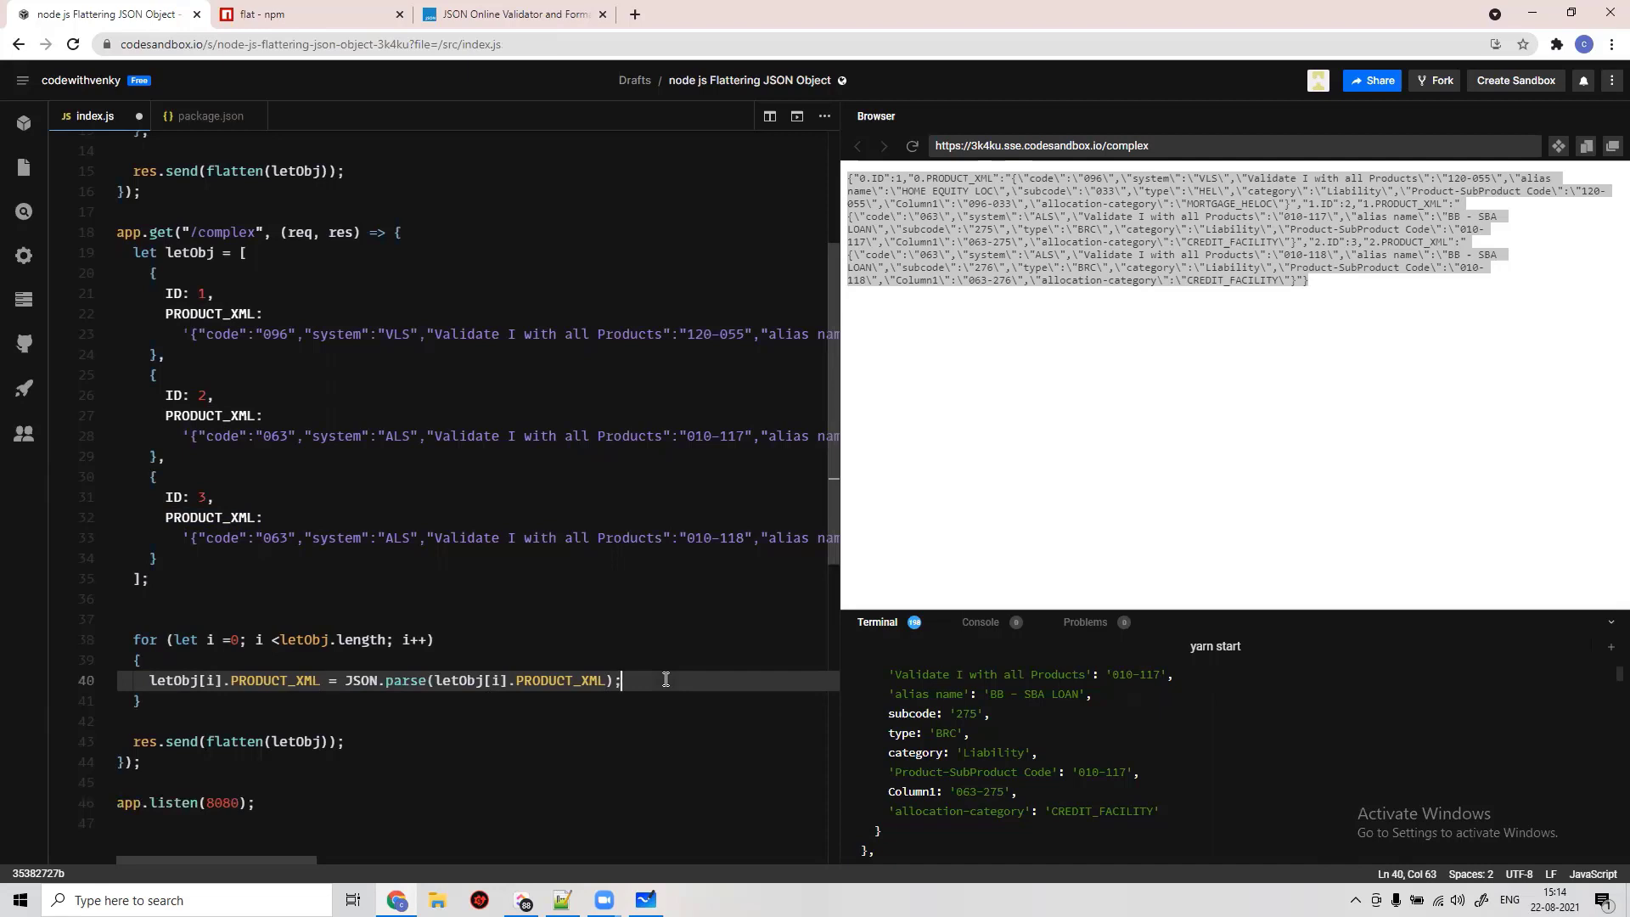
mouse_move(530, 629)
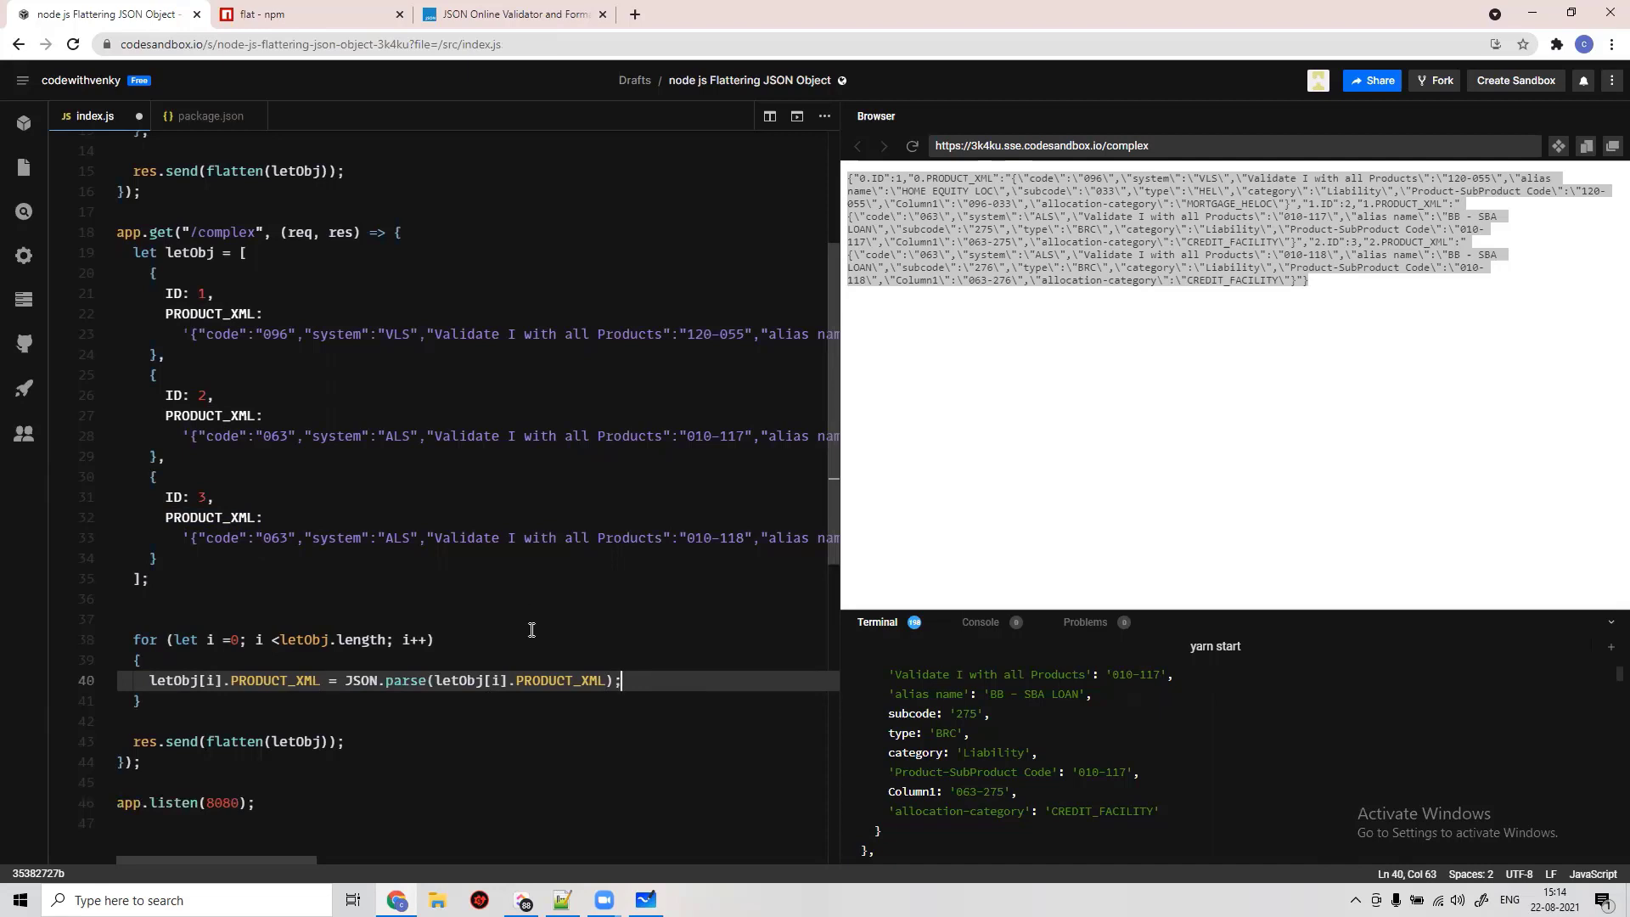
mouse_move(617, 665)
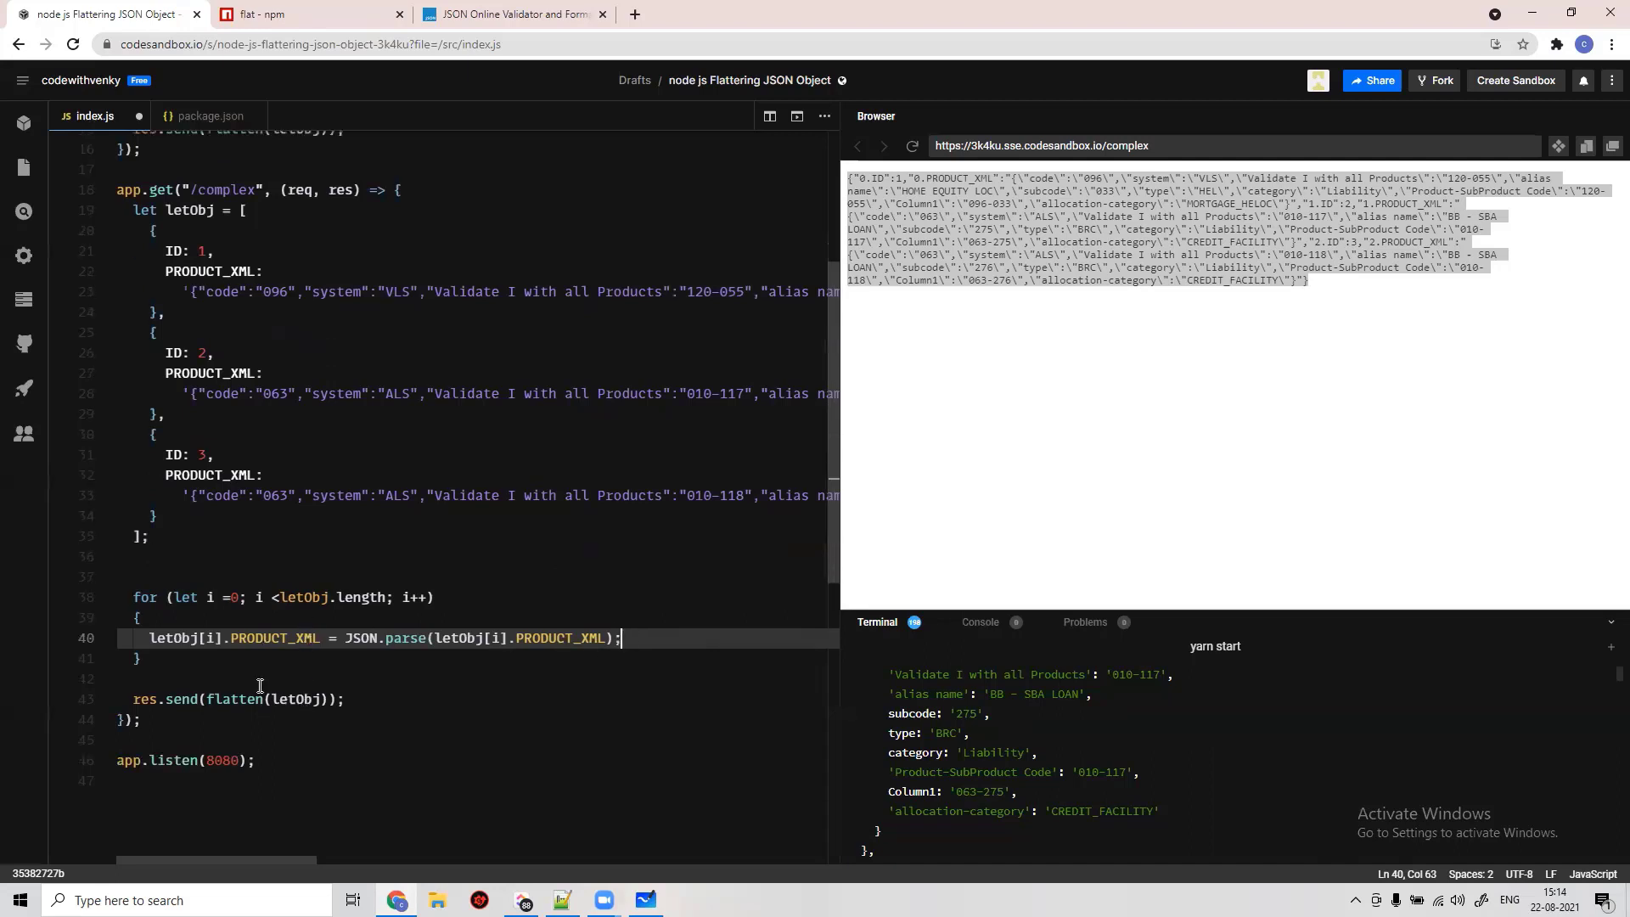
mouse_move(315, 615)
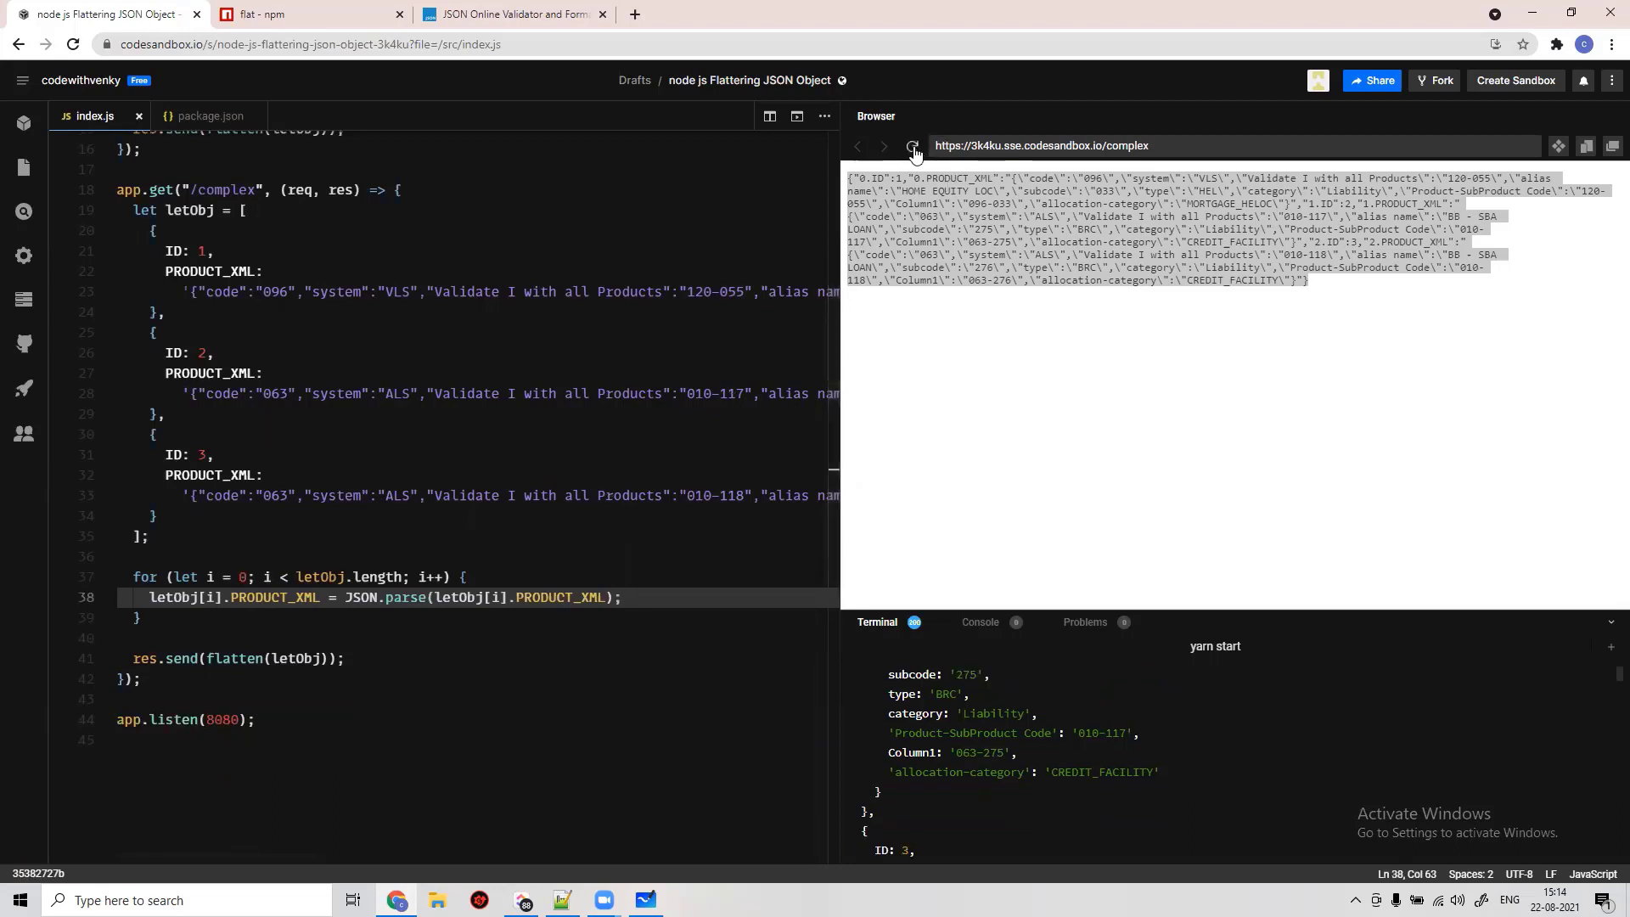
- Reload the /complex preview to show flattened keys like 0.PRODUCT_XML.code
click(912, 145)
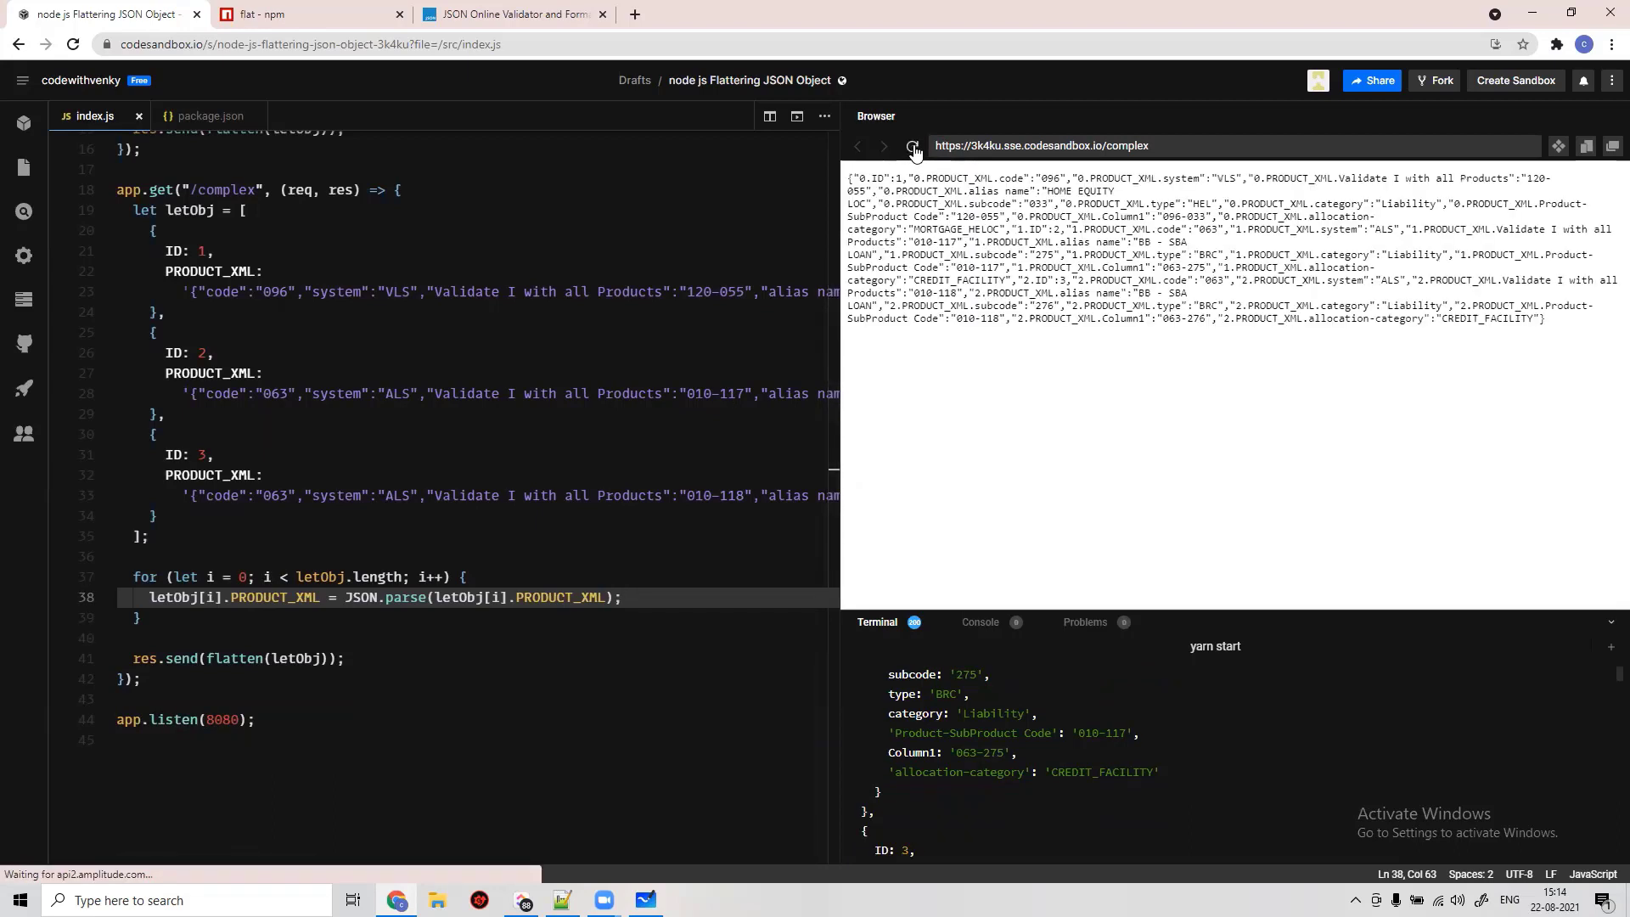
click(911, 145)
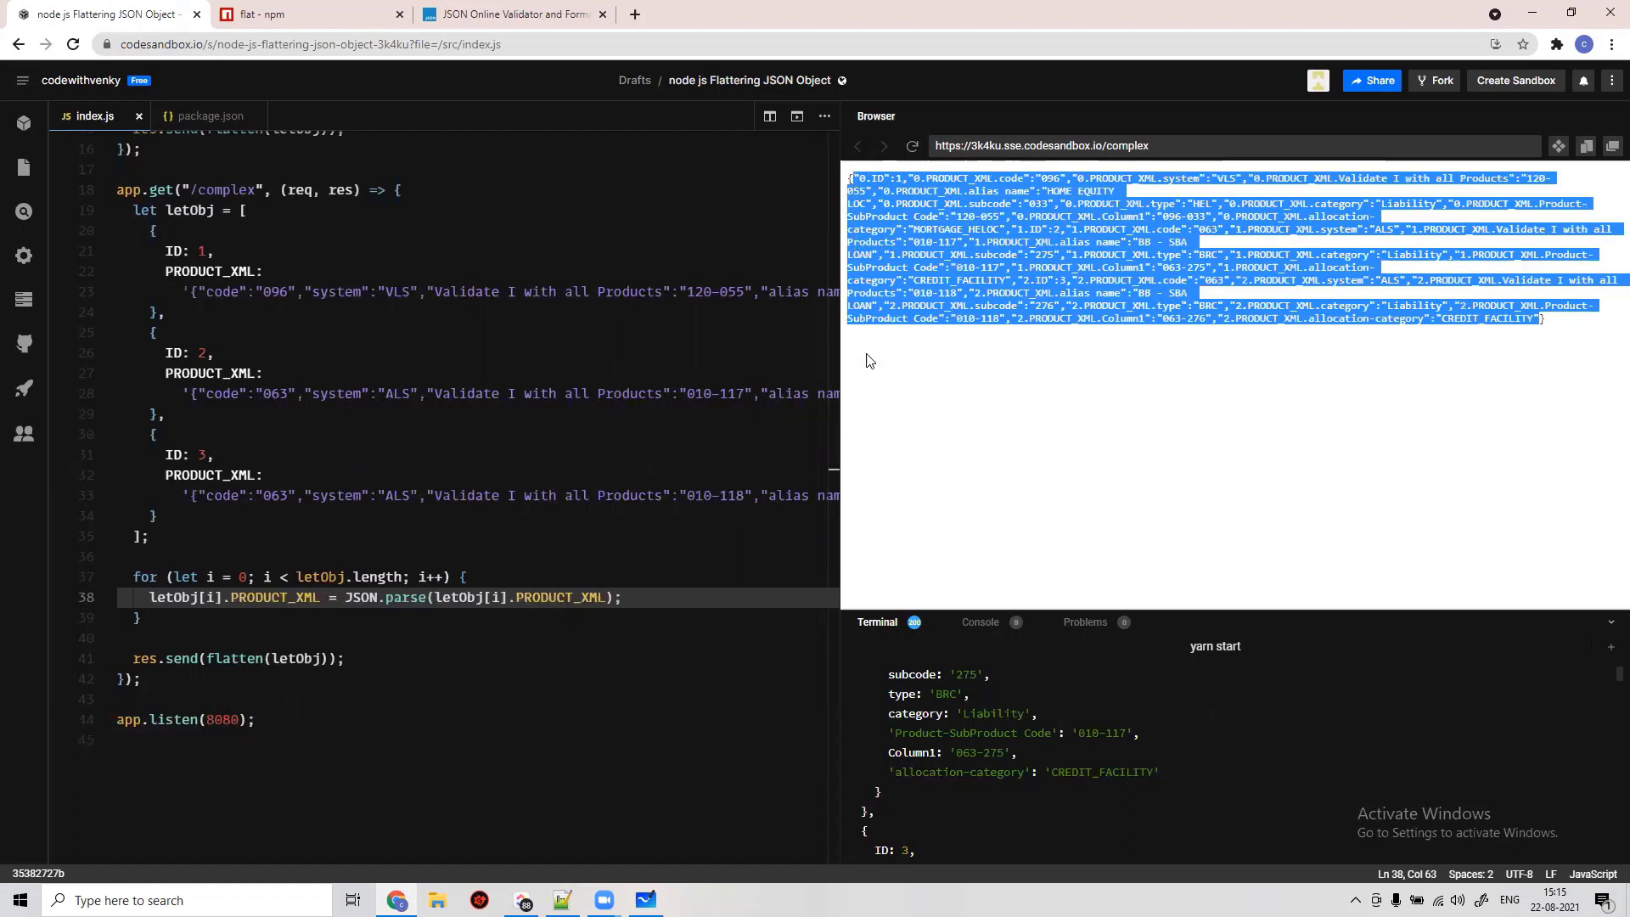
mouse_move(392, 545)
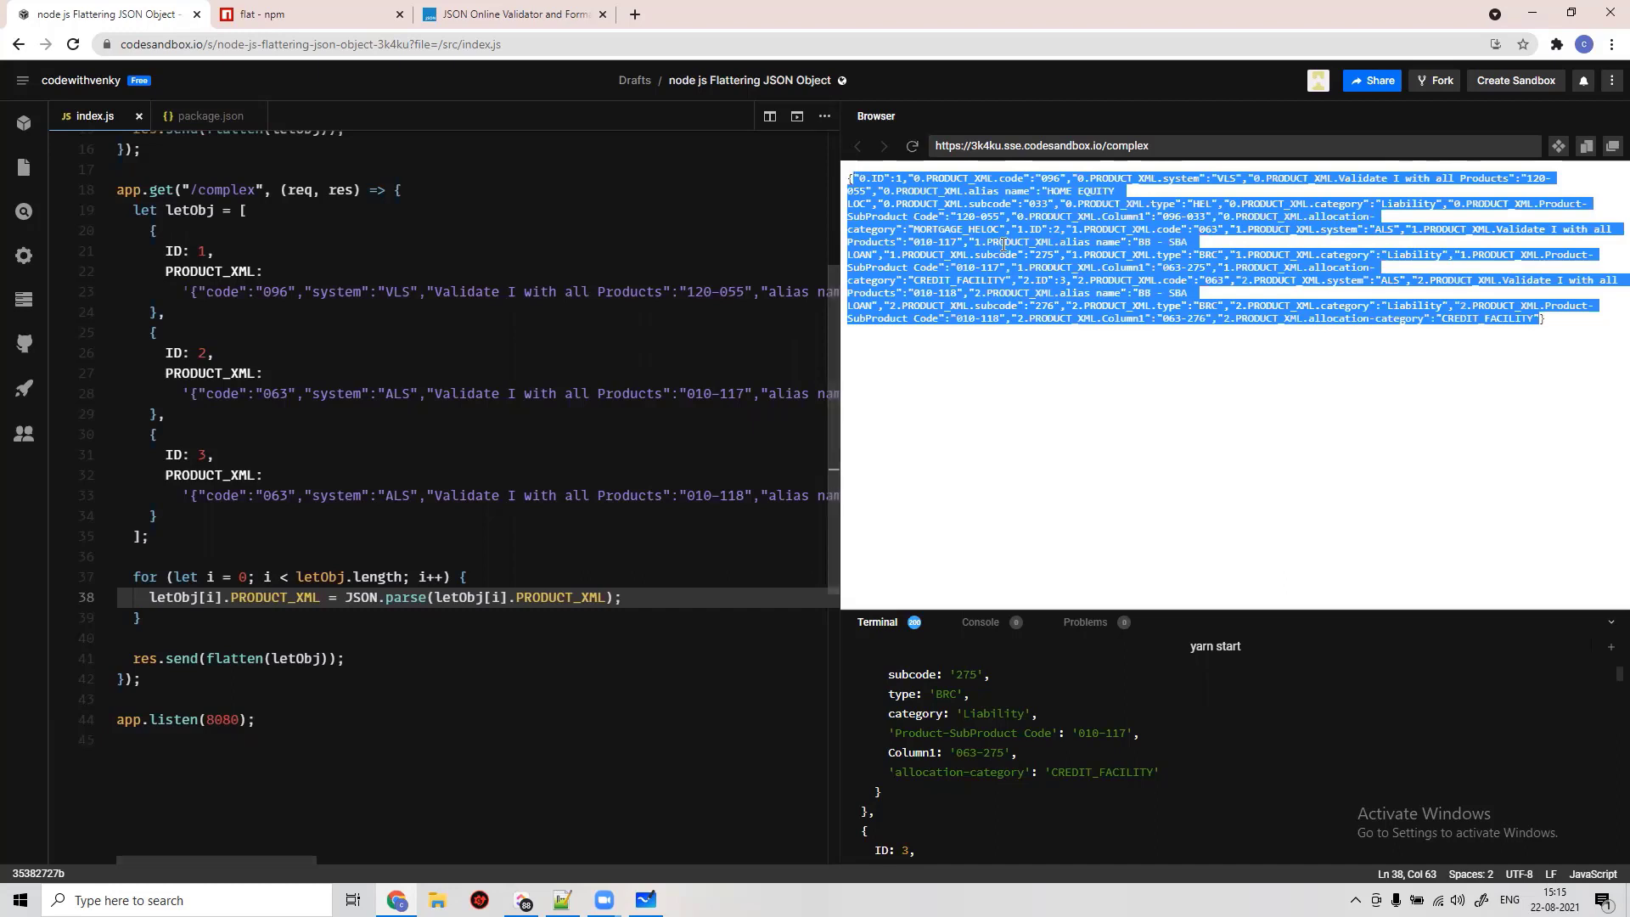
mouse_move(988, 249)
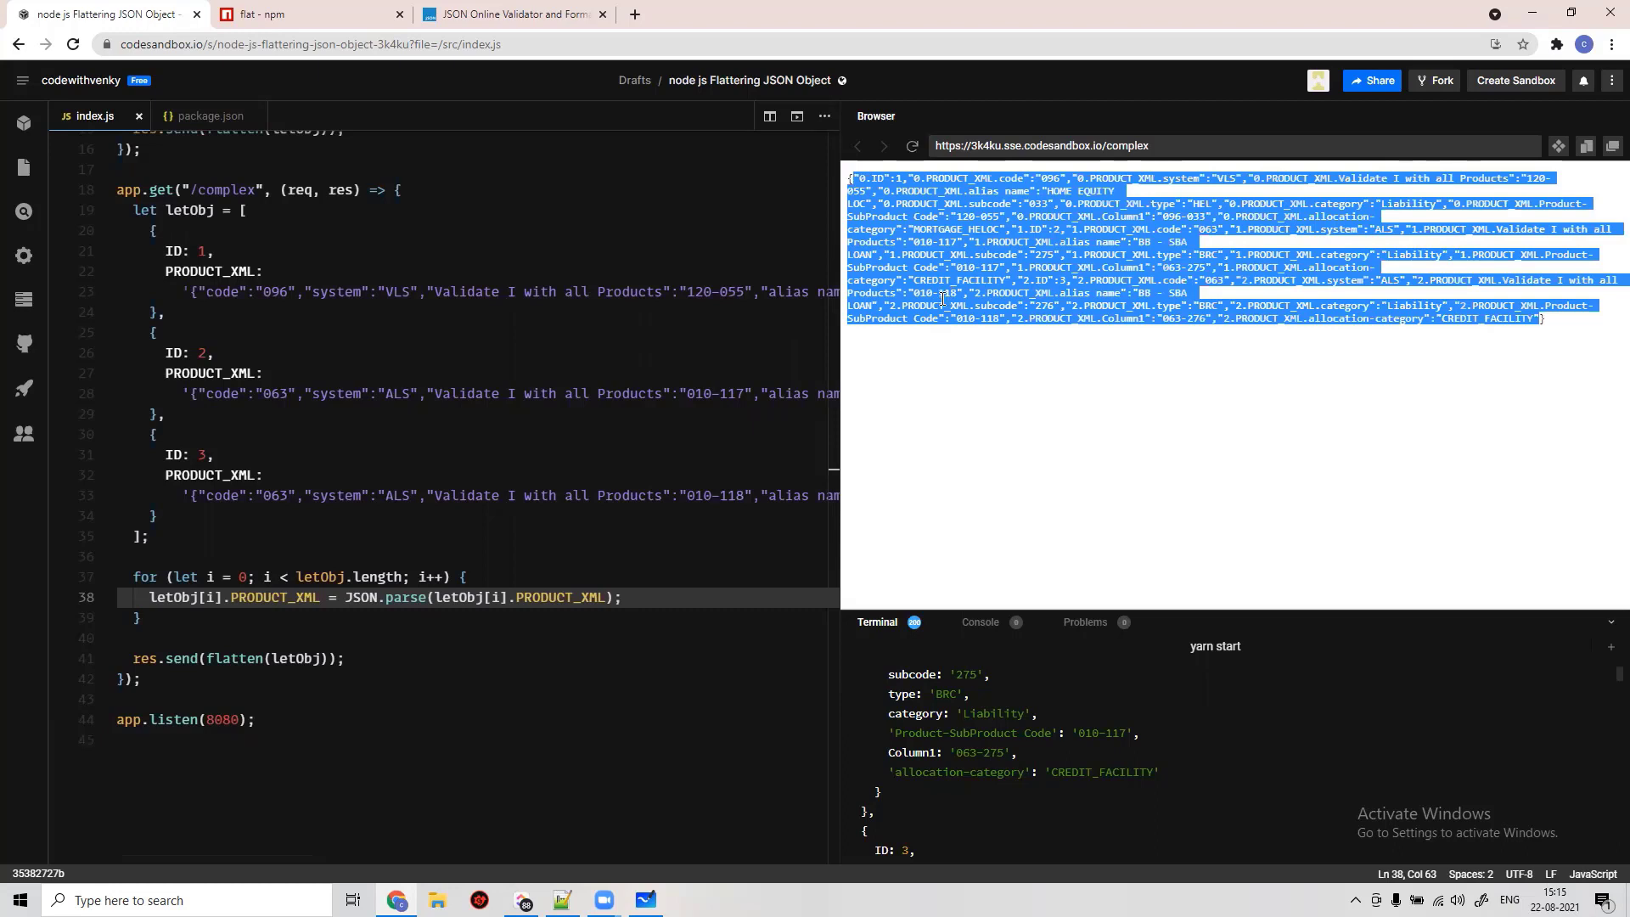
mouse_move(657, 551)
text(letObj)
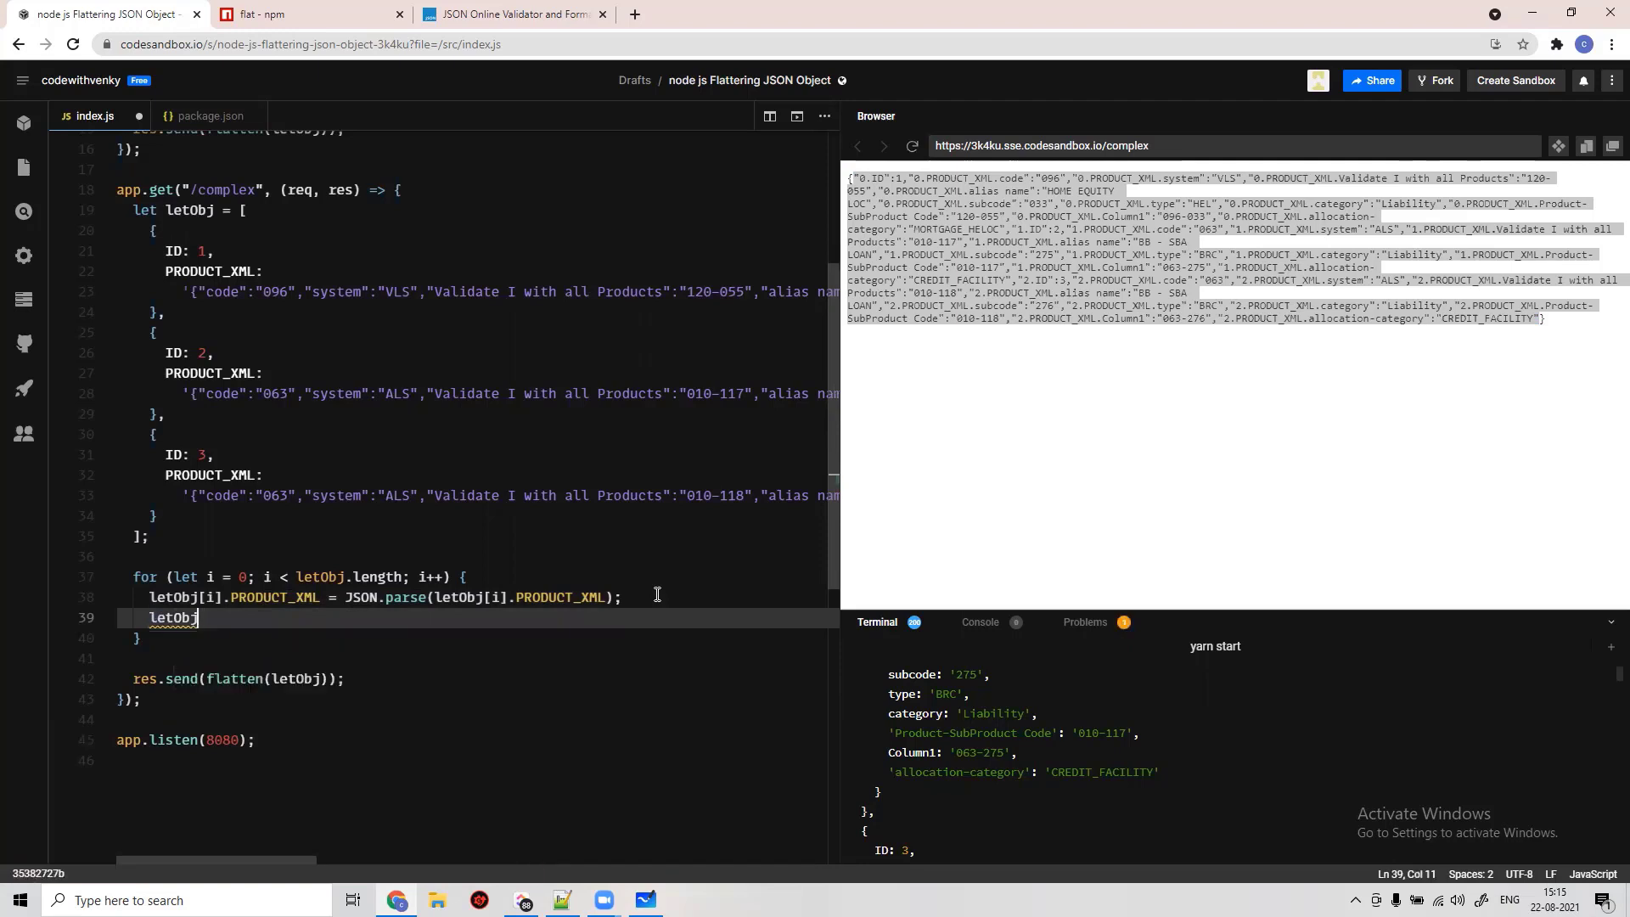
- Write letObj[i] = flatten(letObj(i)) in the loop and select flatten in res.send
text([i]=)
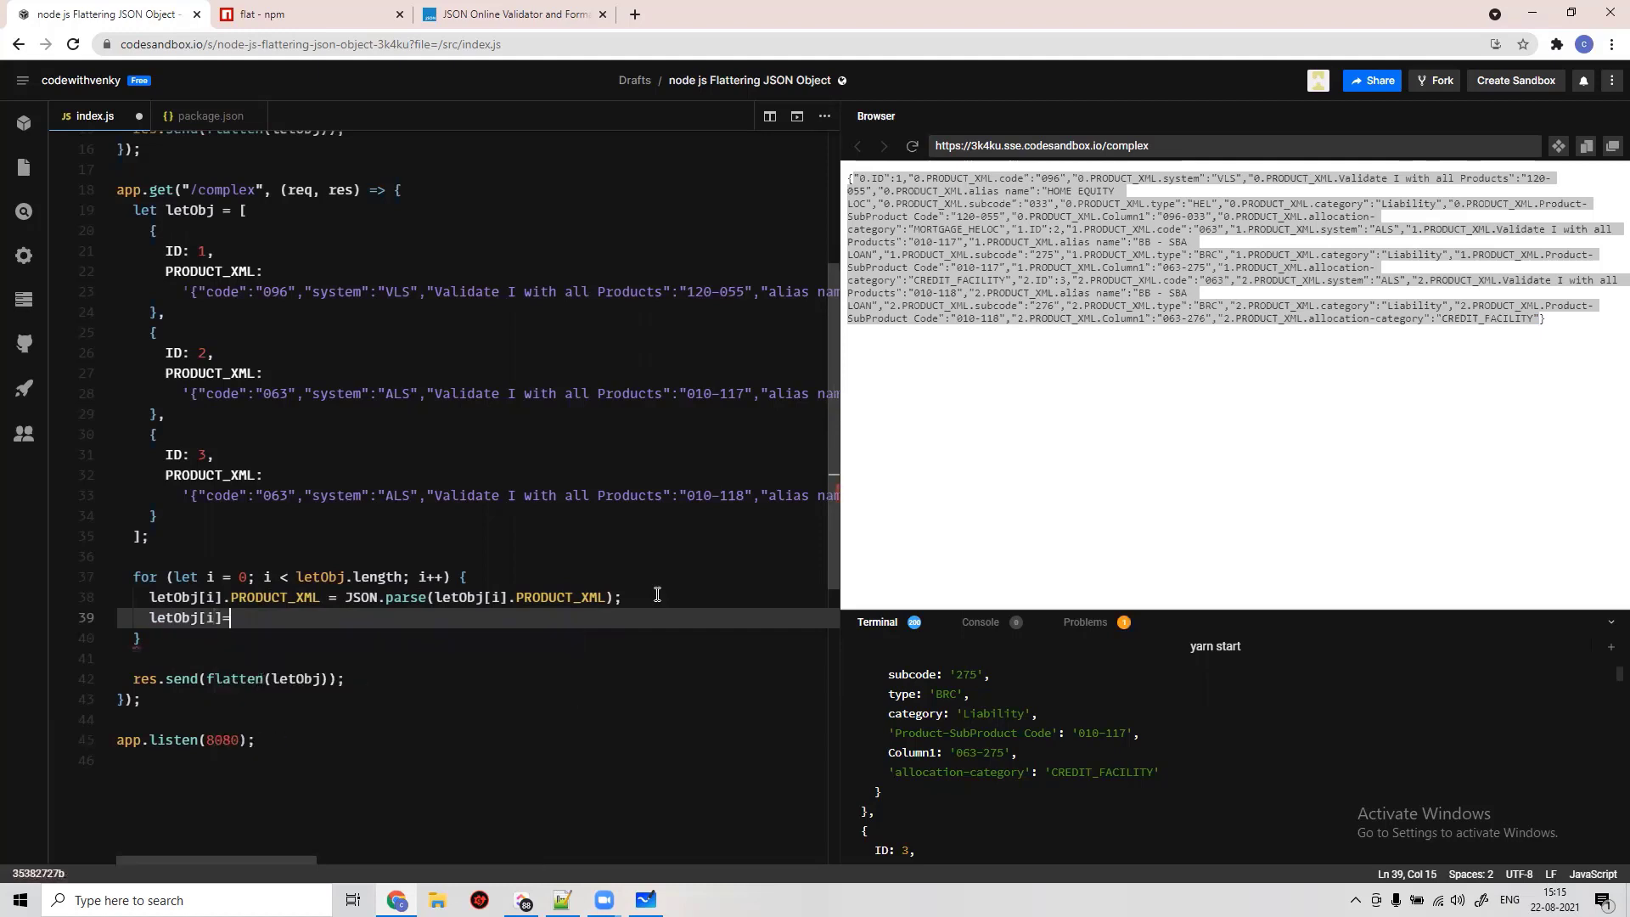
text(flatten();)
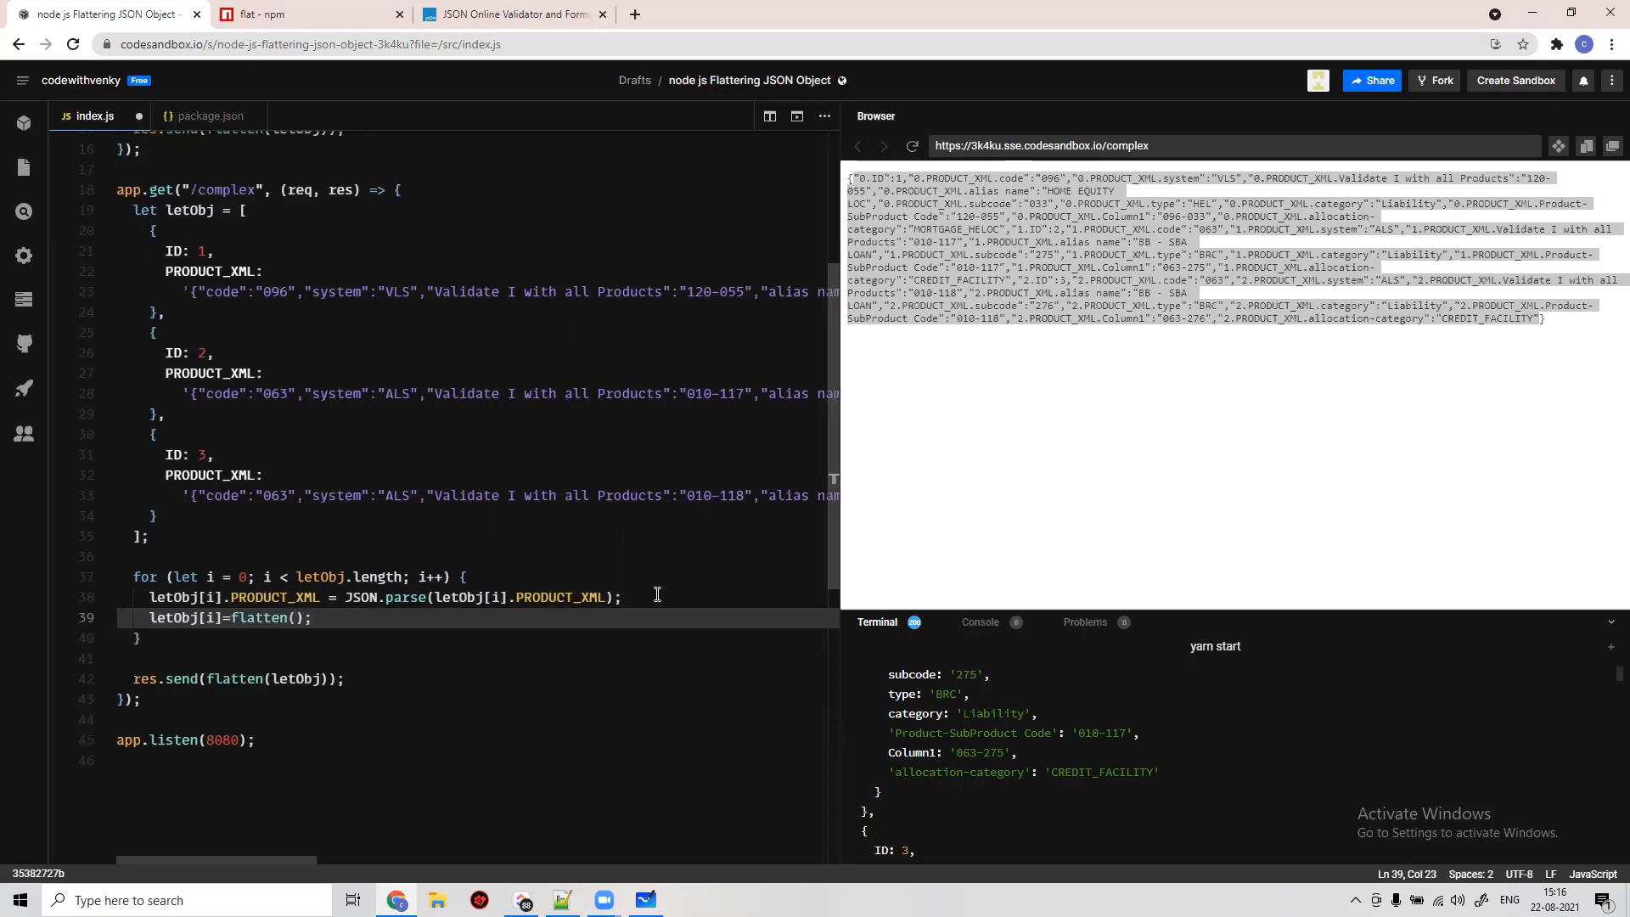
text(letObj)
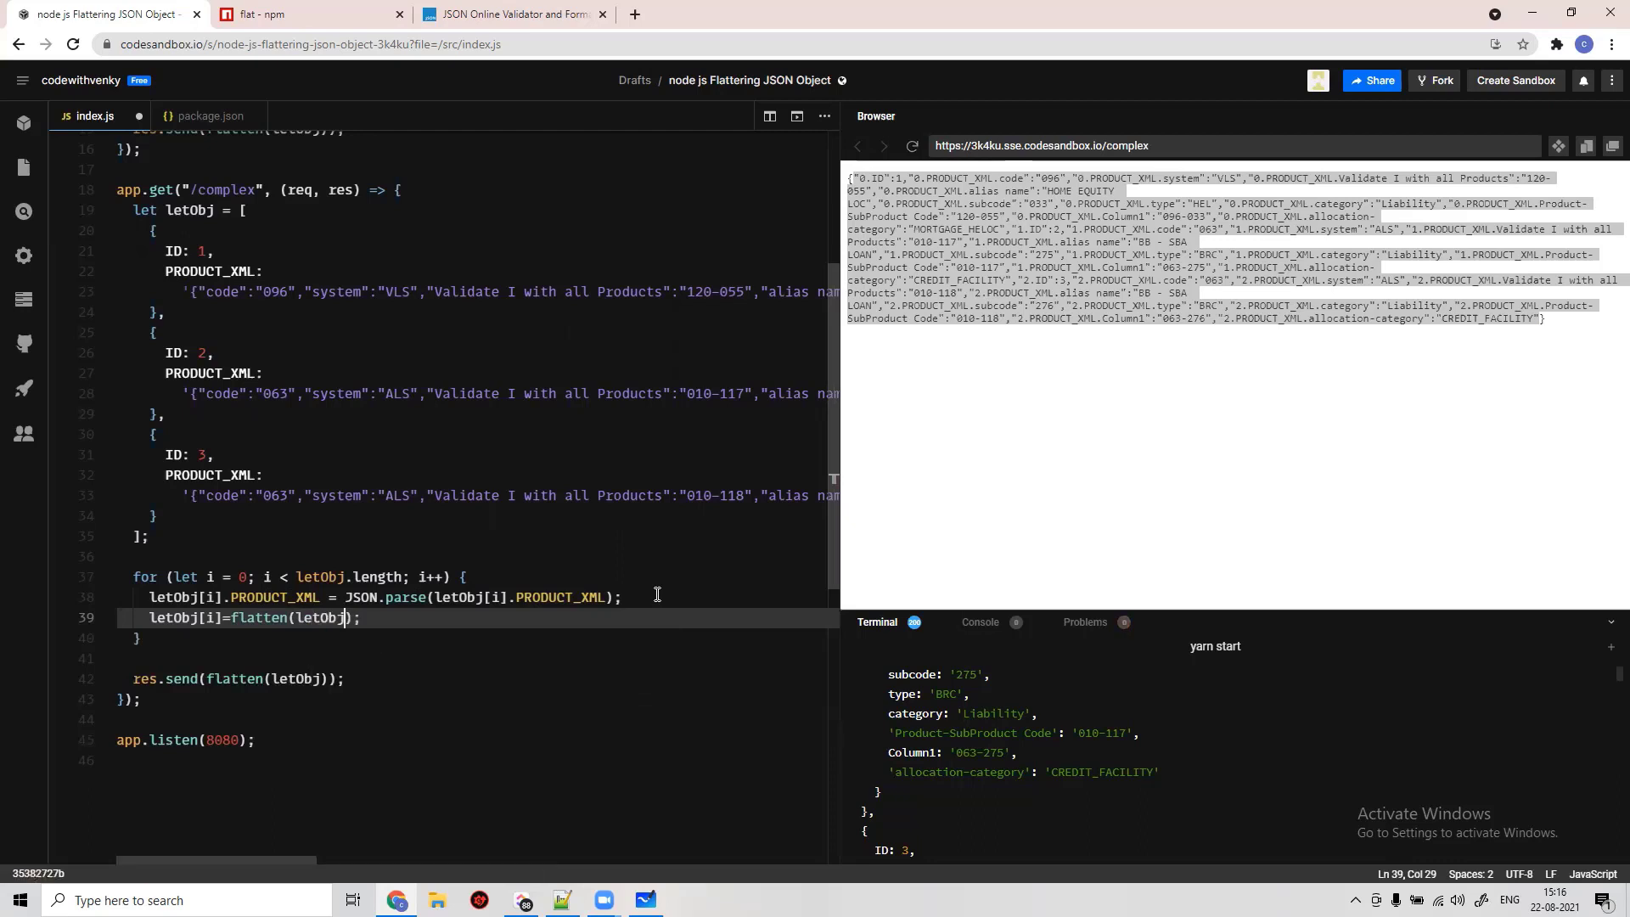
text(())
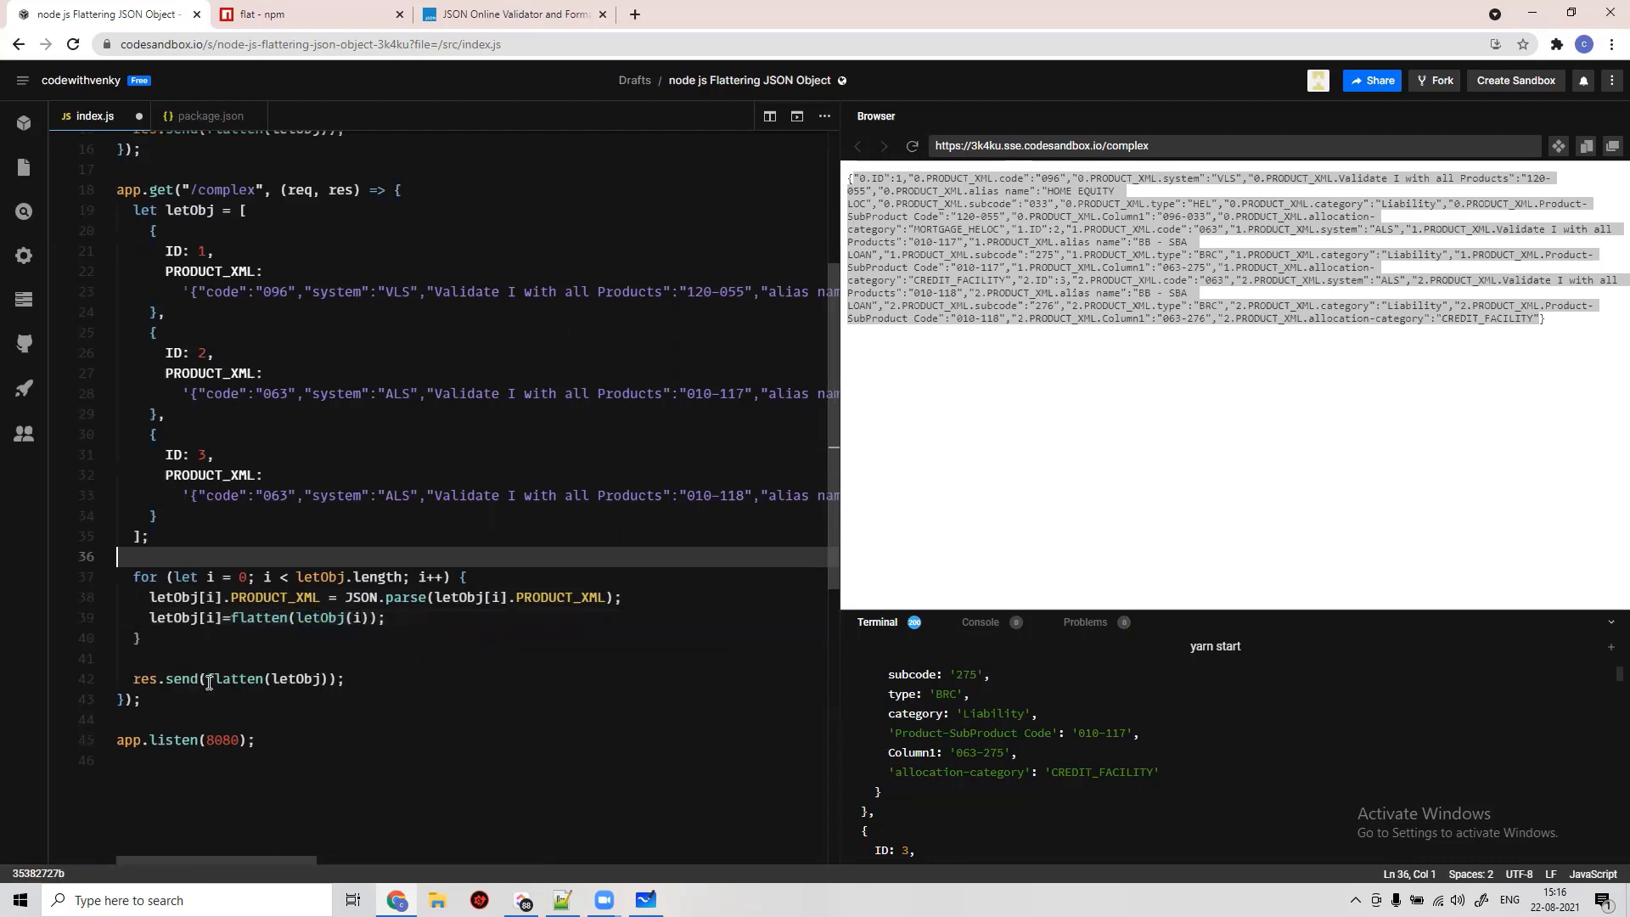
double_click(232, 679)
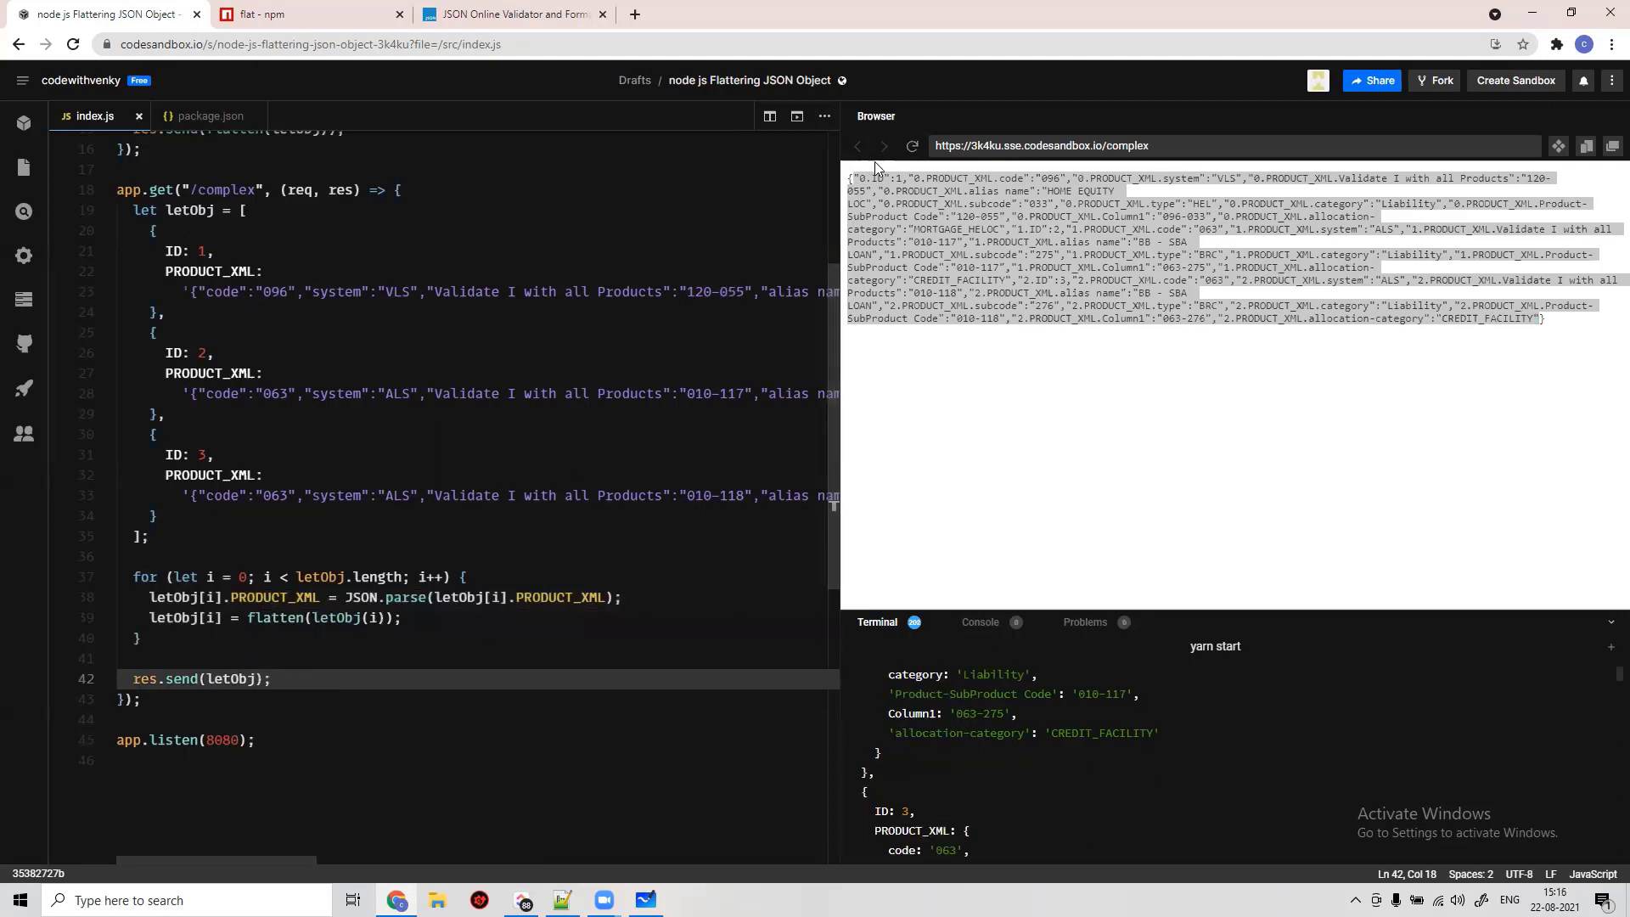
- Reload the /complex preview, revealing TypeError: letObj is not a function at line 39
click(912, 145)
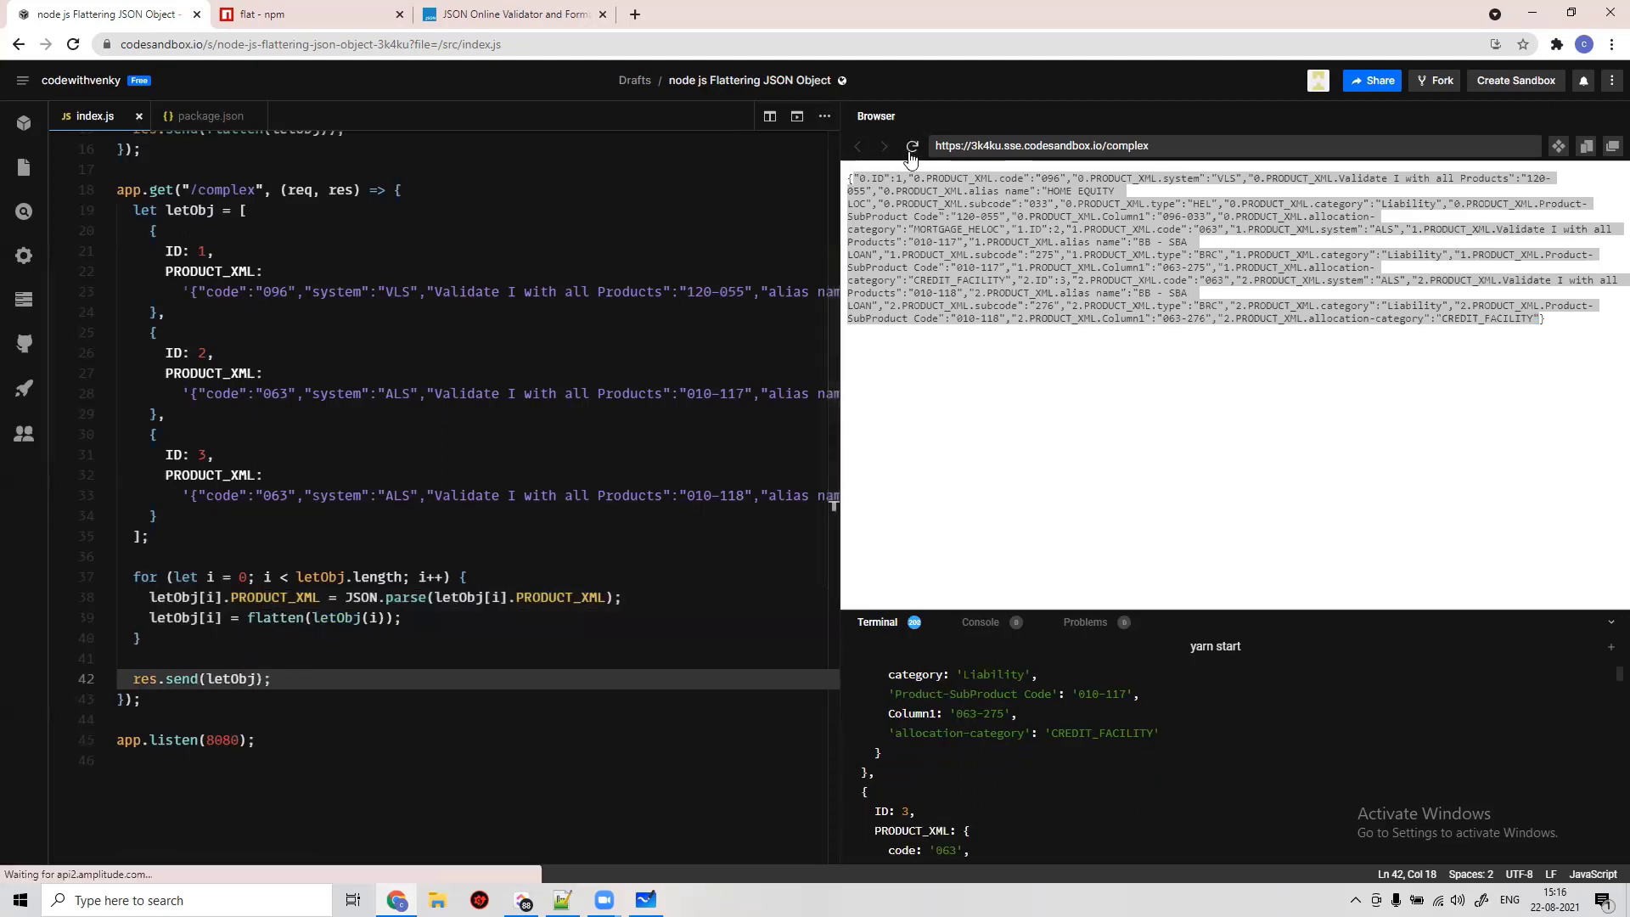
click(911, 145)
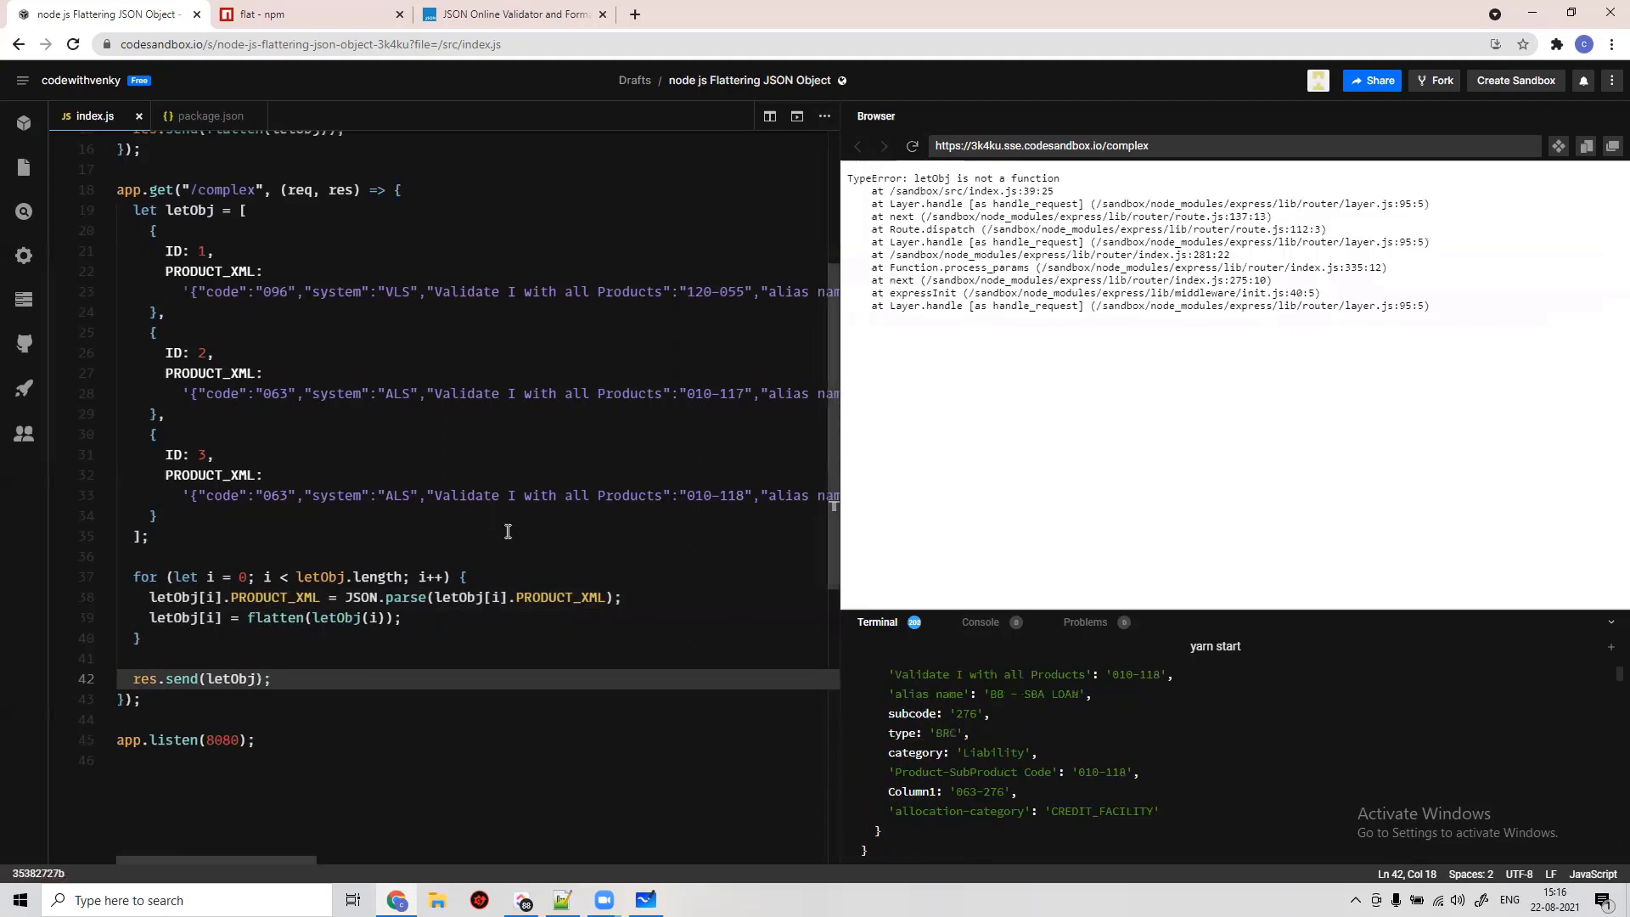
mouse_move(315, 650)
text([i])
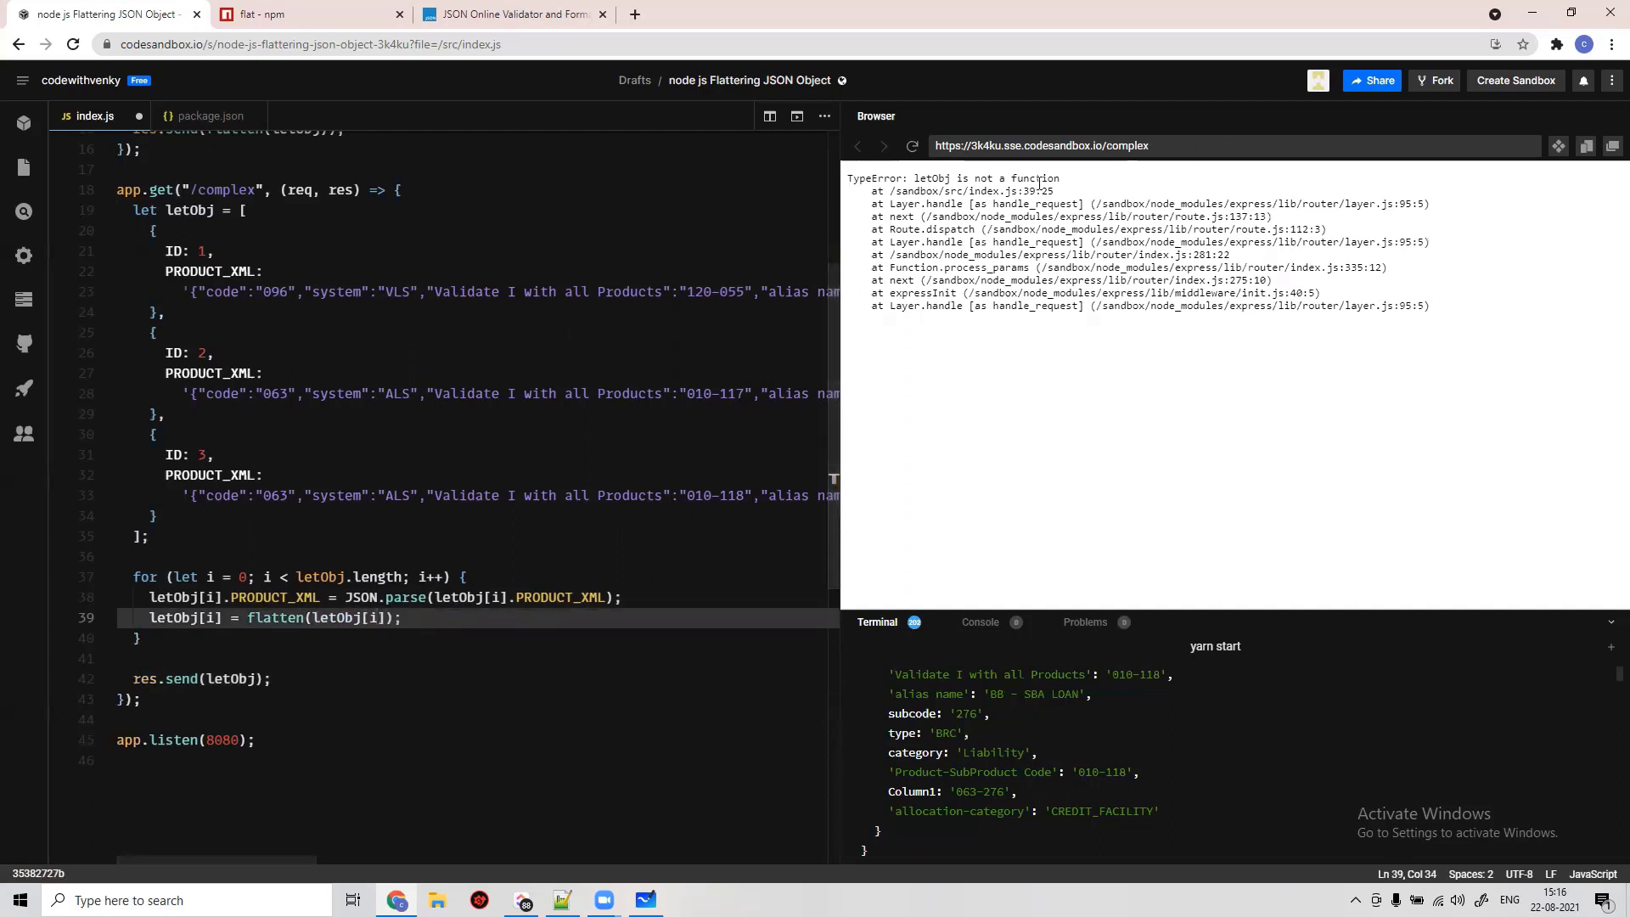
- Reload the preview to show three separately flattened product objects, then clear the selection
click(913, 145)
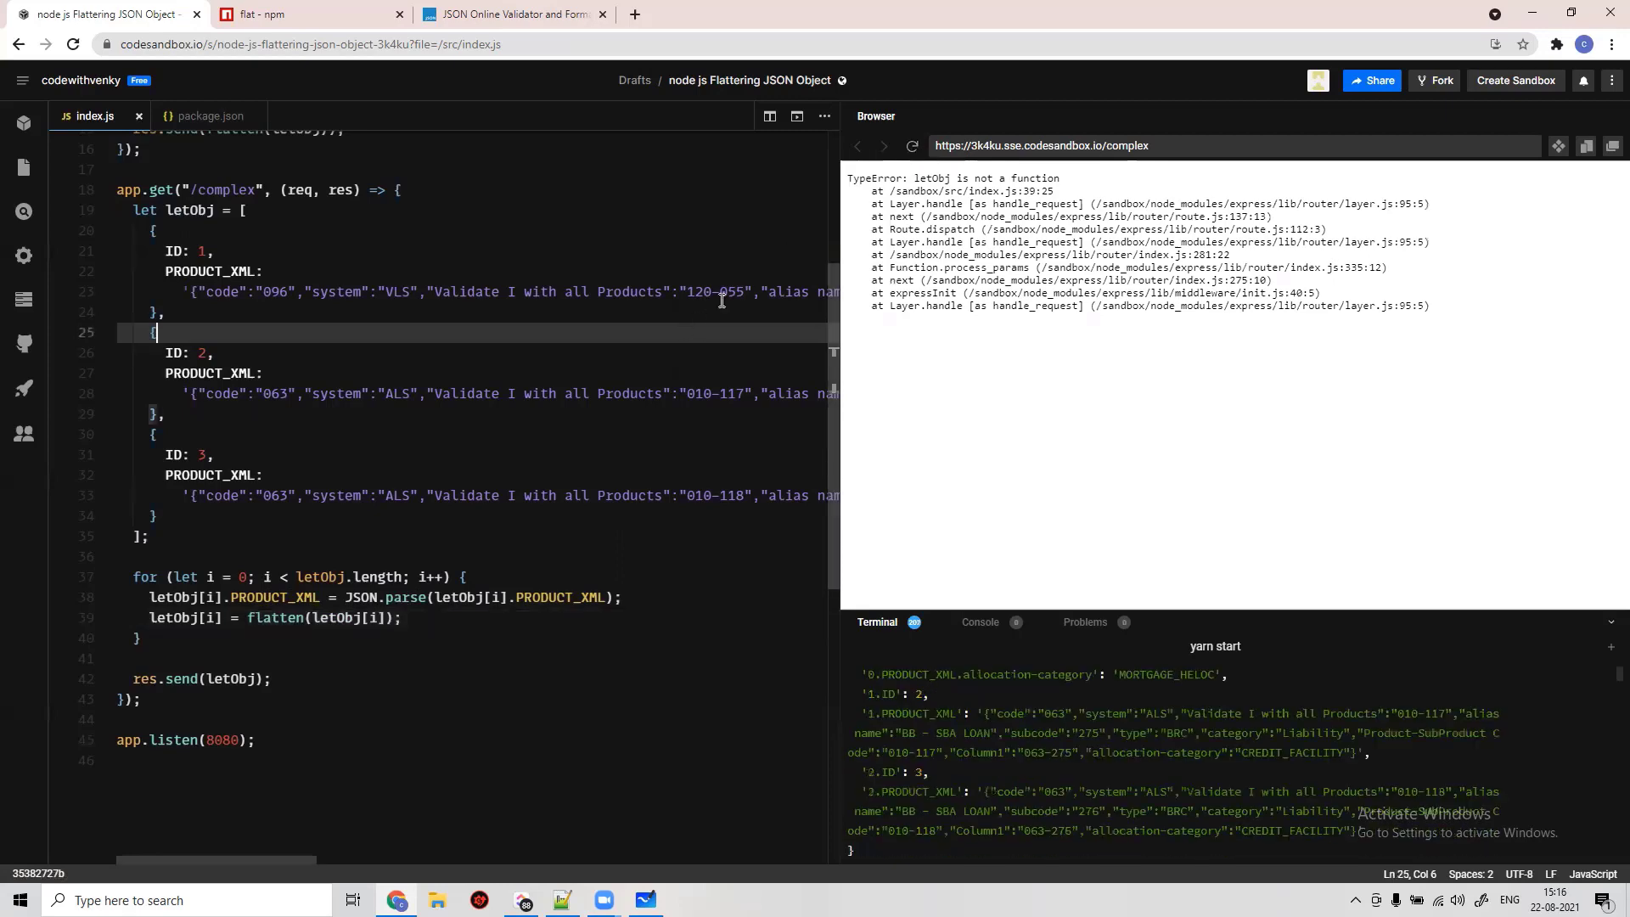
click(912, 145)
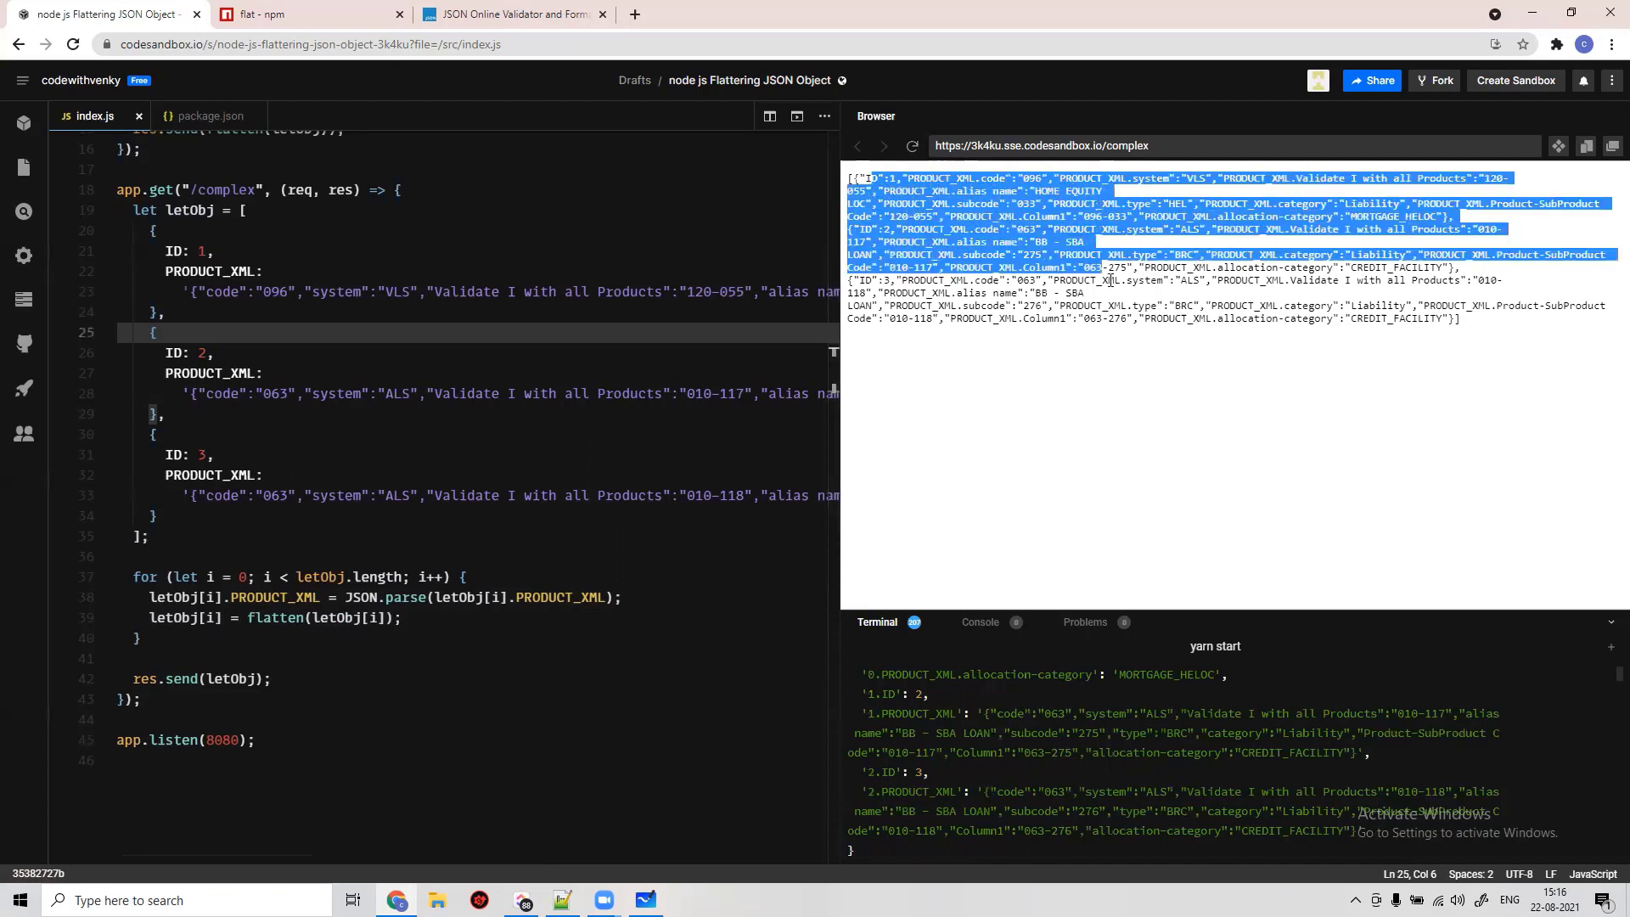
click(1065, 301)
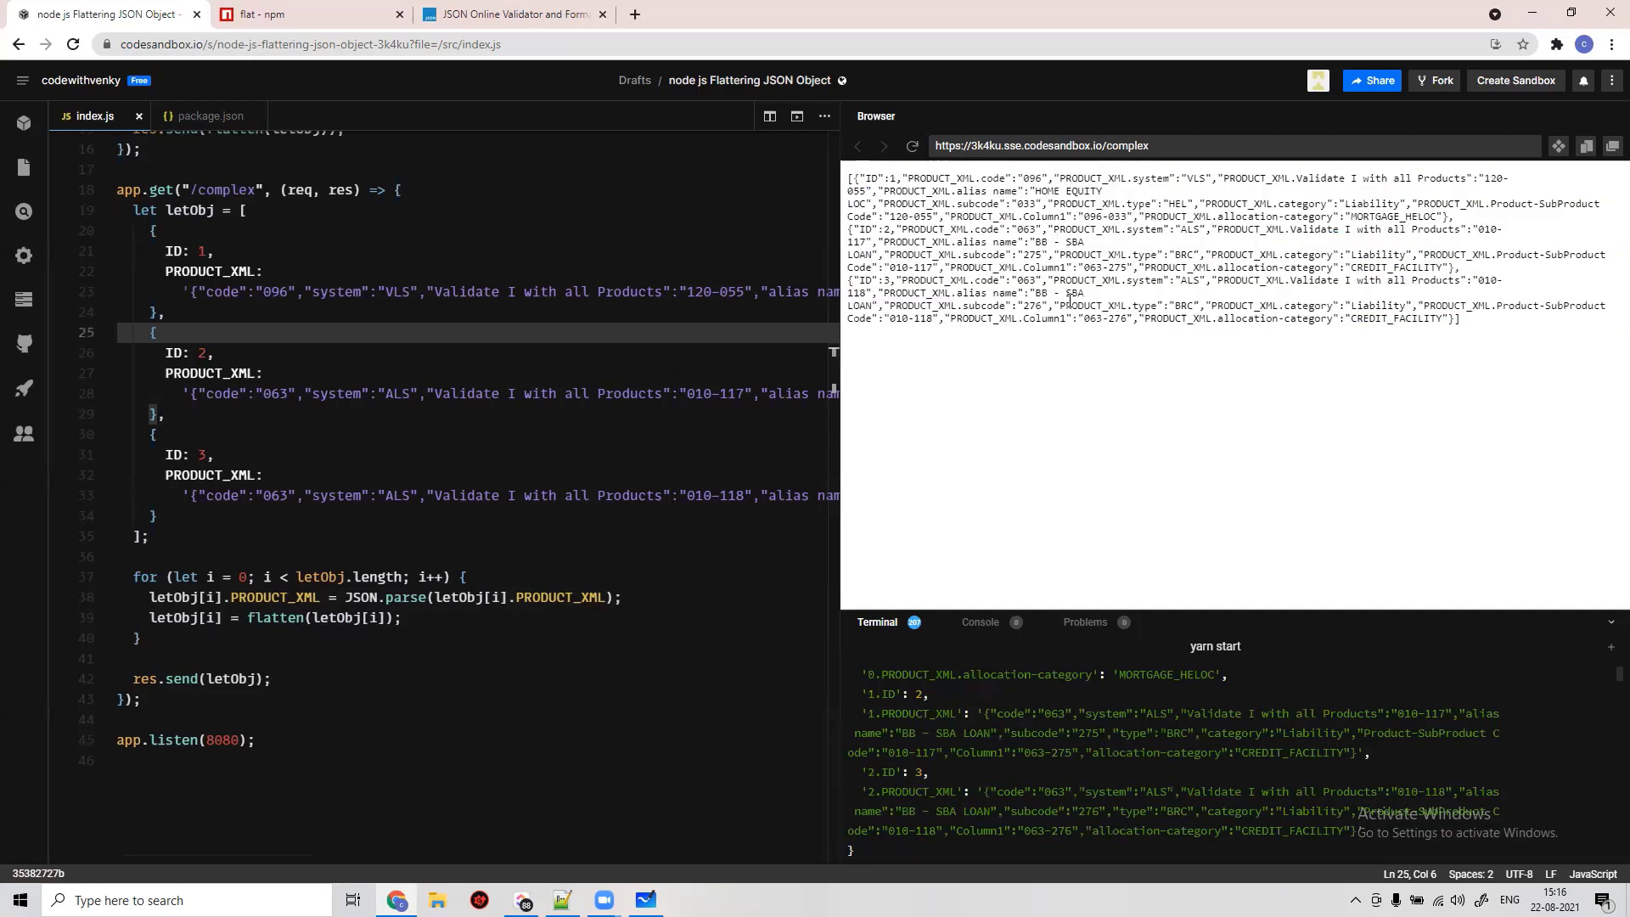